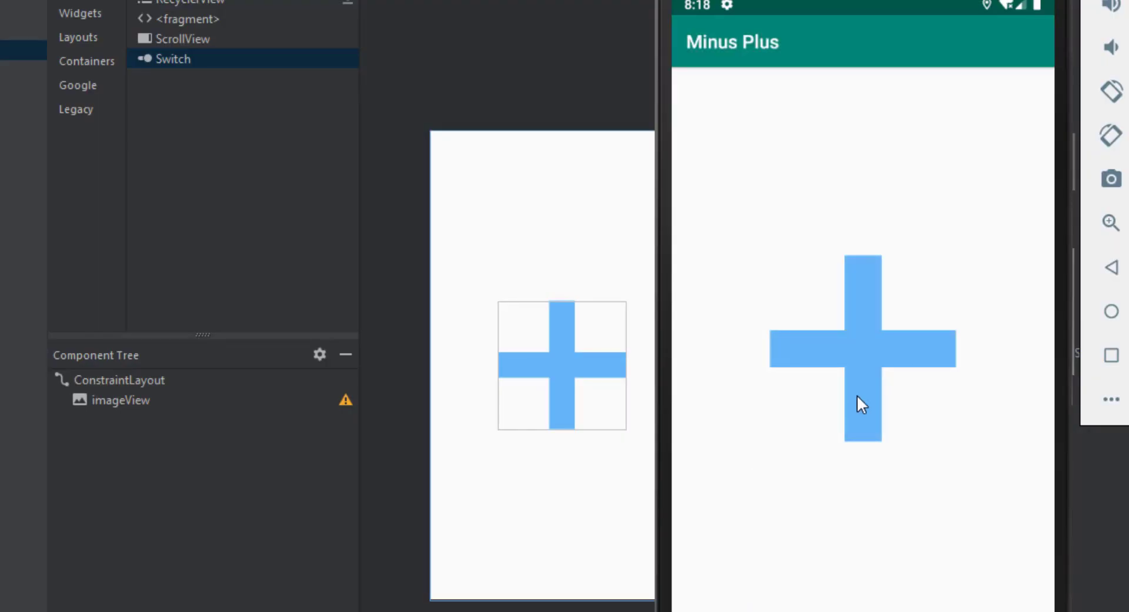
mouse_move(868, 402)
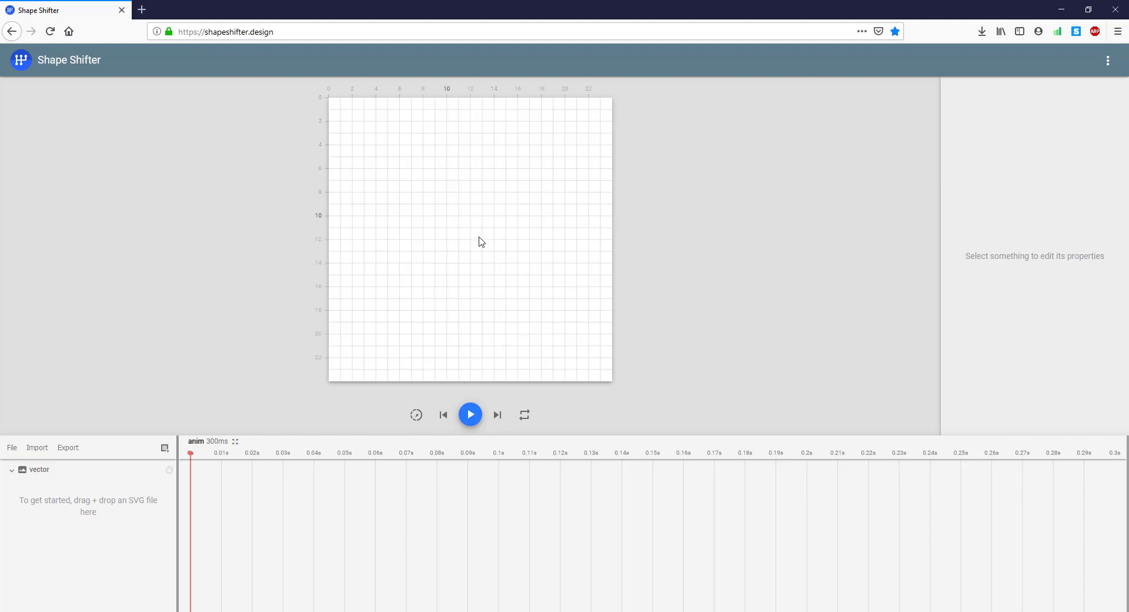
mouse_move(267, 220)
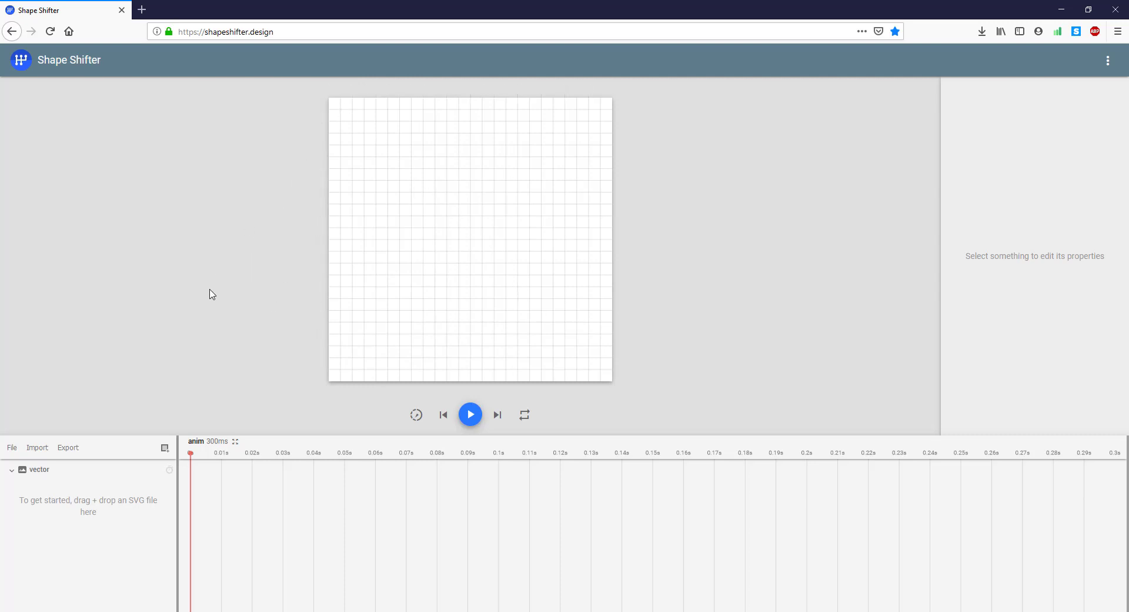
mouse_move(57, 399)
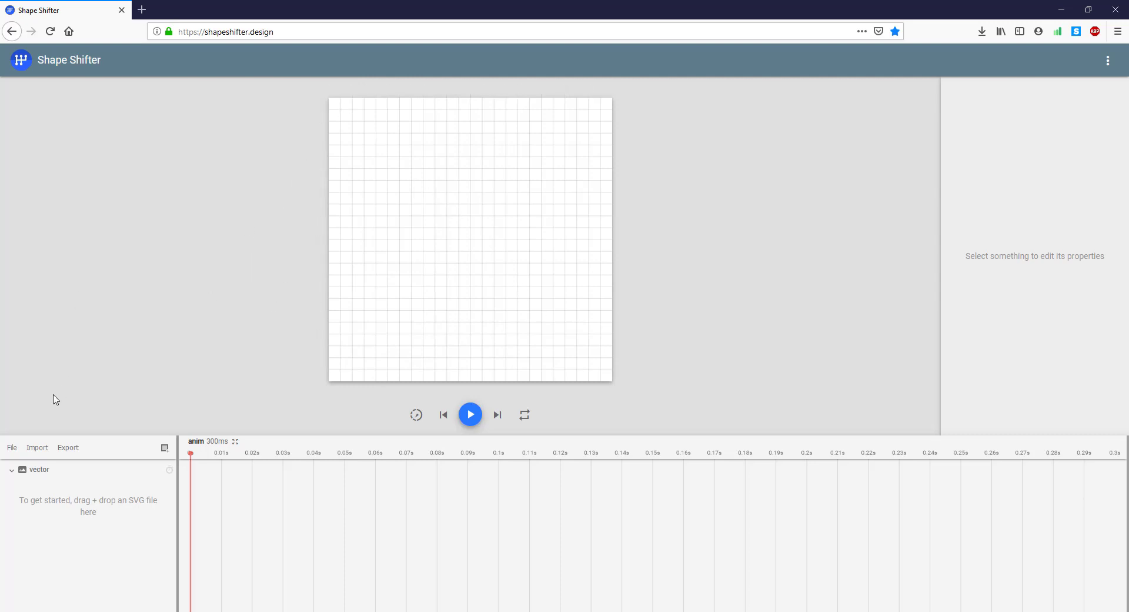
mouse_move(31, 448)
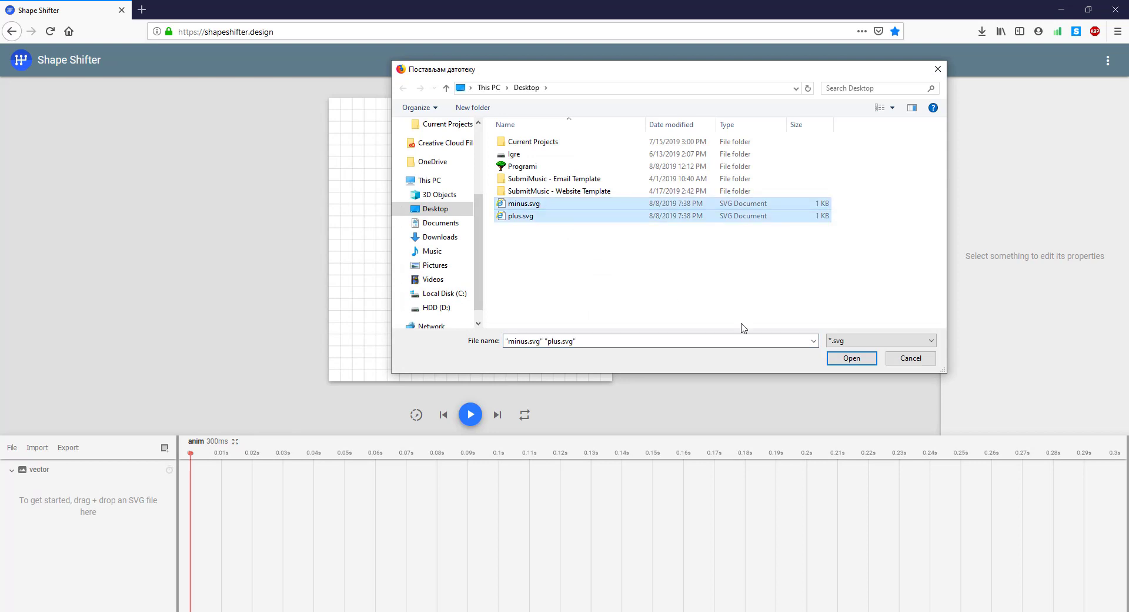
Import minus.svg and plus.svg as two layers and rename the plus-shaped path_1 layer to 'plus'.
left_click(852, 357)
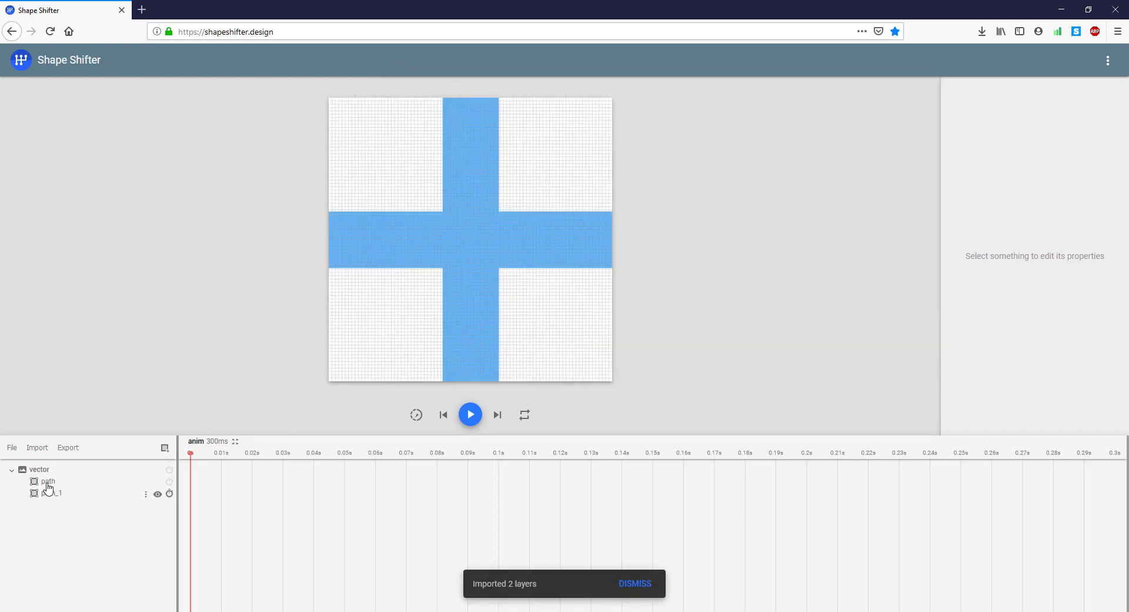
left_click(51, 493)
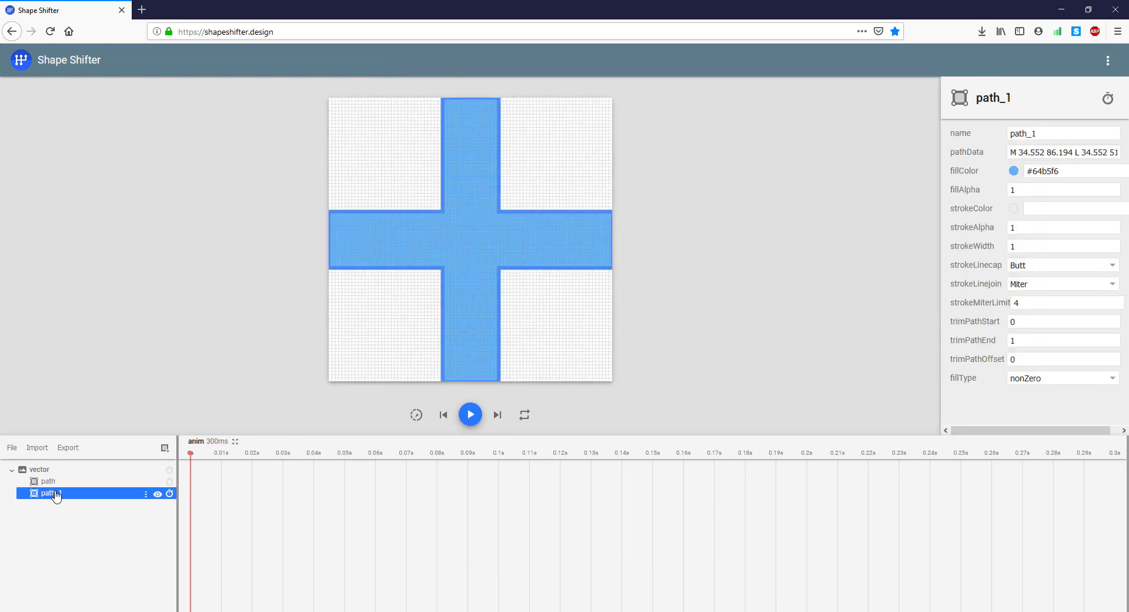
left_click(49, 481)
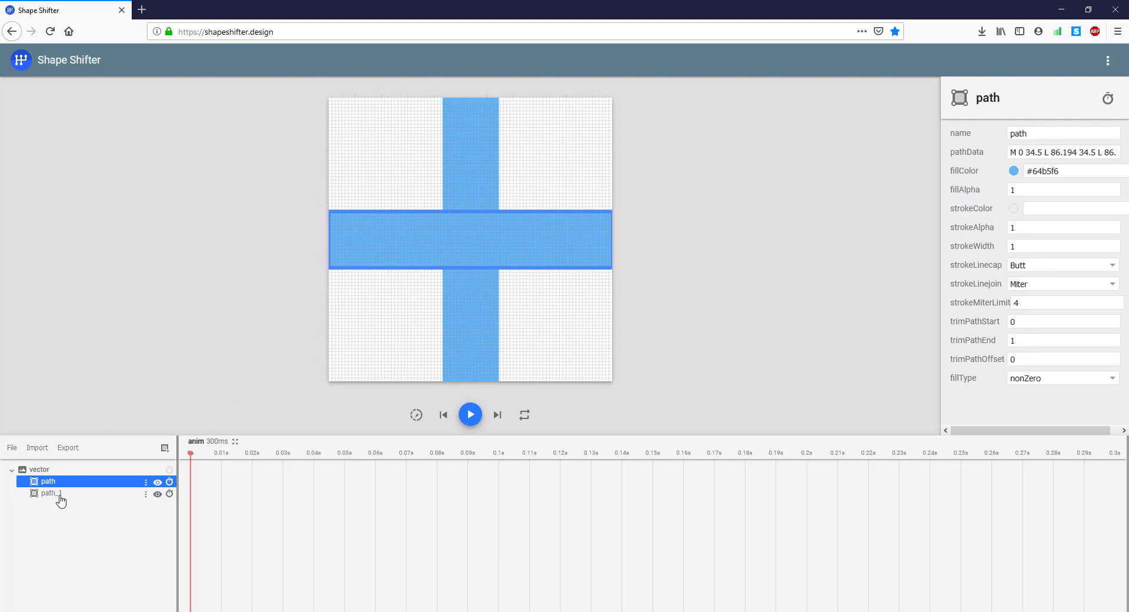
left_click(52, 492)
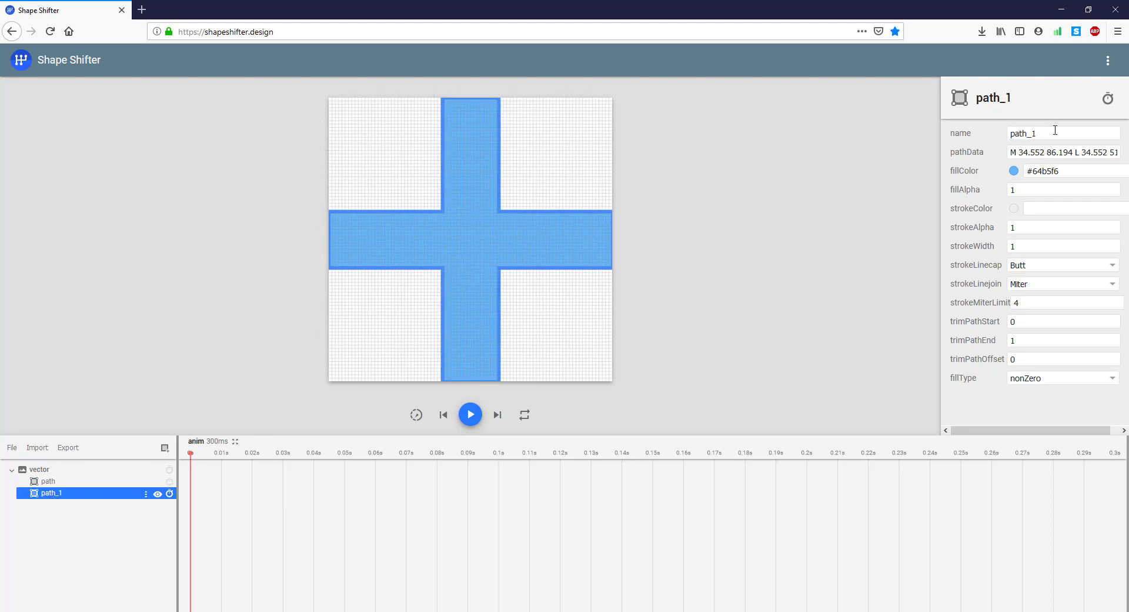
type("plus")
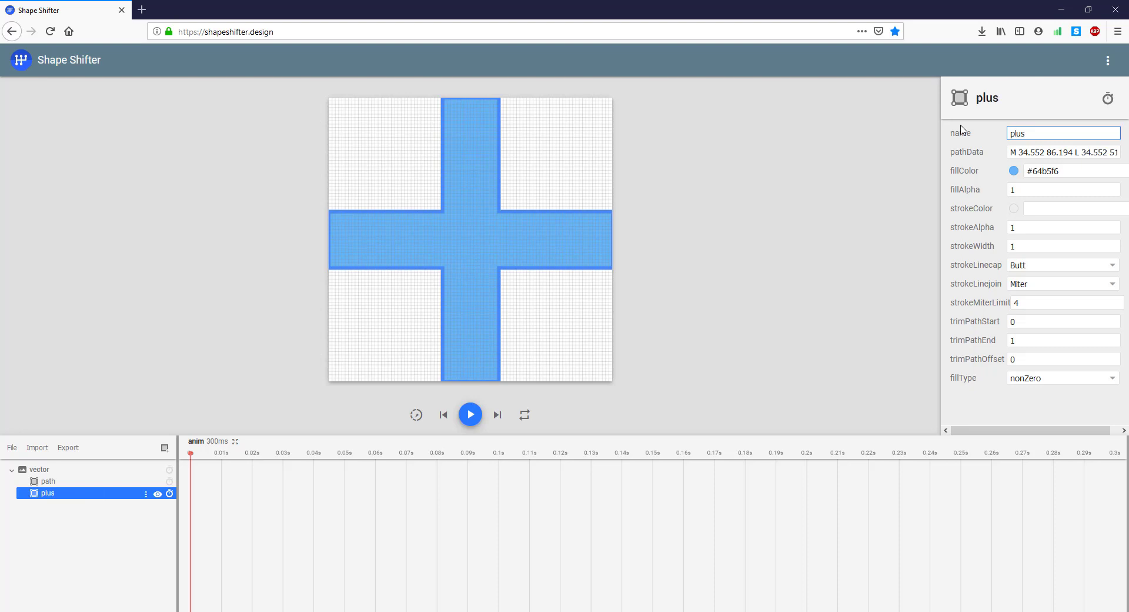
left_click(50, 481)
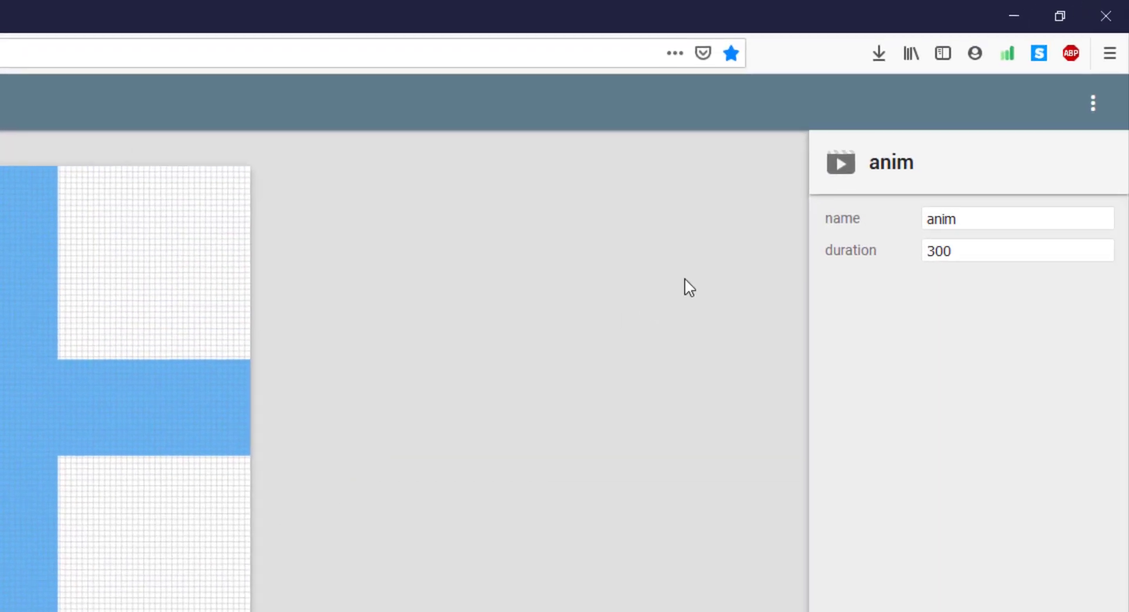
Set the animation to 700 ms named minus_to_plus and delete the plus layer.
type("700")
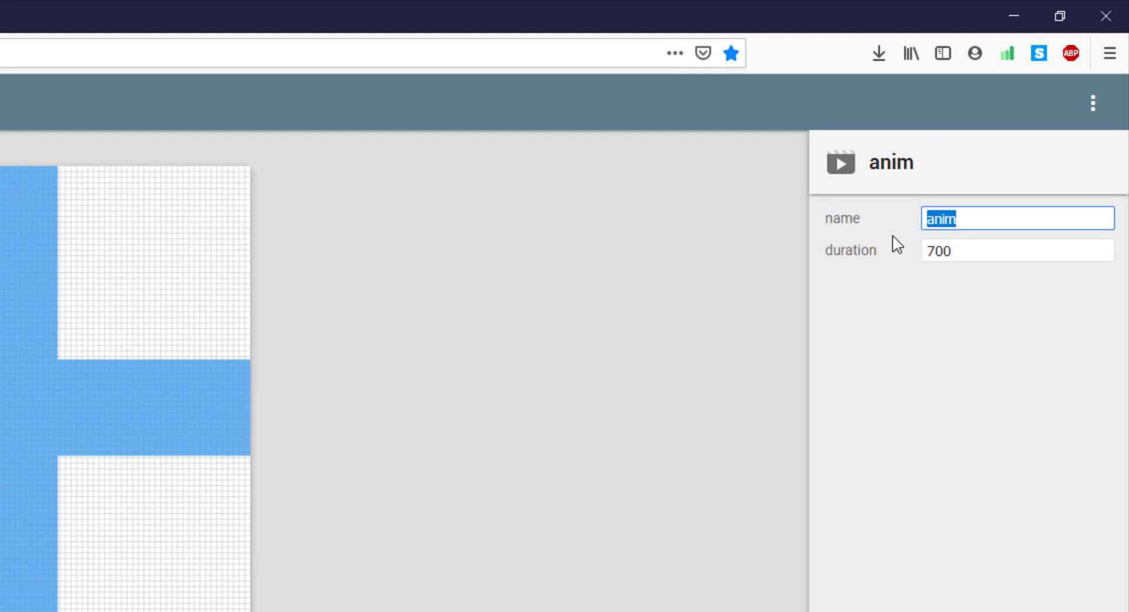
type("minus_to_plus")
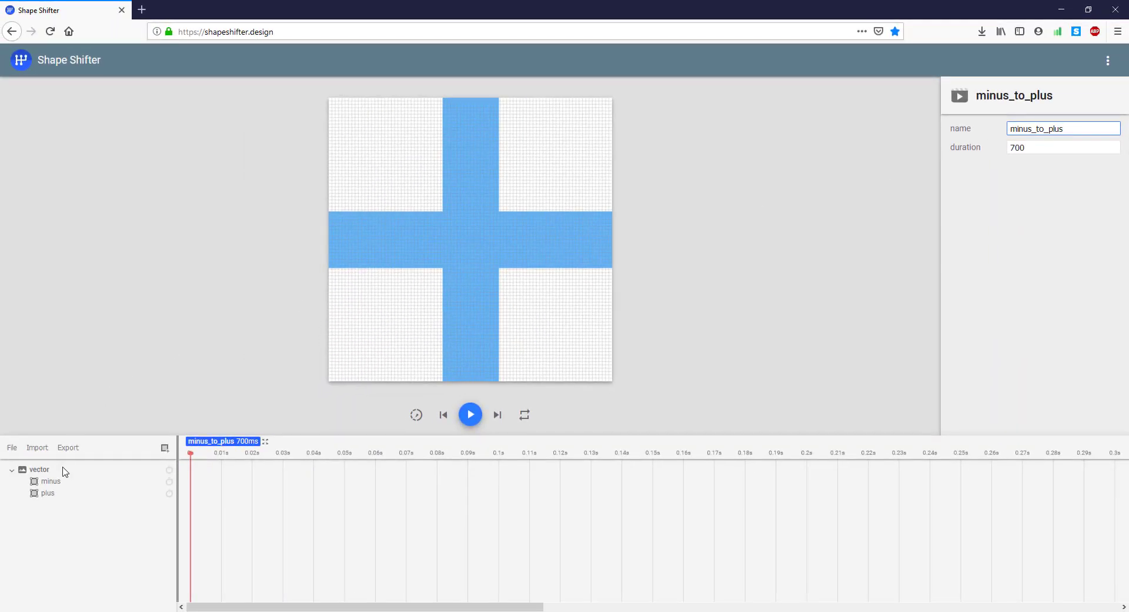
mouse_move(49, 498)
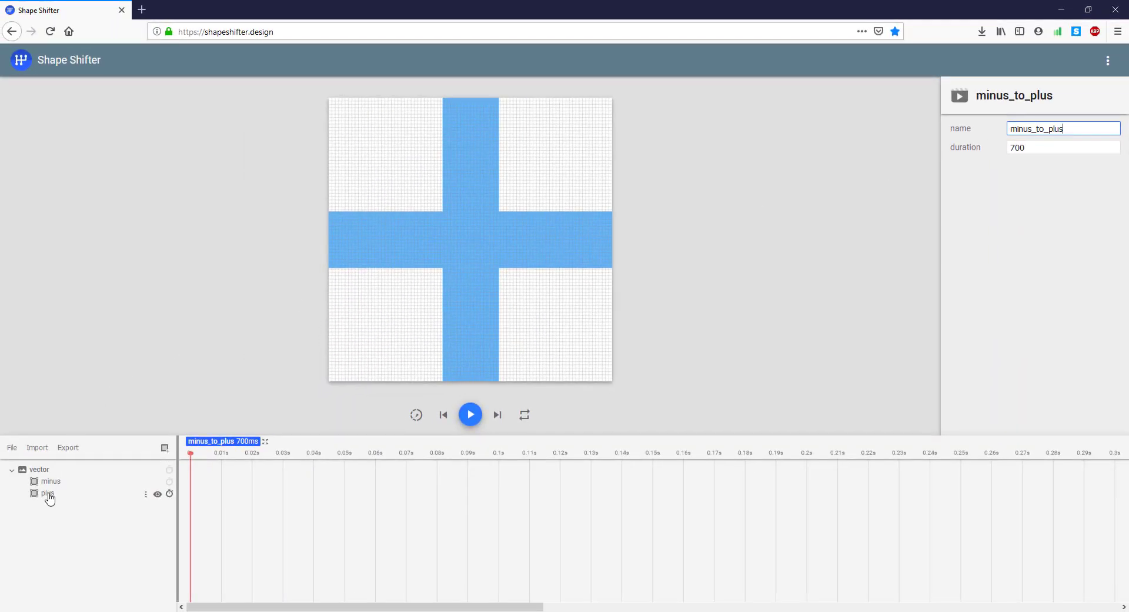
left_click(48, 493)
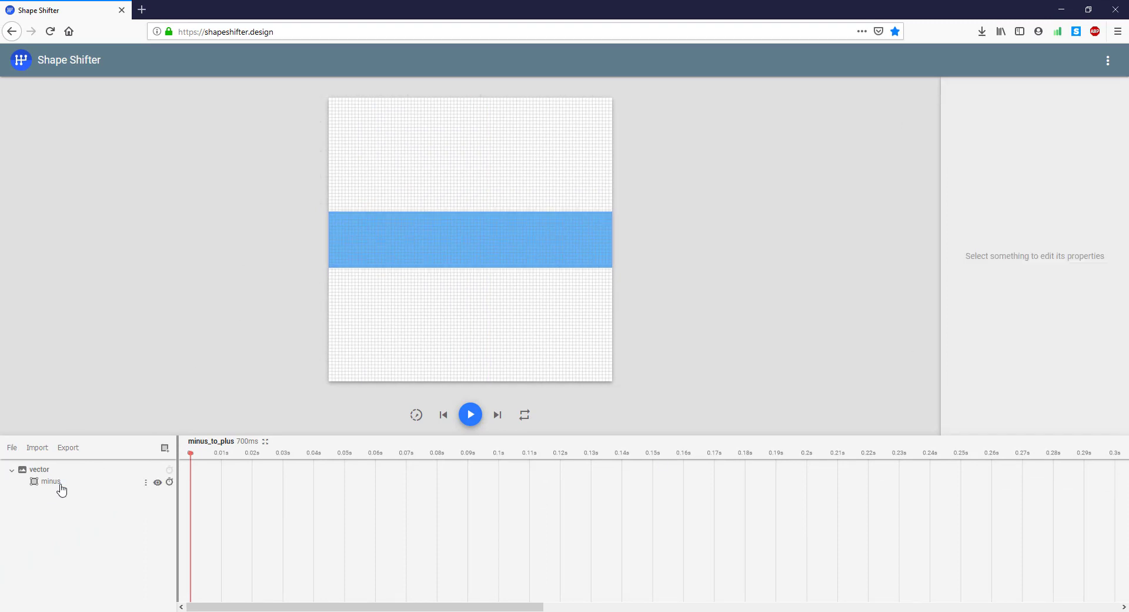
Add a pathData animation to the minus layer with endTime 700.
left_click(50, 481)
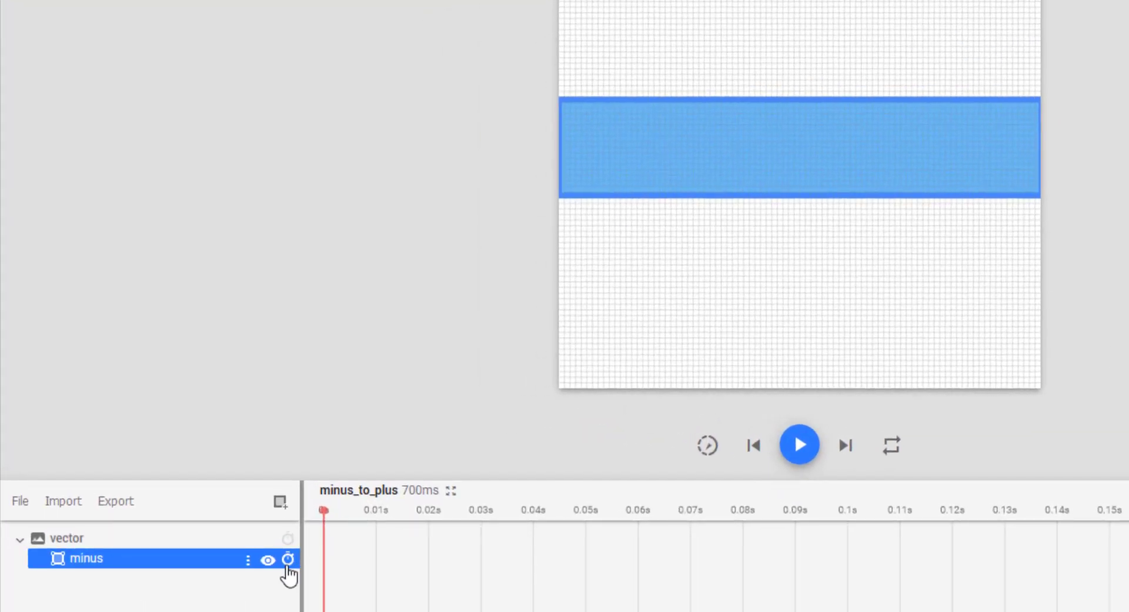
left_click(288, 559)
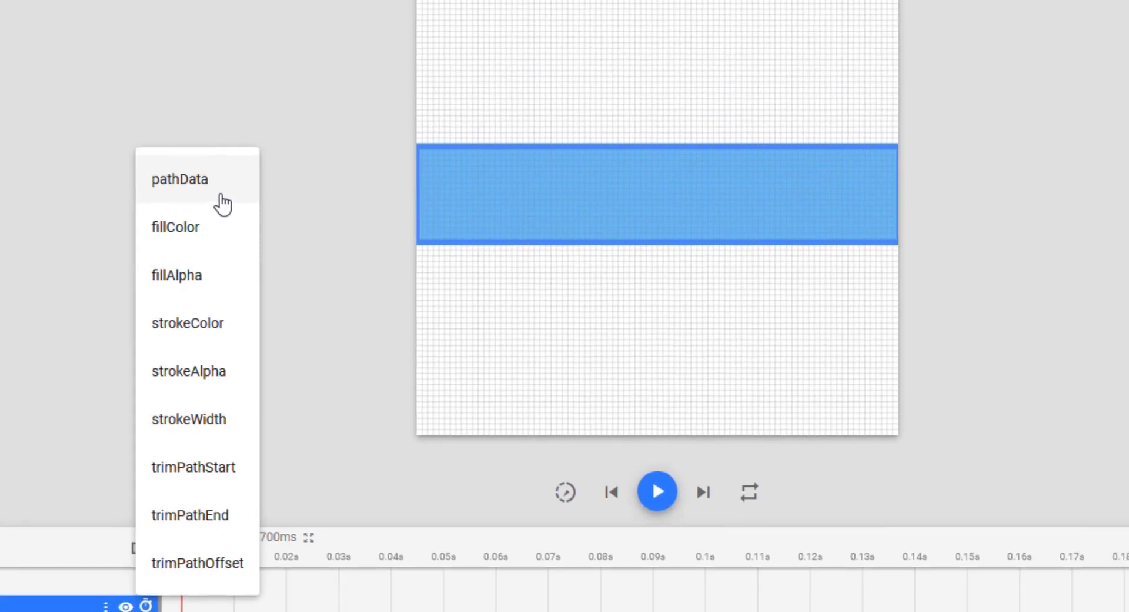
left_click(178, 179)
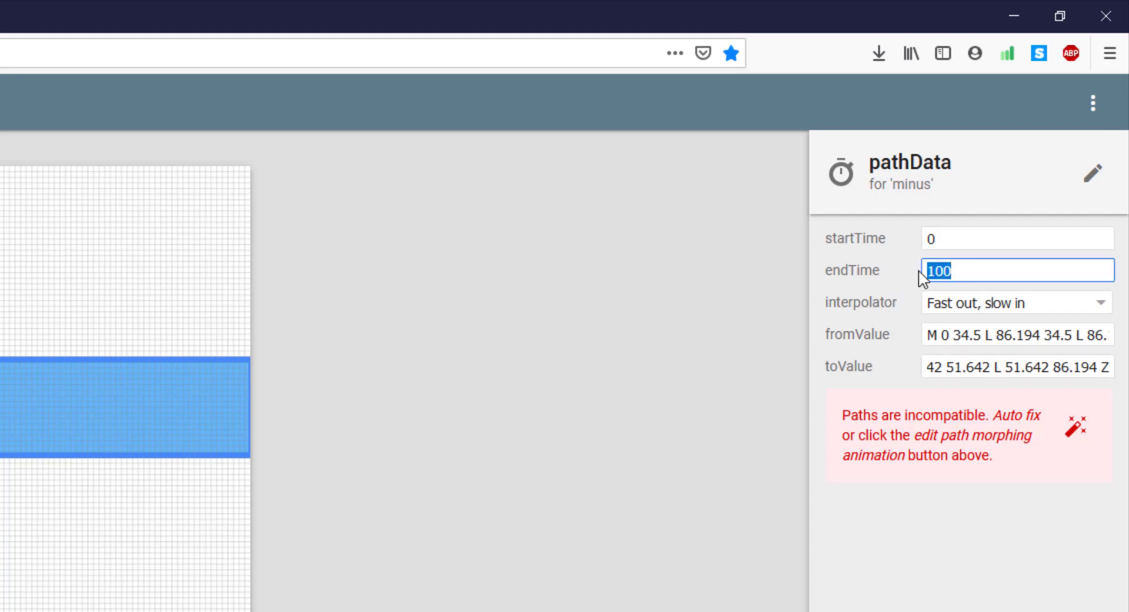
type("700")
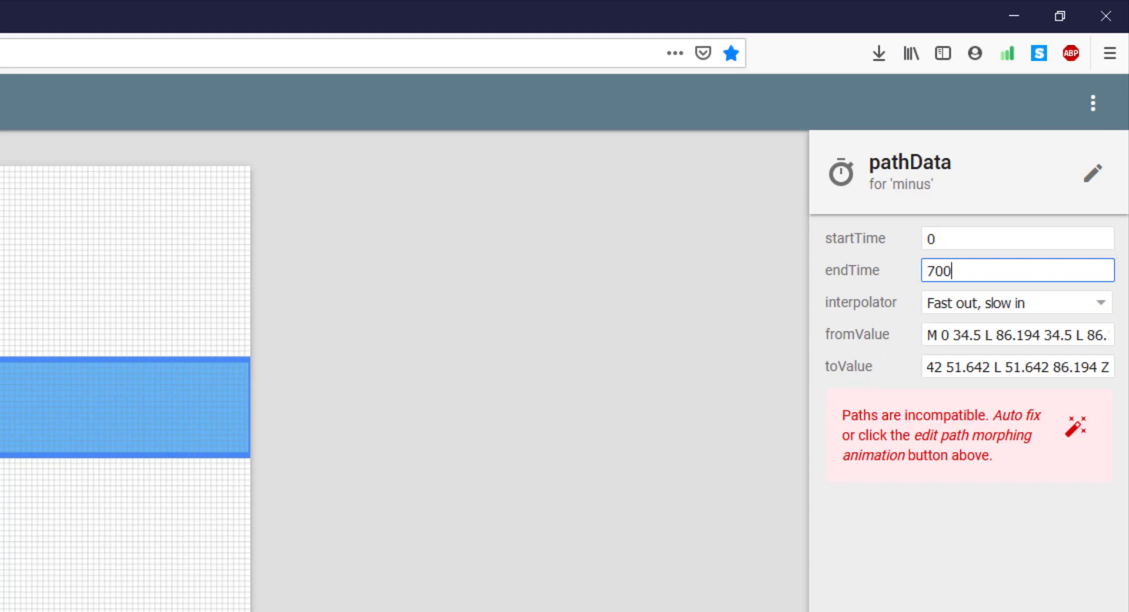
mouse_move(1098, 149)
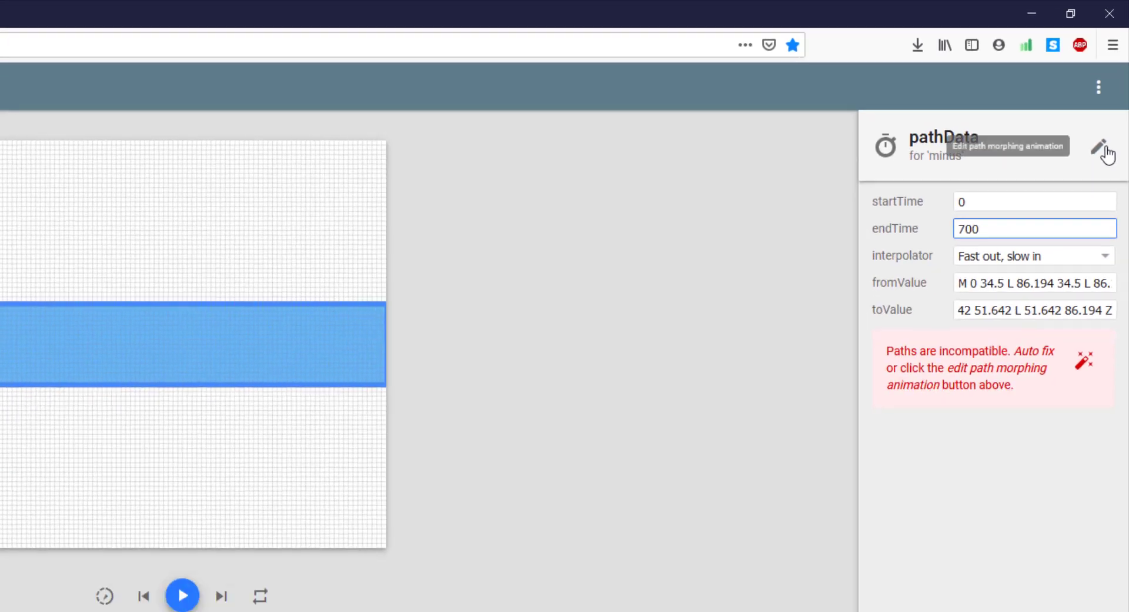
Auto-fix the minus and plus paths in the morph editor and adjust a morph point.
left_click(1095, 146)
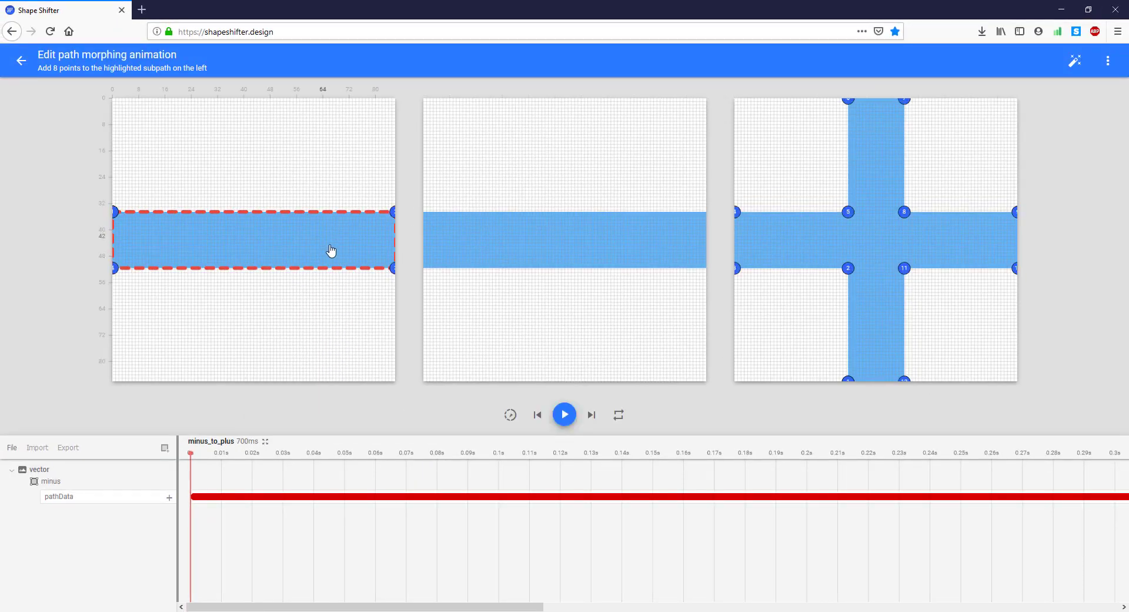
mouse_move(863, 248)
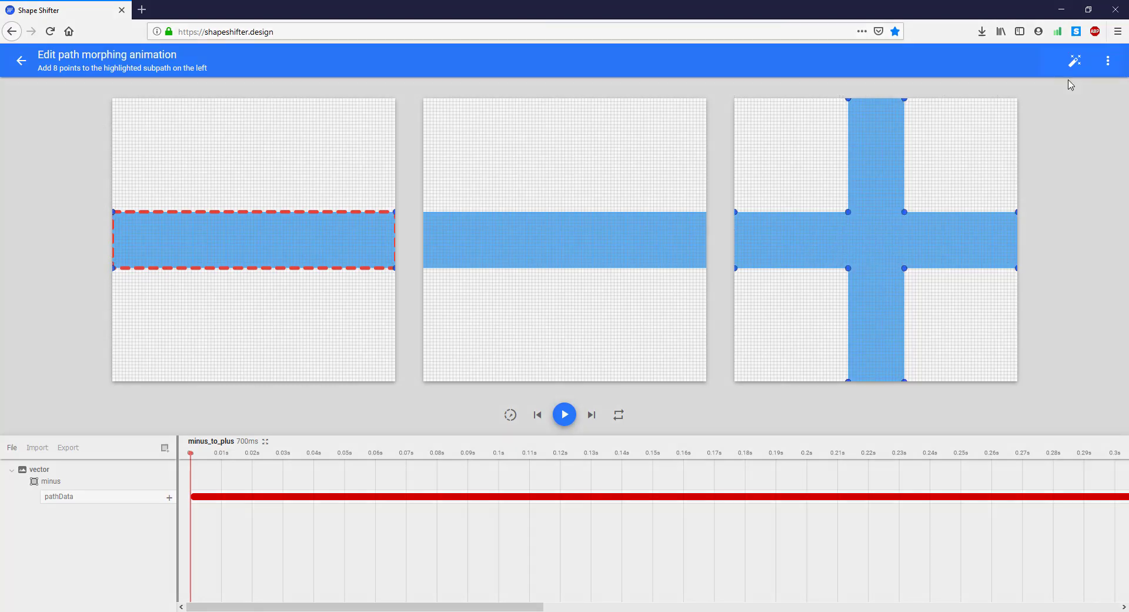
mouse_move(1074, 61)
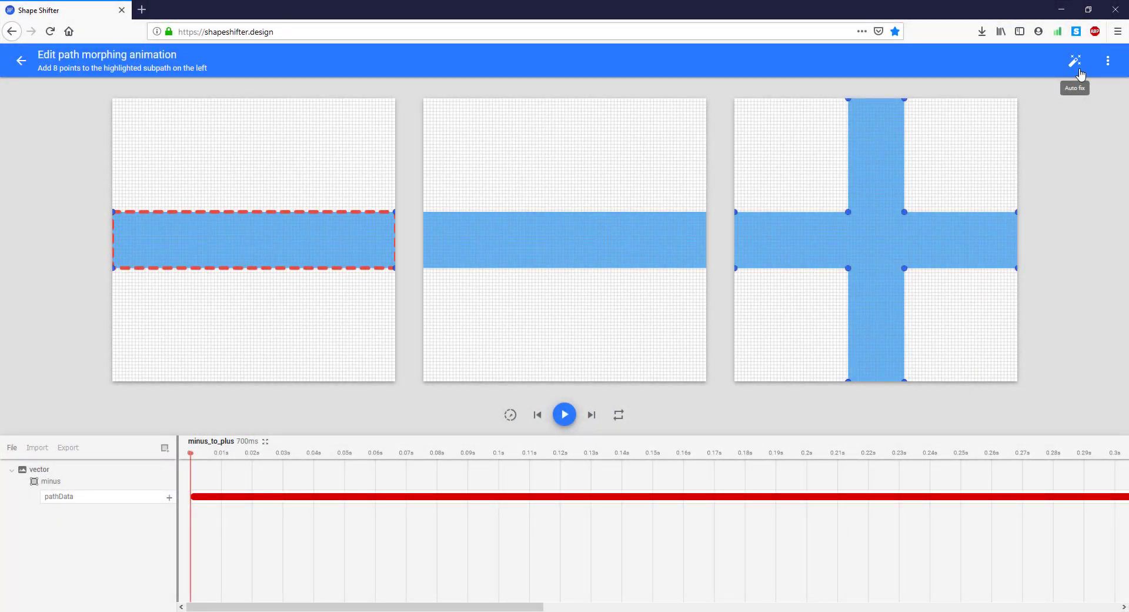
left_click(1074, 61)
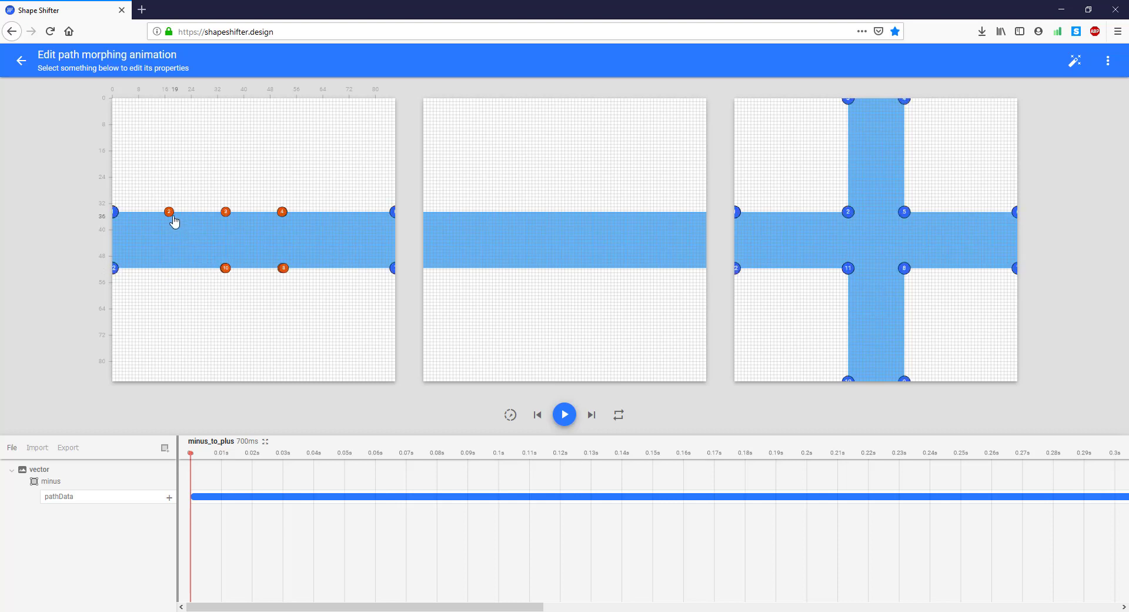
left_click(169, 212)
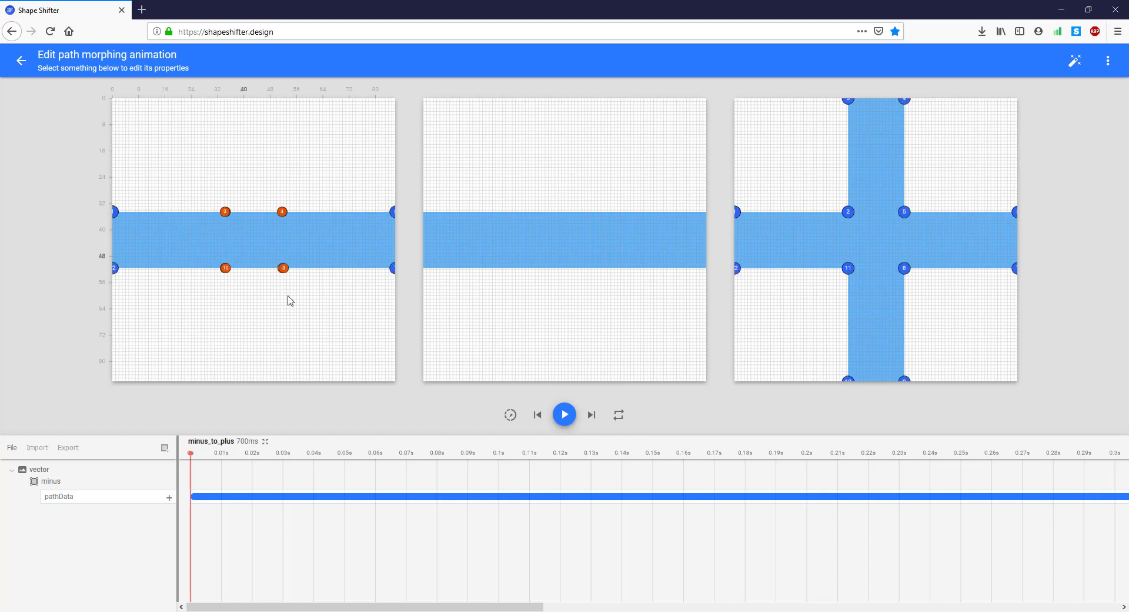
left_click(564, 414)
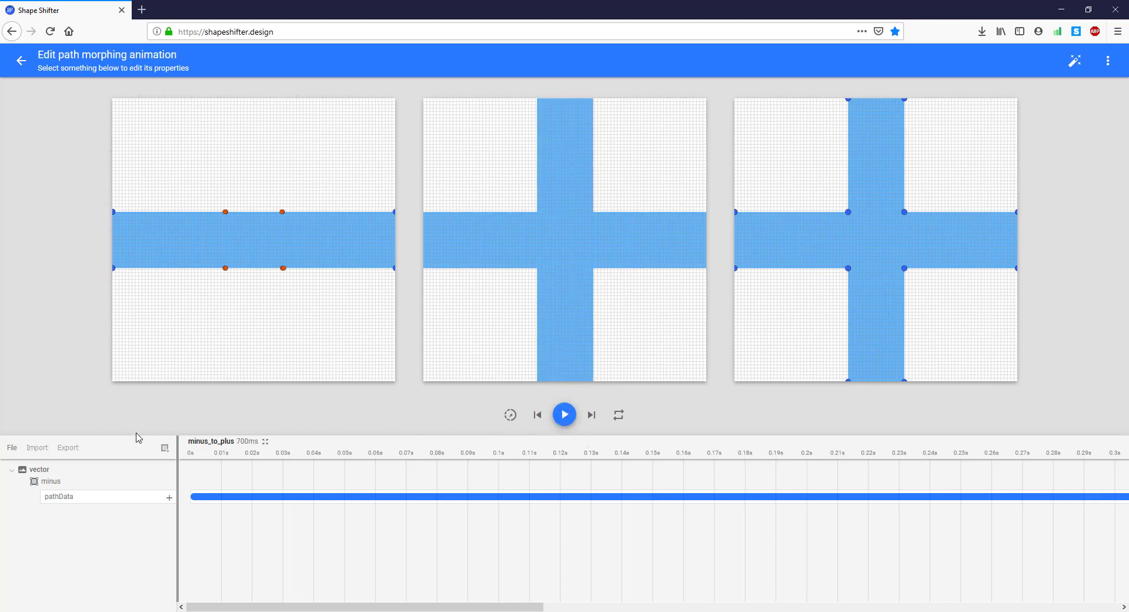
mouse_move(59, 489)
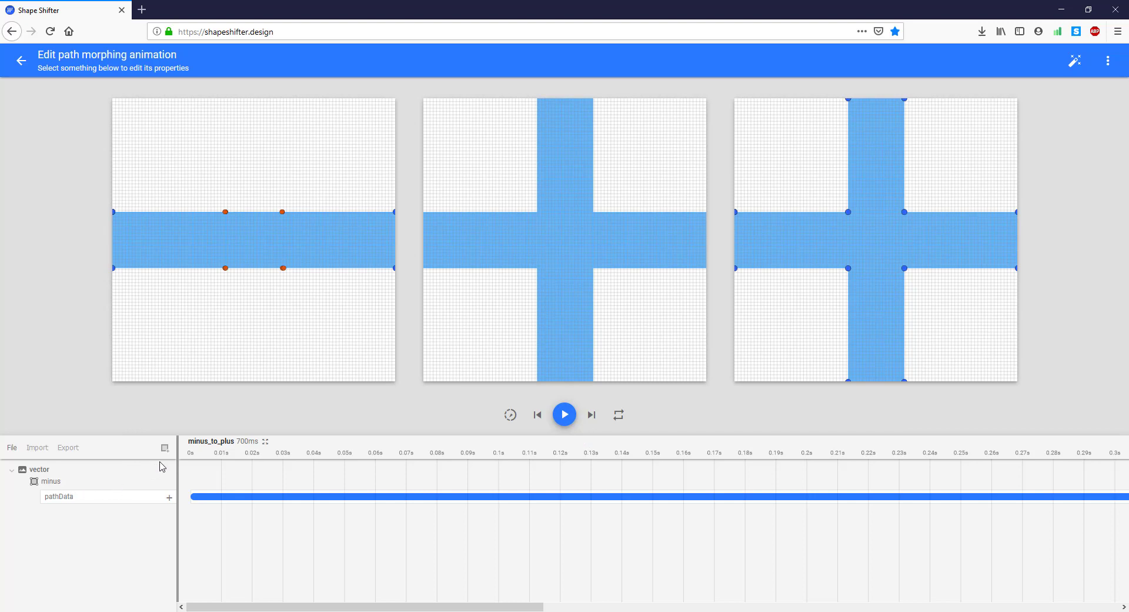
mouse_move(21, 68)
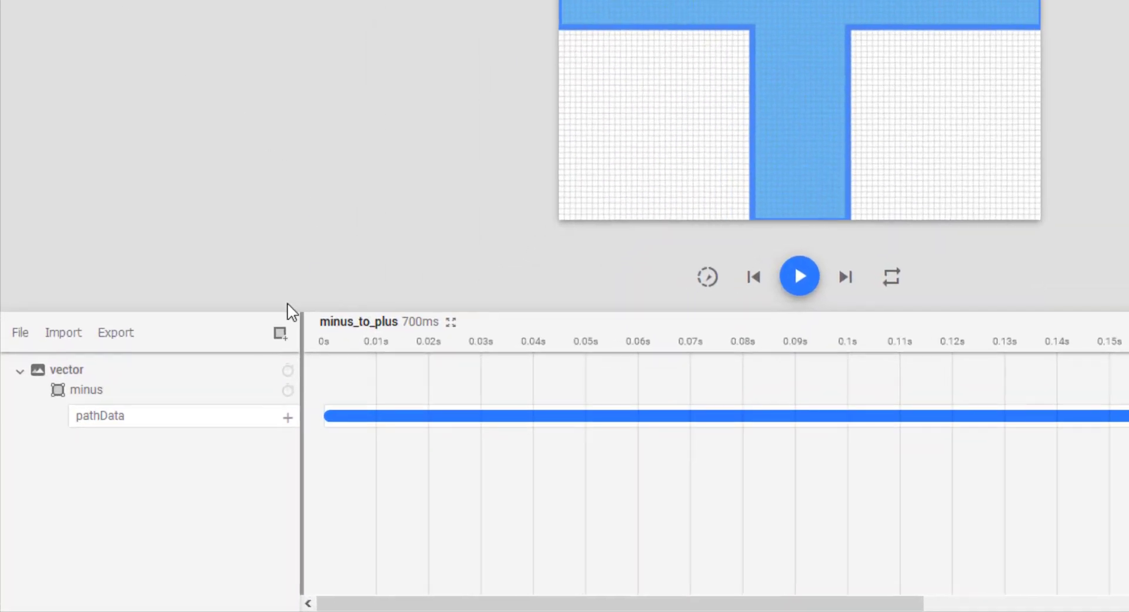
Add a new group layer and move the minus layer into it.
left_click(280, 333)
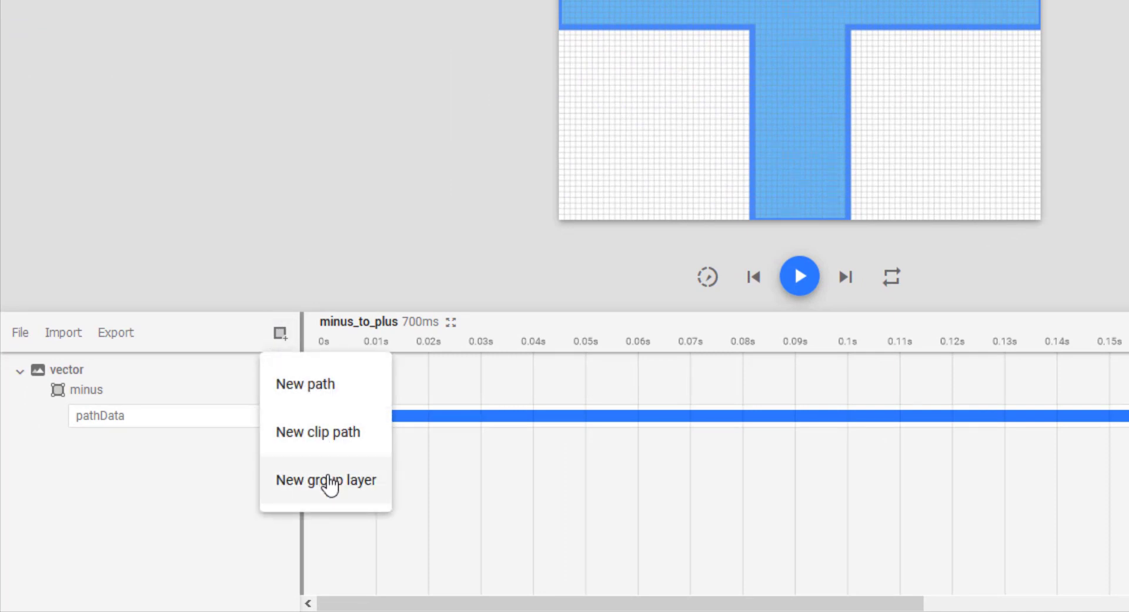
mouse_move(360, 501)
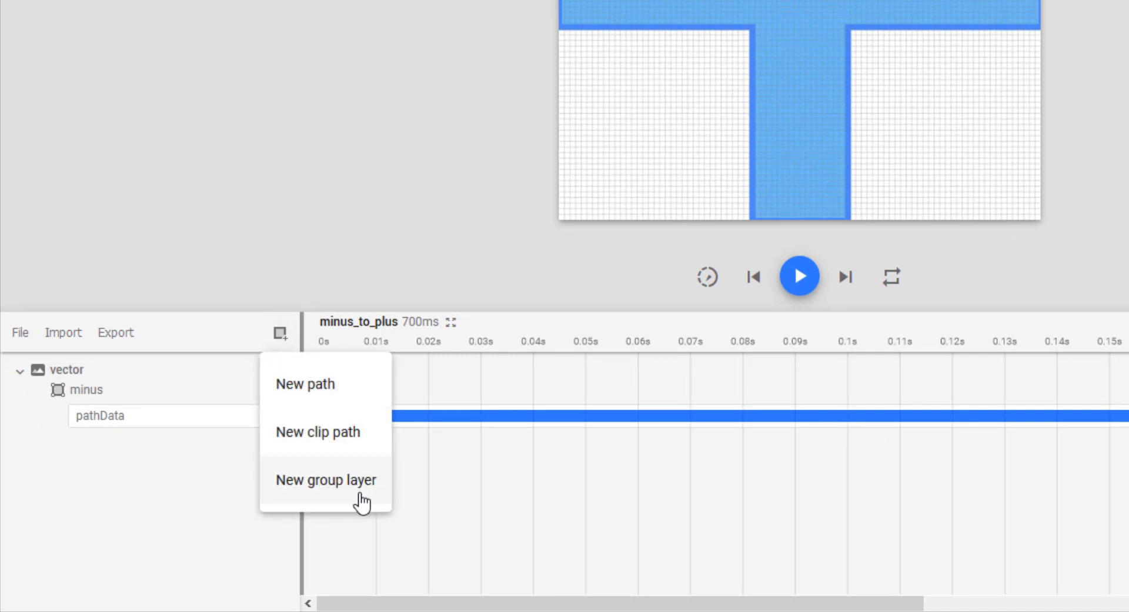
left_click(326, 478)
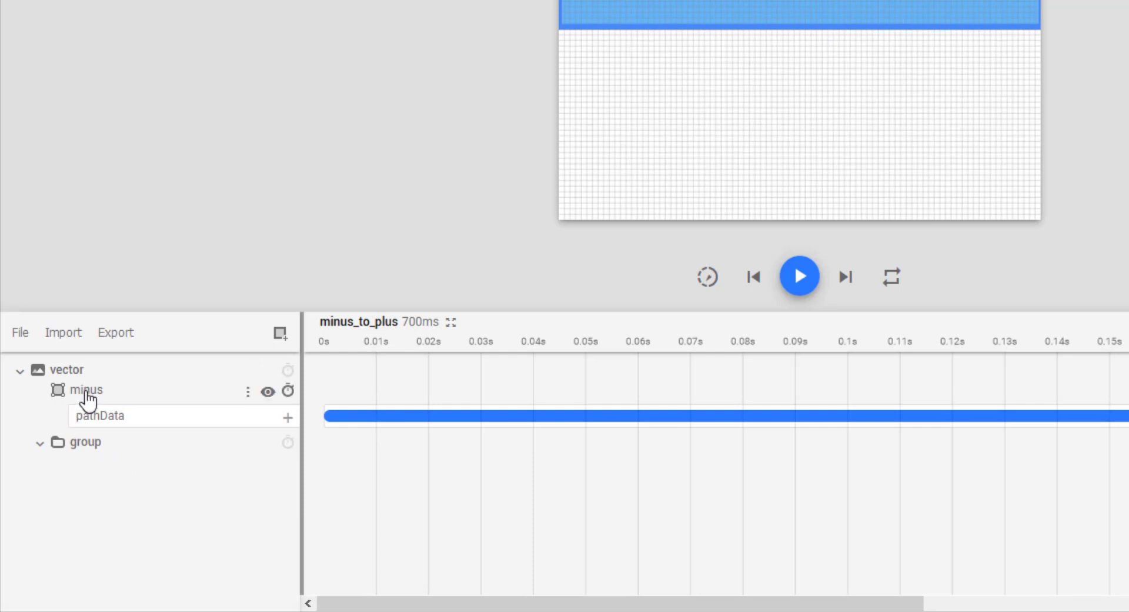
left_click(86, 390)
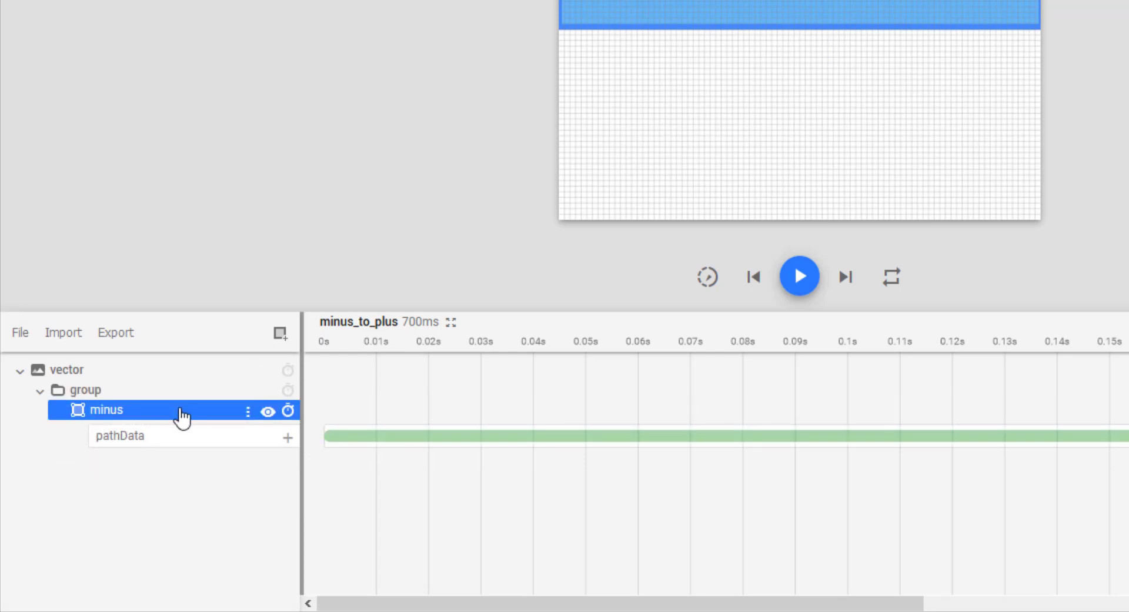
left_click(85, 390)
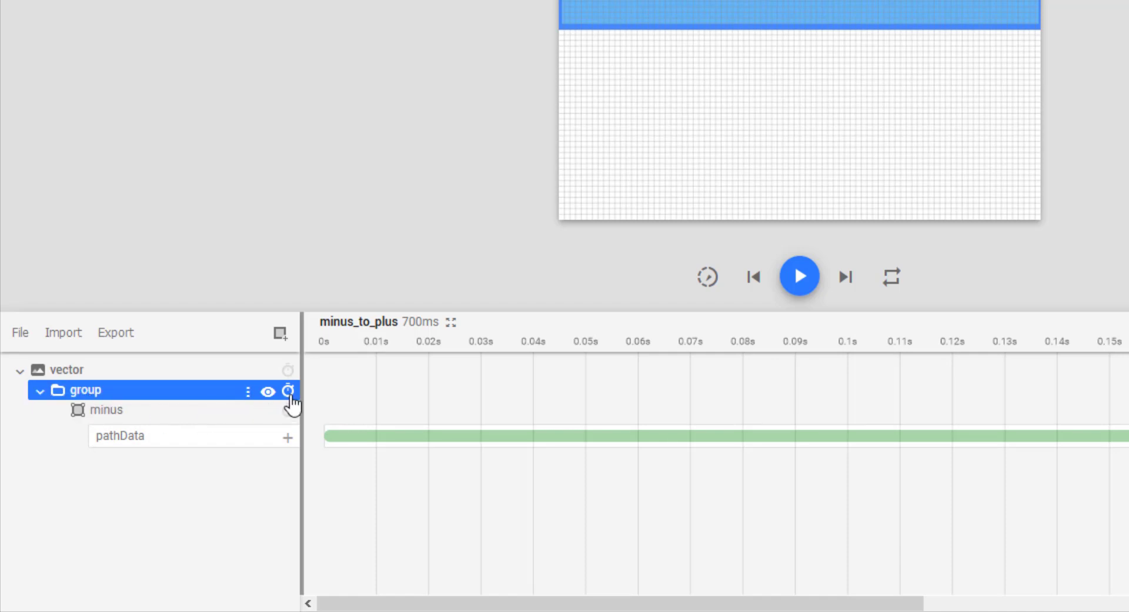
Animate the group's rotation from 0 to 180 over 700 ms.
left_click(290, 390)
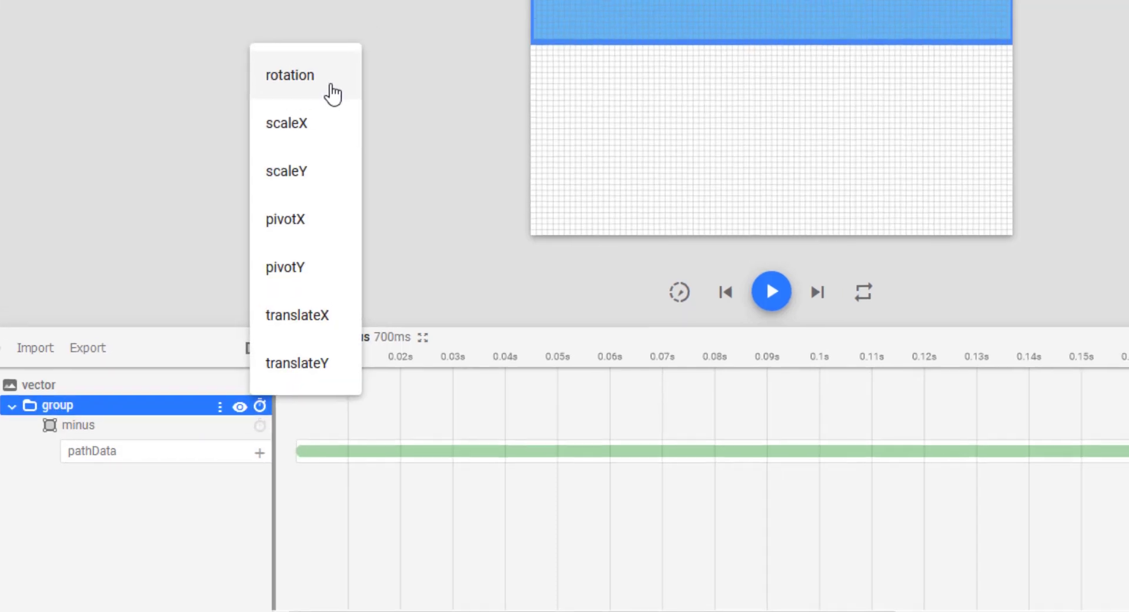
left_click(289, 75)
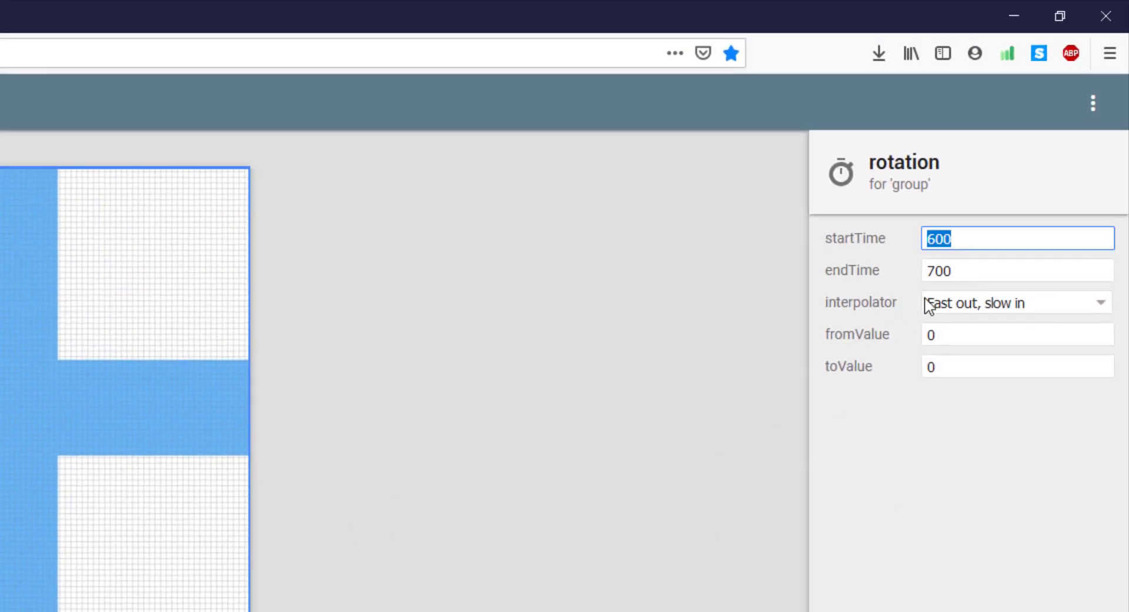
type("0")
left_click(1019, 366)
type("180")
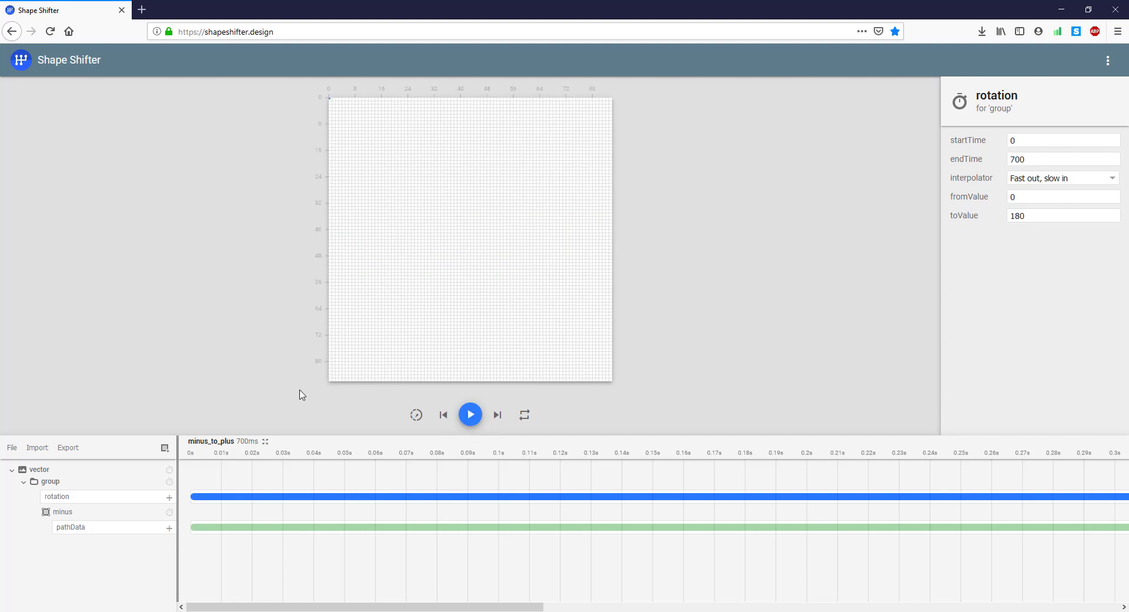
Set the group's pivotX and pivotY so the minus spins about its centre.
left_click(51, 482)
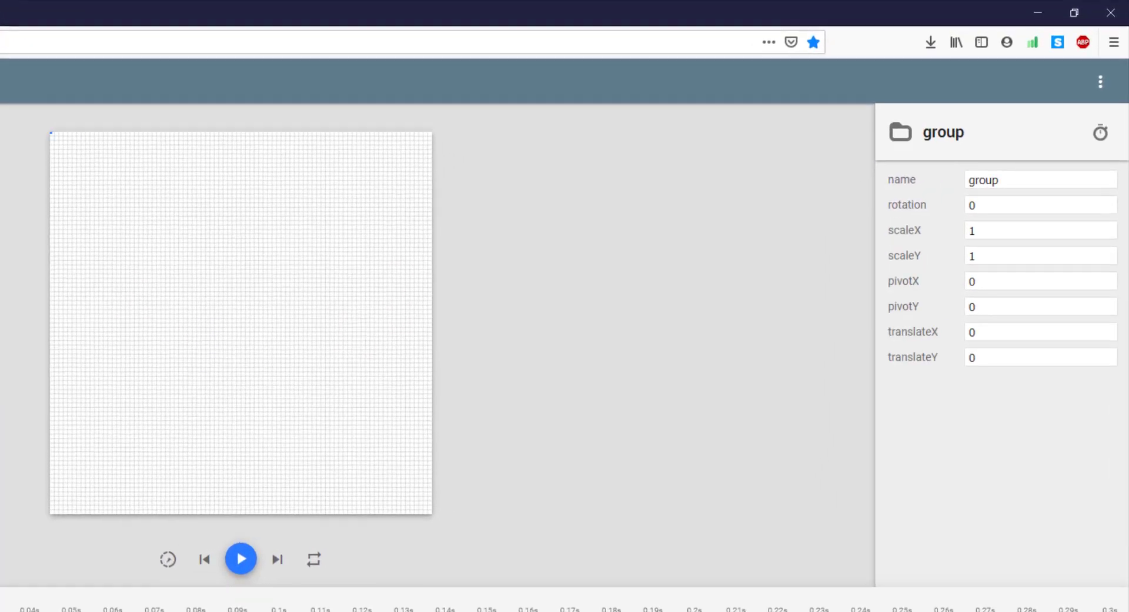
left_click(1040, 282)
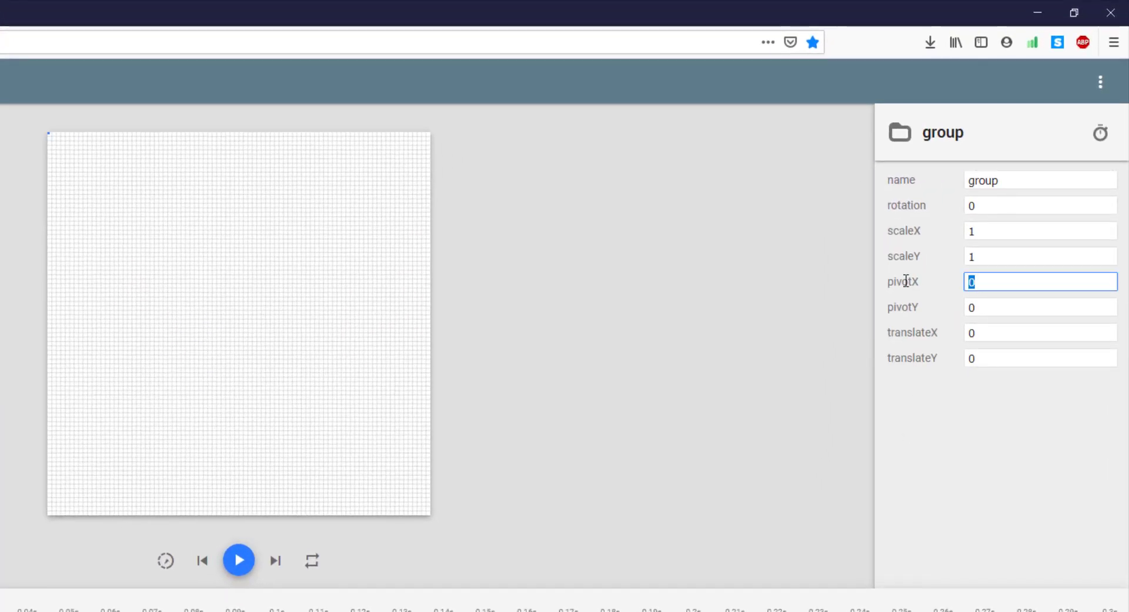
type("20")
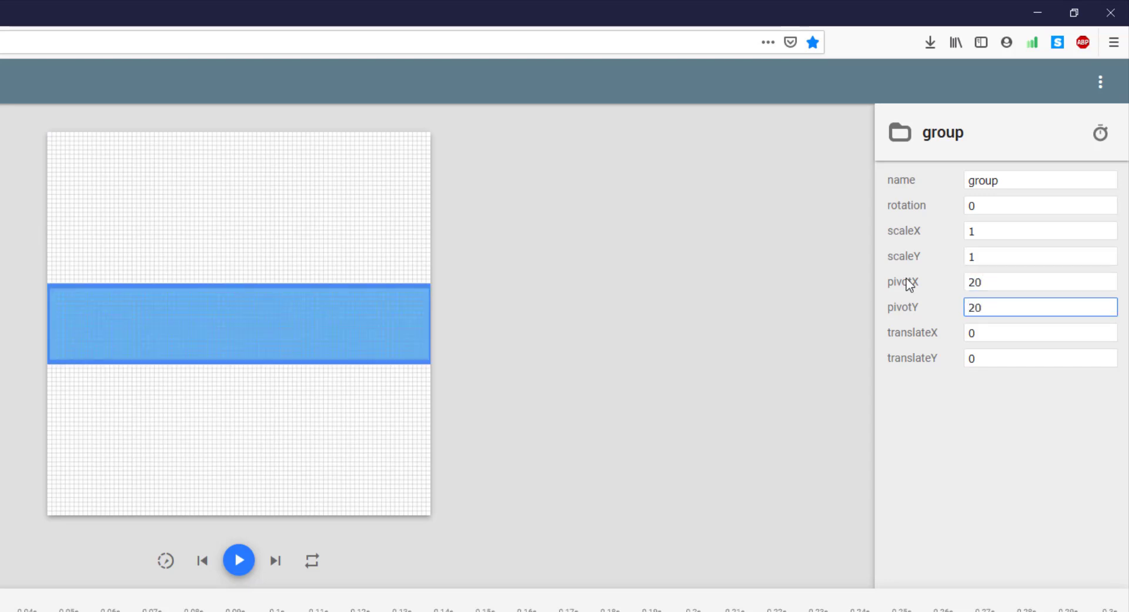
mouse_move(258, 555)
type("40")
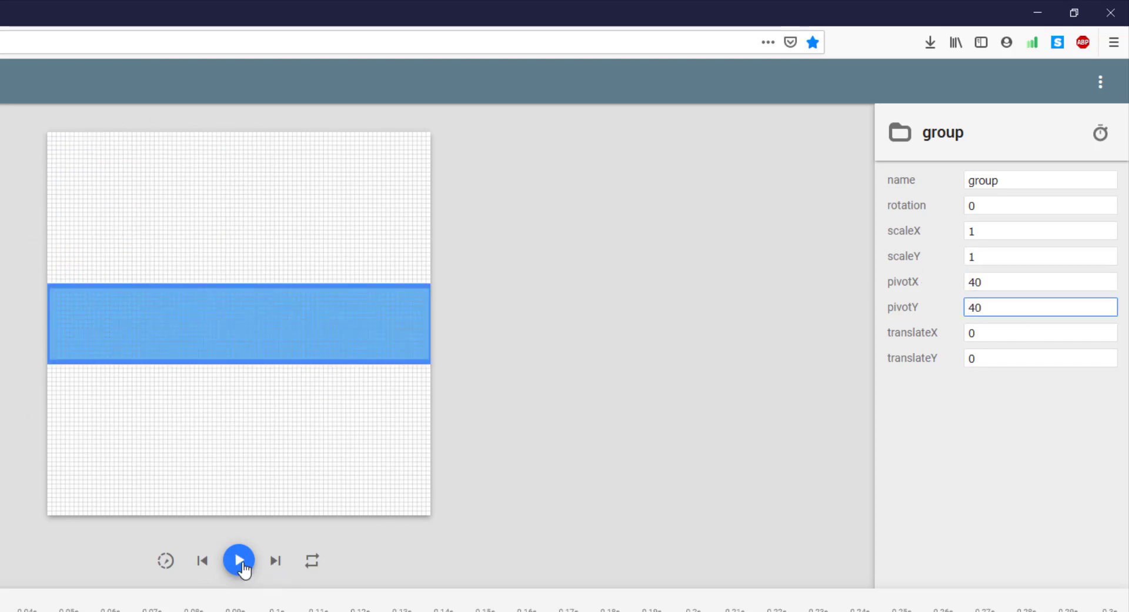
Preview the minus-to-plus animation in slow motion.
left_click(239, 560)
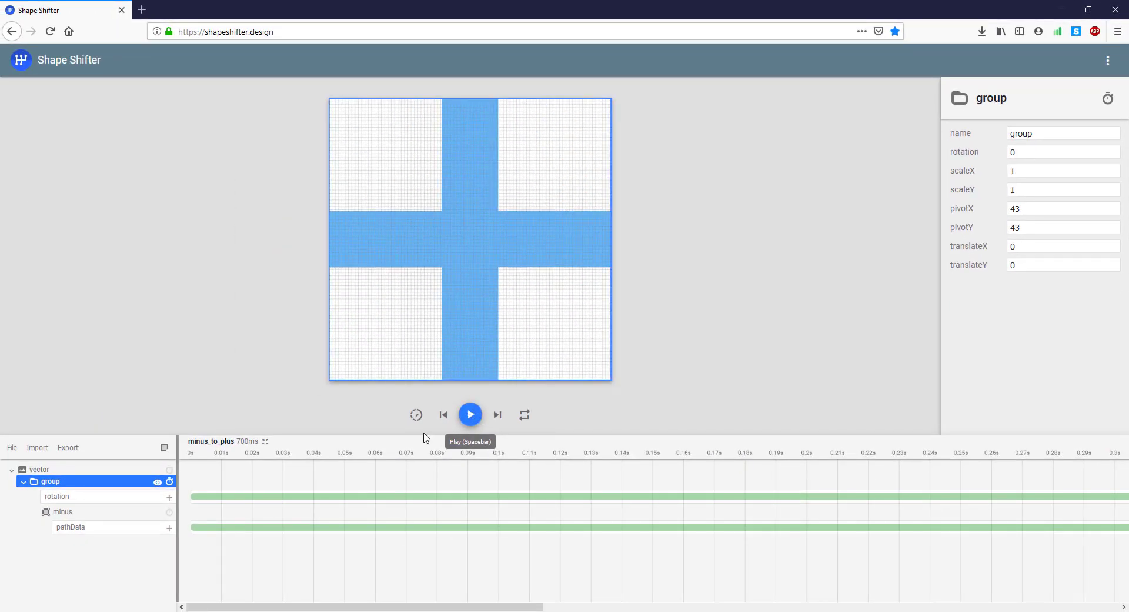
left_click(469, 414)
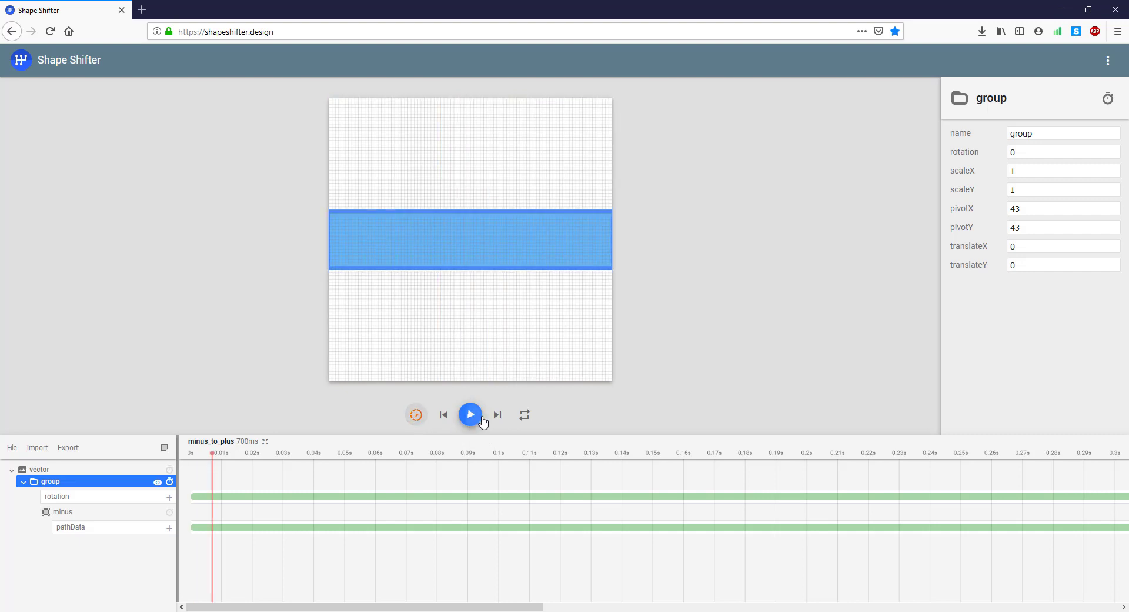
left_click(469, 414)
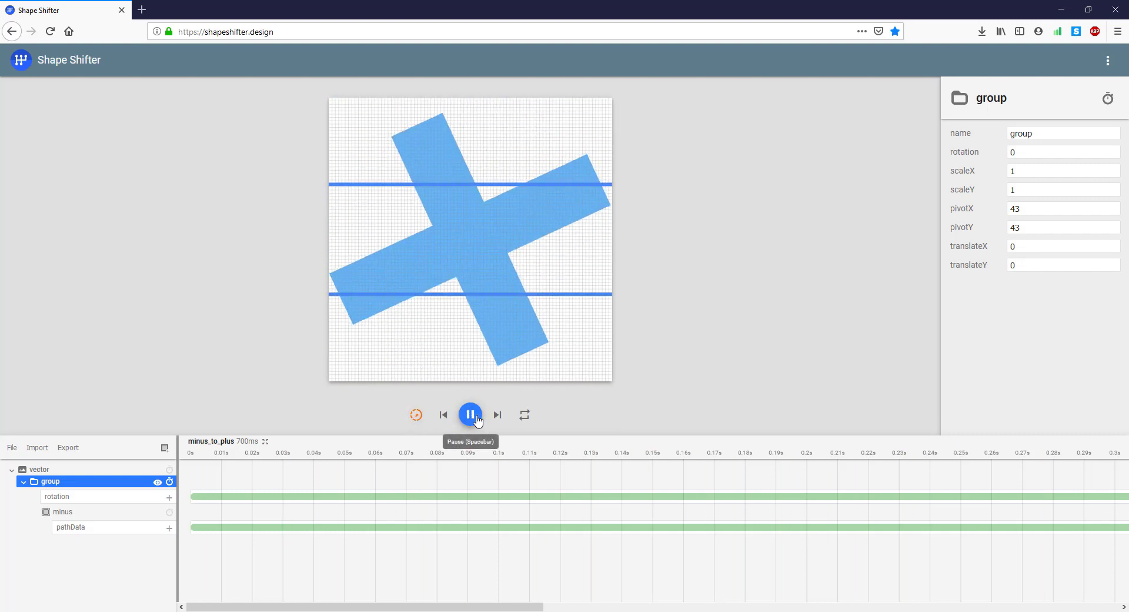
left_click(469, 414)
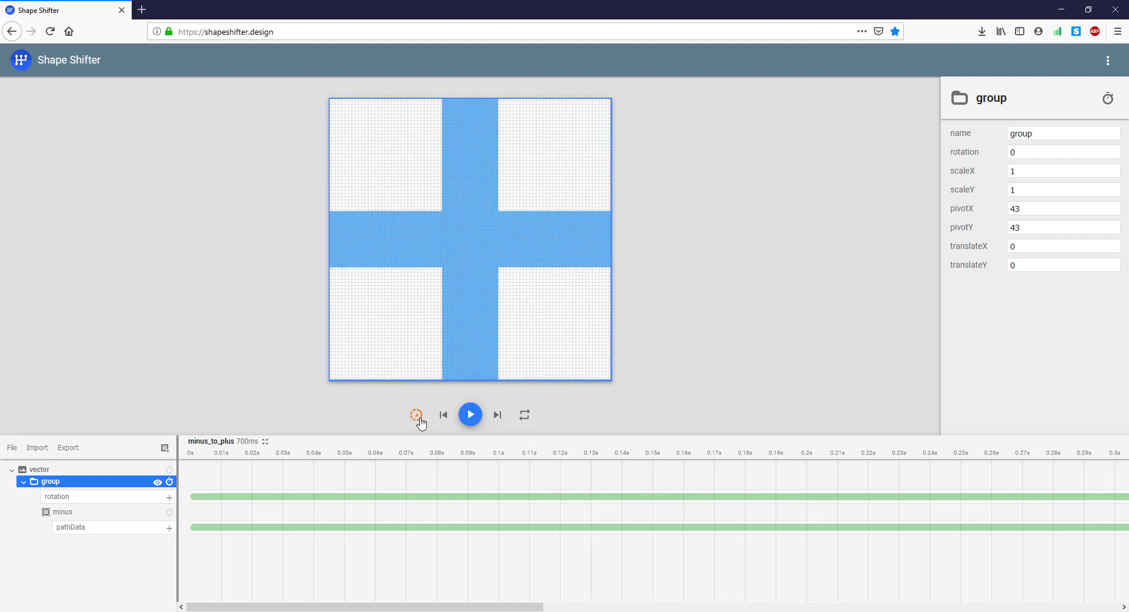
left_click(69, 527)
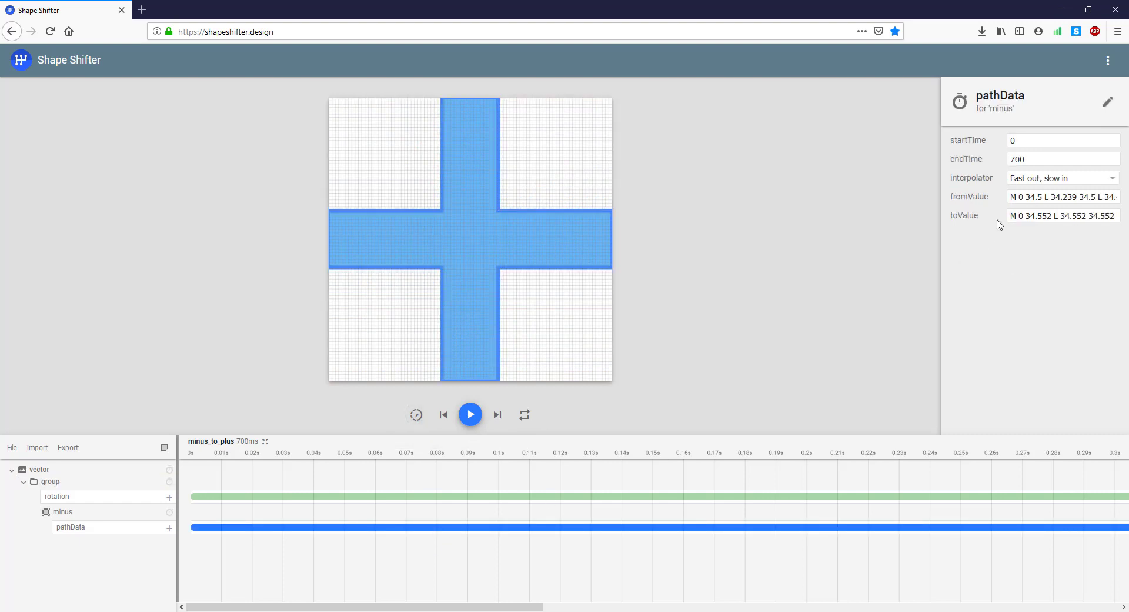
Set the pathData morph startTime to 300 and the rotation interpolator to Anticipate overshoot.
left_click(1064, 140)
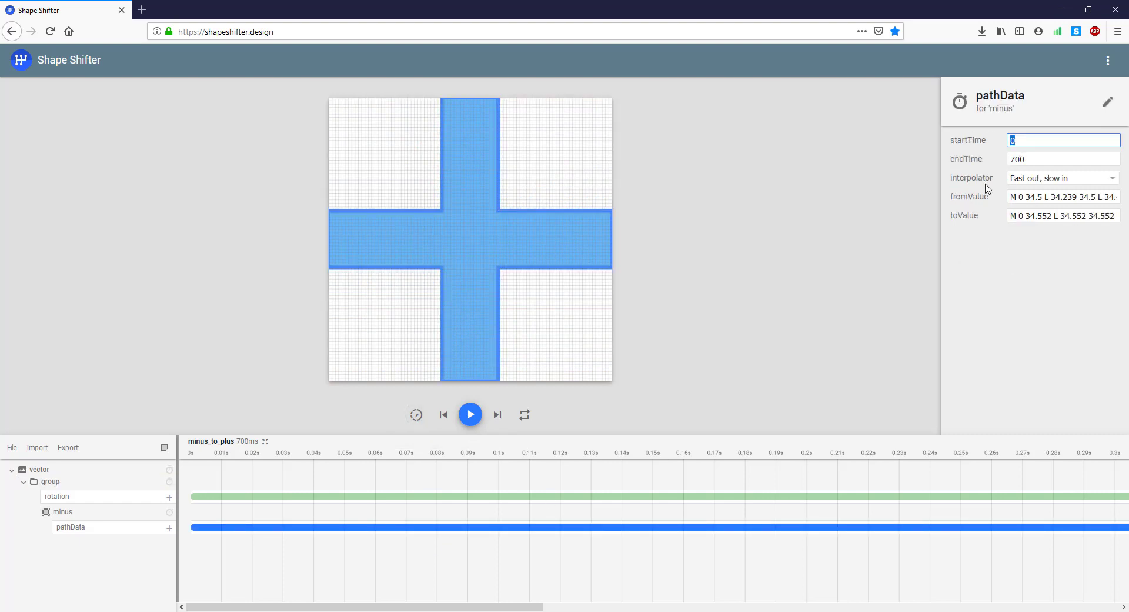
type("300")
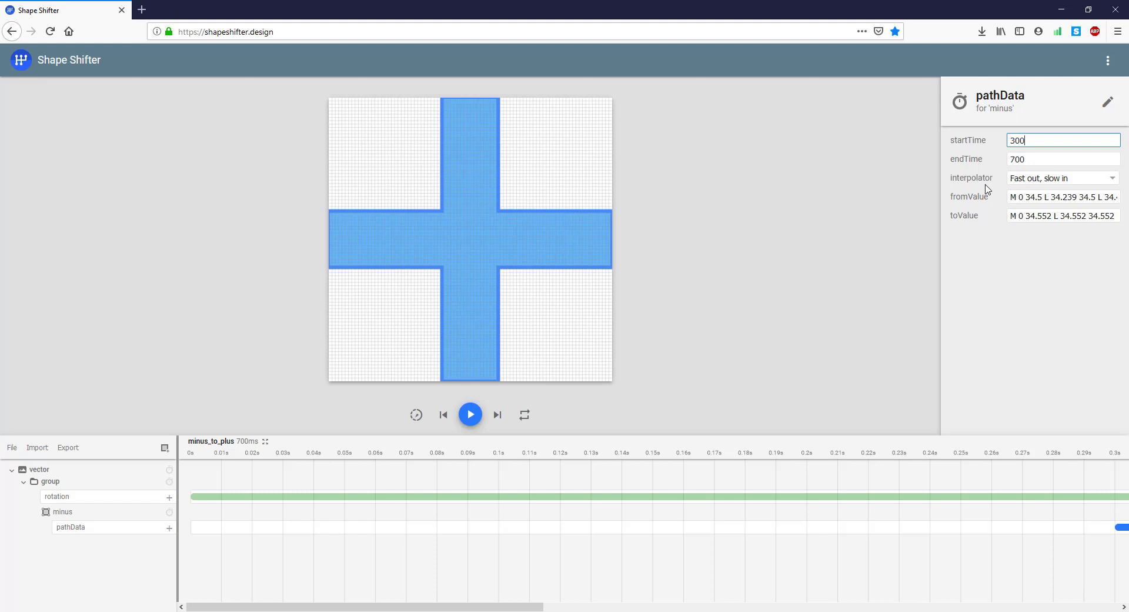
left_click(57, 496)
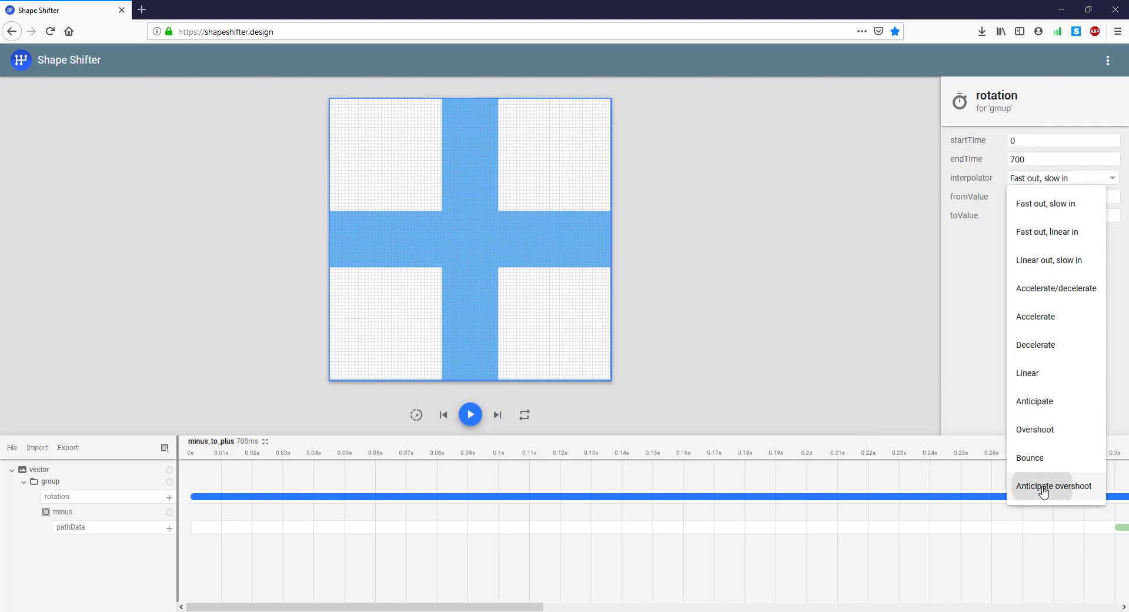
left_click(1054, 485)
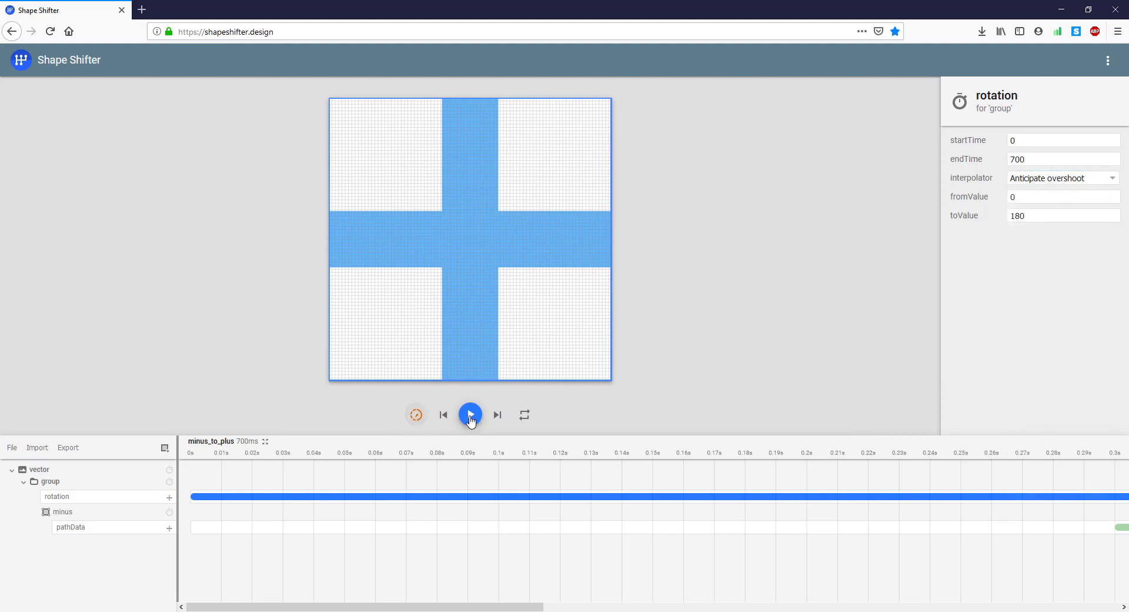
Preview the spinning minus-to-plus morph several times.
left_click(470, 414)
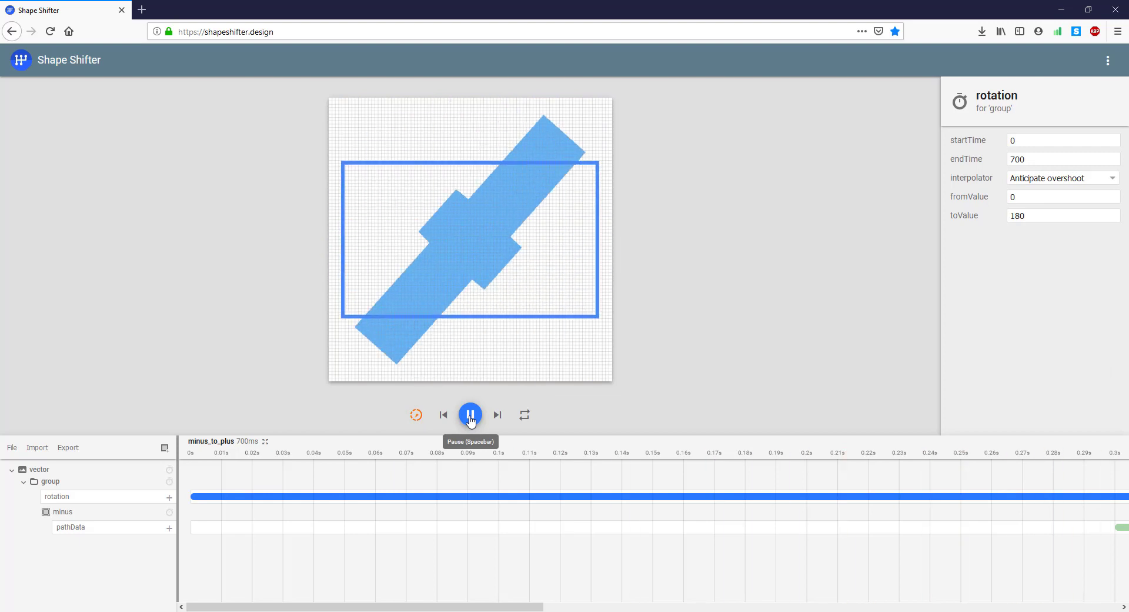
left_click(469, 415)
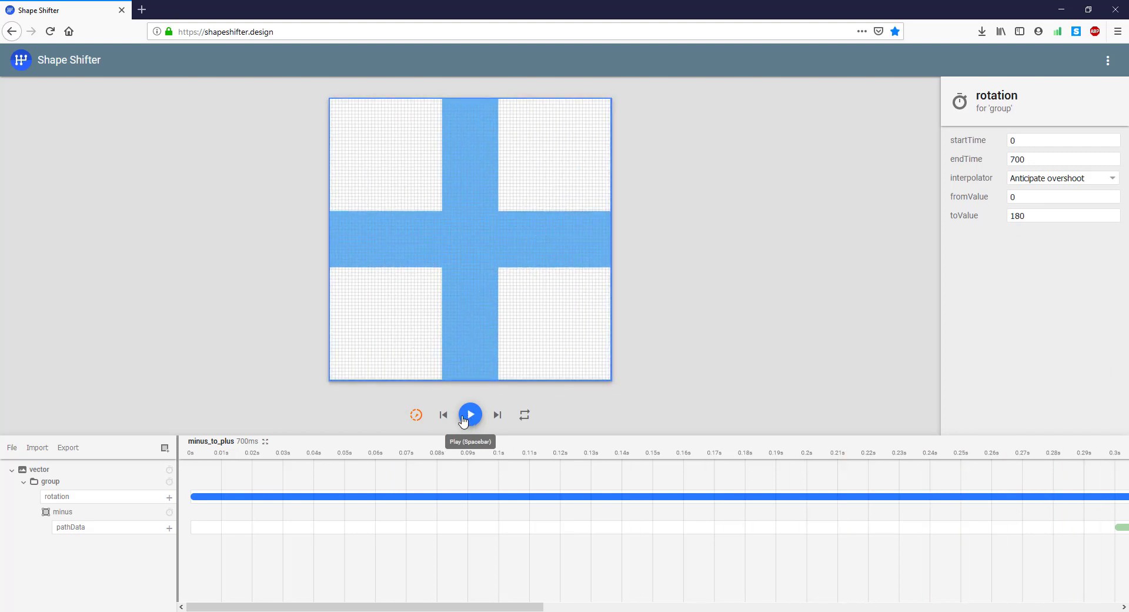
left_click(470, 414)
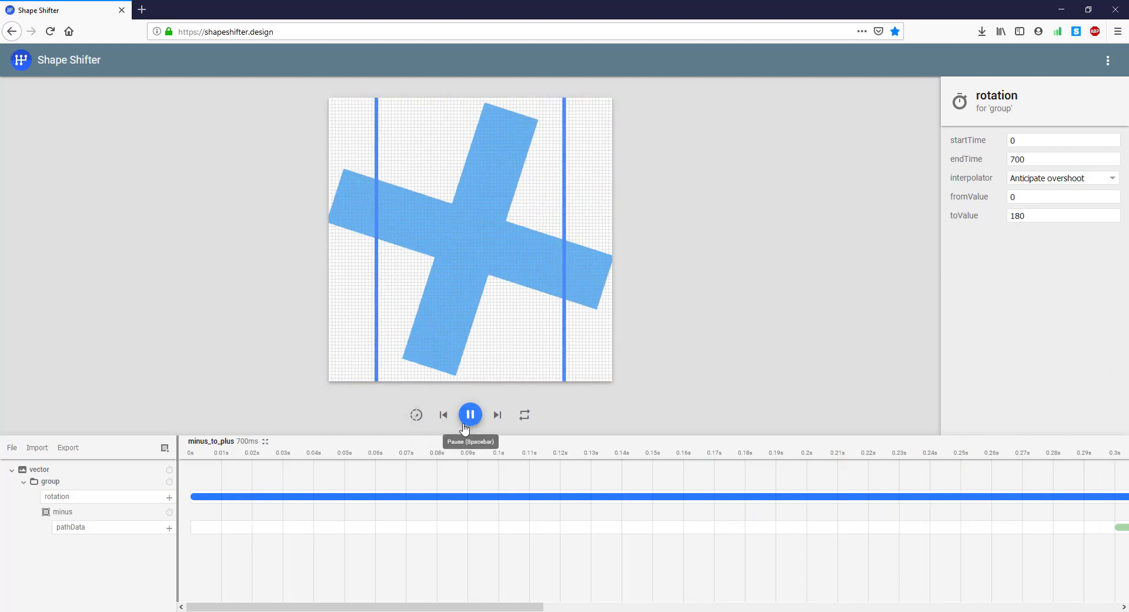
left_click(469, 414)
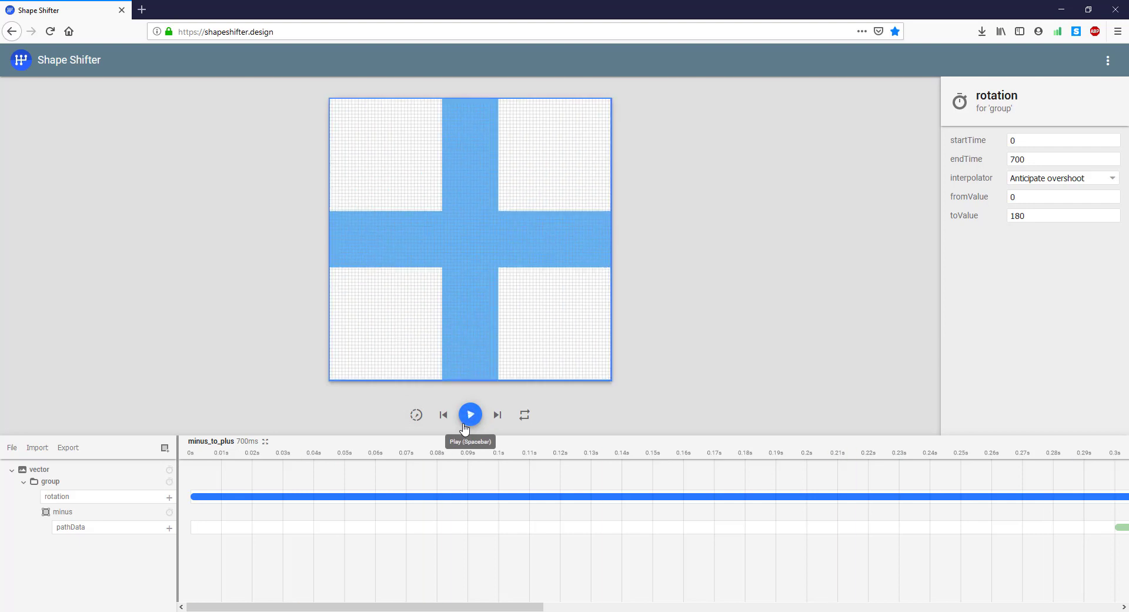
left_click(469, 415)
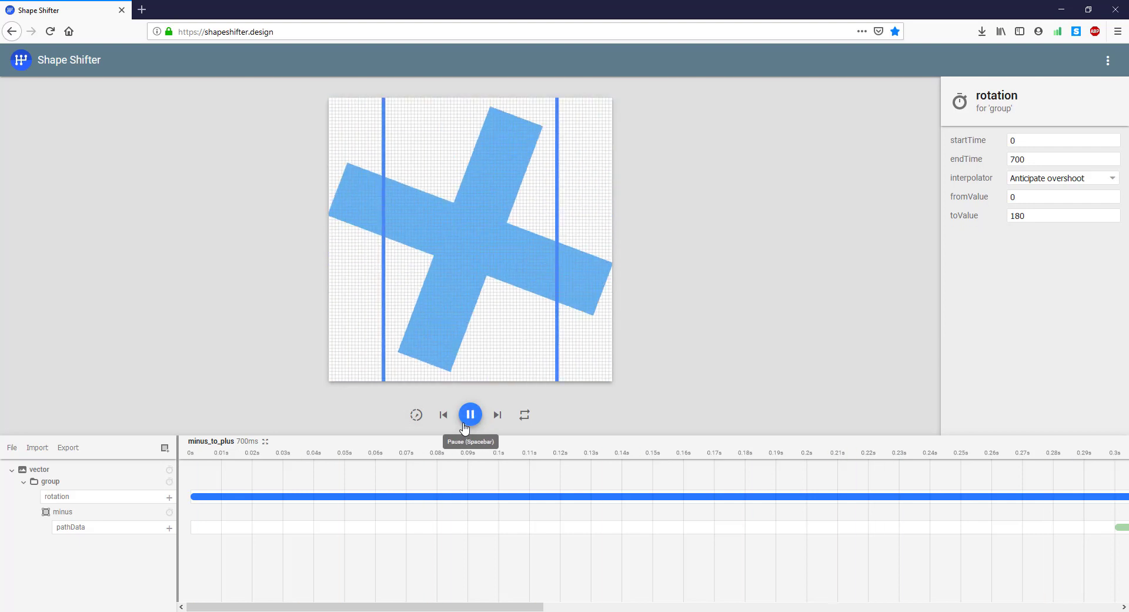
left_click(469, 414)
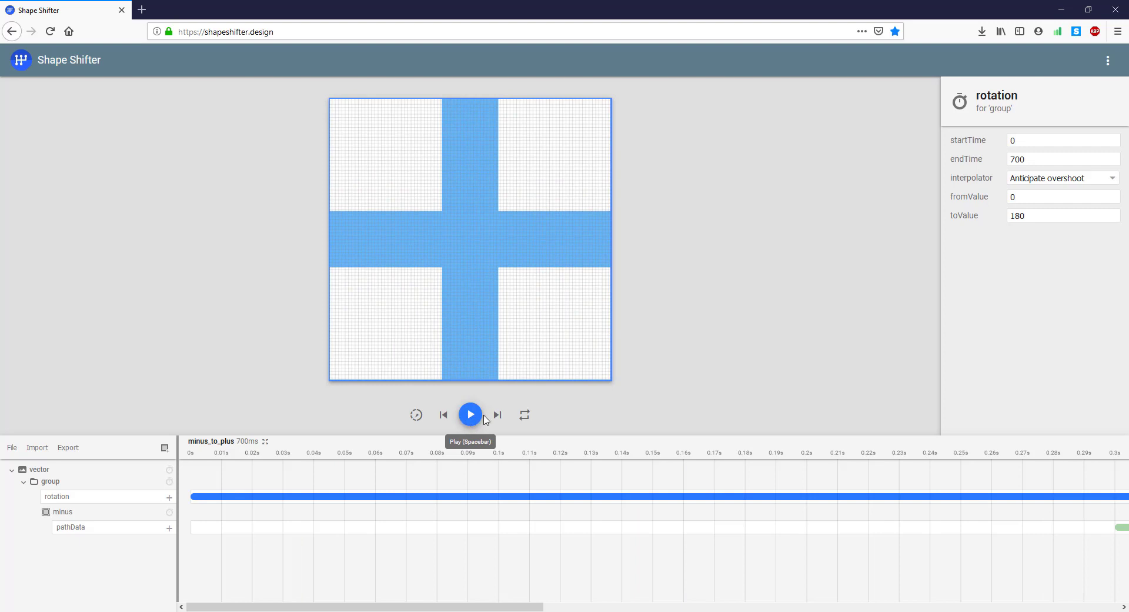
mouse_move(521, 499)
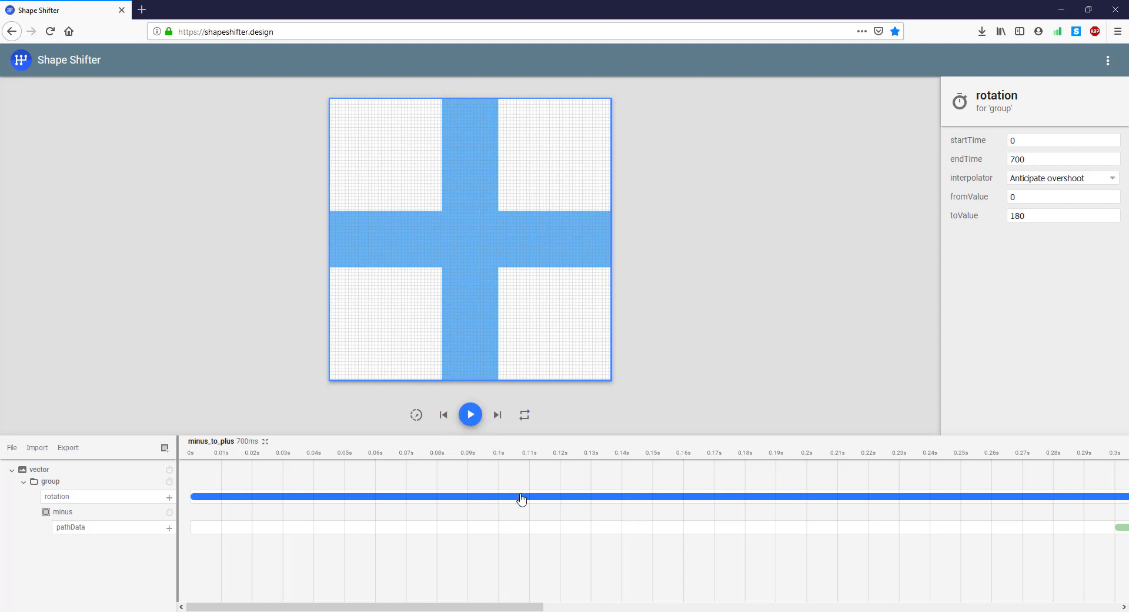
mouse_move(535, 511)
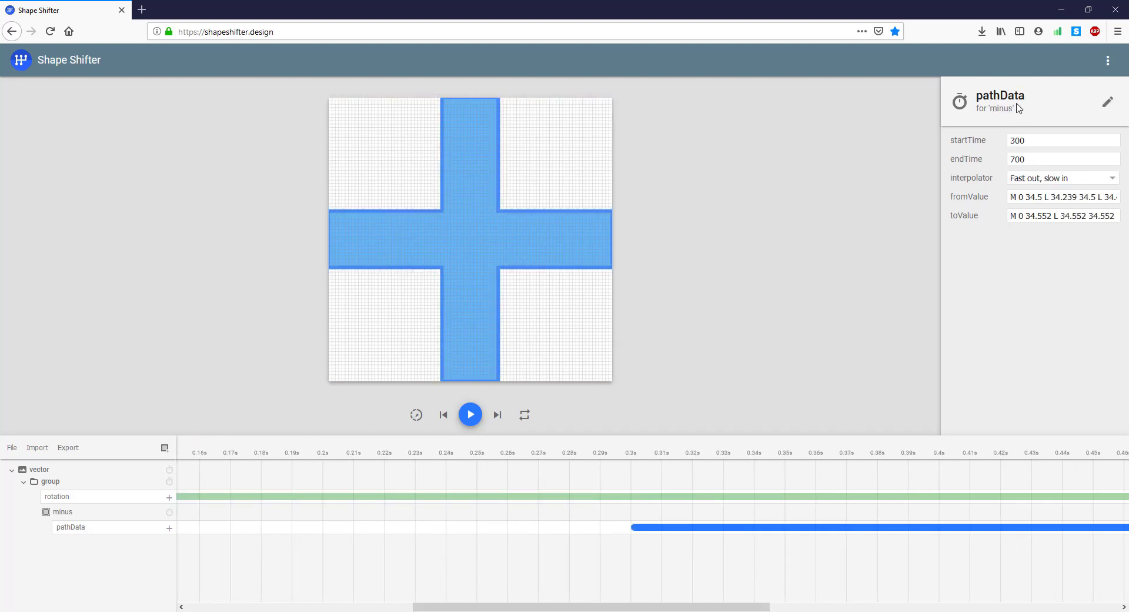
mouse_move(1042, 157)
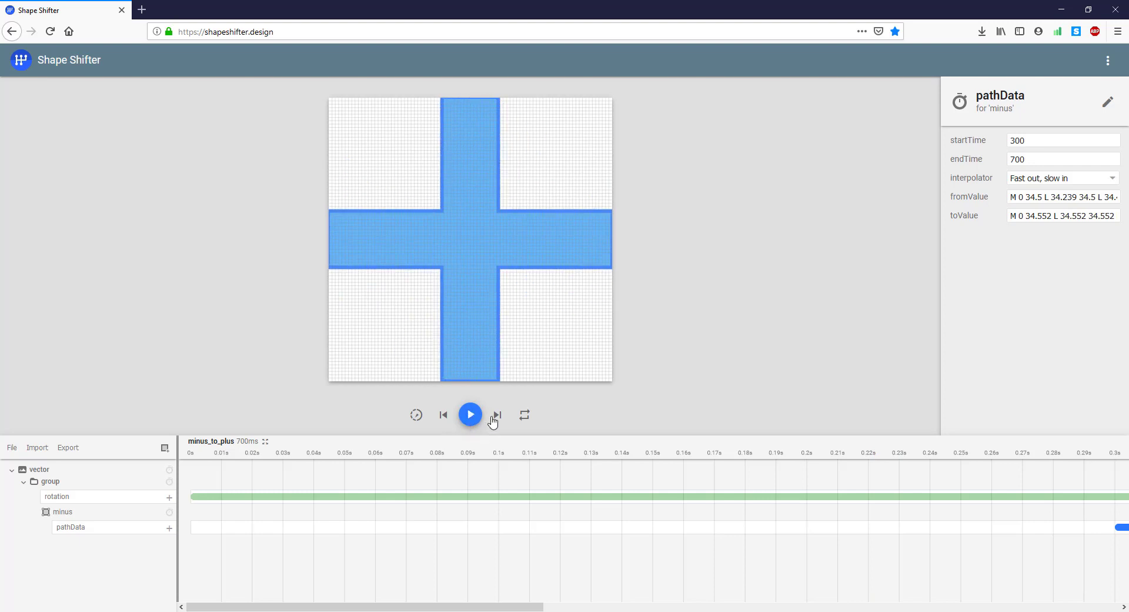
mouse_move(41, 456)
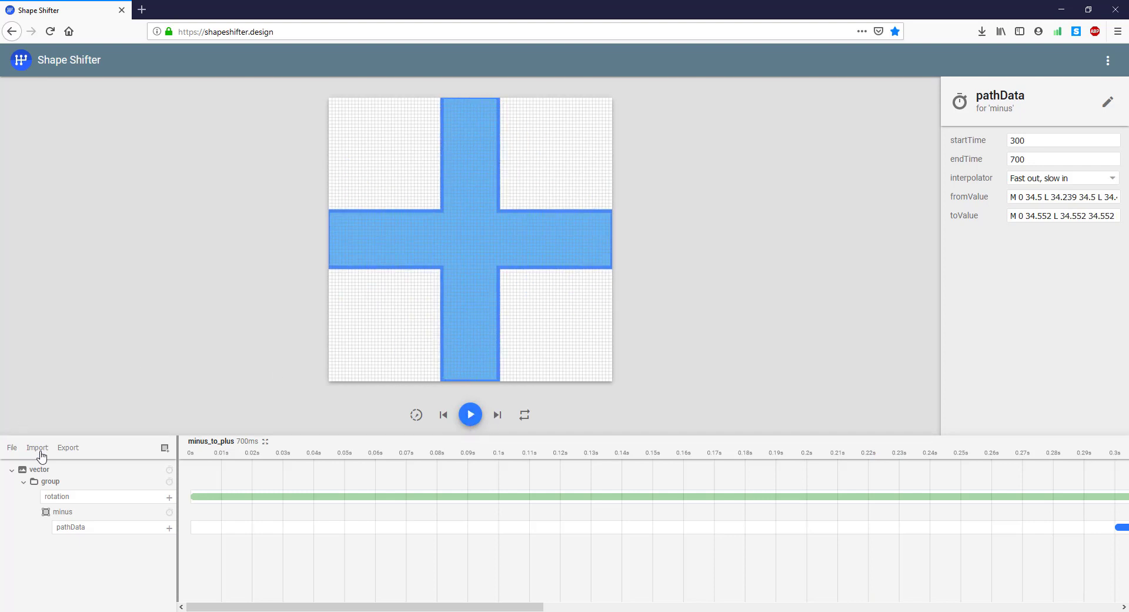
Export as an Animated Vector Drawable and save avd_minus_to_plus.xml.
left_click(67, 447)
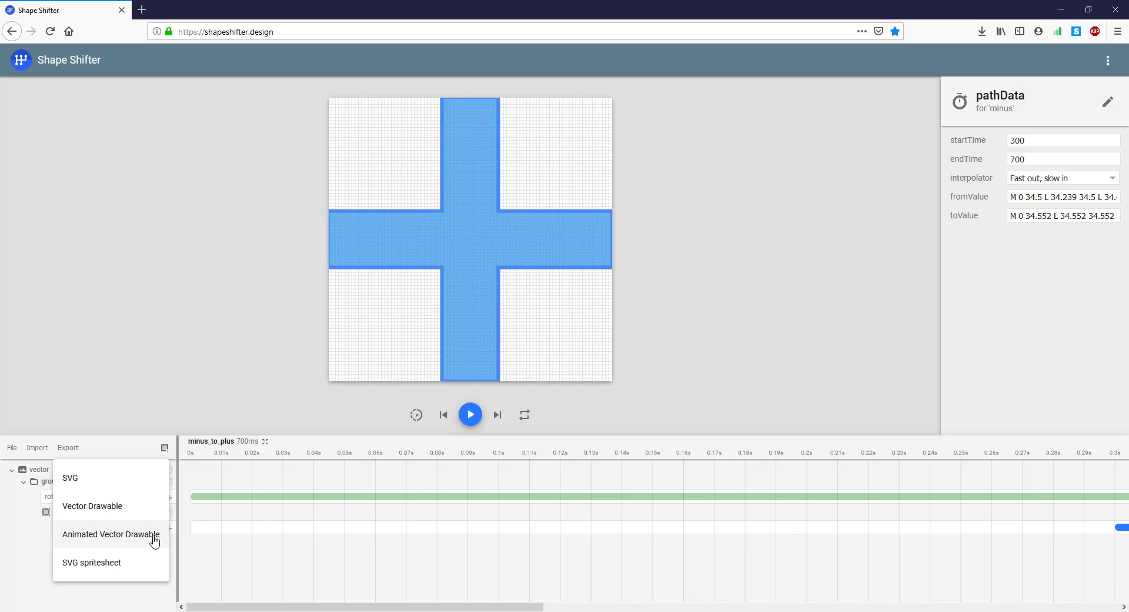
left_click(110, 534)
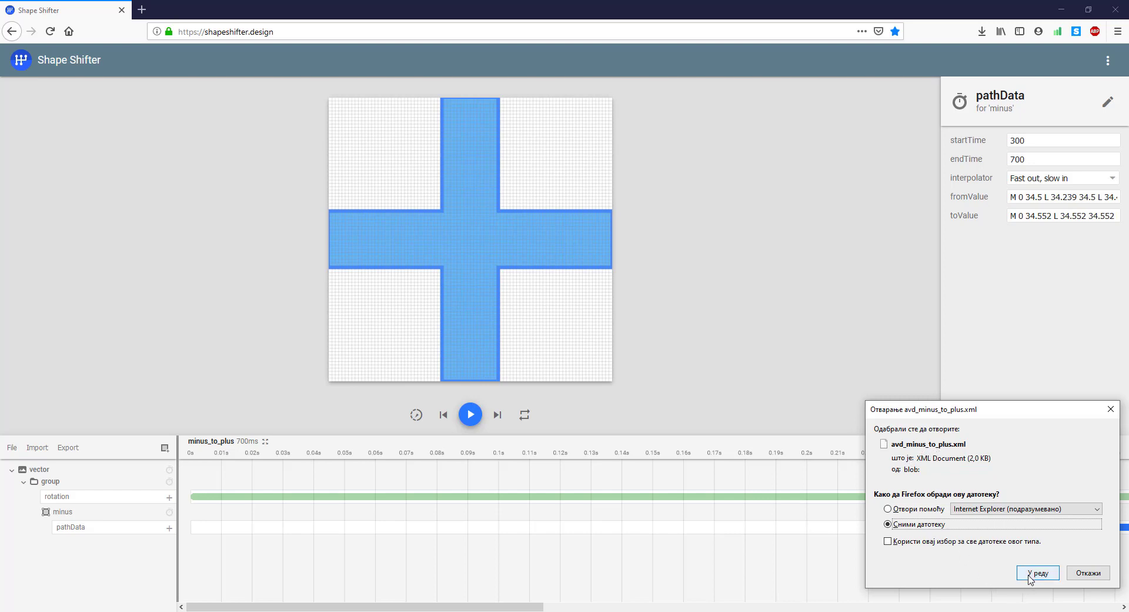
left_click(1038, 572)
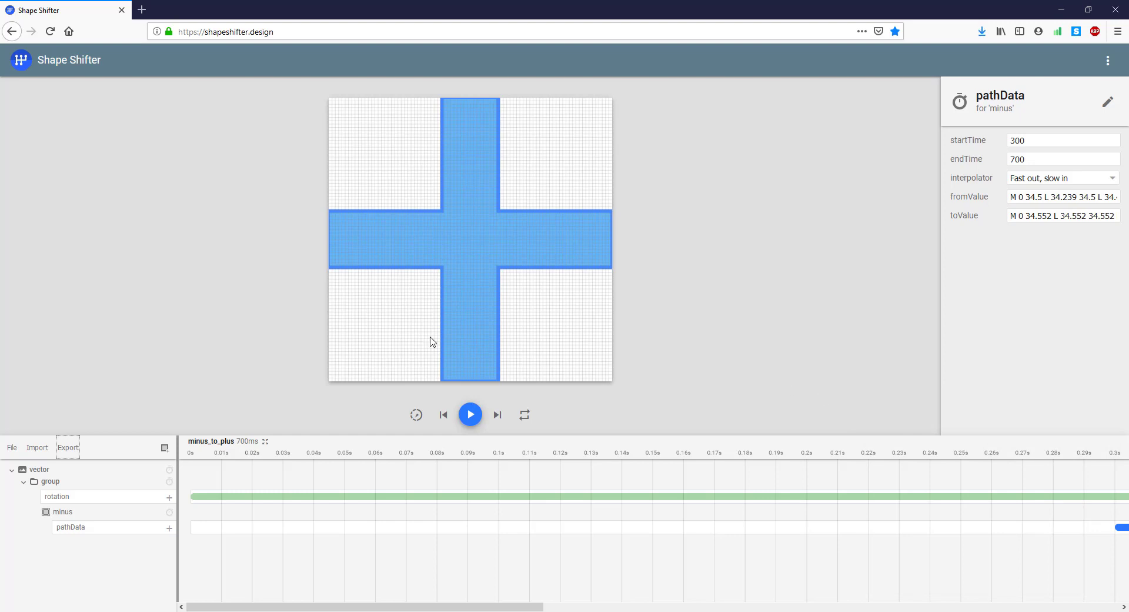
mouse_move(141, 367)
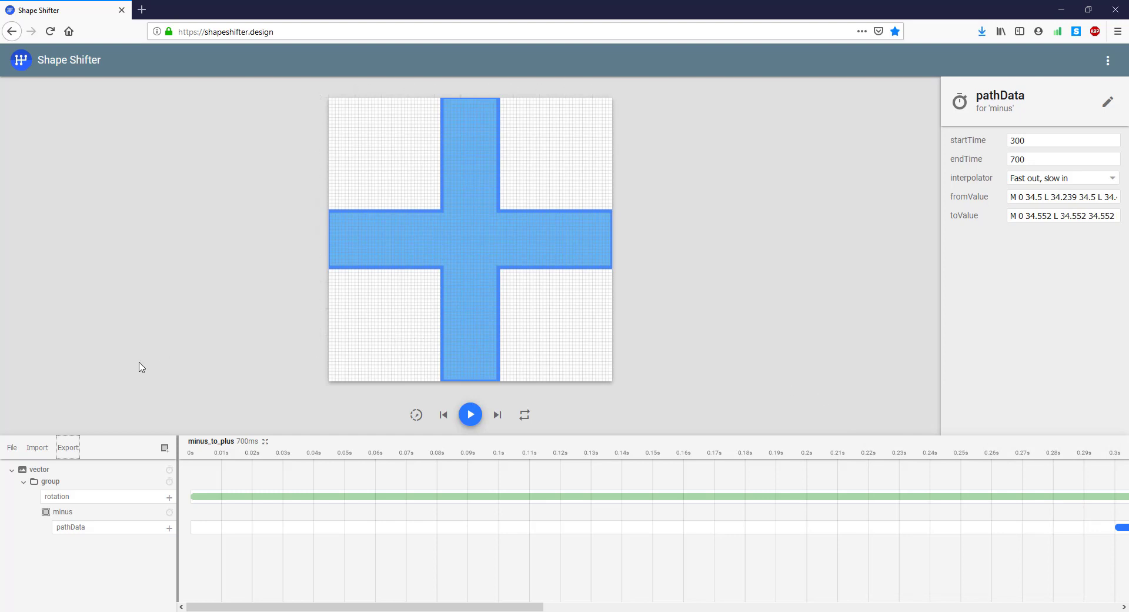
Start a new project and import minus.svg and plus.svg as two layers.
left_click(12, 447)
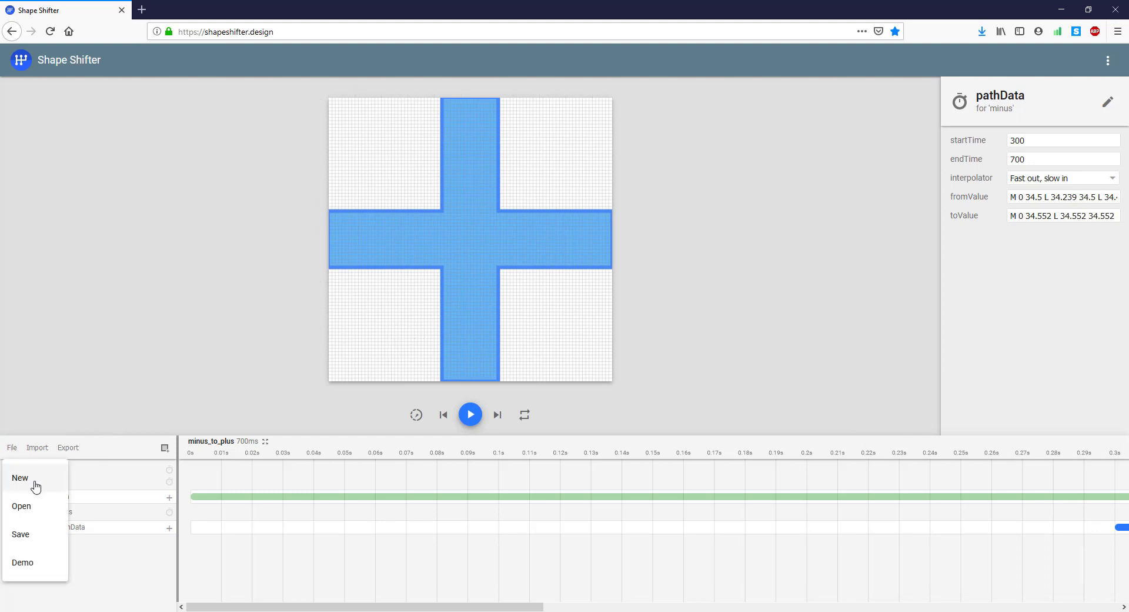
left_click(20, 477)
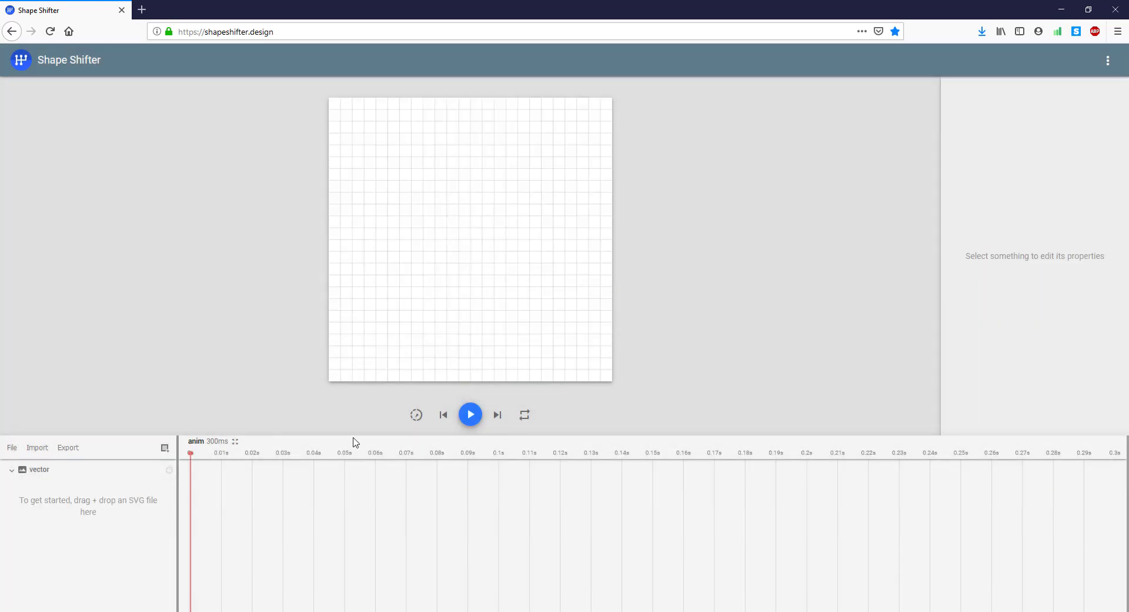
left_click(36, 447)
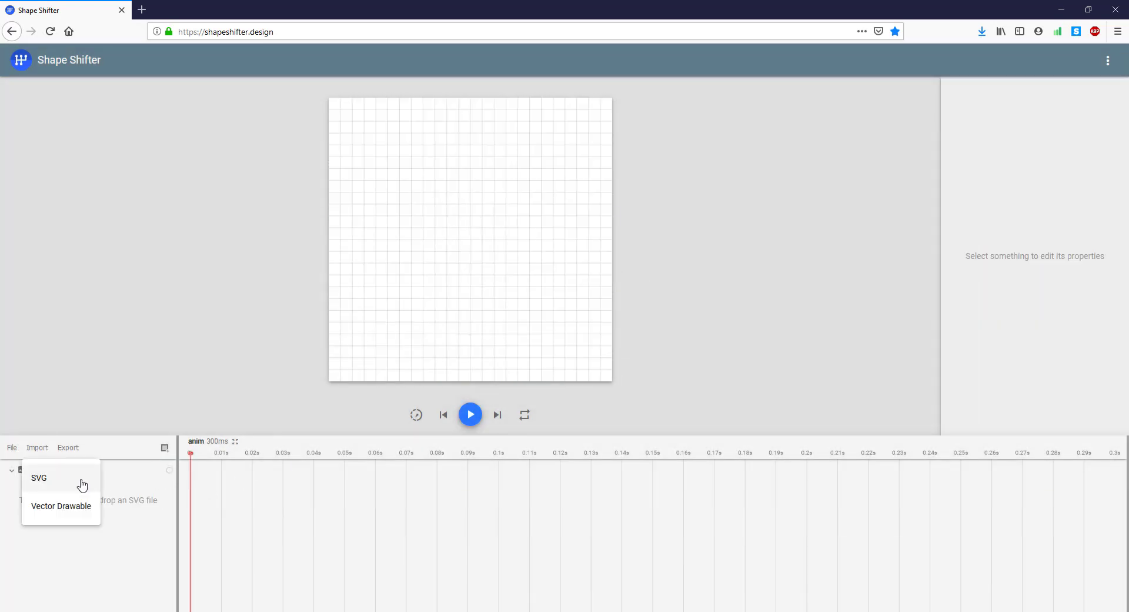
left_click(39, 477)
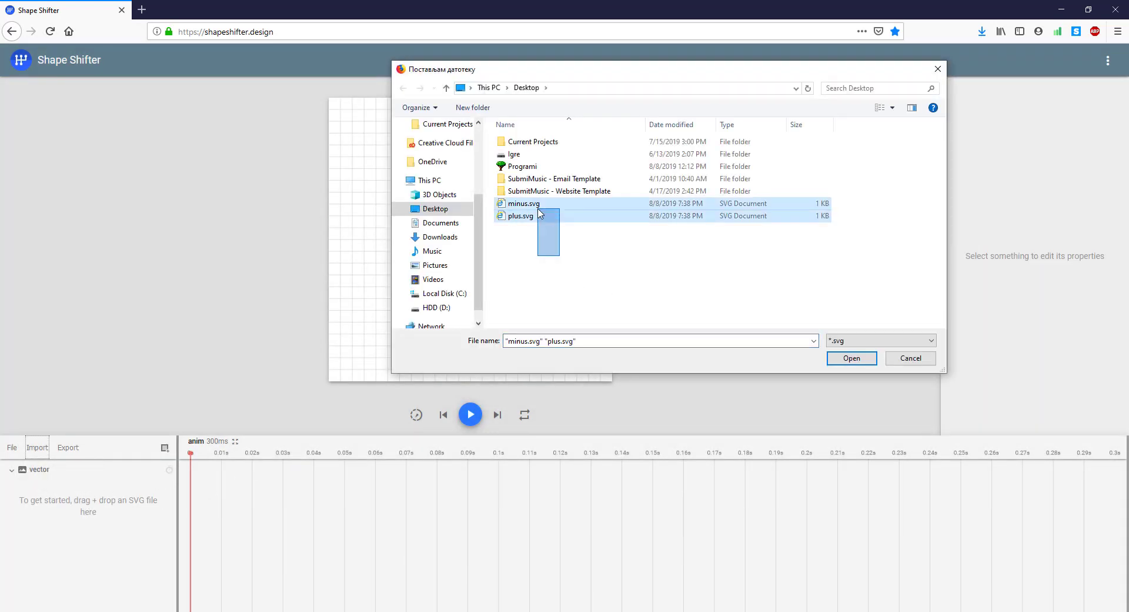
left_click(852, 358)
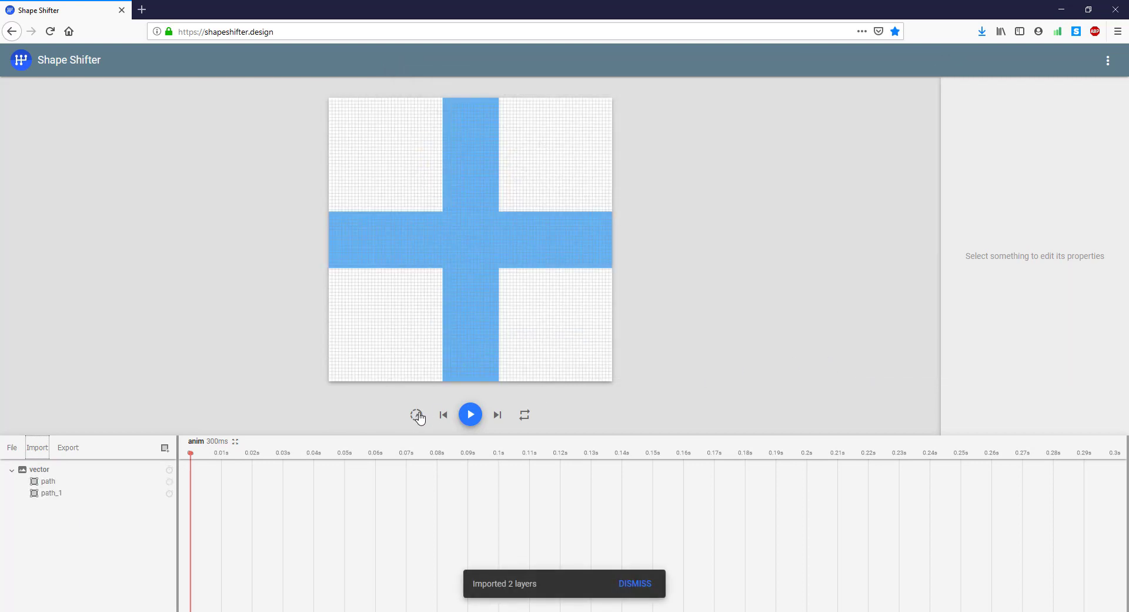
Set the animation to 700 ms and name it plus_to_minus.
left_click(207, 441)
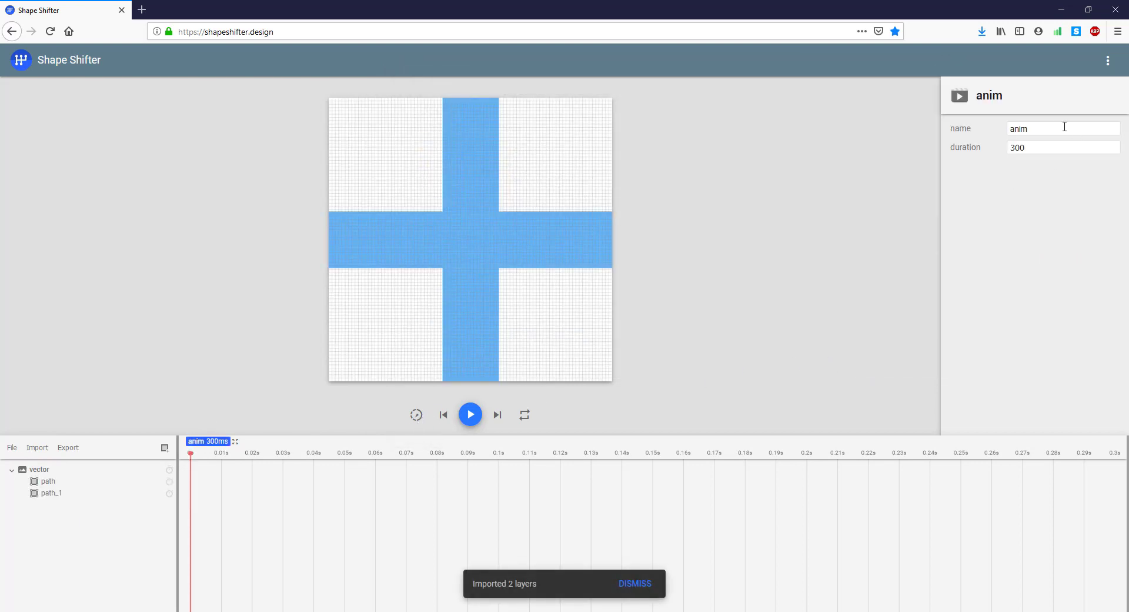
type("700")
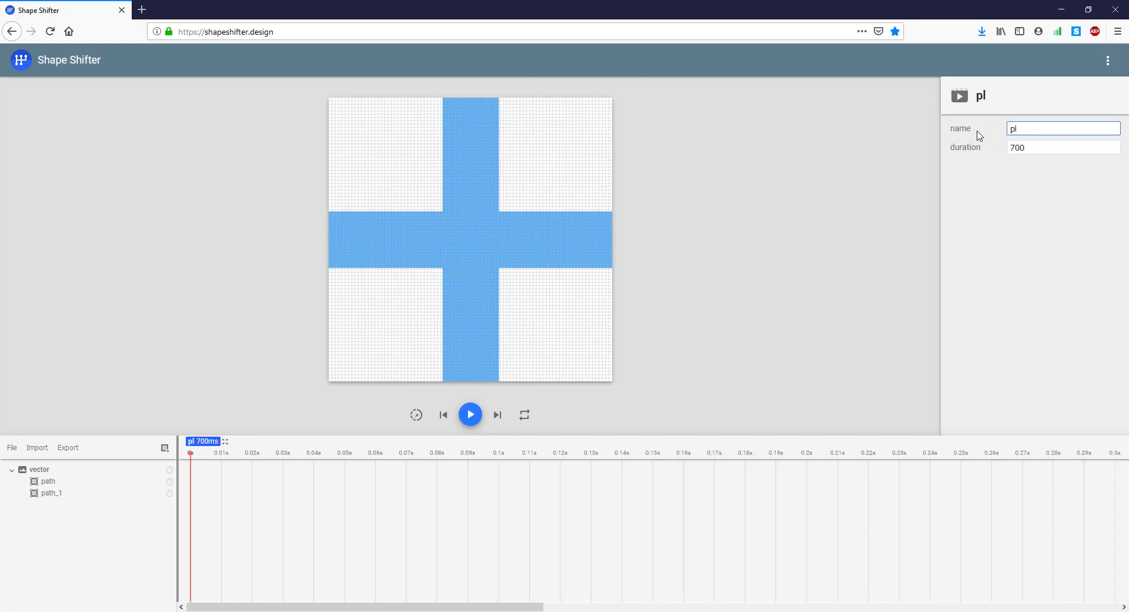
type("plus_to_")
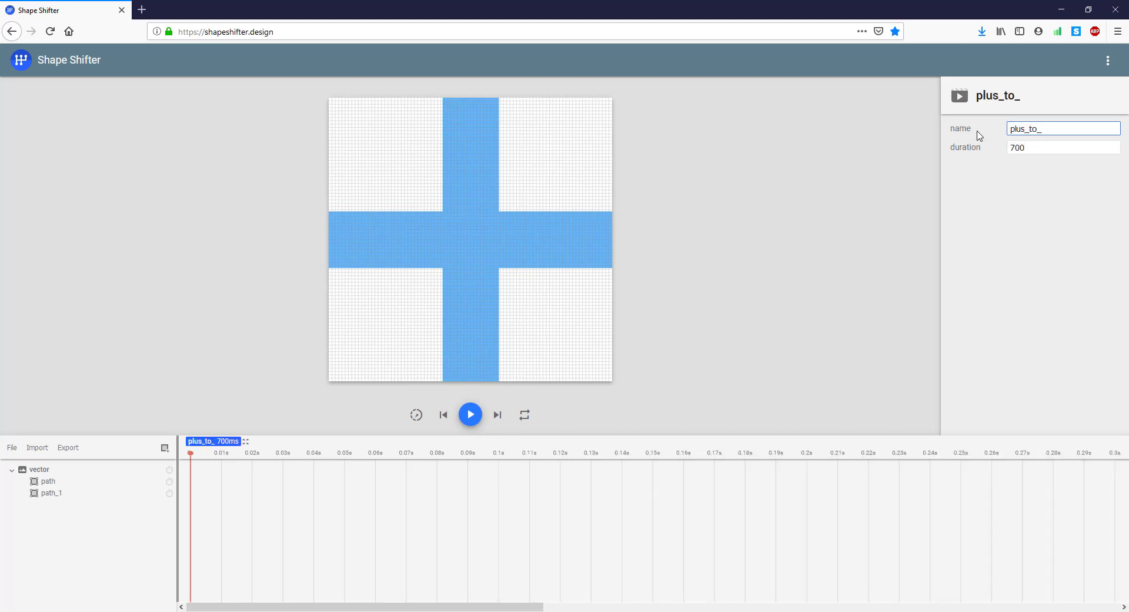
type("minus")
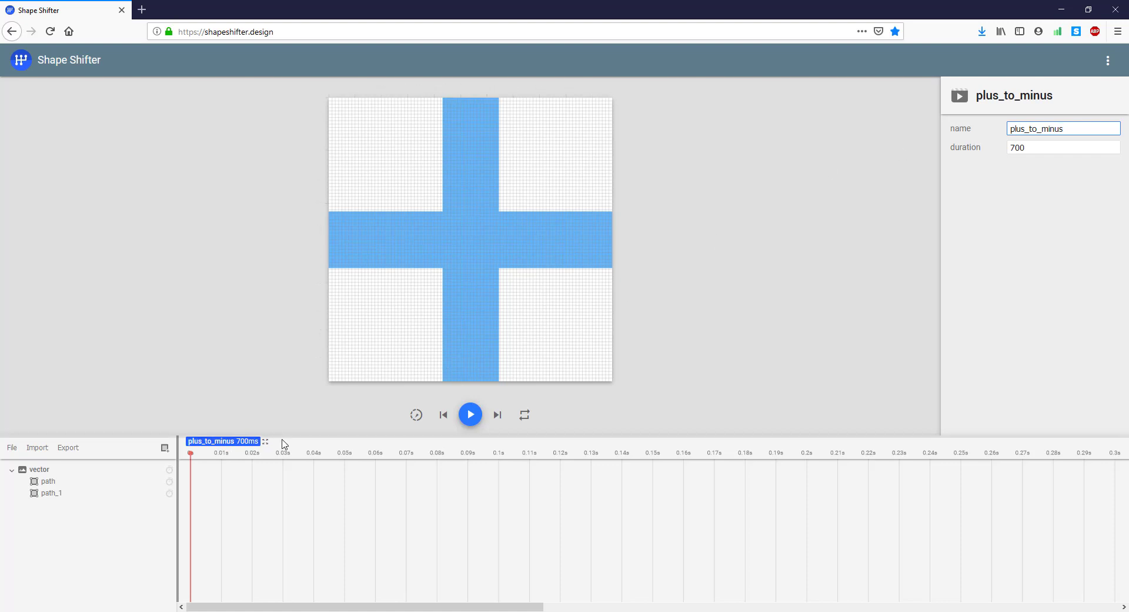
left_click(50, 493)
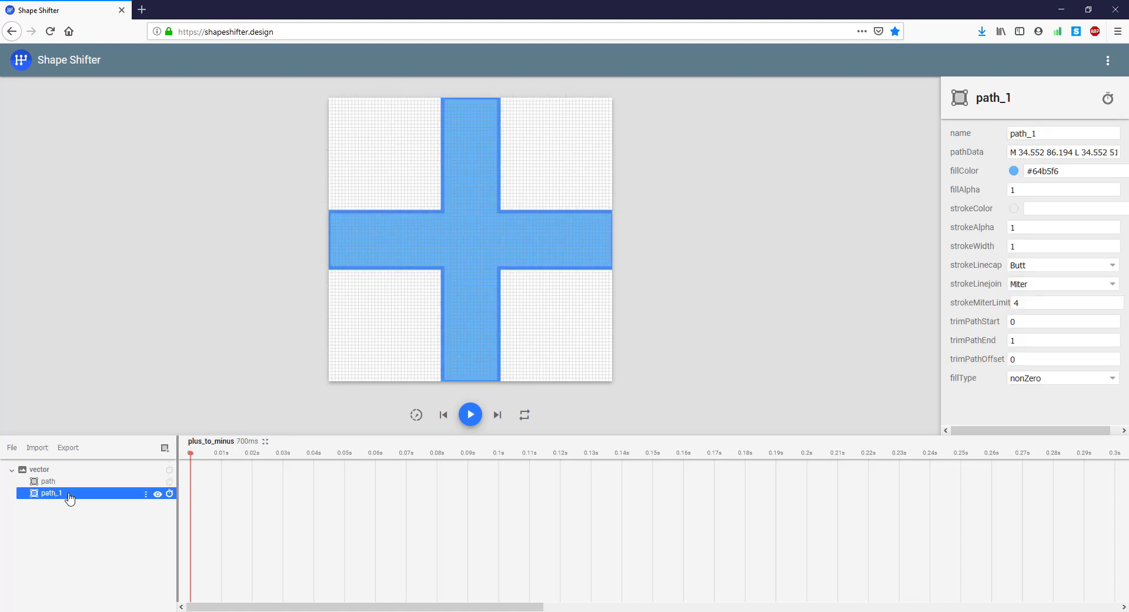
mouse_move(57, 488)
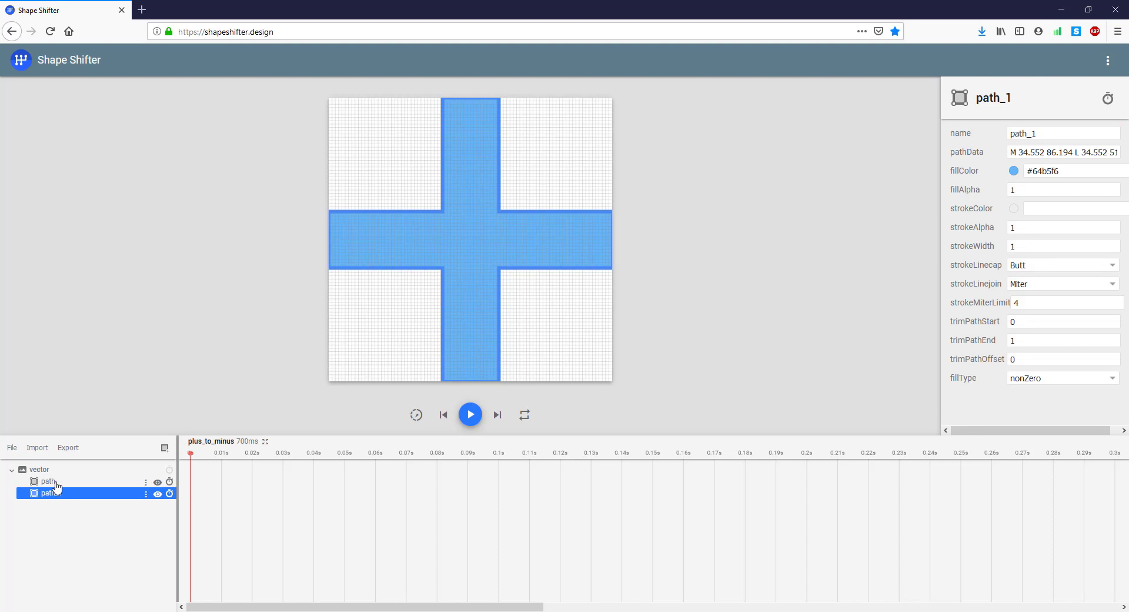
Copy the minus bar's pathData, delete that layer, and rename path_1 to 'plus'.
left_click(49, 481)
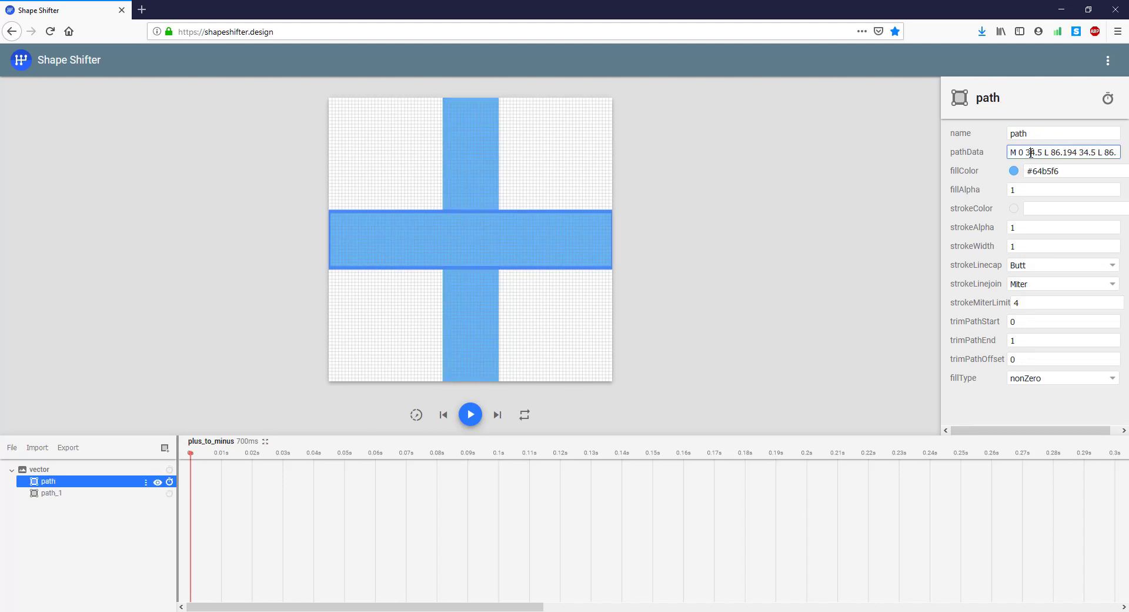
triple_click(1064, 152)
type("plu")
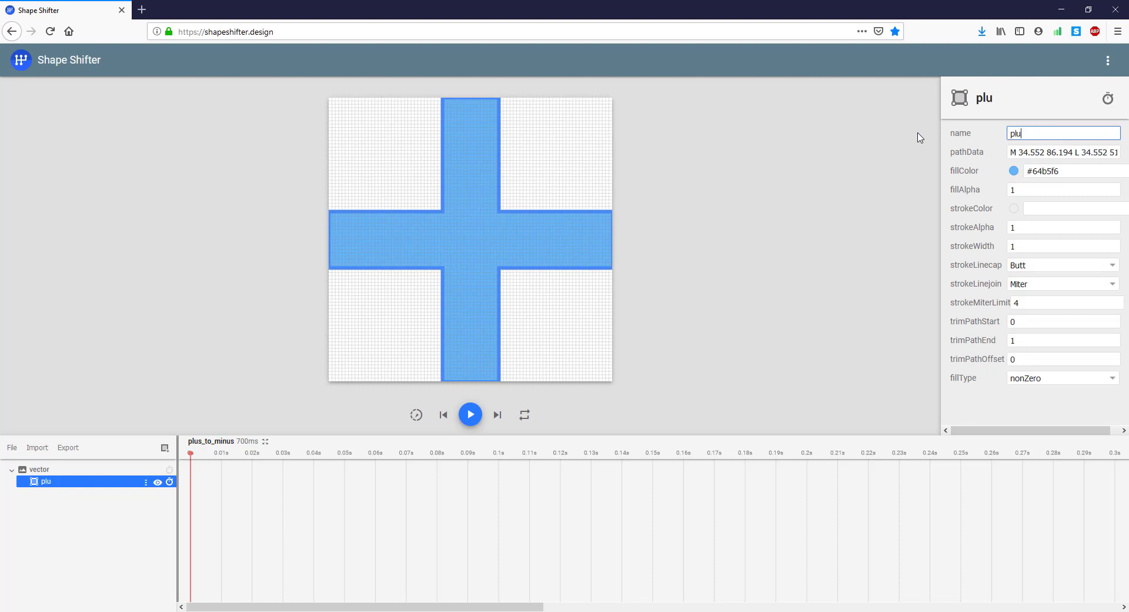
type("s")
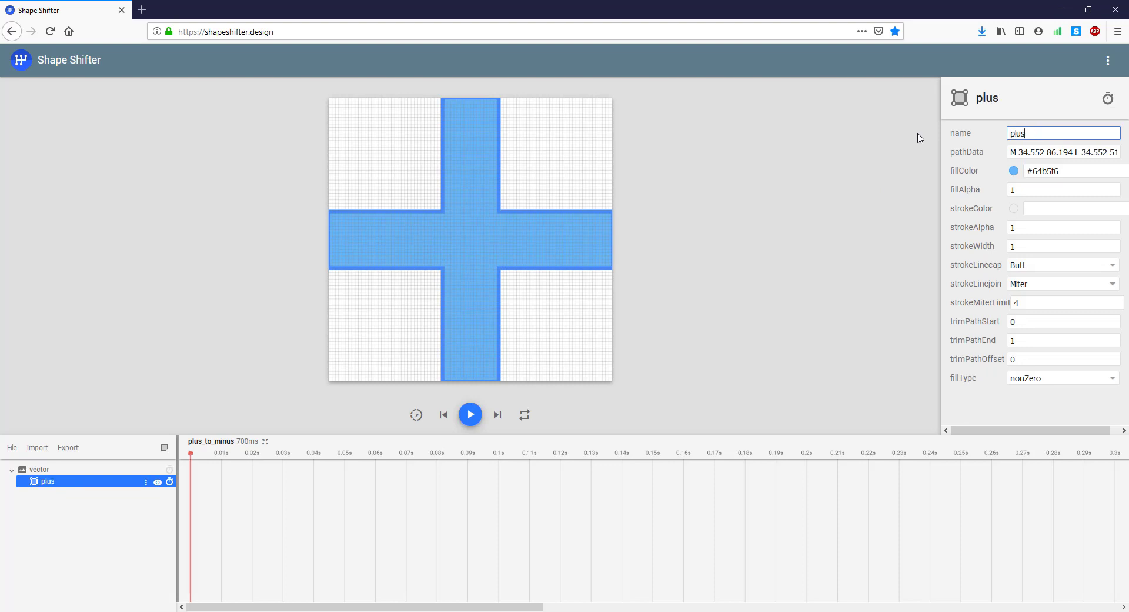
mouse_move(824, 233)
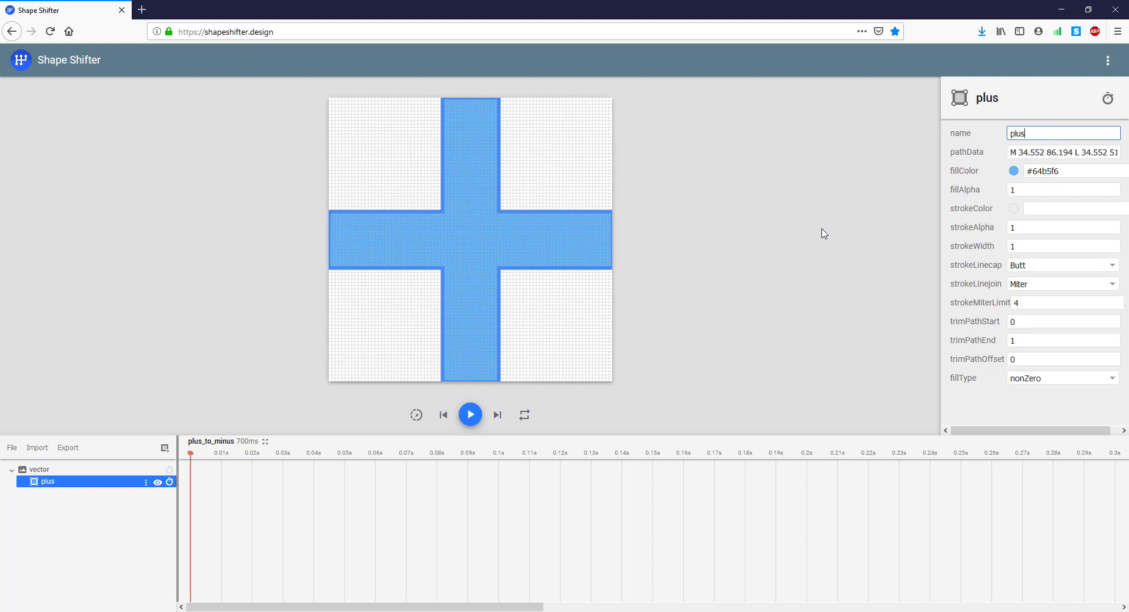
mouse_move(812, 245)
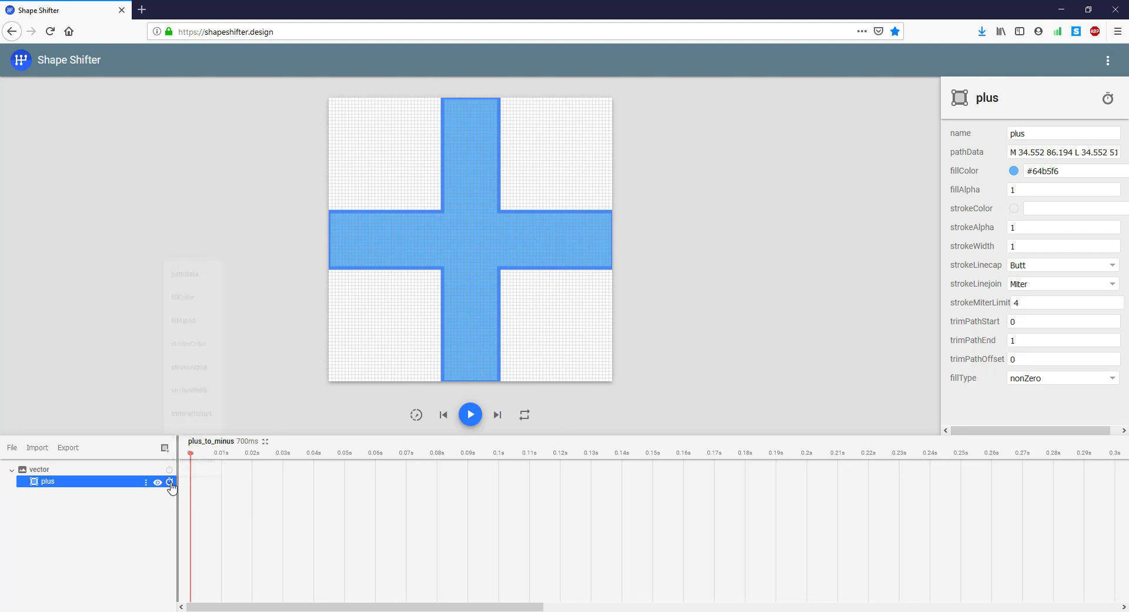
Animate plus pathData from 300 ms and wrap plus in a new group rotating to -180.
left_click(169, 482)
type("300")
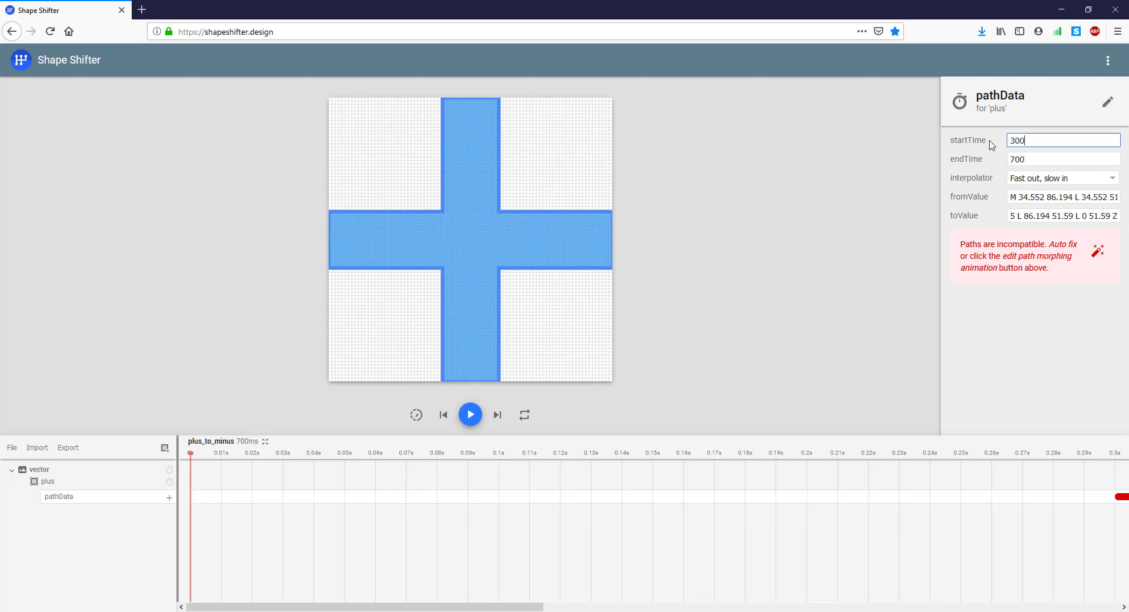
mouse_move(159, 457)
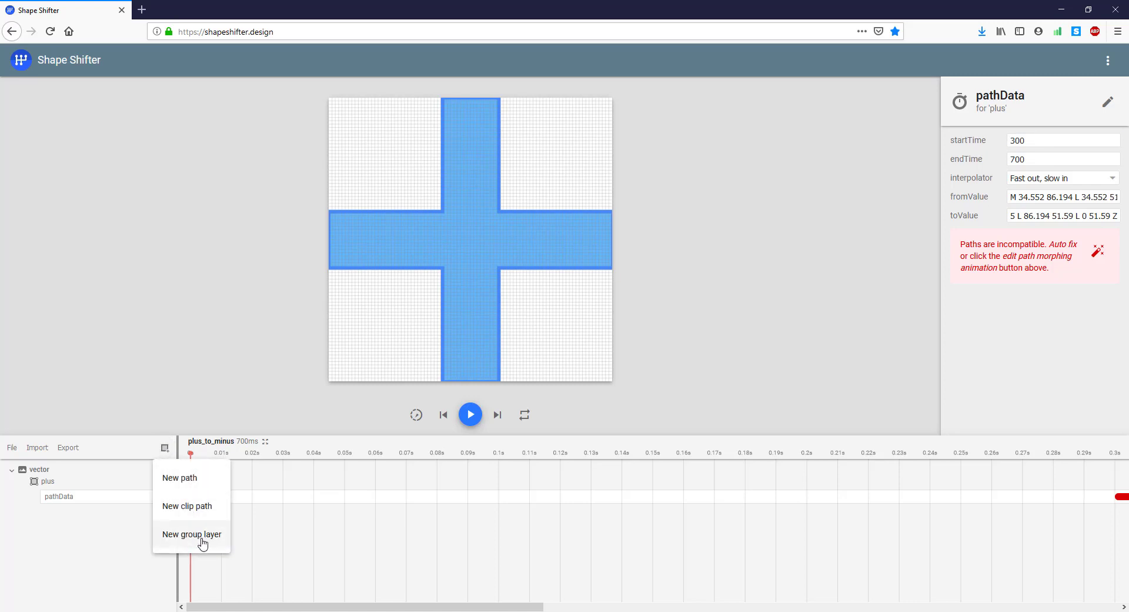
left_click(192, 534)
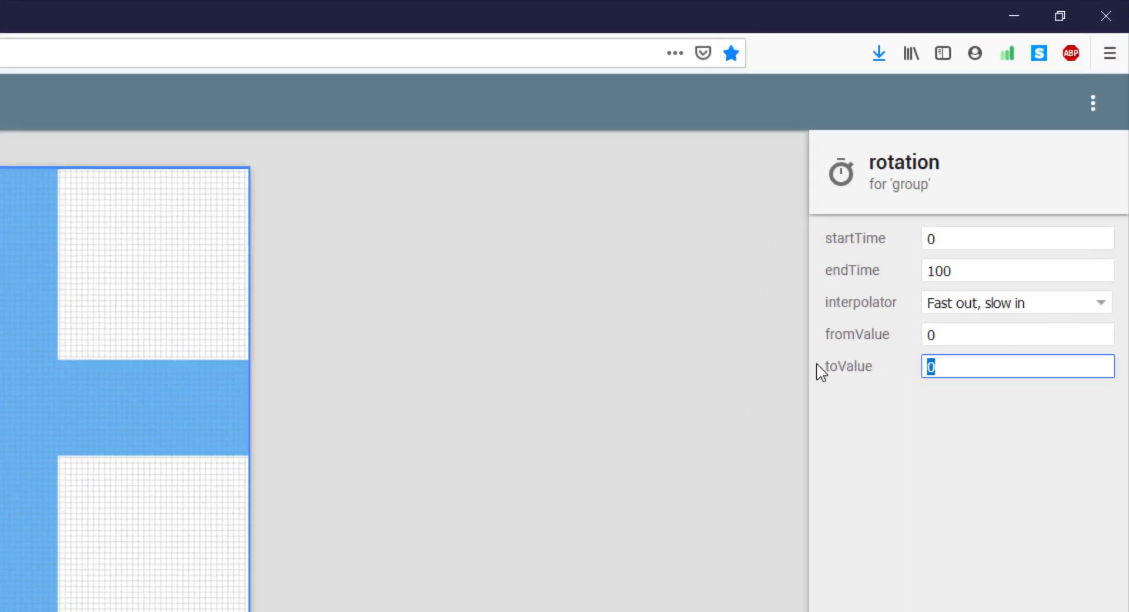
type("-180")
left_click(1017, 271)
type("700")
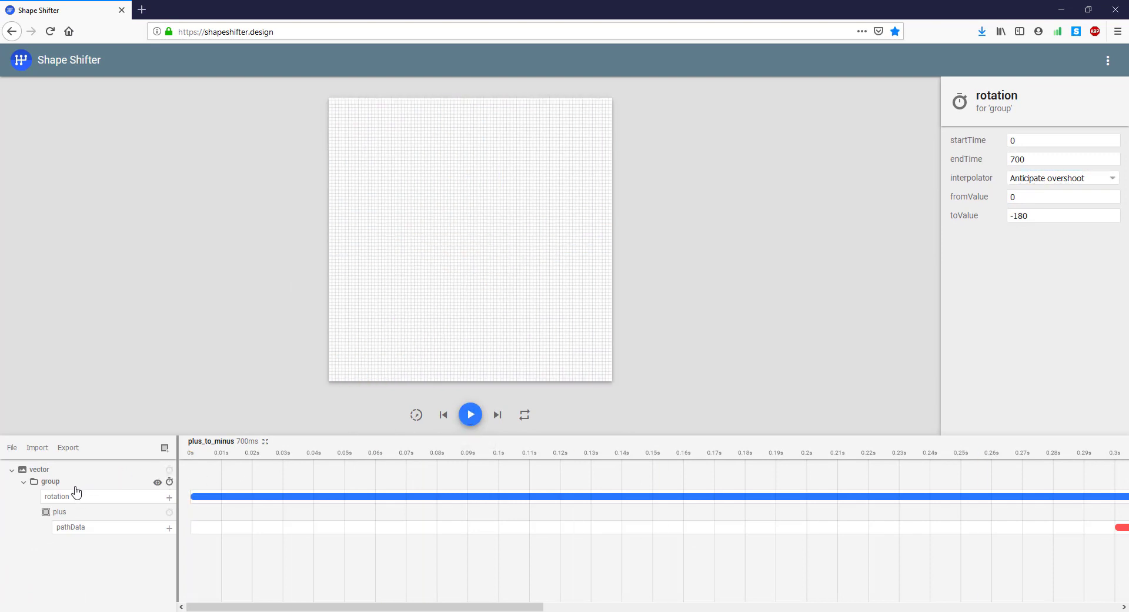
Set the group layer's pivotX and pivotY to 43.
left_click(51, 481)
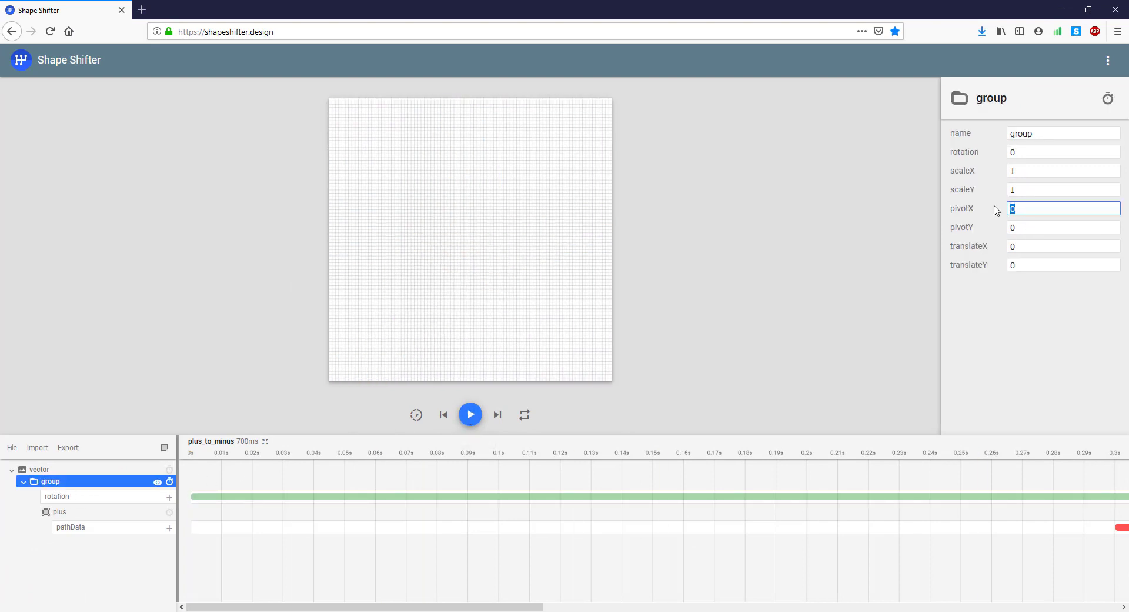
type("43")
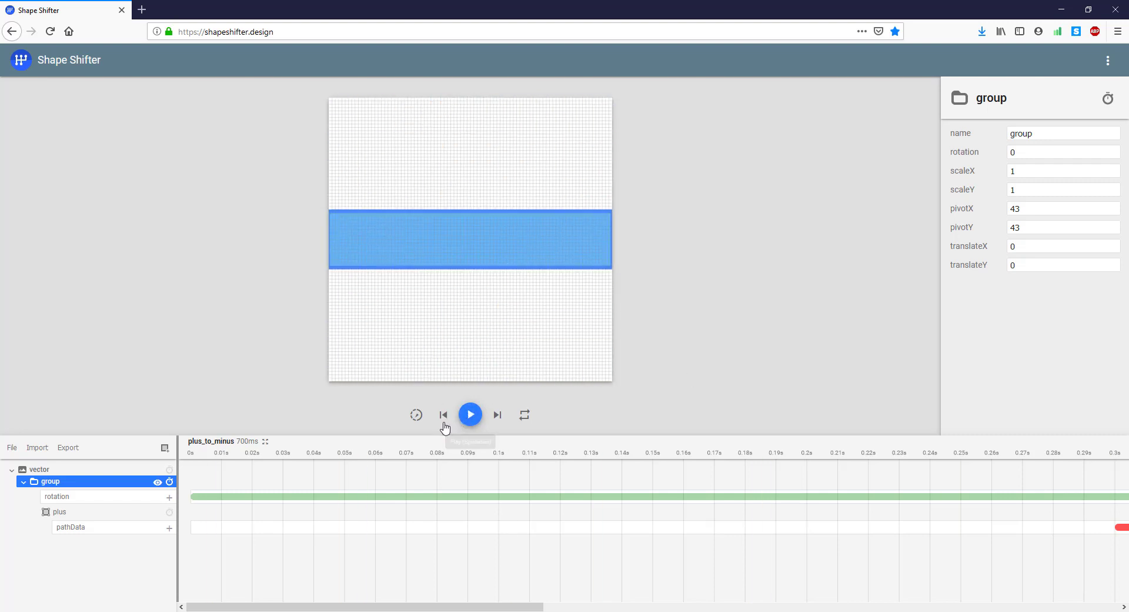
Play, rewind and replay the spinning preview, then select the plus layer.
left_click(470, 414)
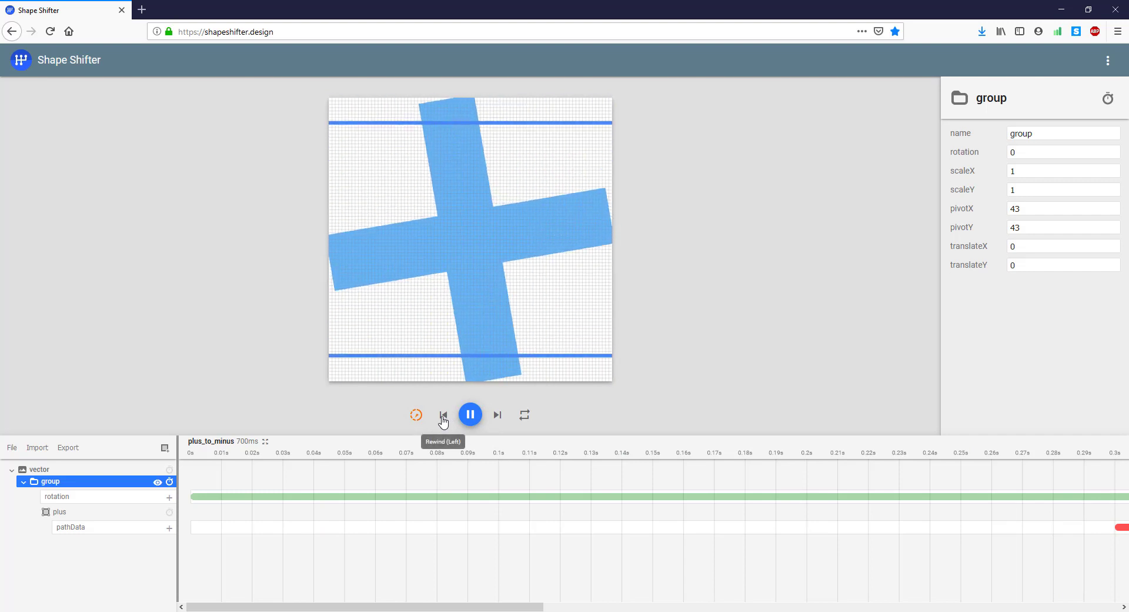
left_click(470, 414)
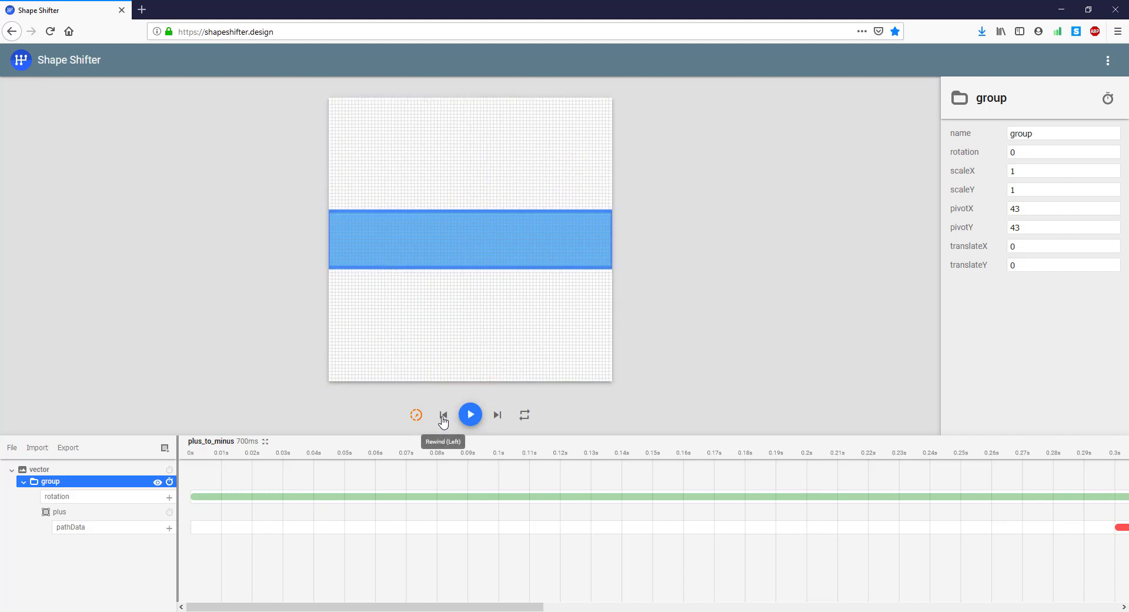
left_click(444, 414)
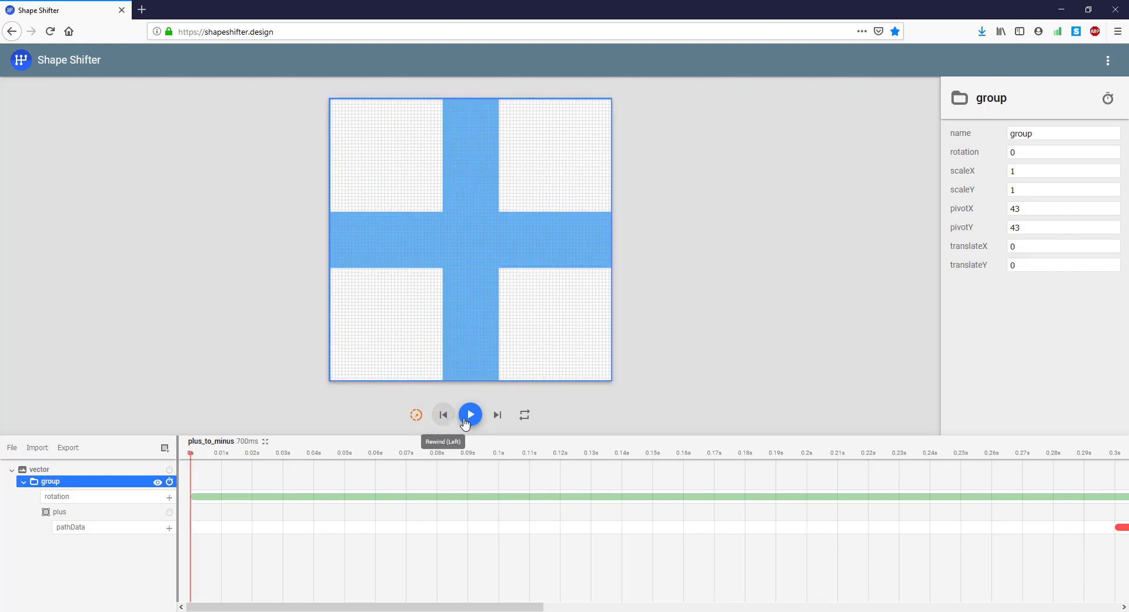
left_click(469, 414)
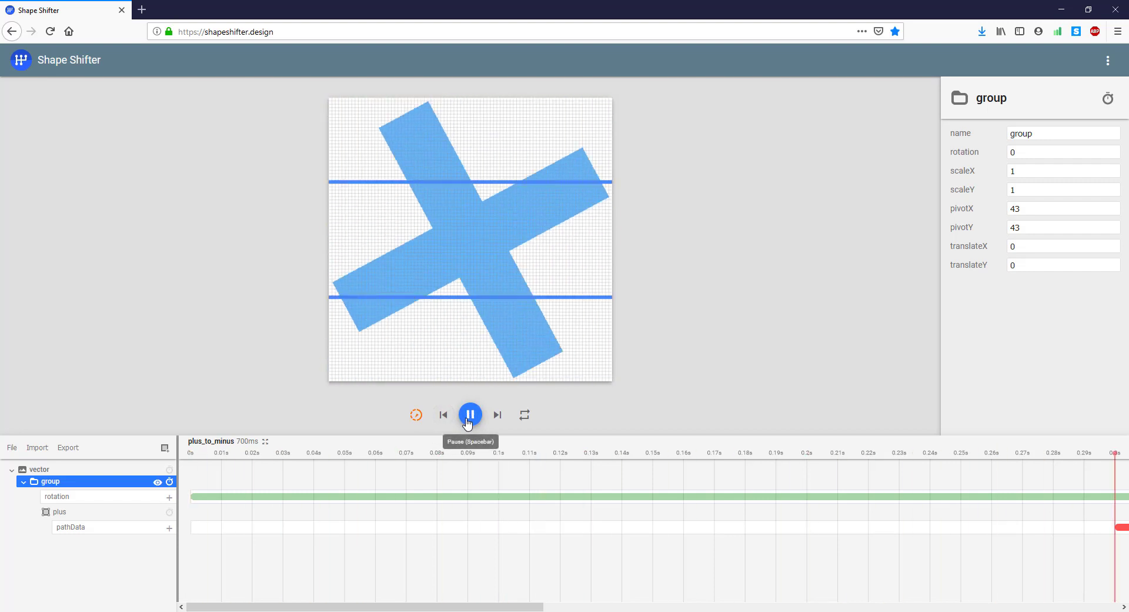
left_click(470, 414)
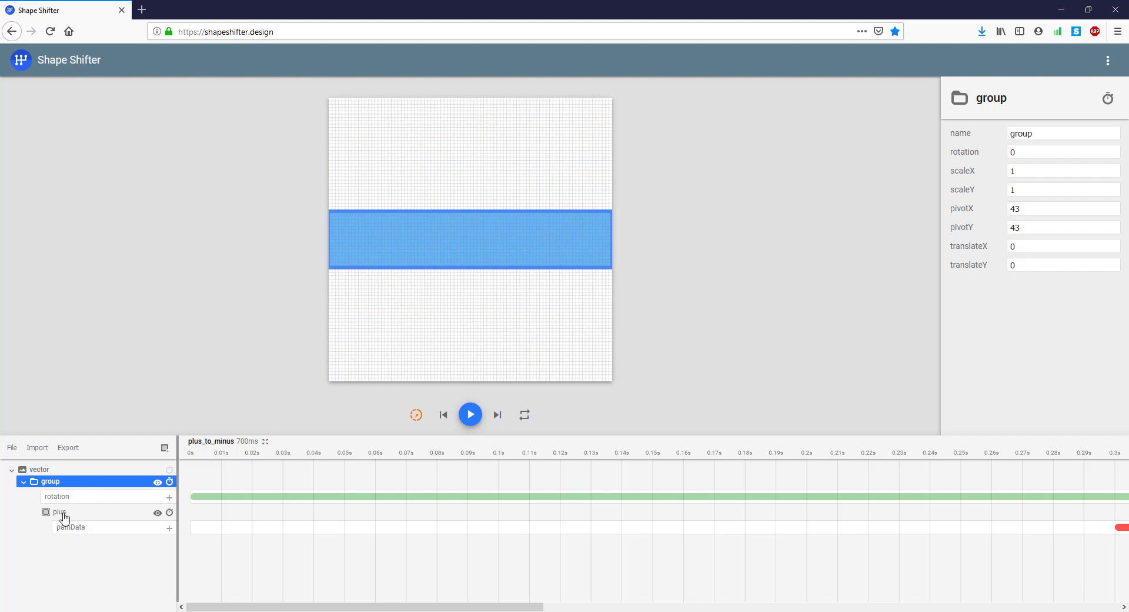
left_click(59, 512)
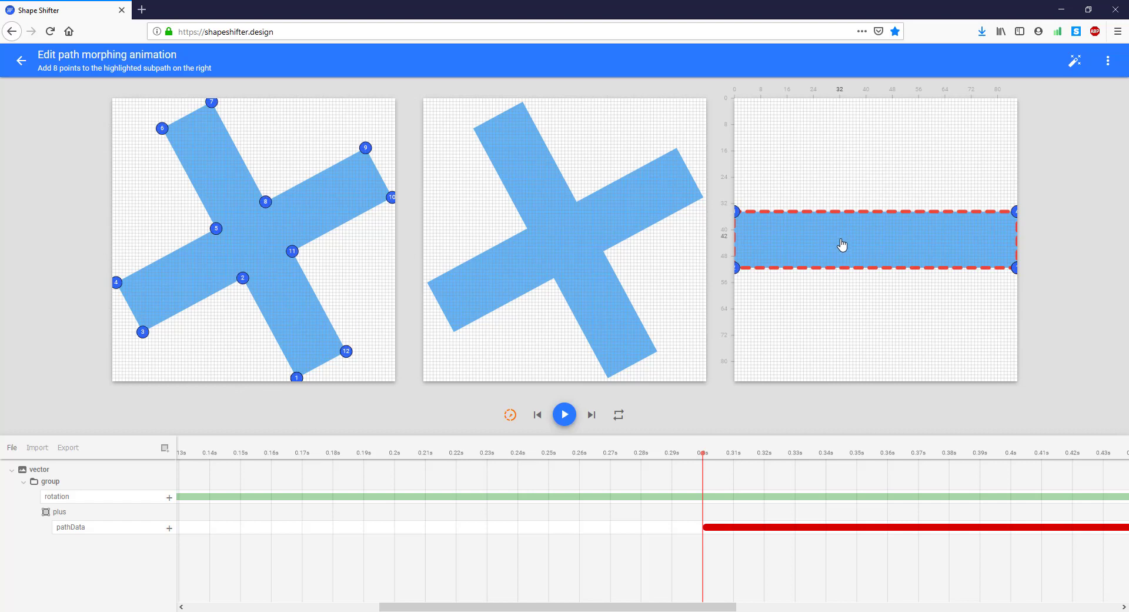
Add a point on the minus subpath and replay the morphing preview.
left_click(843, 244)
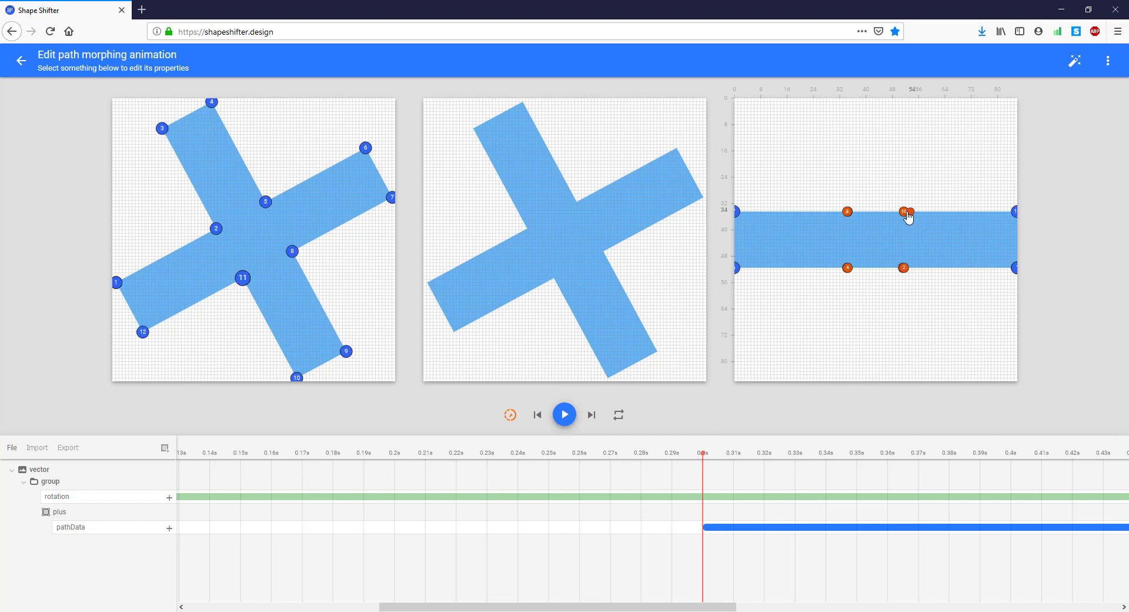
left_click(564, 414)
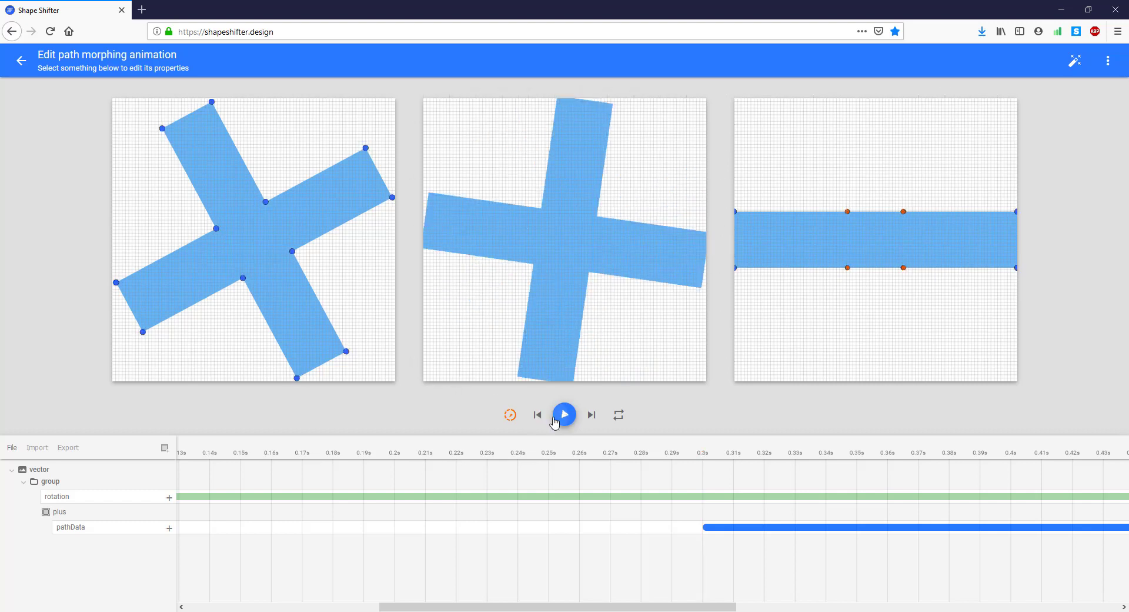
left_click(563, 414)
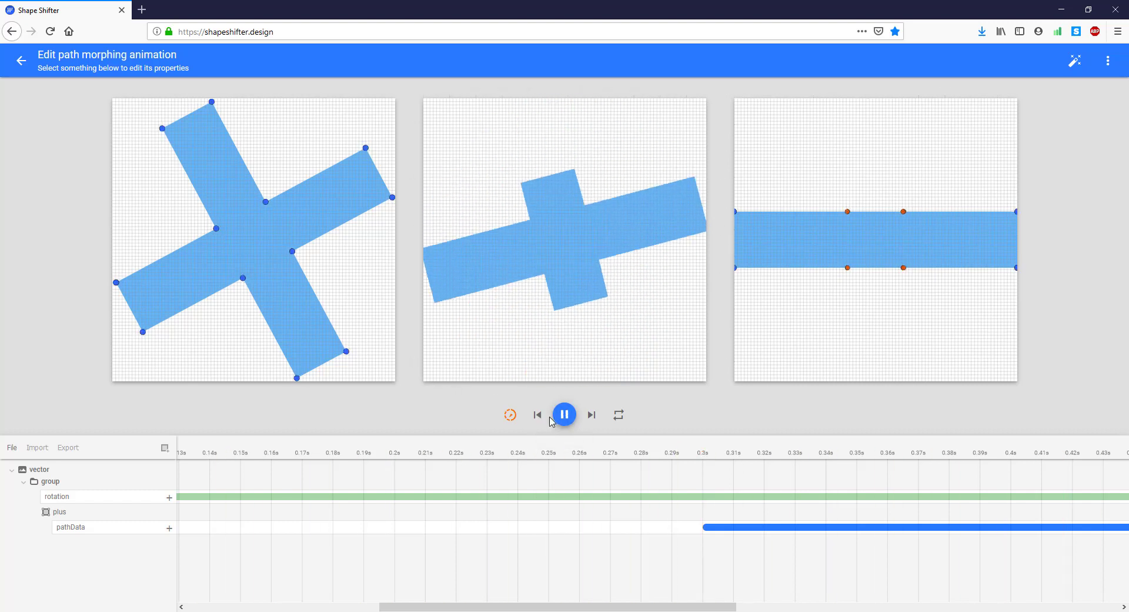
left_click(564, 414)
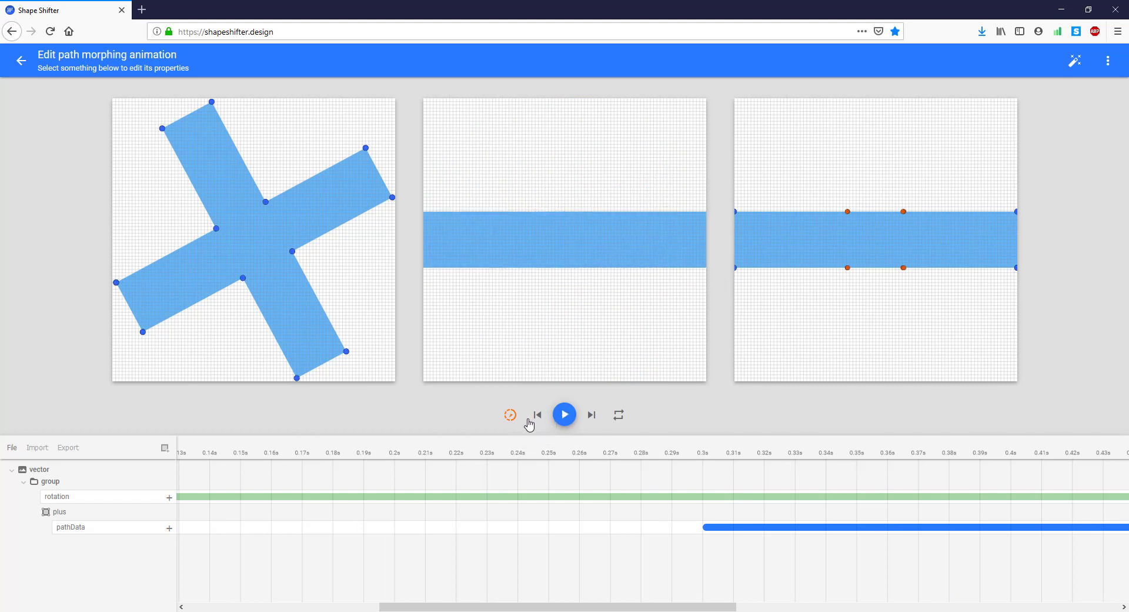
left_click(565, 414)
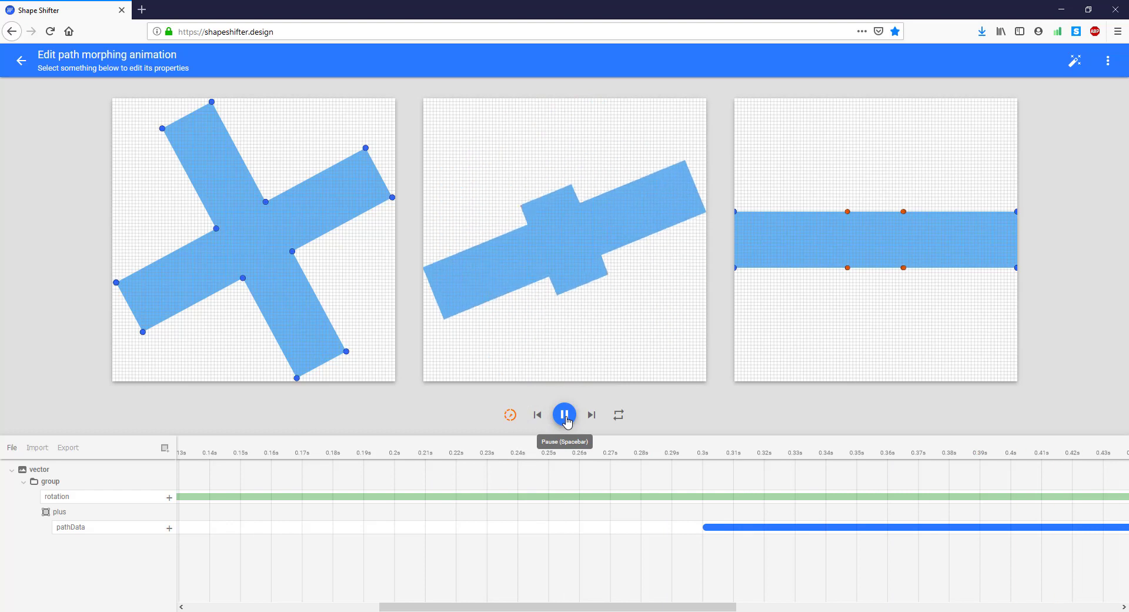
Preview the plus-to-minus morph in slow motion and return to the timeline.
left_click(564, 414)
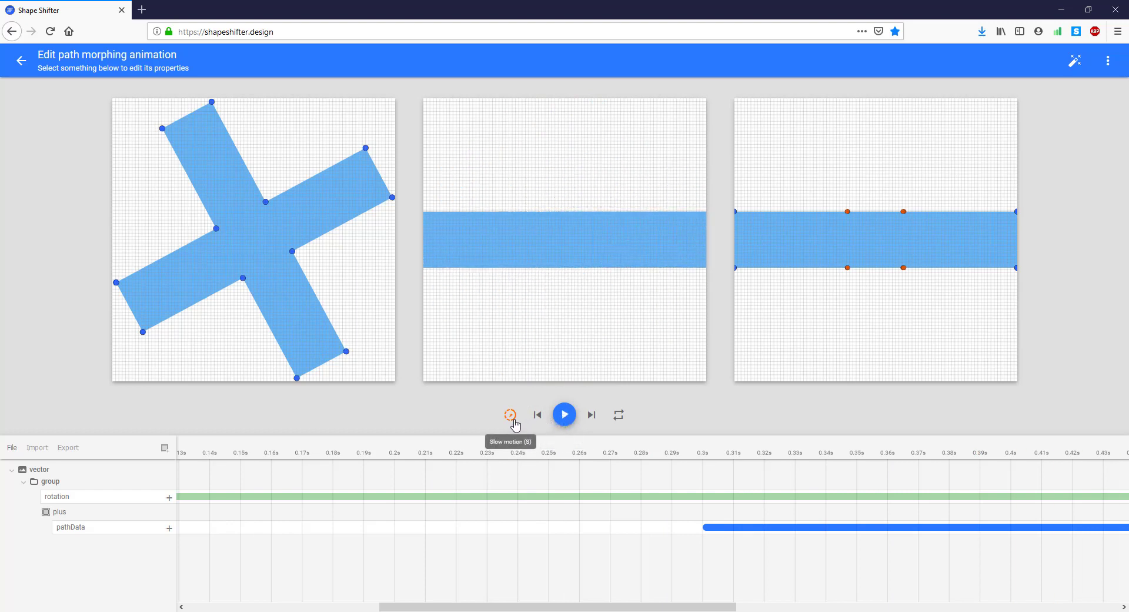
mouse_move(565, 414)
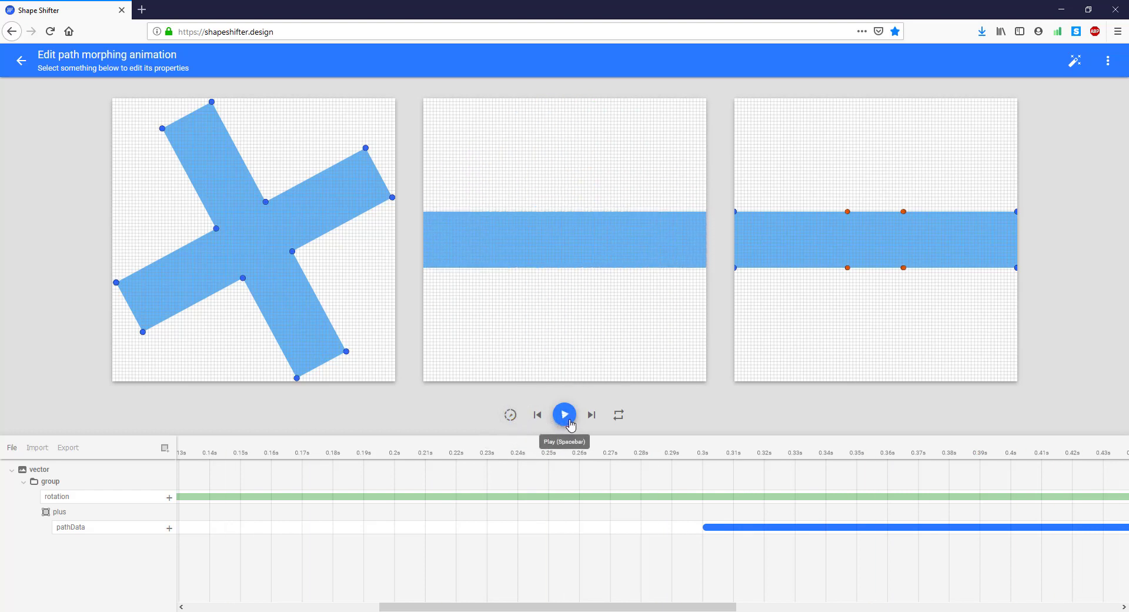
mouse_move(590, 499)
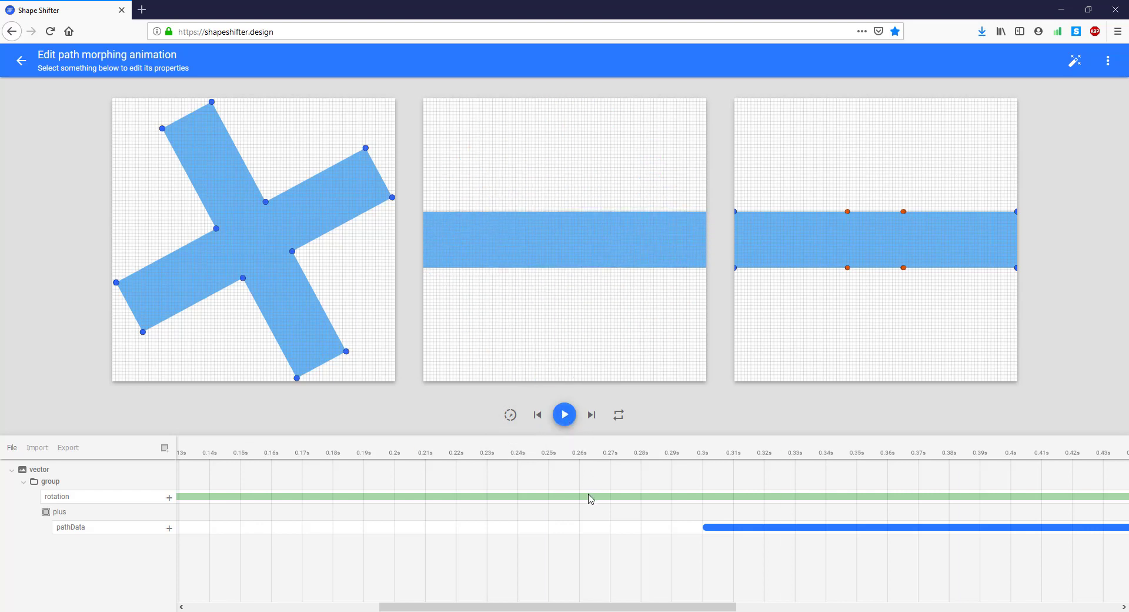
left_click(565, 414)
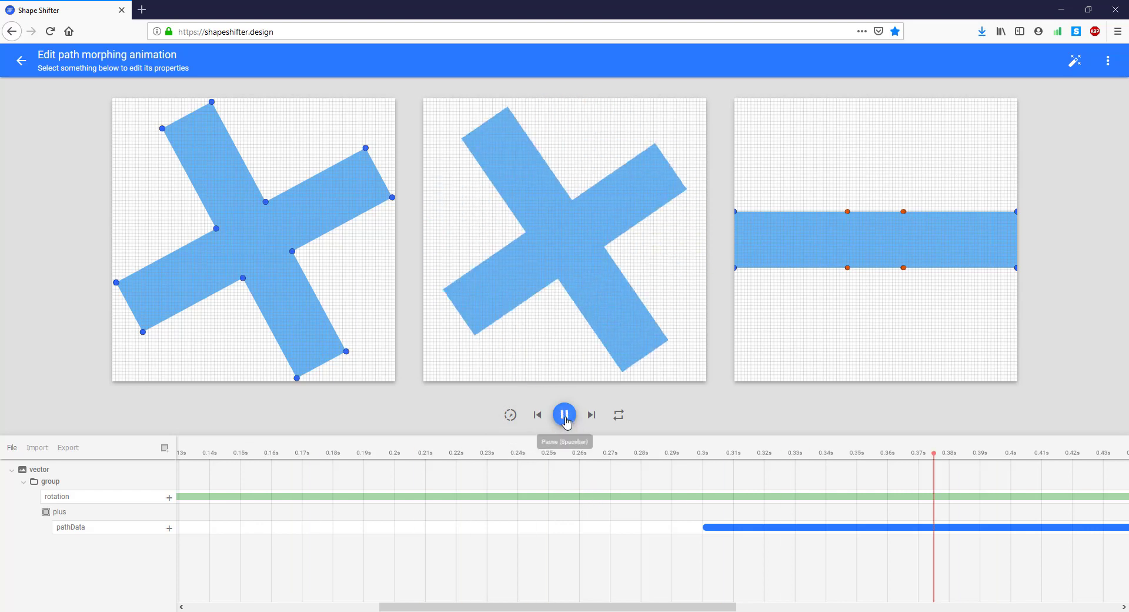
left_click(565, 415)
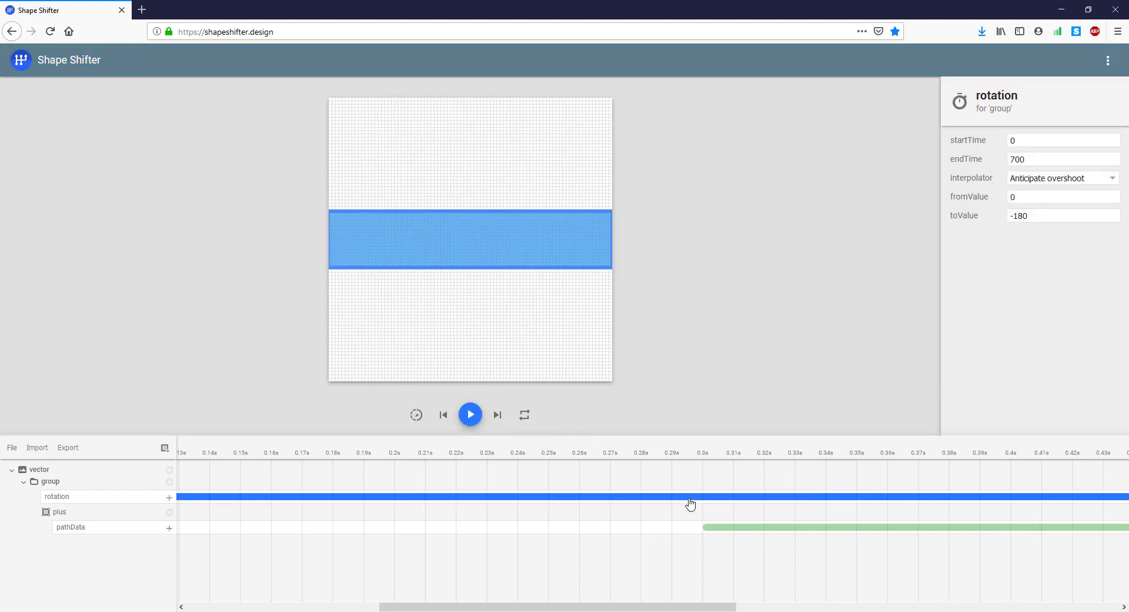
mouse_move(884, 535)
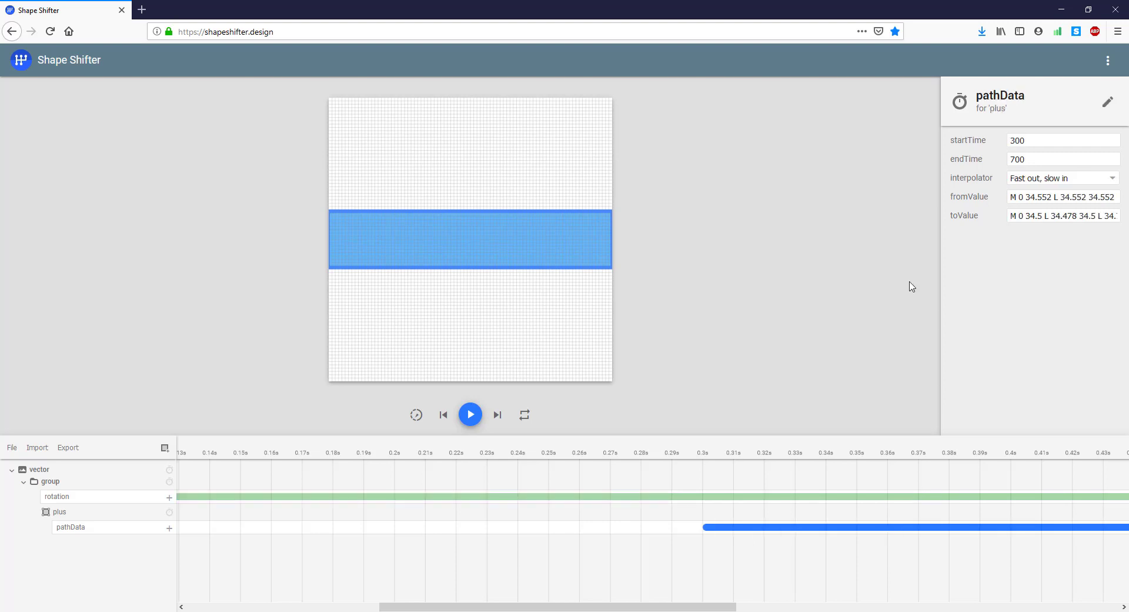
mouse_move(151, 466)
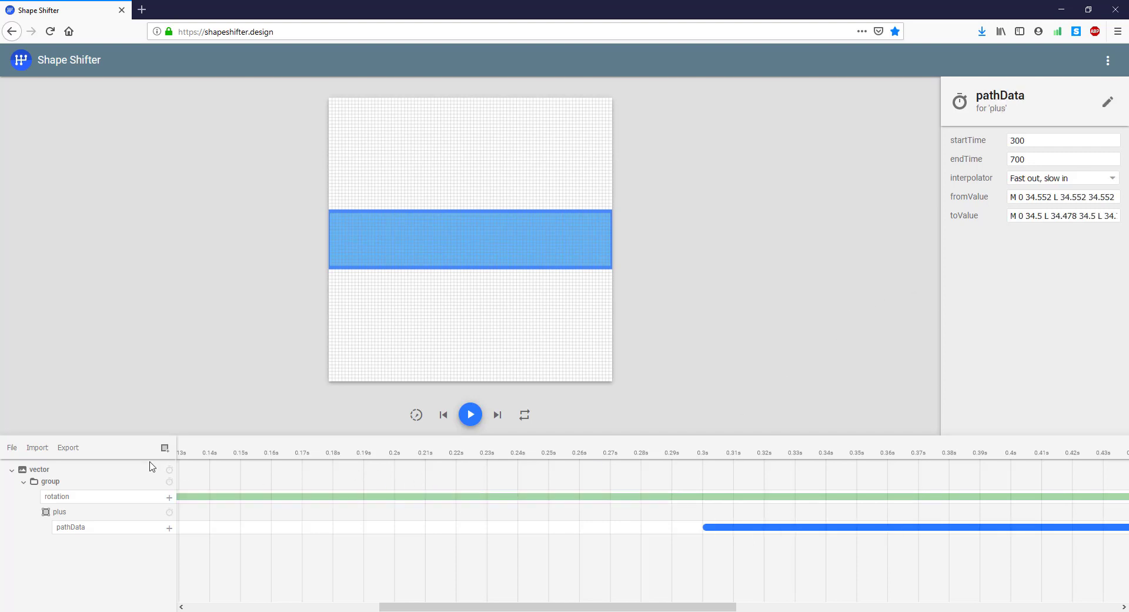
Export as Animated Vector Drawable (avd_plus_to_minus.xml) and show Firefox downloads.
left_click(68, 447)
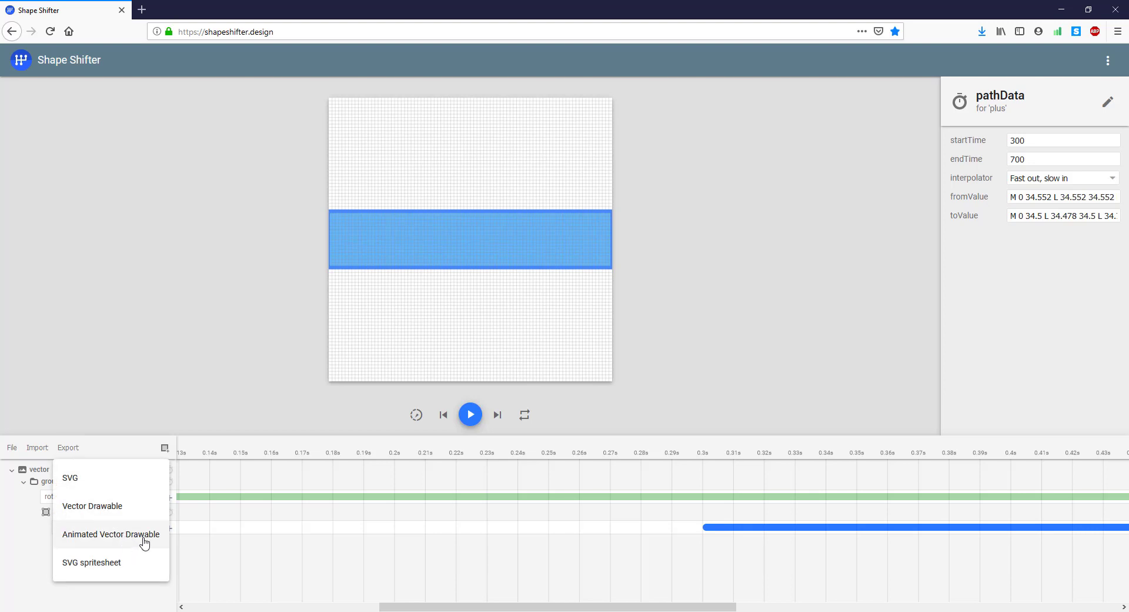
left_click(110, 535)
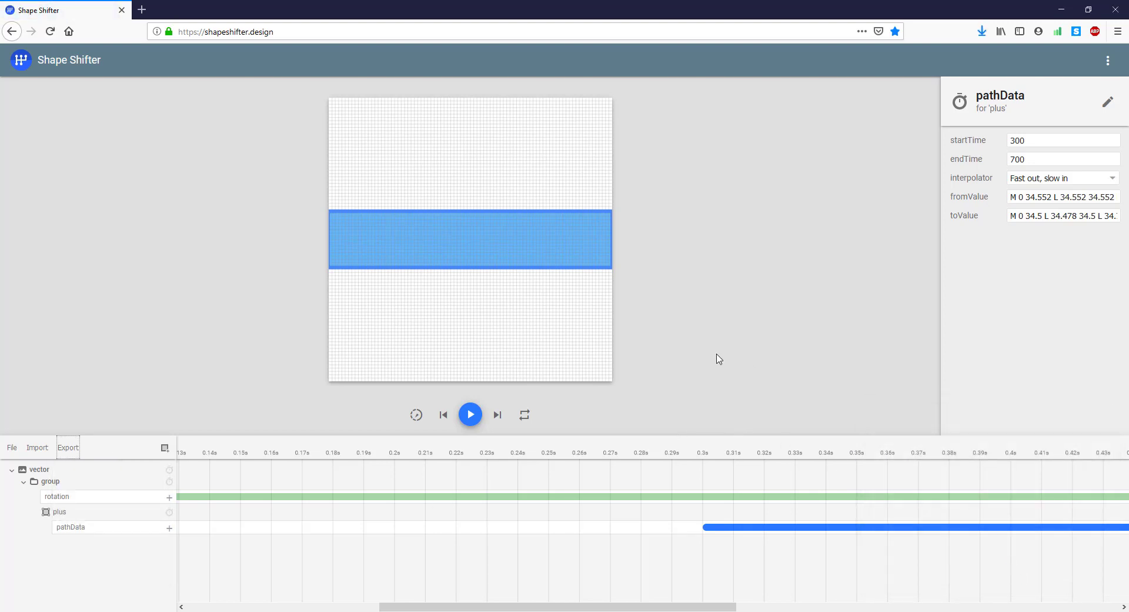
mouse_move(1028, 20)
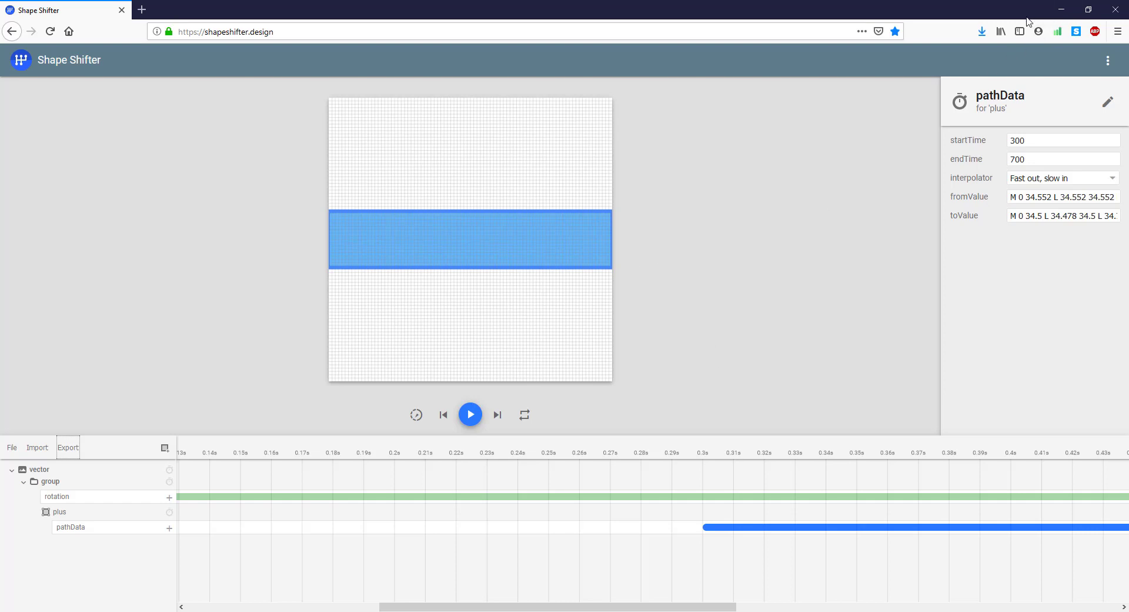
left_click(981, 31)
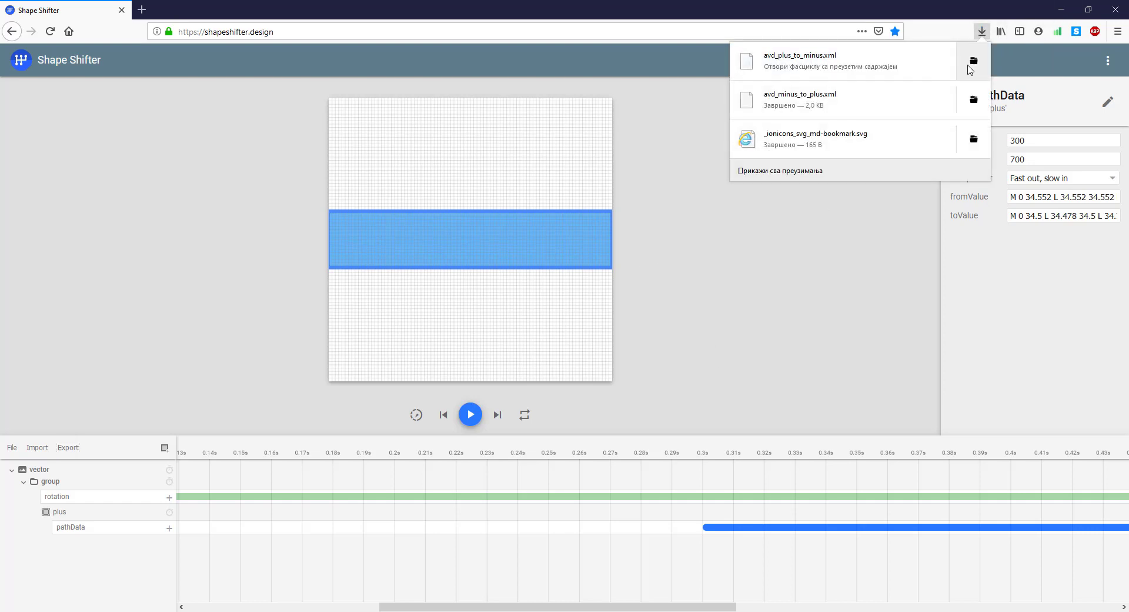
View both downloaded avd XML files in the Downloads folder, then close it.
left_click(971, 60)
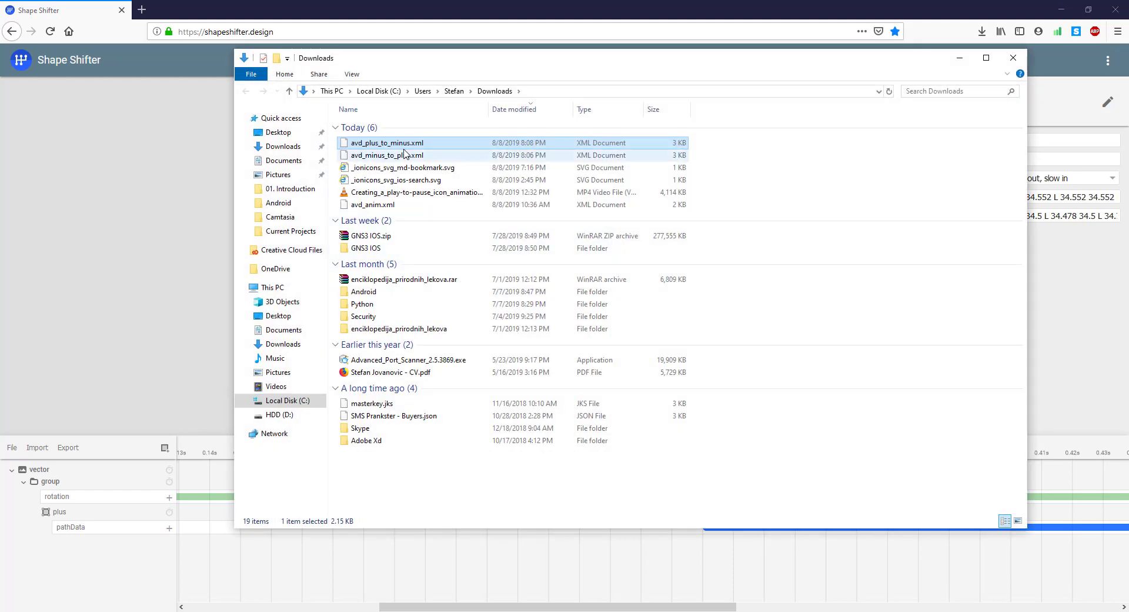
left_click(387, 155)
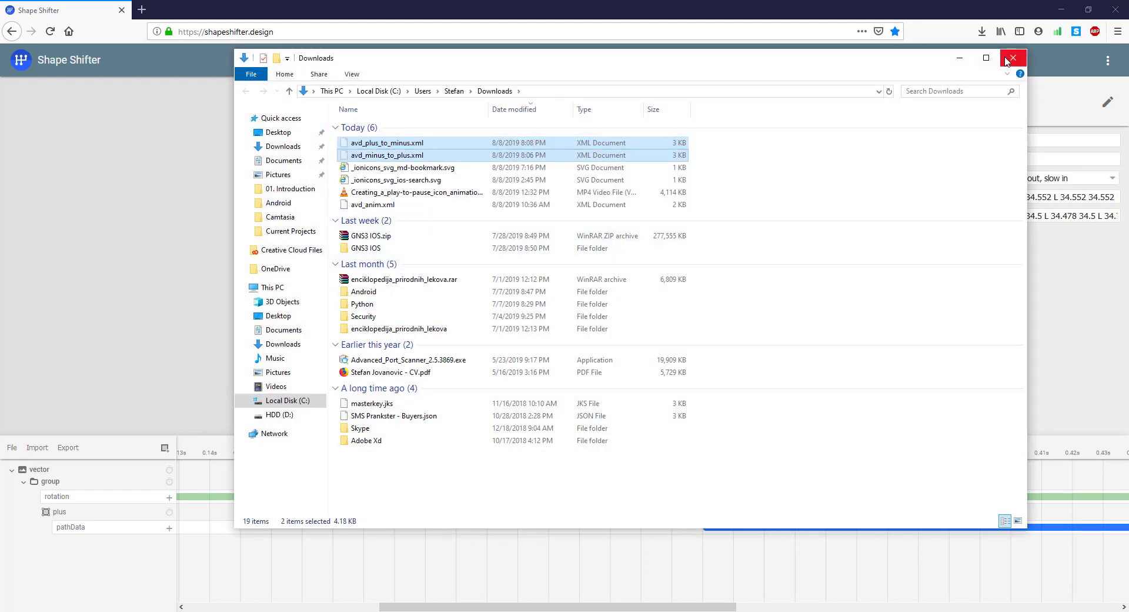
left_click(1013, 58)
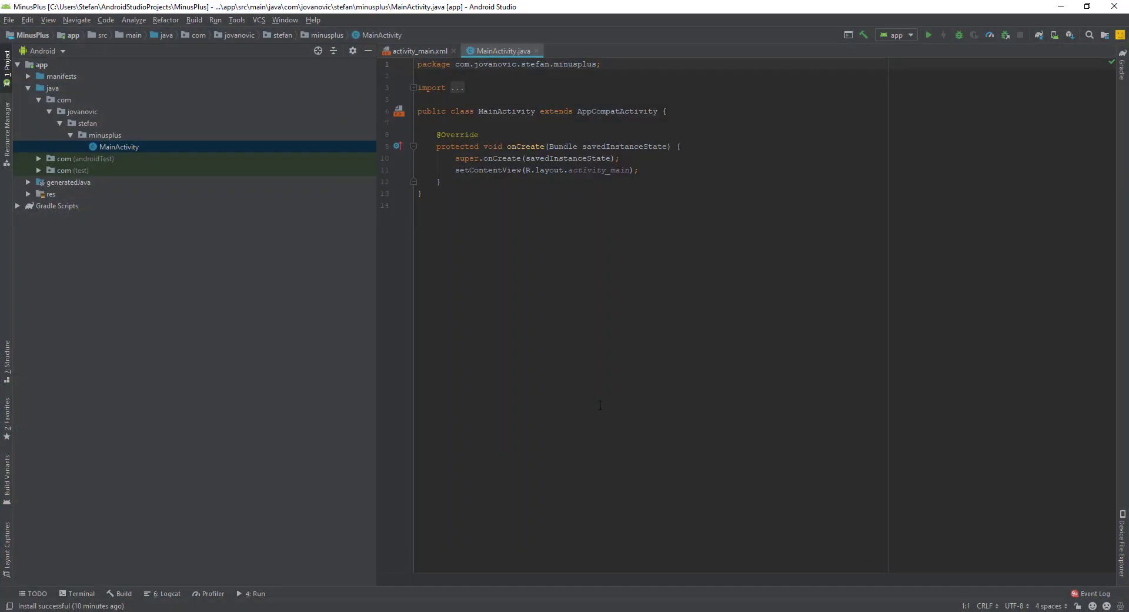
Show activity_main.xml and switch the Project pane to the full Project view.
left_click(417, 51)
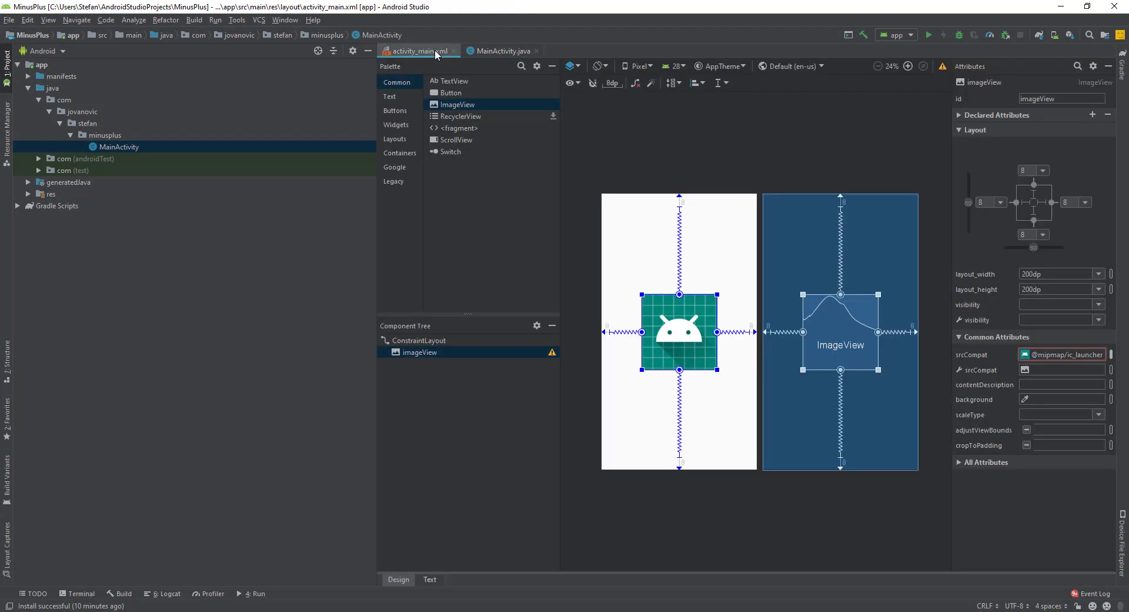
left_click(463, 367)
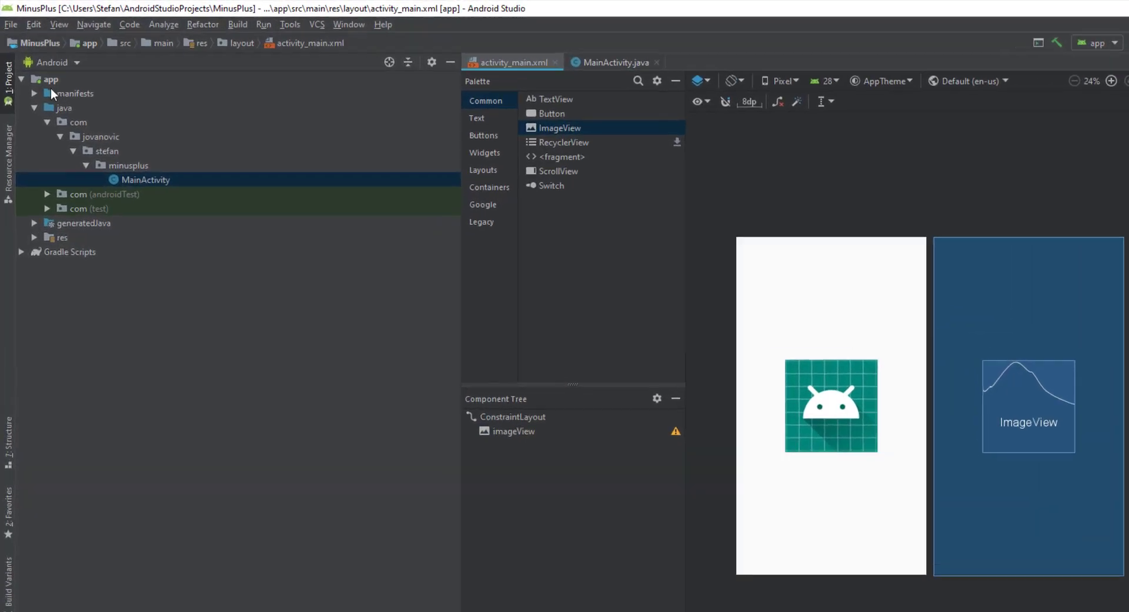
left_click(72, 86)
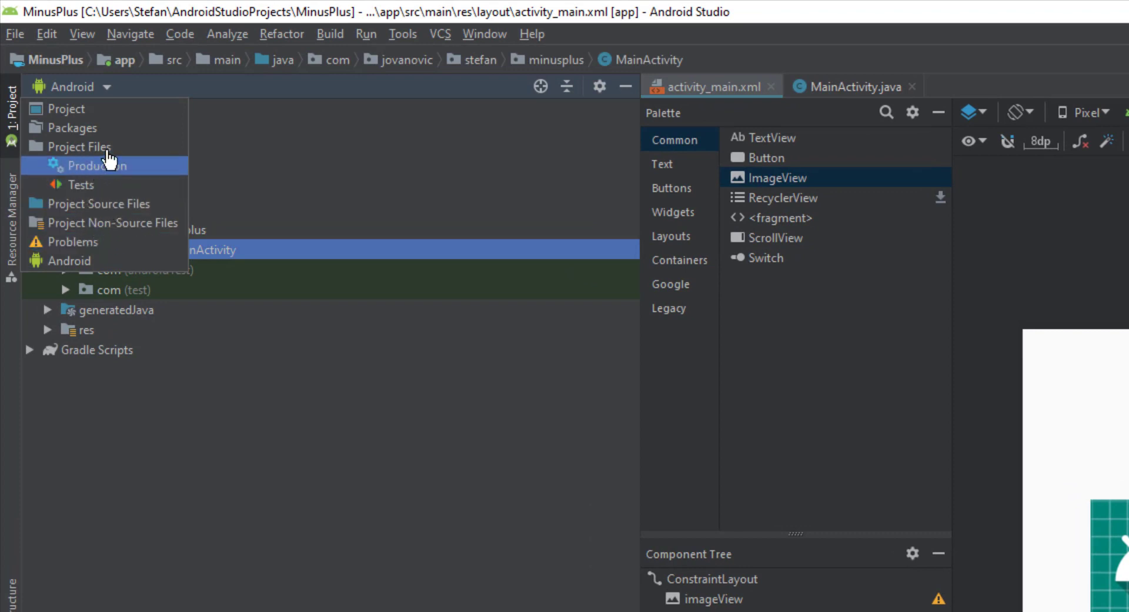
left_click(66, 108)
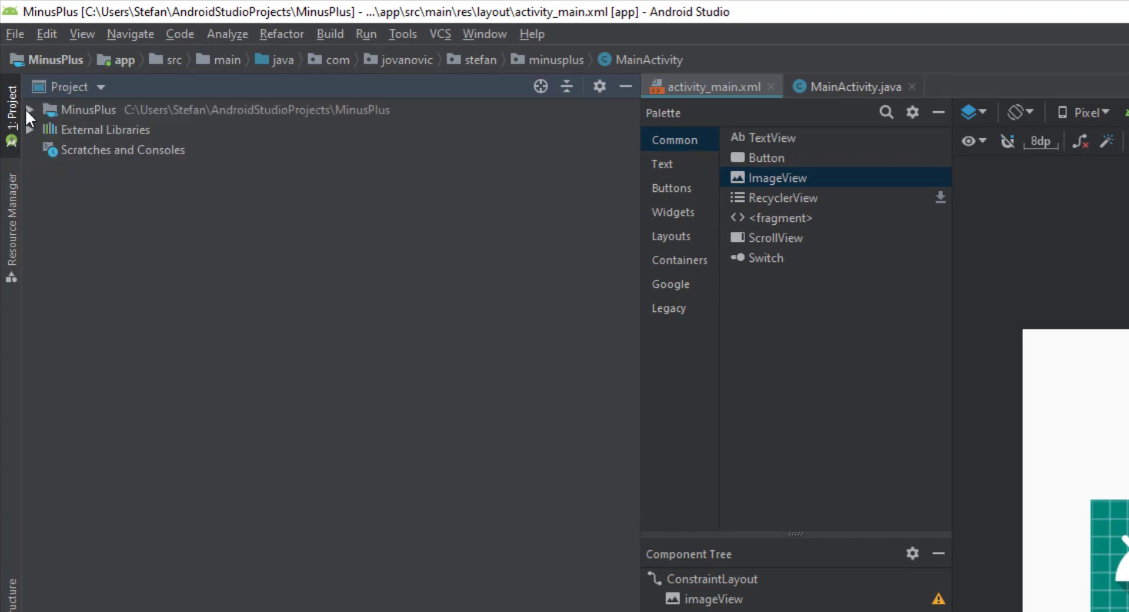
Expand MinusPlus > app > src > main > res in the project tree.
left_click(28, 109)
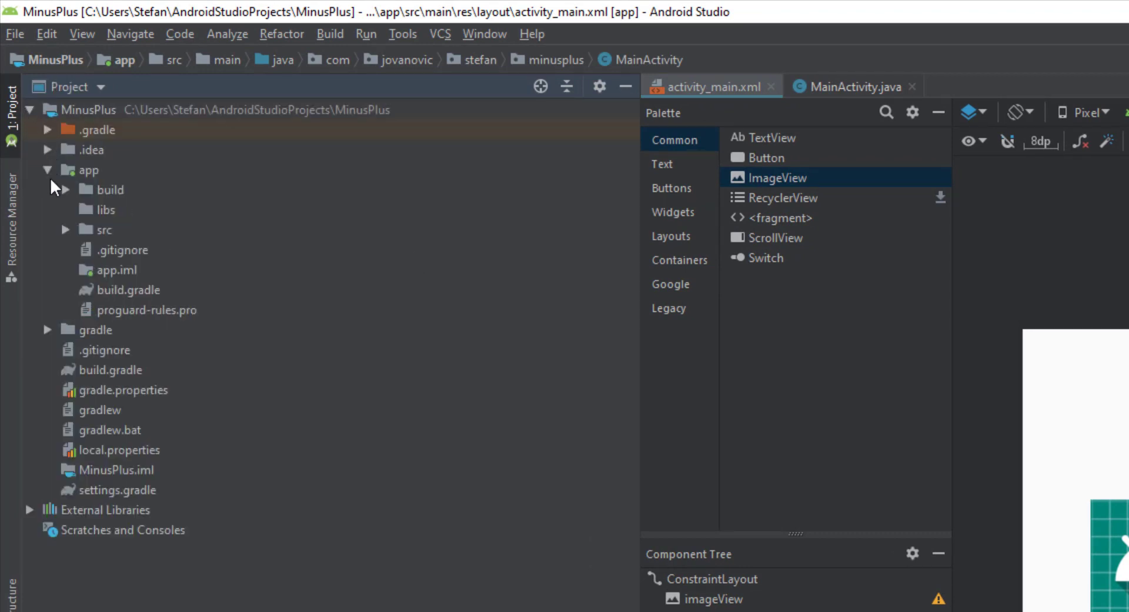
left_click(65, 229)
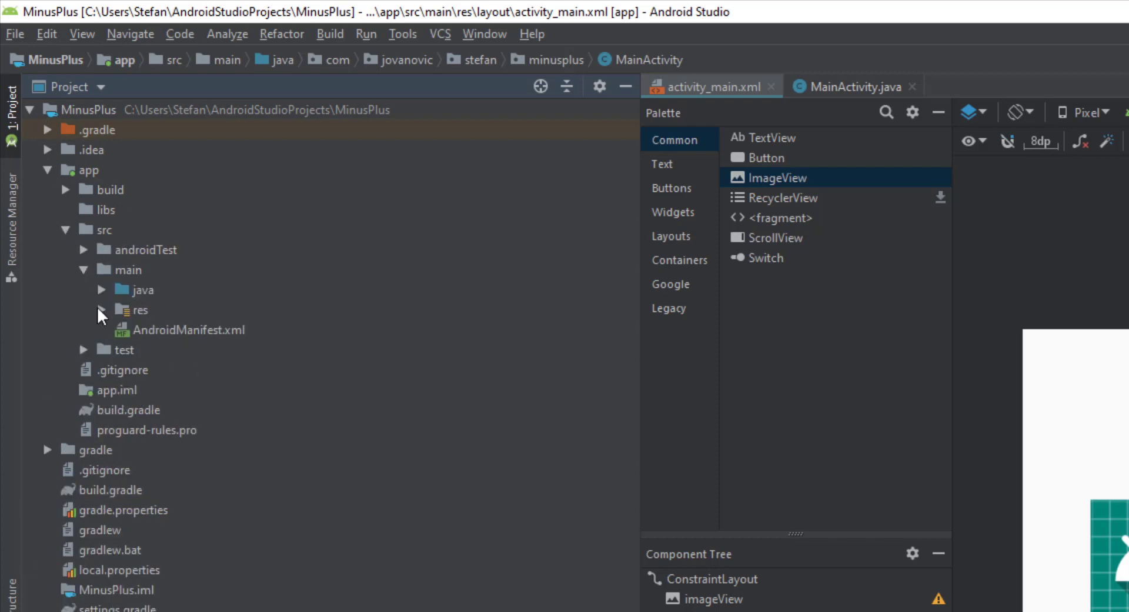
left_click(101, 309)
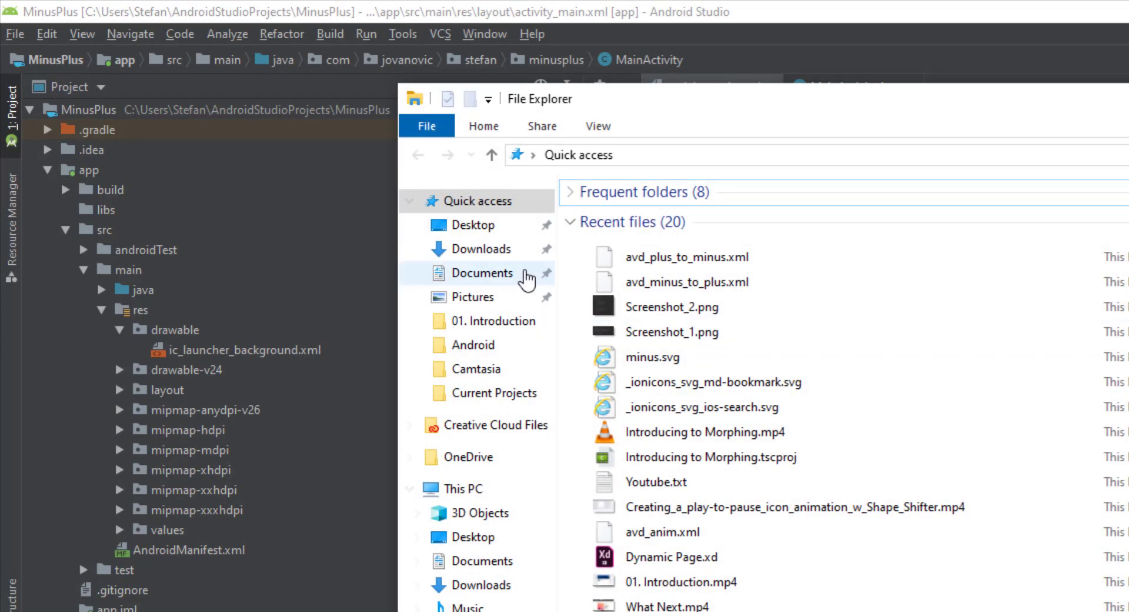
Select avd_minus_to_plus.xml and avd_plus_to_minus.xml on the Desktop to copy them.
left_click(472, 223)
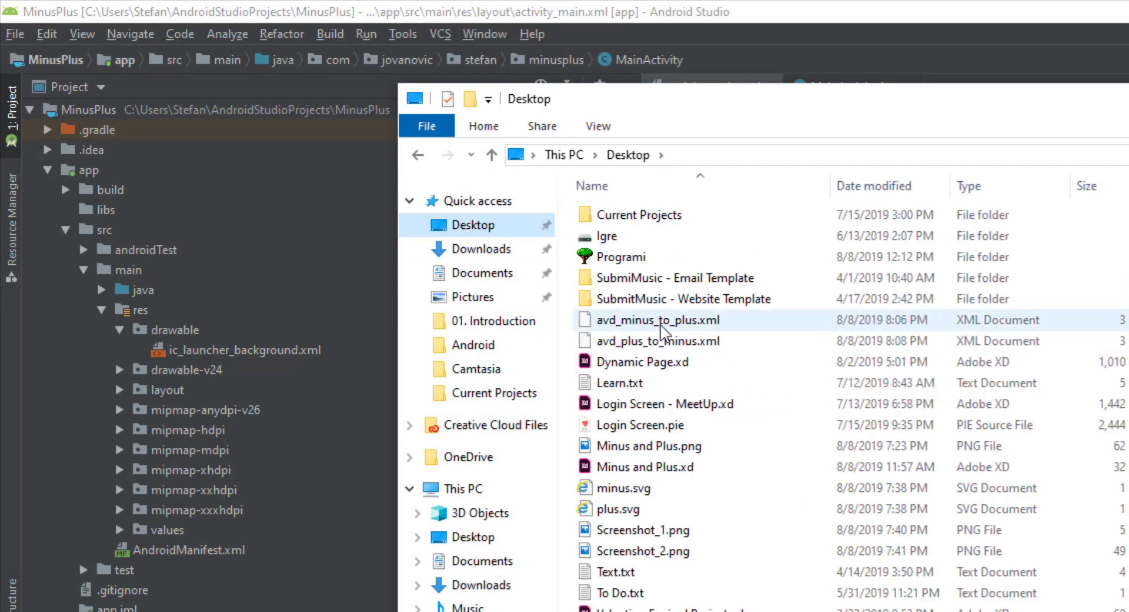
left_click(656, 340)
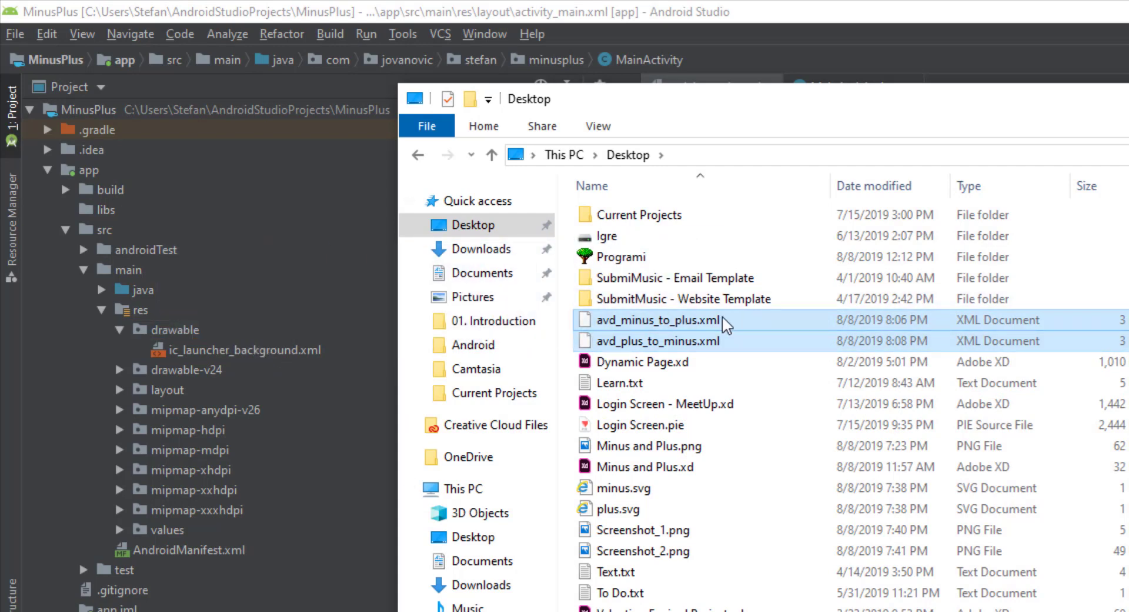
left_click_drag(659, 319, 699, 353)
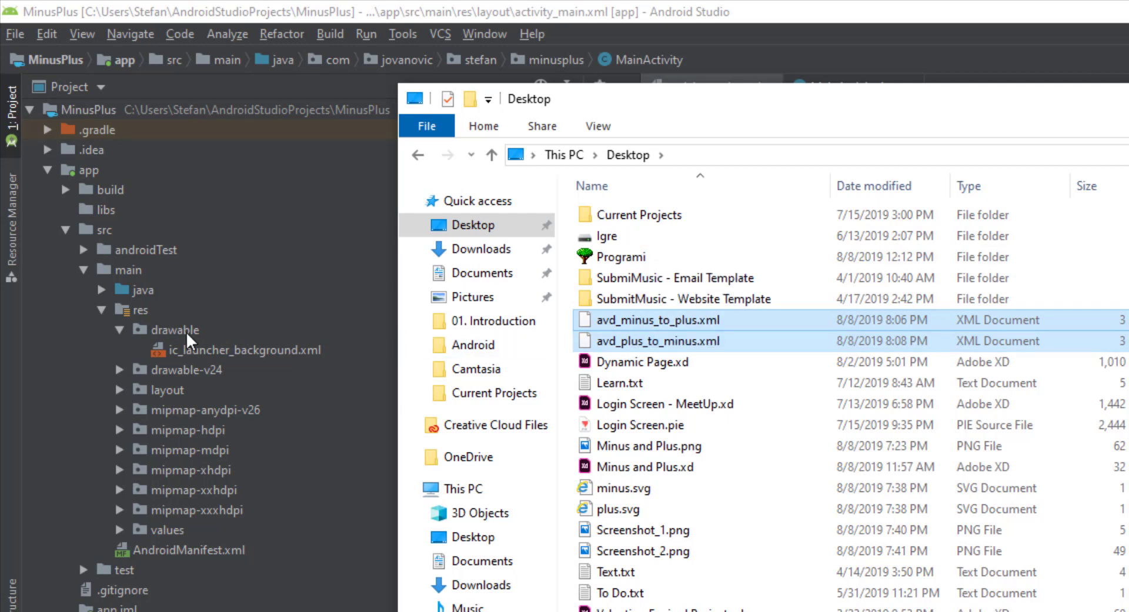
right_click(174, 330)
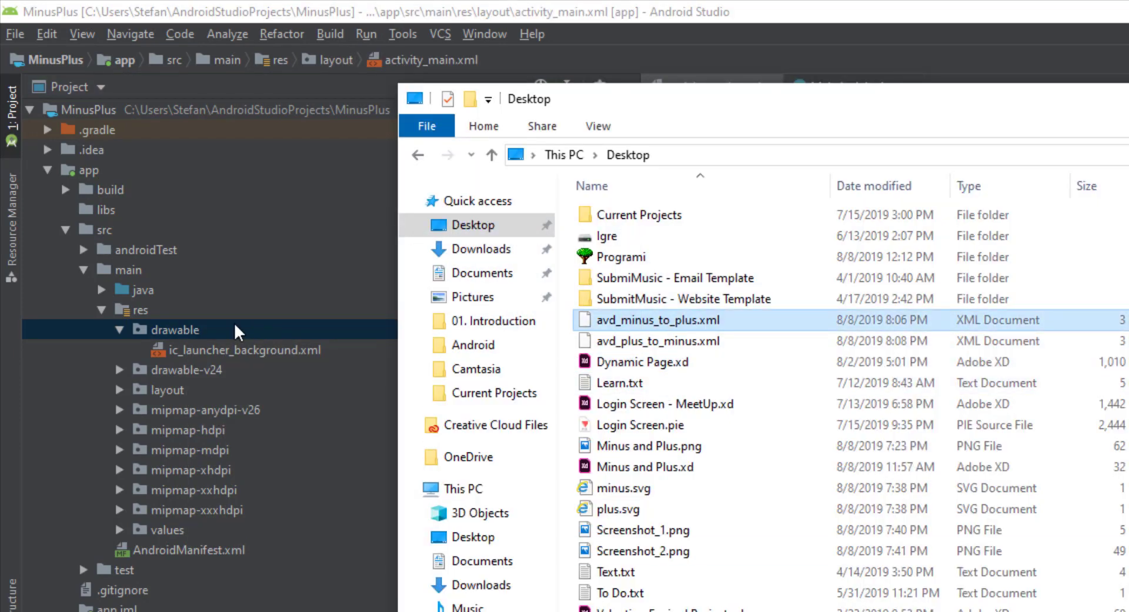
mouse_move(818, 102)
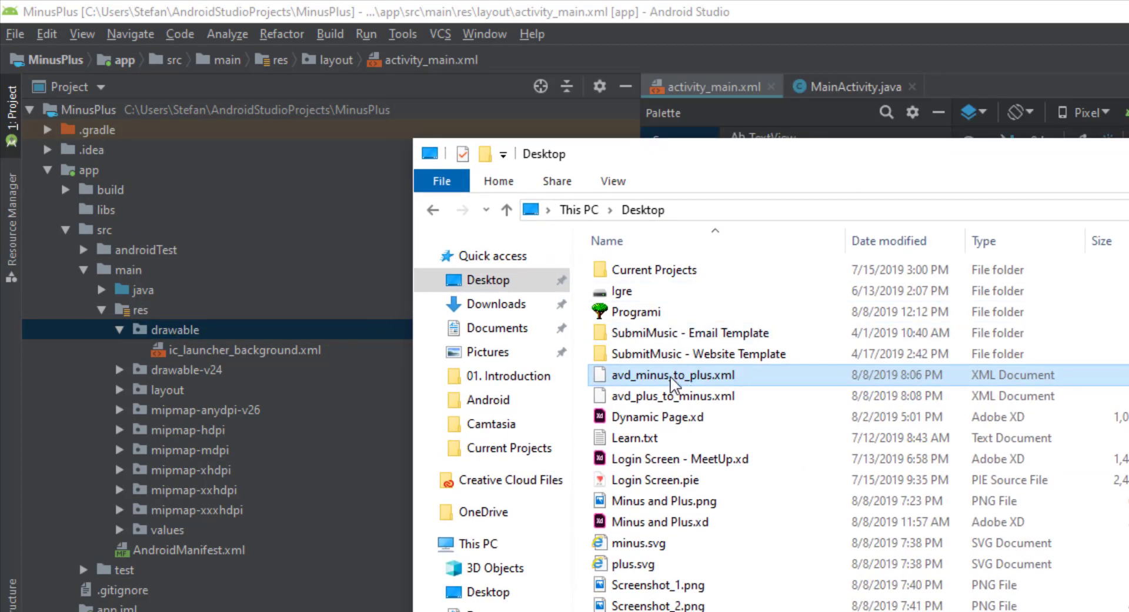
mouse_move(739, 172)
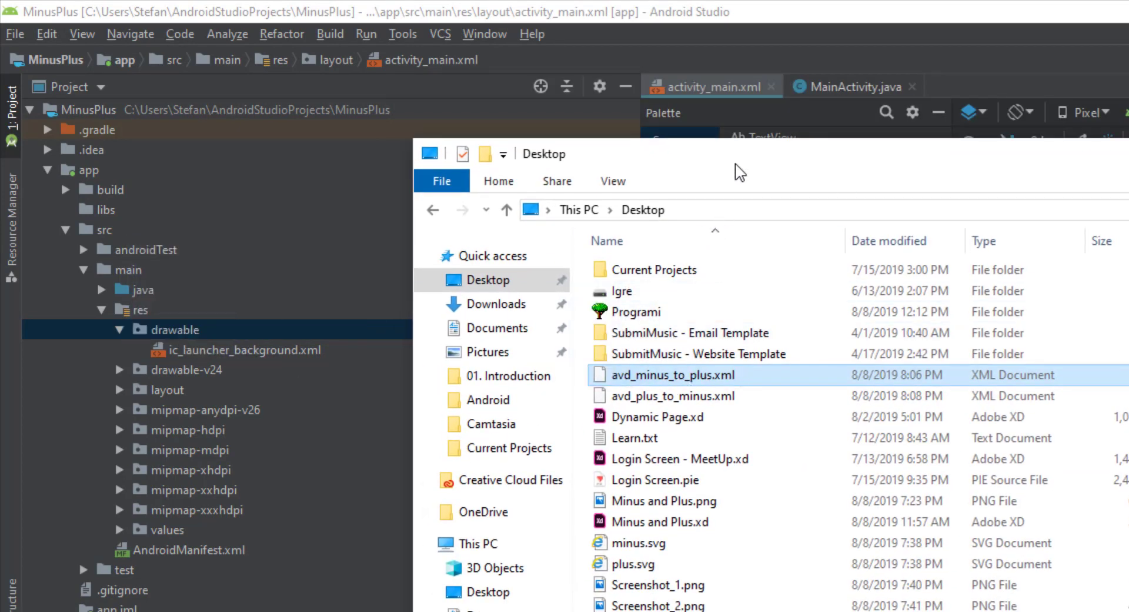
mouse_move(710, 395)
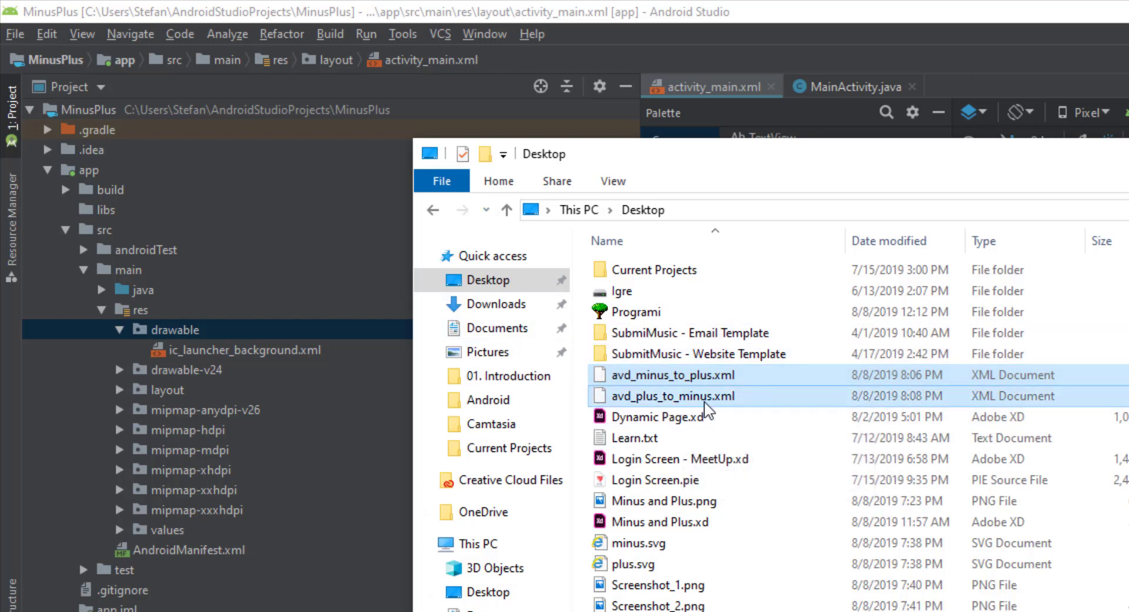
right_click(672, 395)
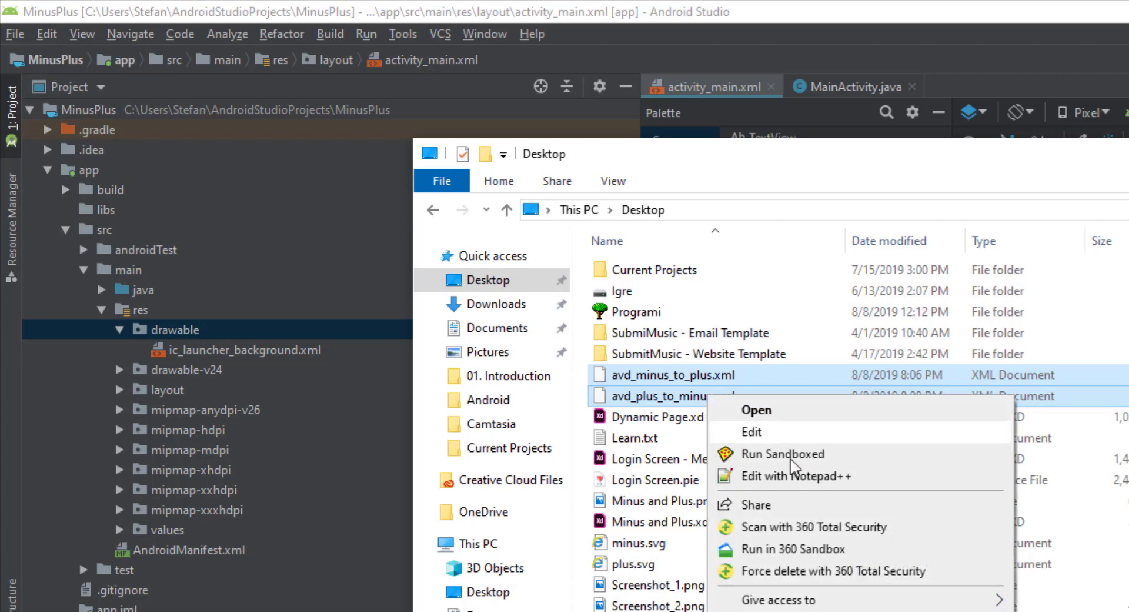
Paste both avd XML files into the project's drawable folder.
right_click(173, 330)
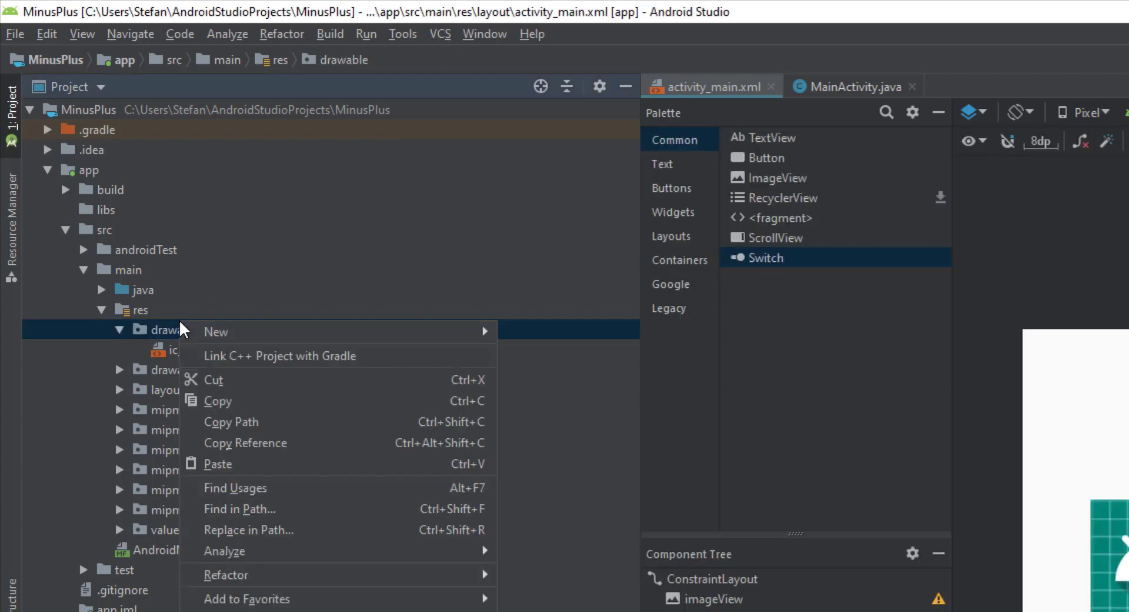
left_click(216, 401)
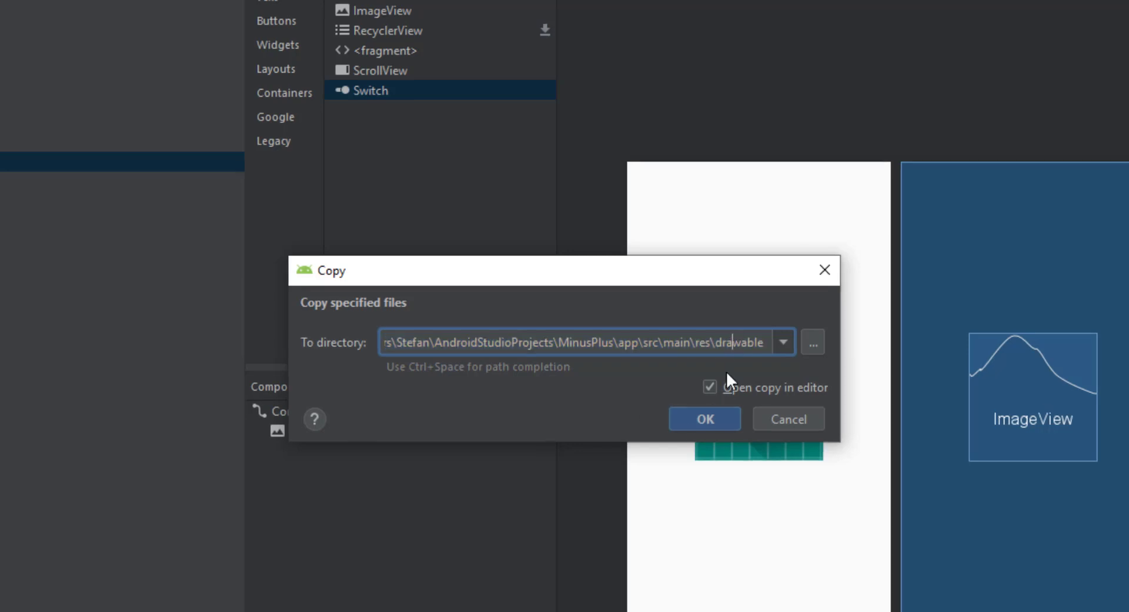
left_click(704, 419)
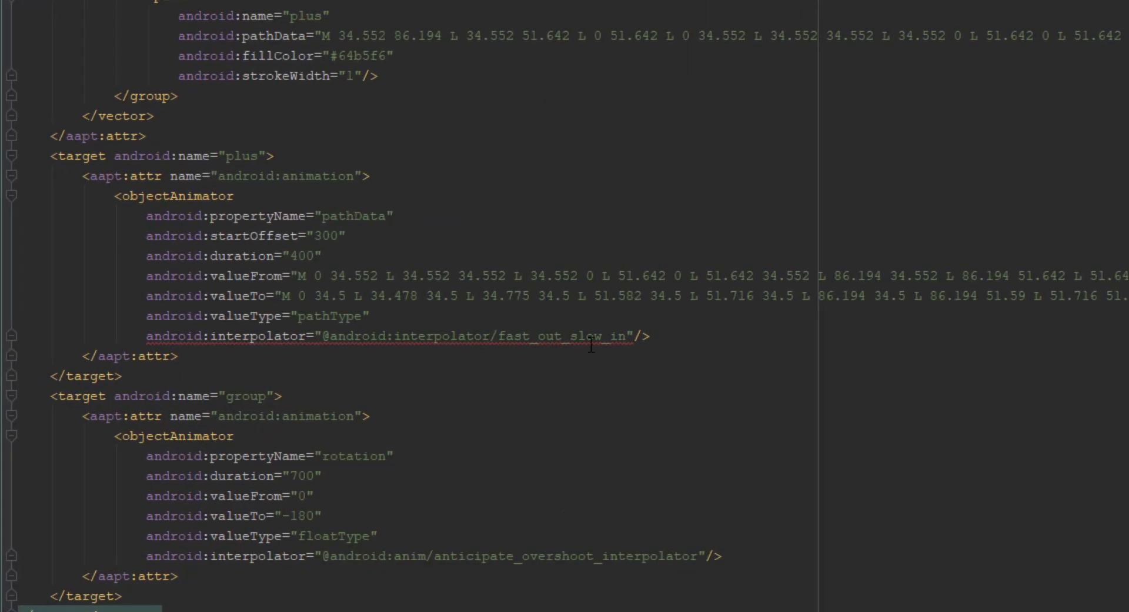
mouse_move(587, 335)
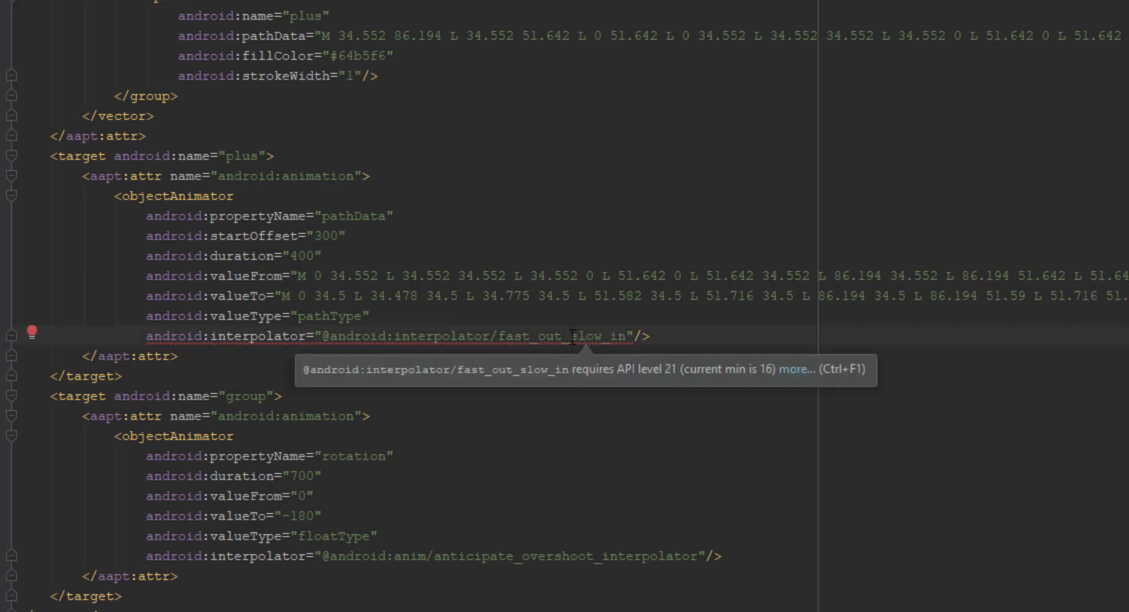
mouse_move(32, 352)
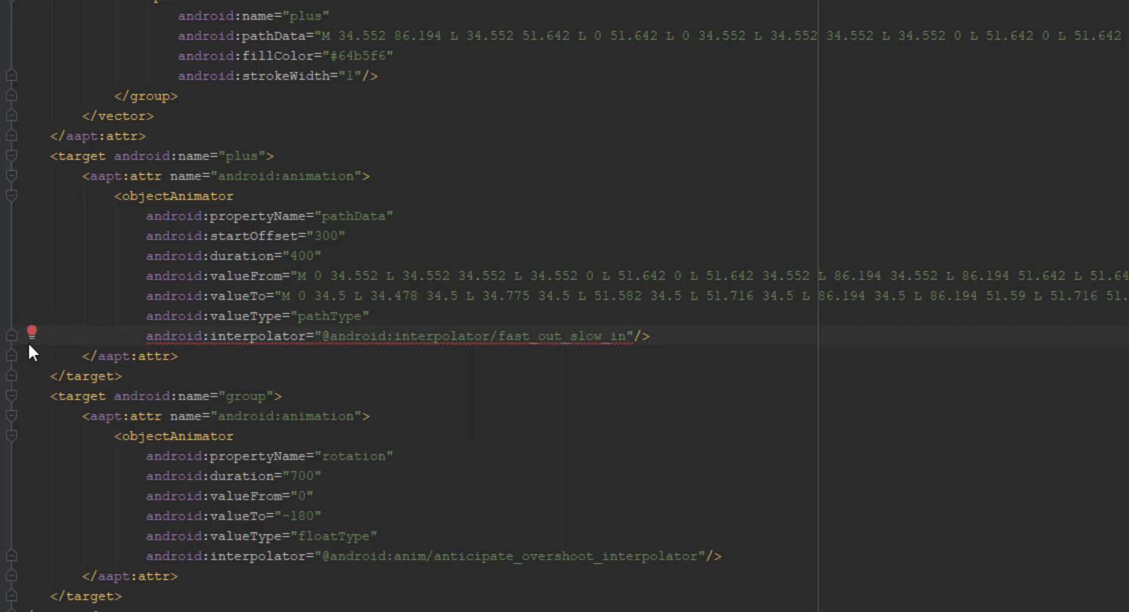
Suppress the API 21 warnings with tools:targetApi="lollipop" on animated-vector.
left_click(47, 332)
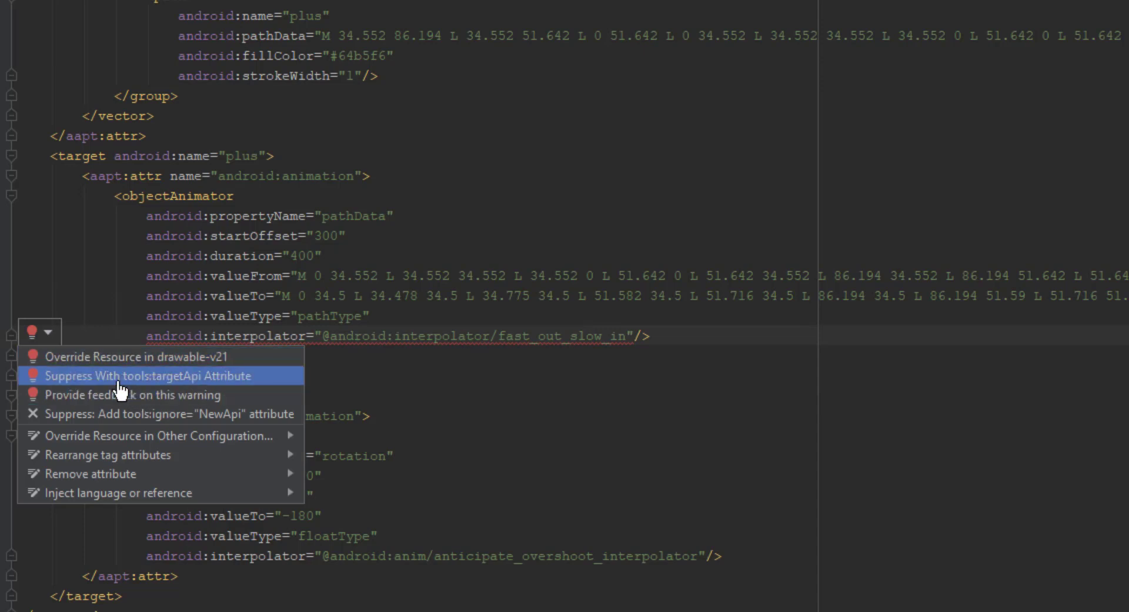
left_click(148, 375)
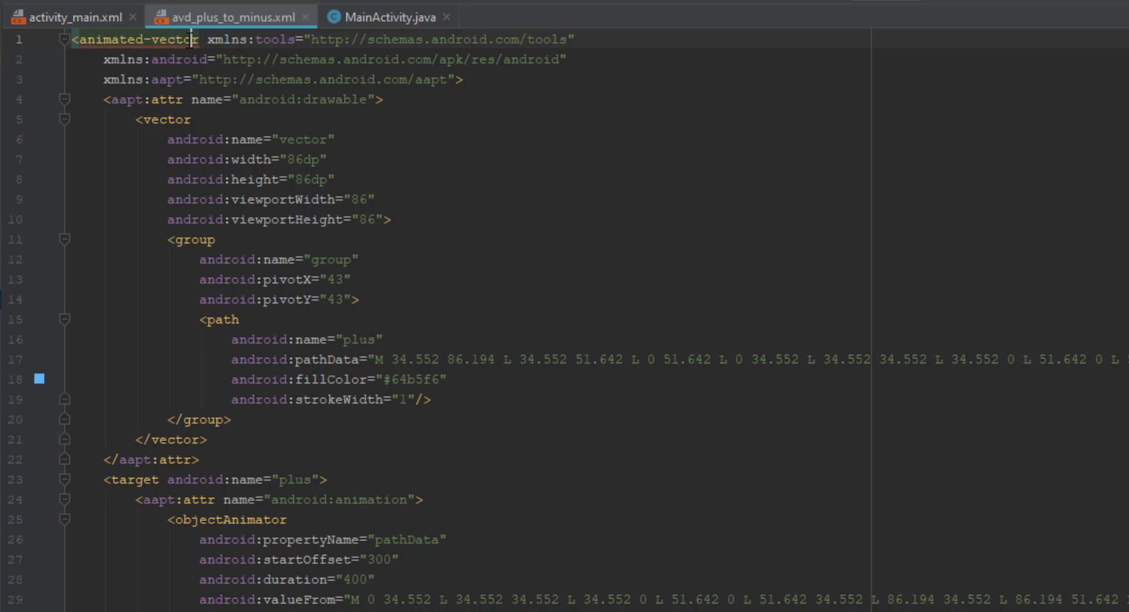
mouse_move(91, 58)
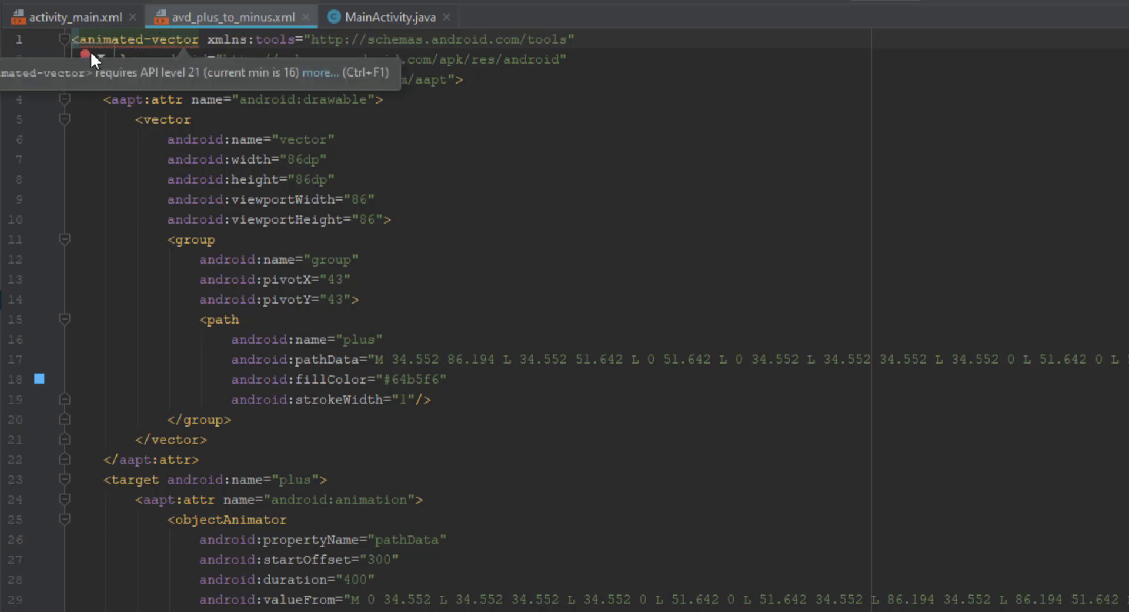
left_click(86, 56)
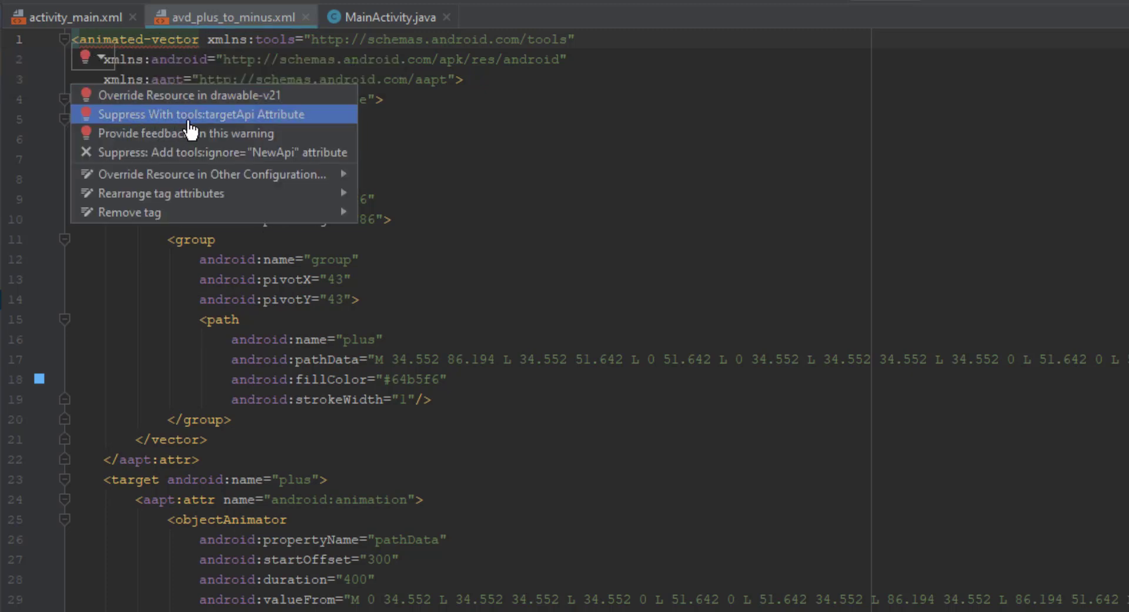
left_click(201, 114)
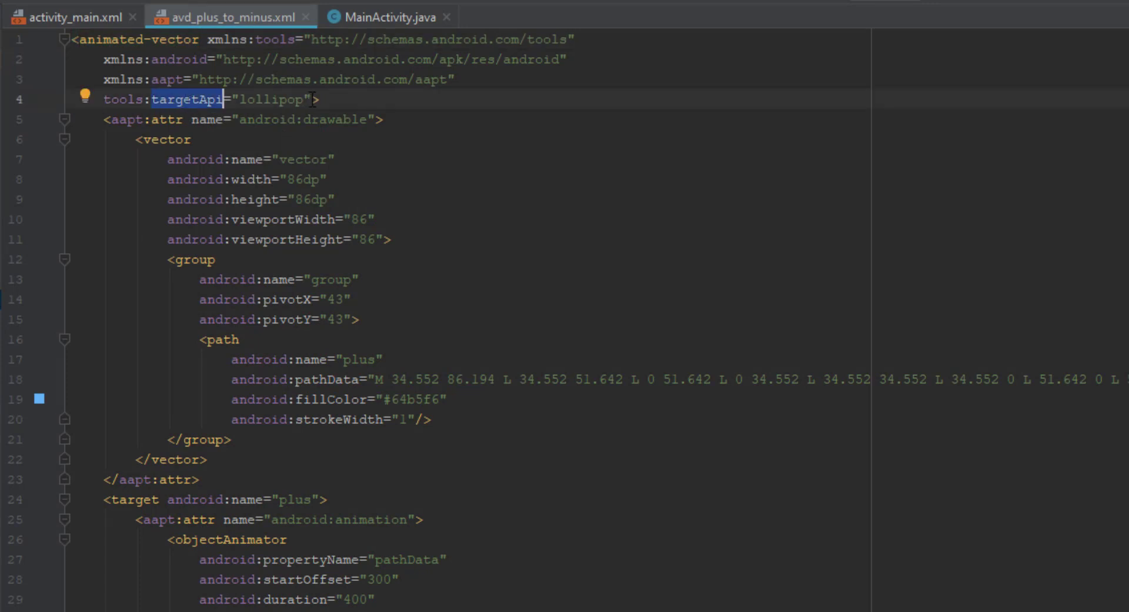
Review avd_minus_to_plus.xml and return to the activity_main layout.
left_click(68, 16)
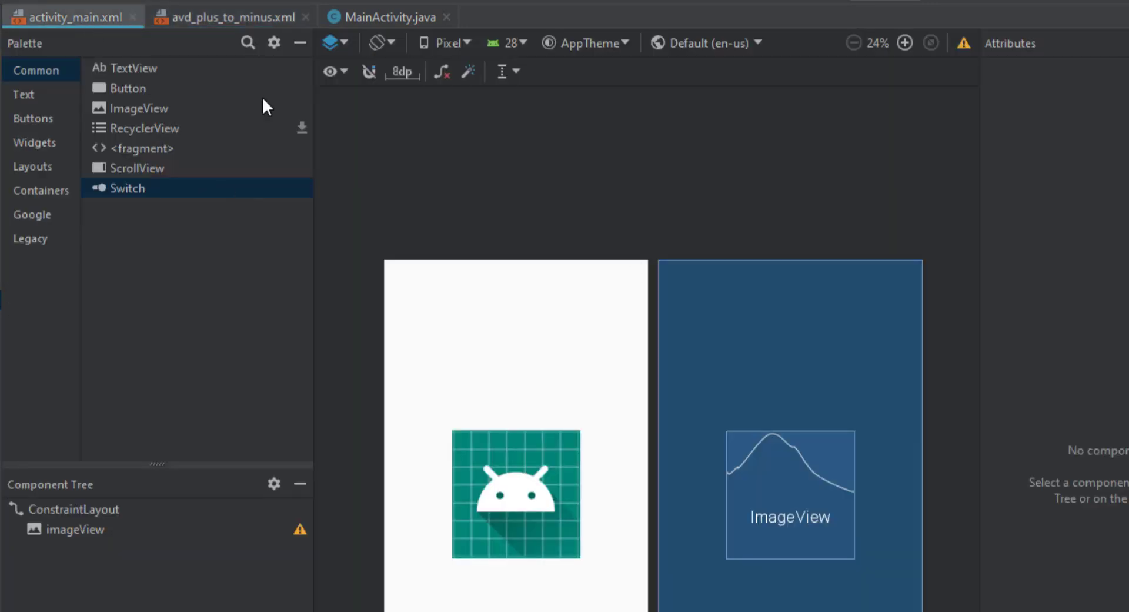
left_click(227, 17)
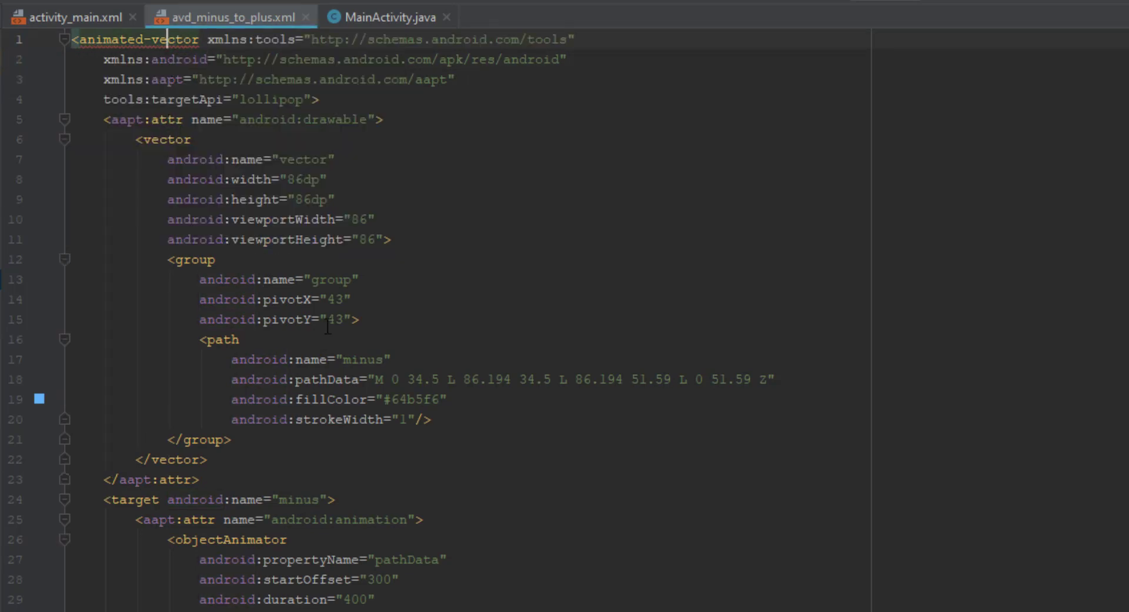
scroll("down", 3)
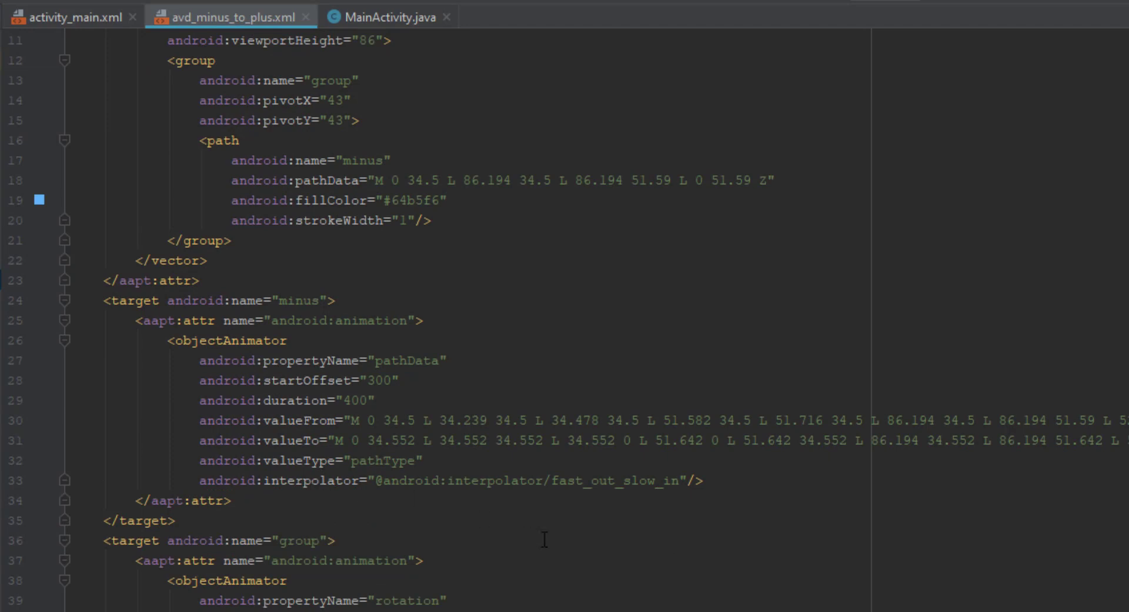
scroll("up", 3)
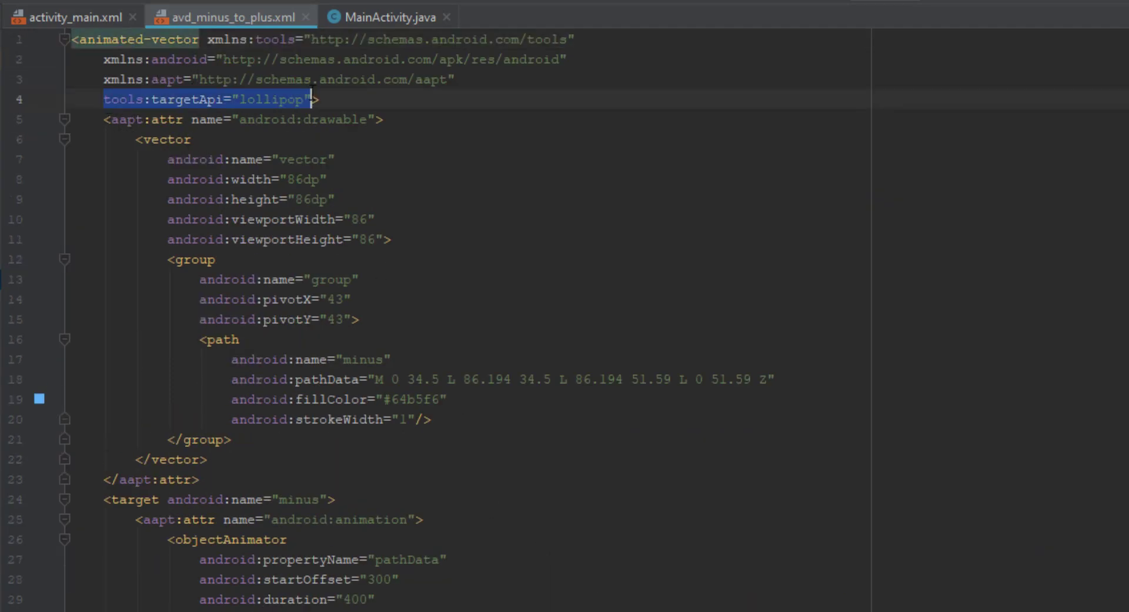
left_click(395, 578)
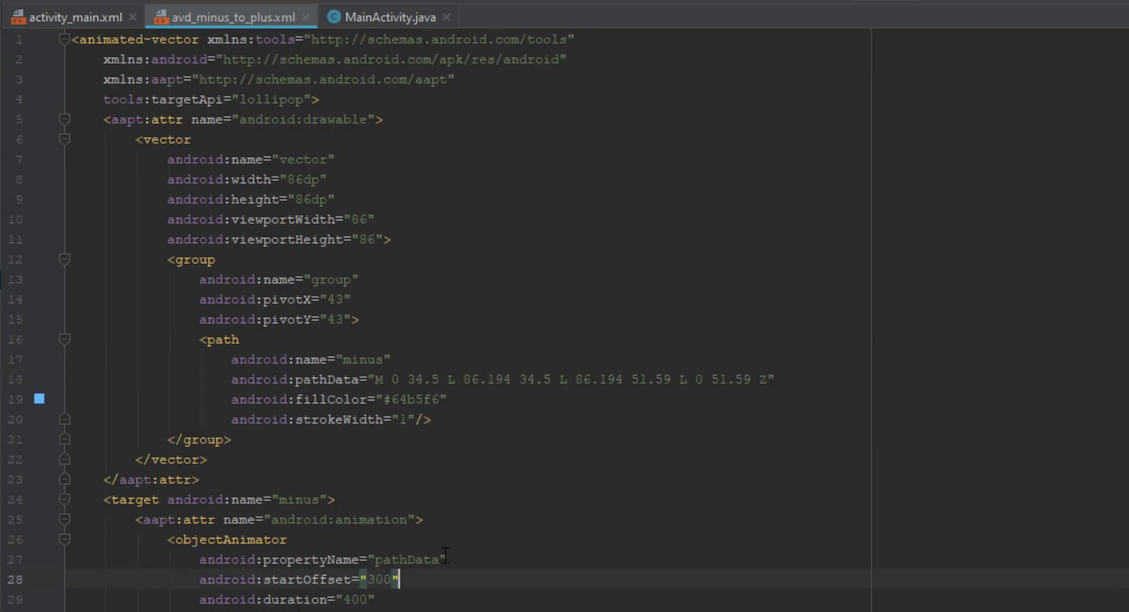
left_click(68, 17)
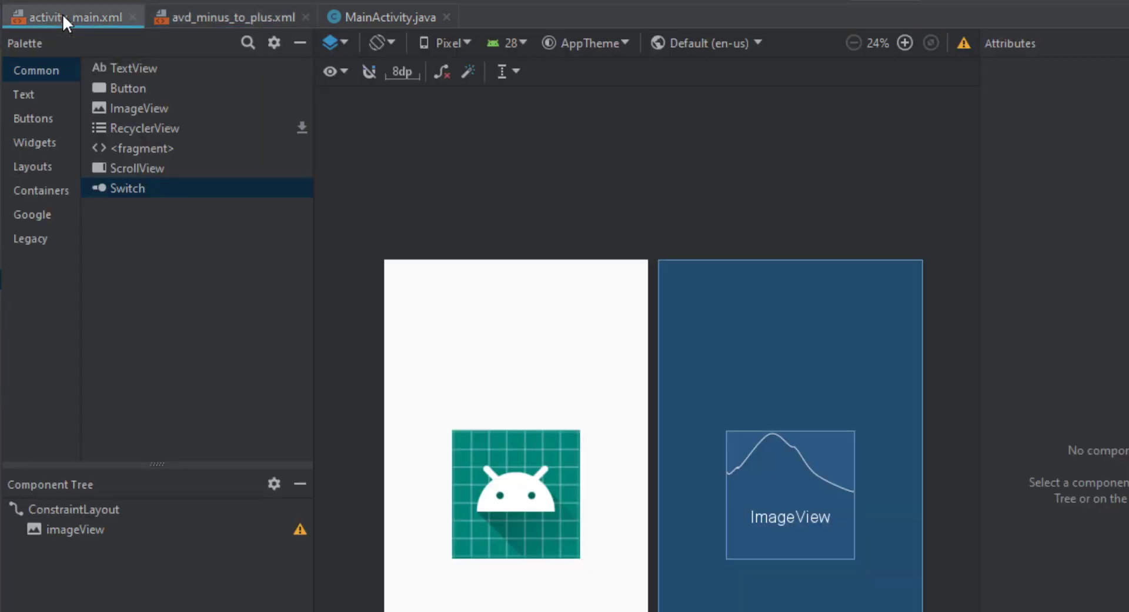
Add vectorDrawables.useSupportLibrary = true to app build.gradle defaultConfig, back to MainActivity.
left_click(228, 17)
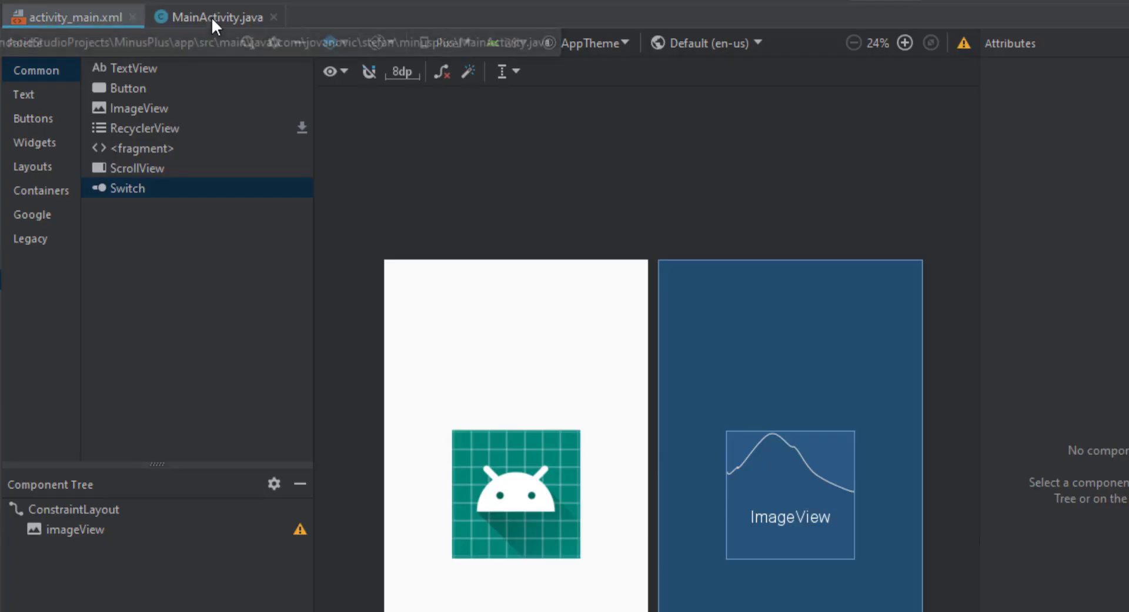
left_click(213, 17)
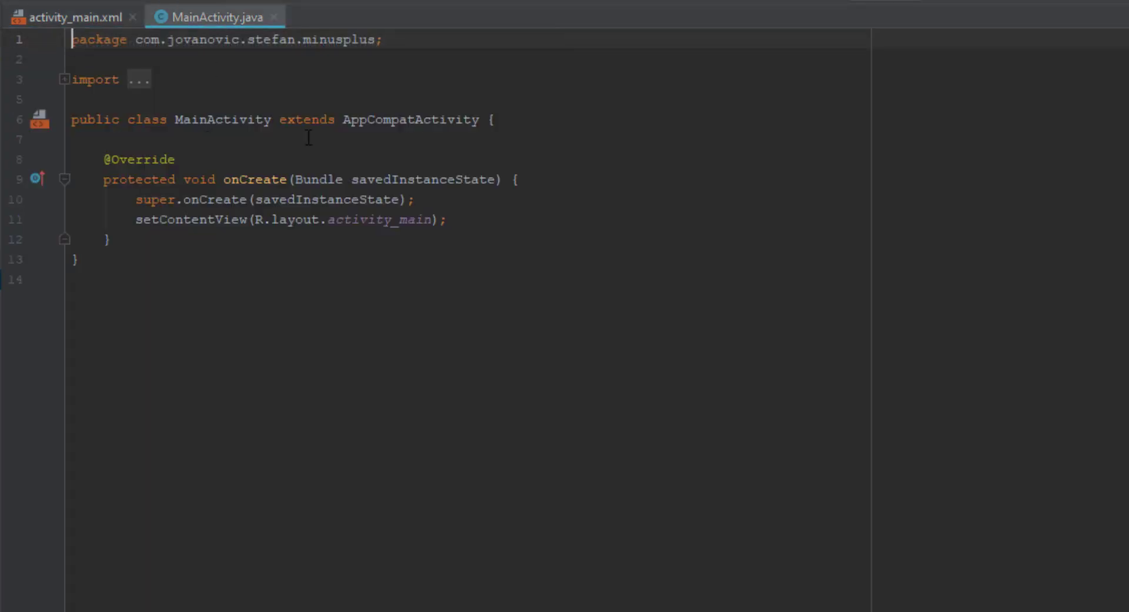
left_click(320, 16)
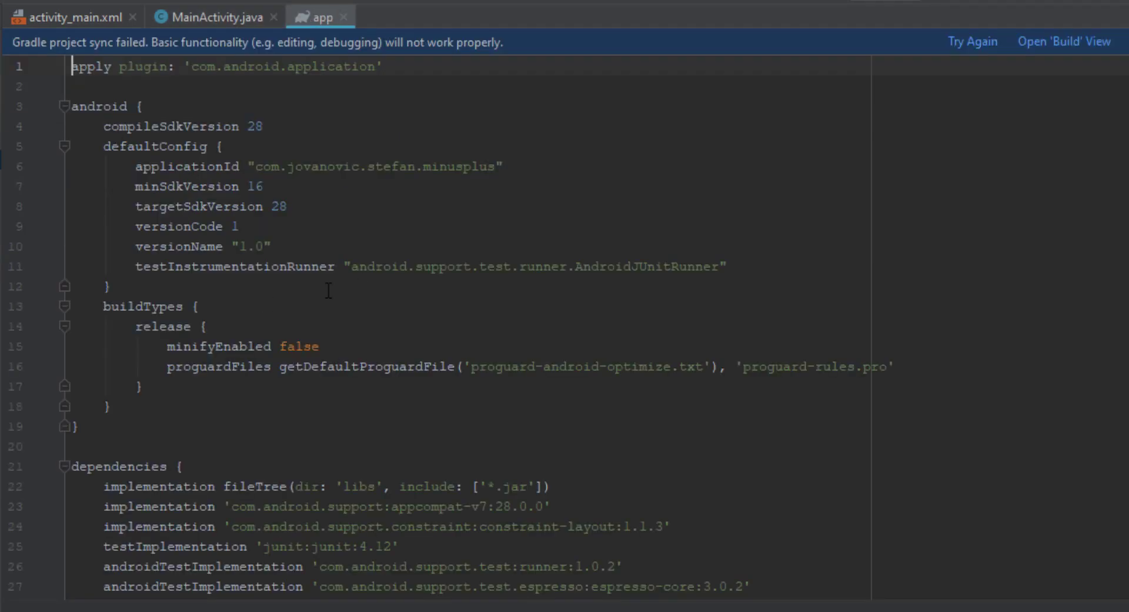
left_click(729, 266)
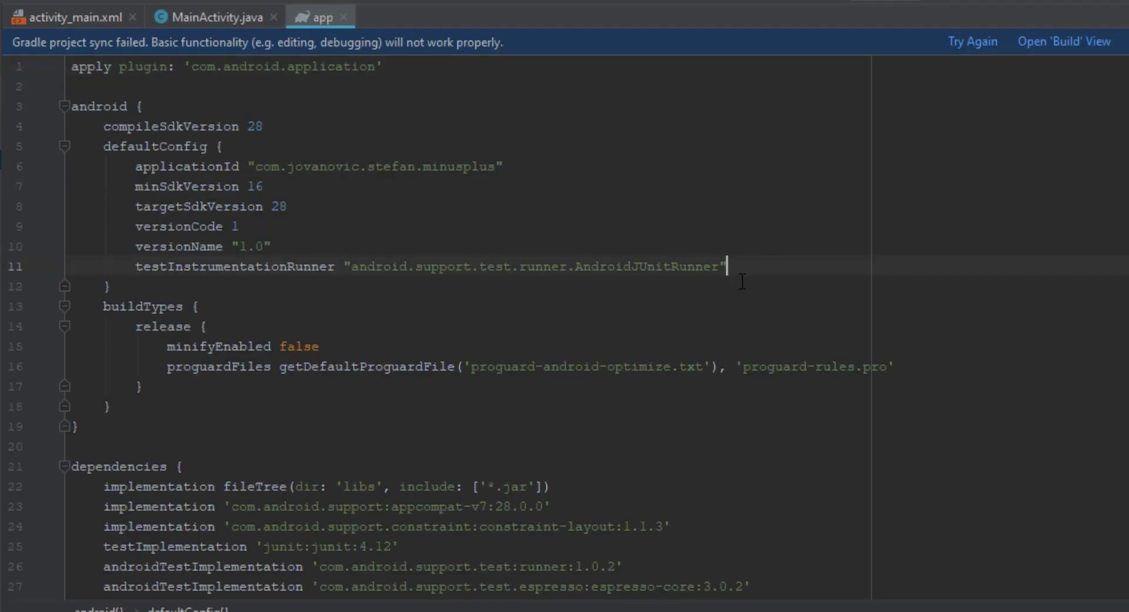
type("vectorDrawables.useSupportLibrary = true")
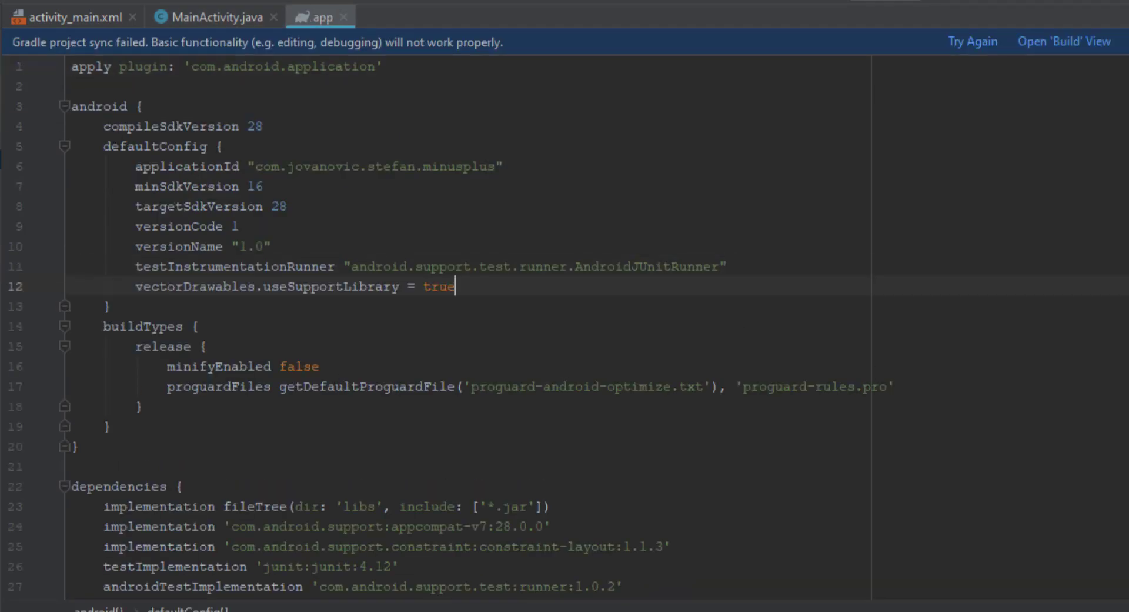
left_click(972, 42)
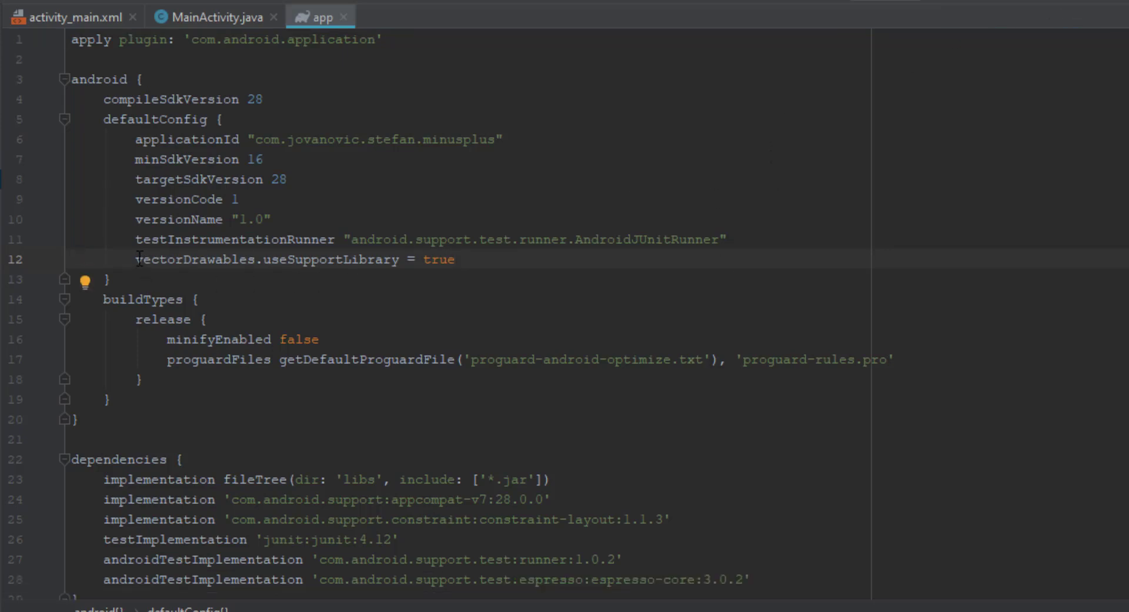
left_click(469, 239)
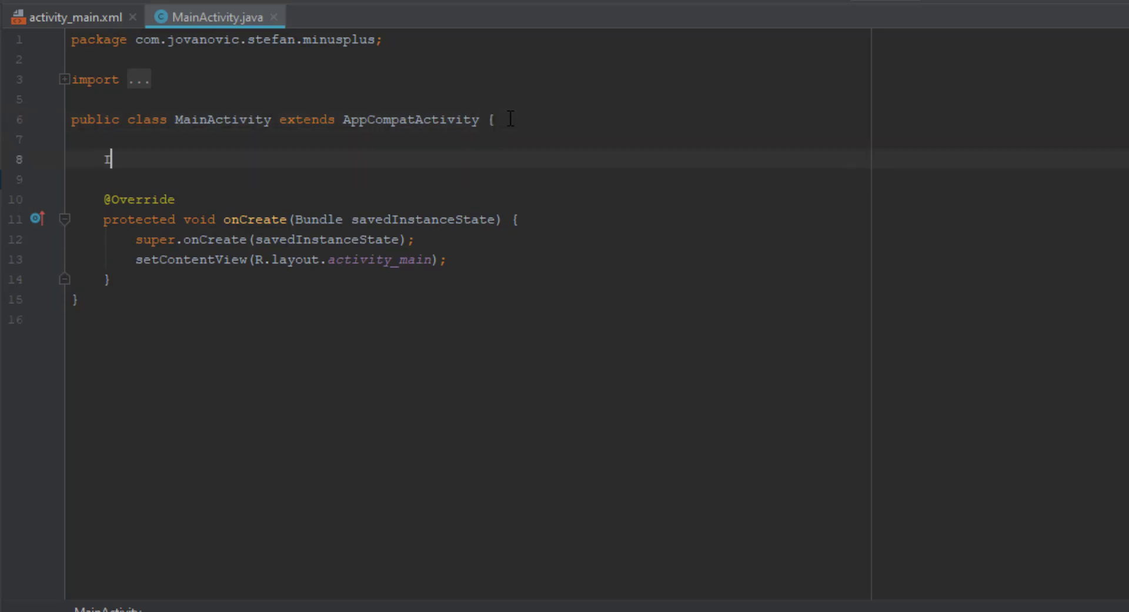
Declare ImageView imageView, AnimatedVectorDrawableCompat avd, AnimatedVectorDrawable avd2, int switchNumber = 0.
type("ImageView imageView;")
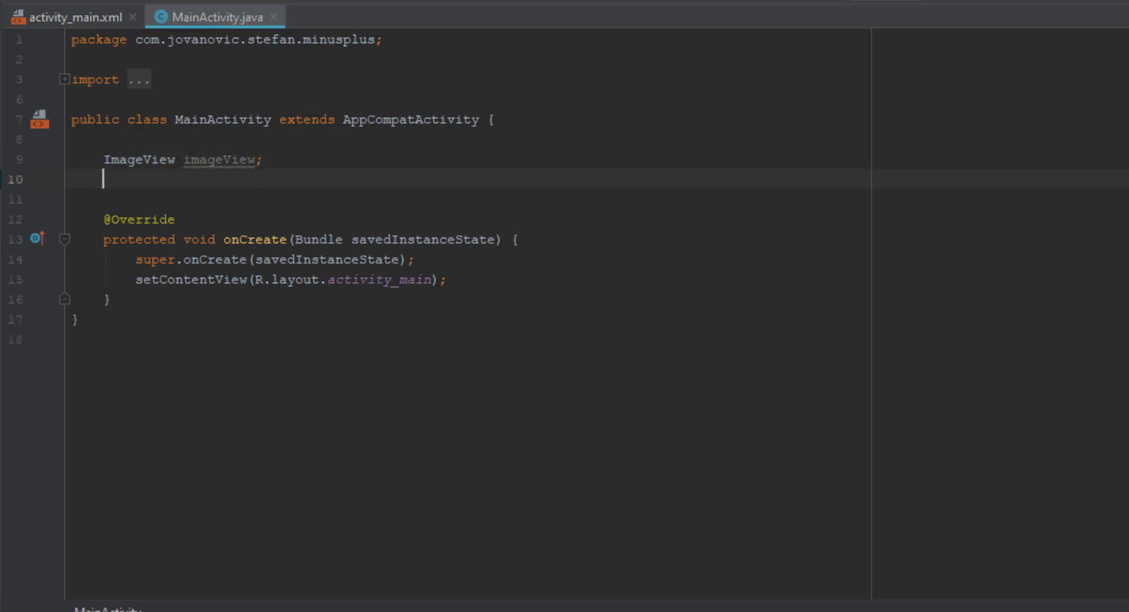
type("AnimatedVectorDrawableCompat avd")
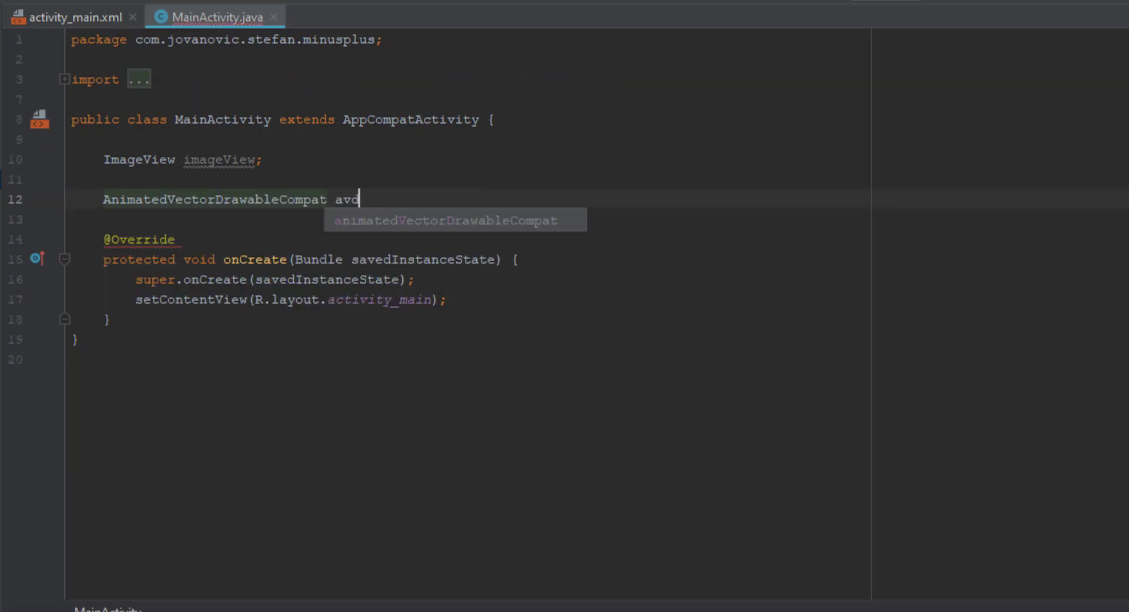
type(";")
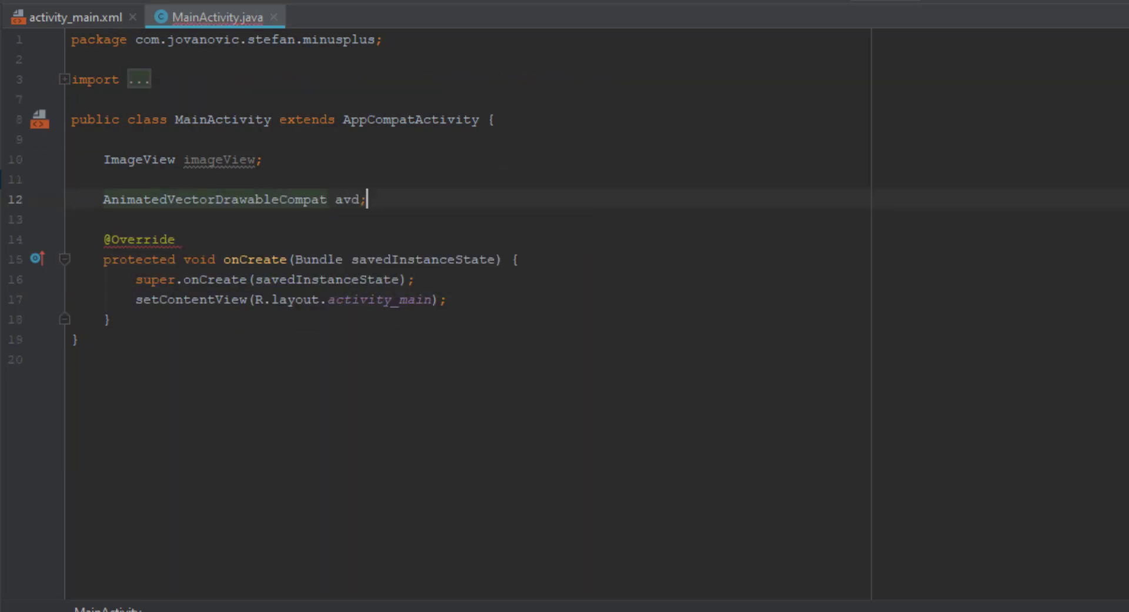
type("Animated")
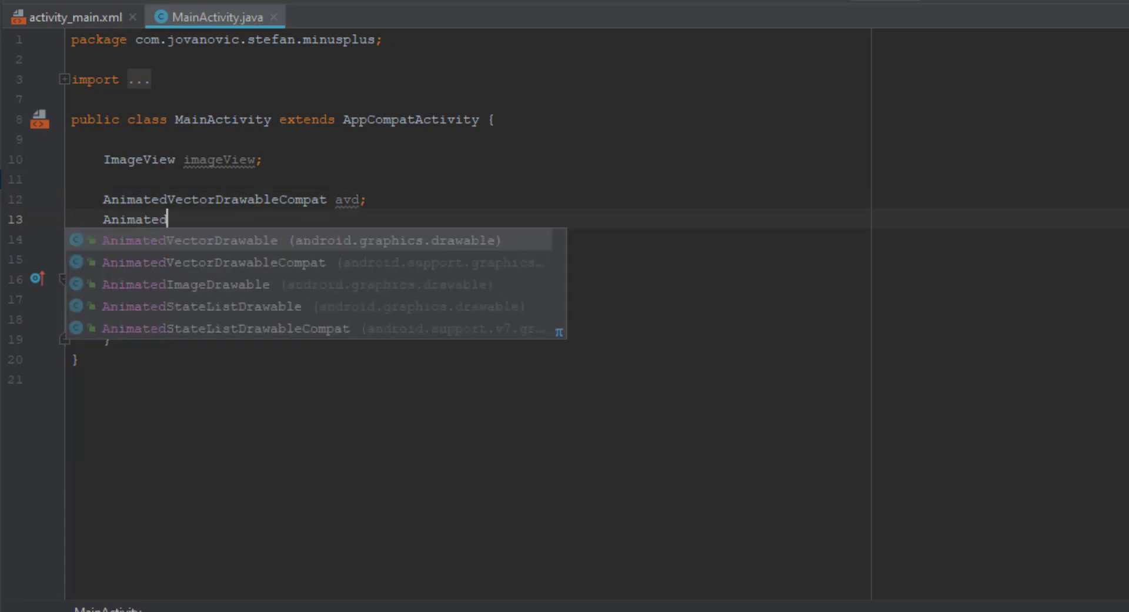
type("VectorDrawable avd2")
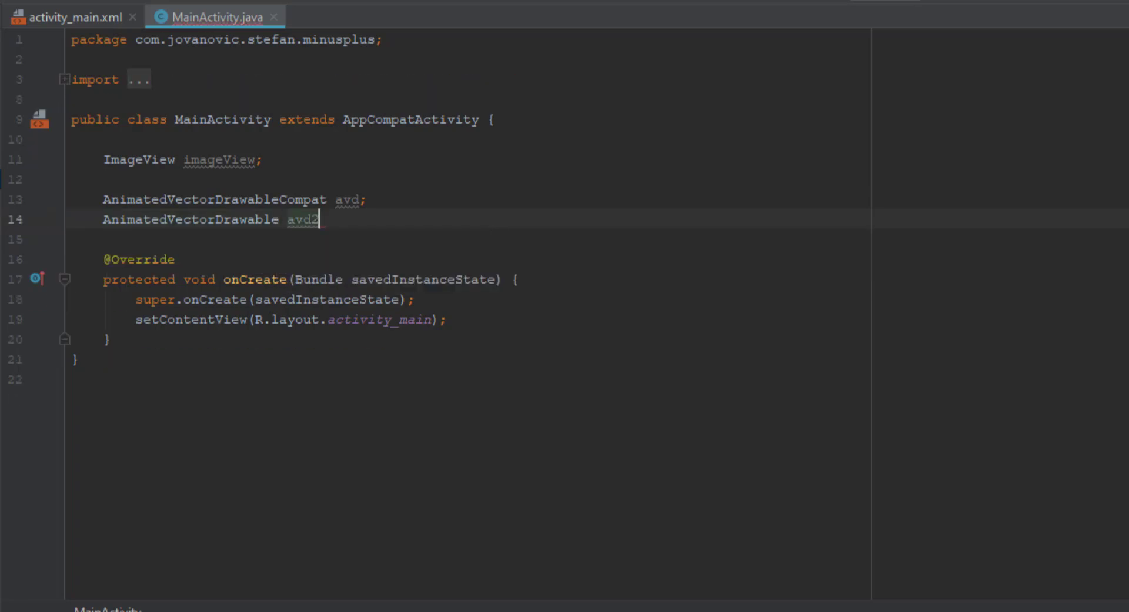
type(";")
type("i")
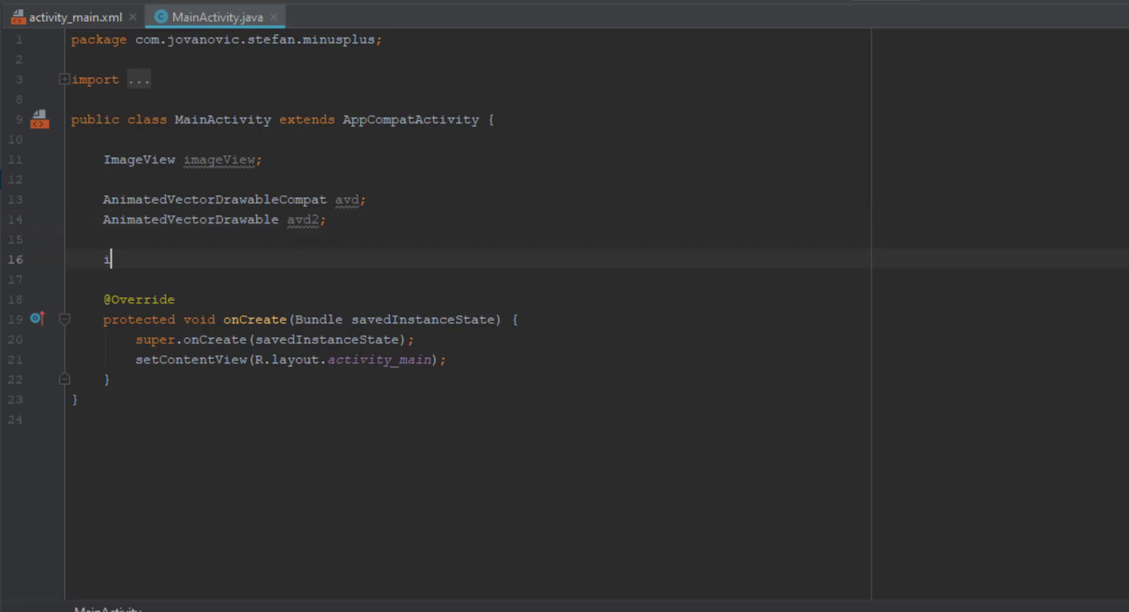
type("nt switchNumb")
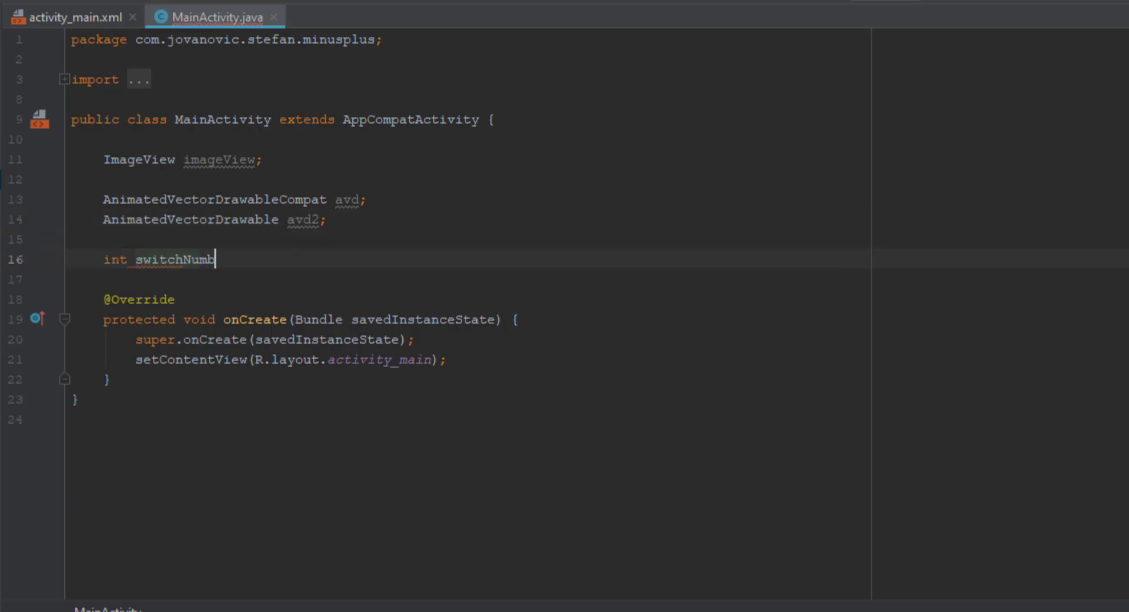
type("er = 0;")
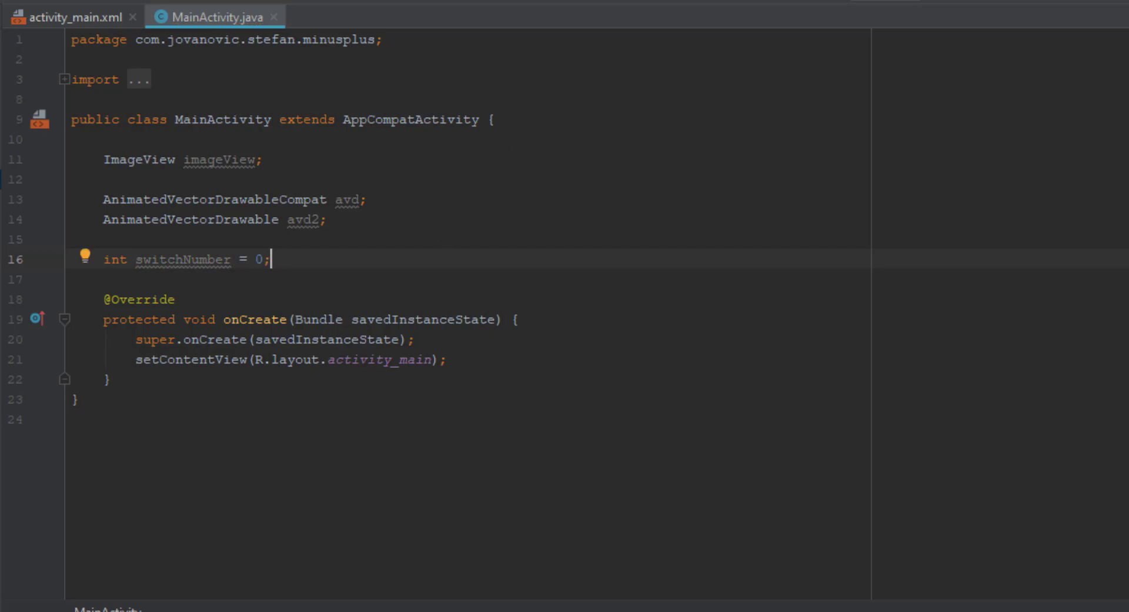
mouse_move(468, 486)
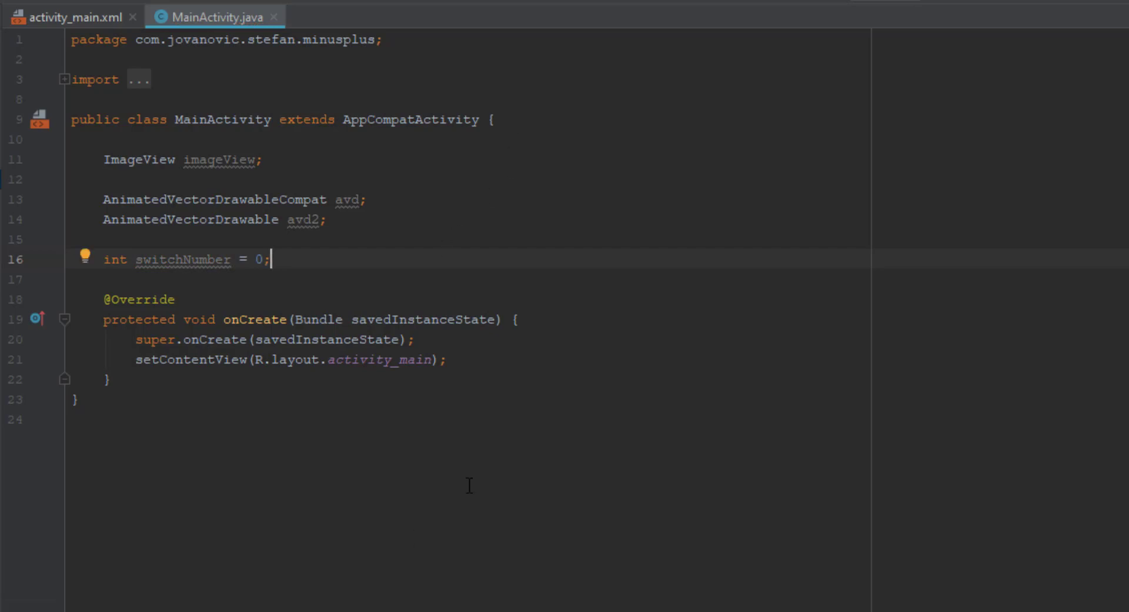
Assign imageView via findViewById(R.id.imageView) in onCreate and attach a click listener to it.
left_click(447, 359)
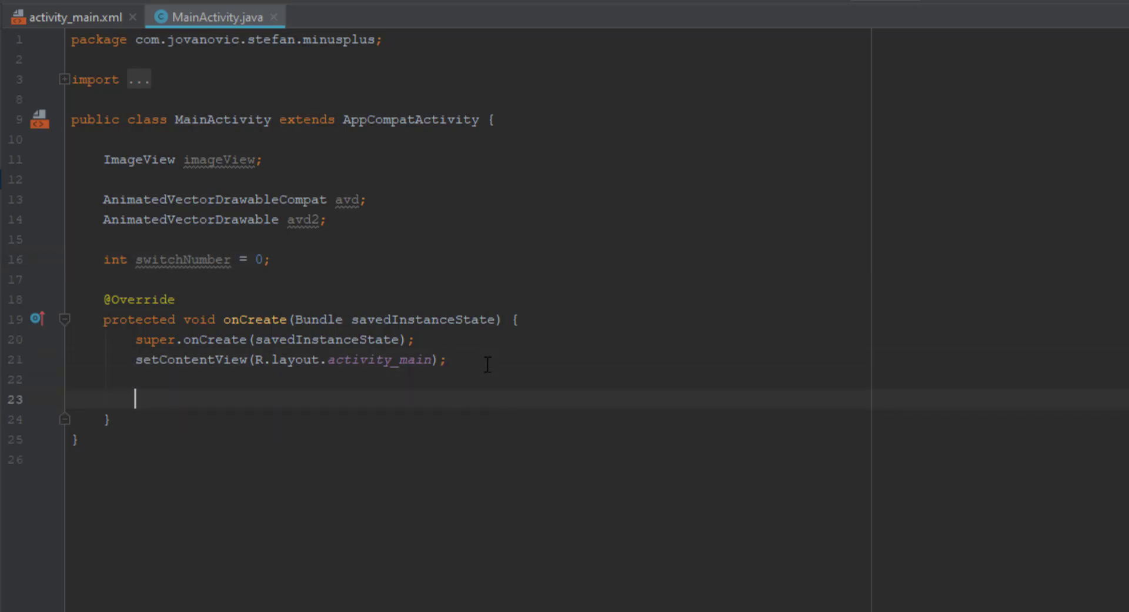
type("imageView =")
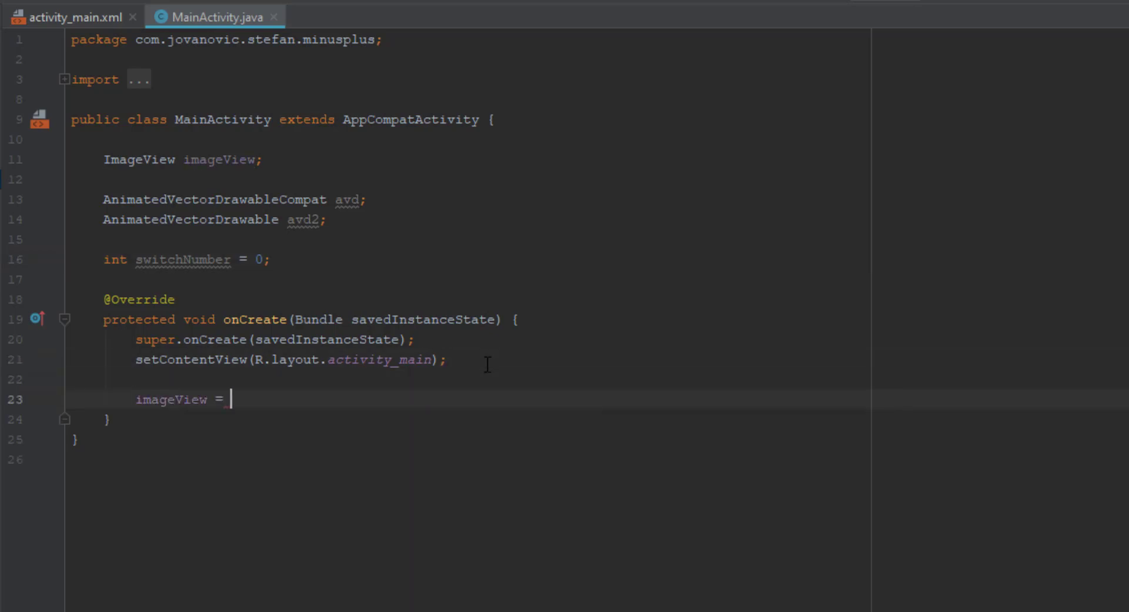
type("findViewById(R.id.imageView);")
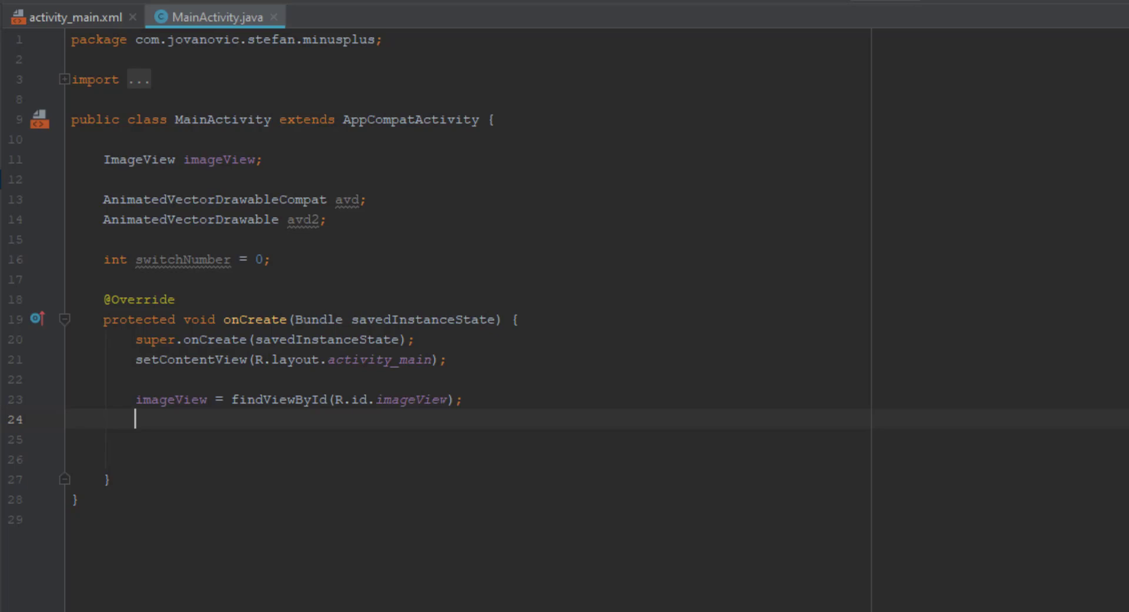
type("imageView.setOnClickListener(new View.OnClickListener() {")
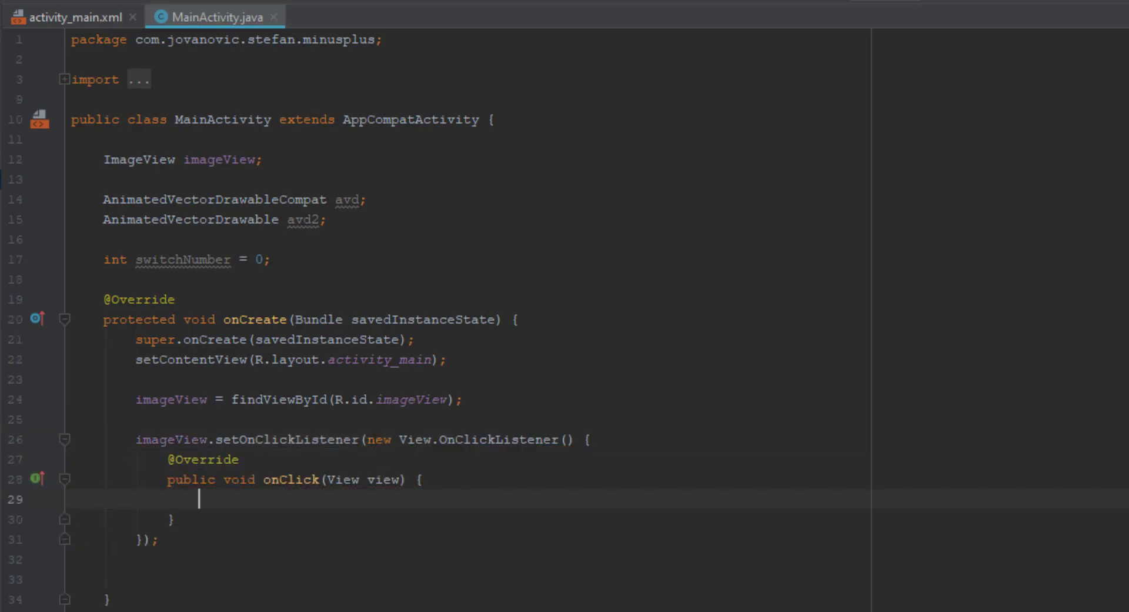
Give onClick an empty if (switchNumber == 0) { } else { } skeleton.
type("if")
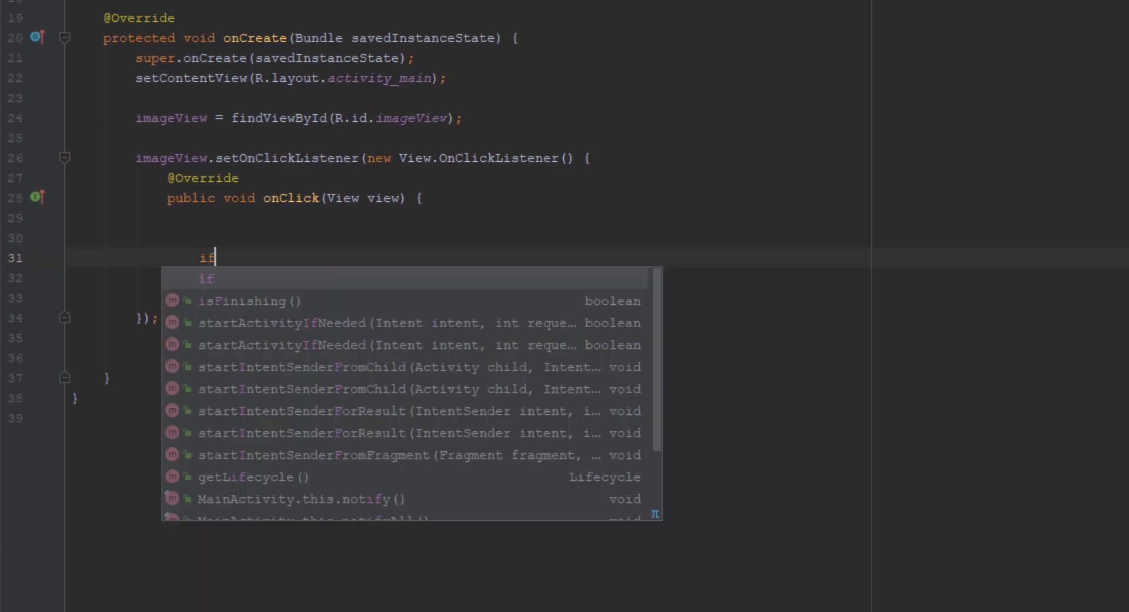
type("(switchNumber)")
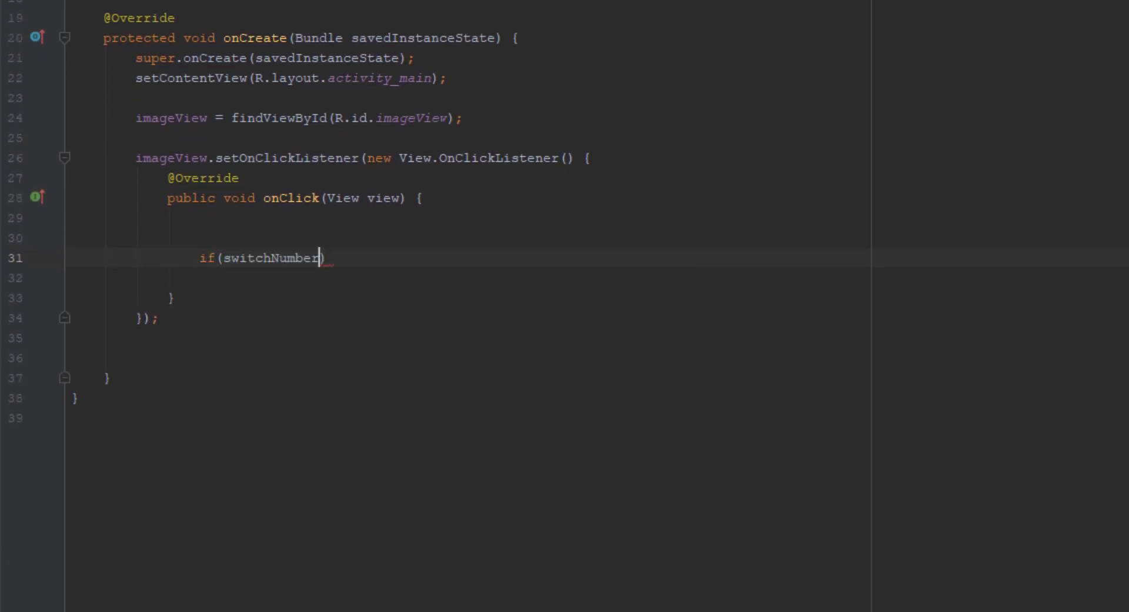
type("== 0")
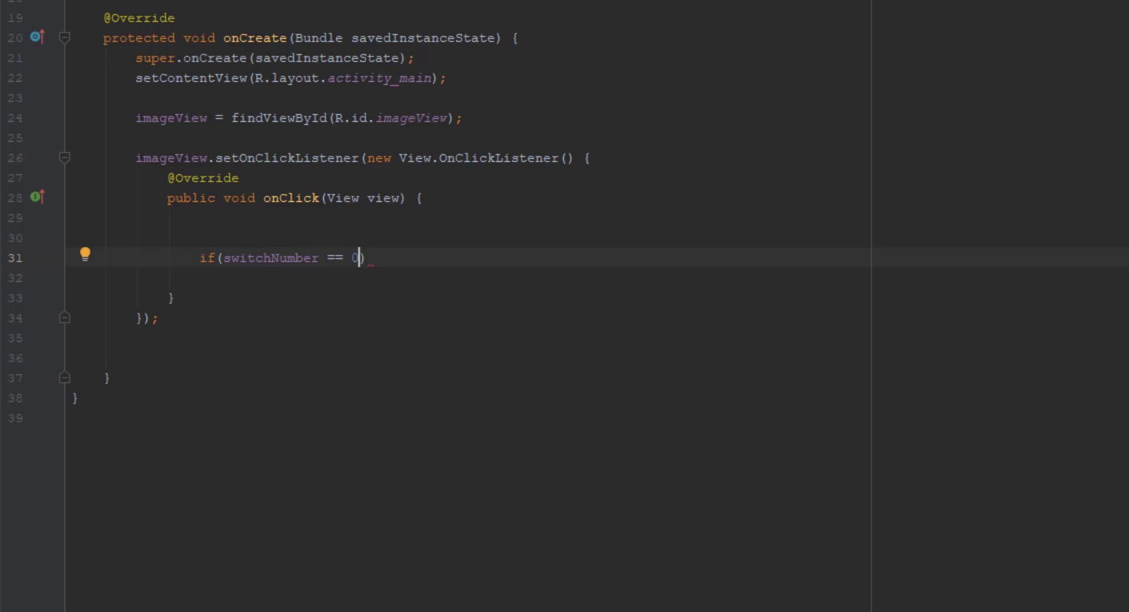
type("{}")
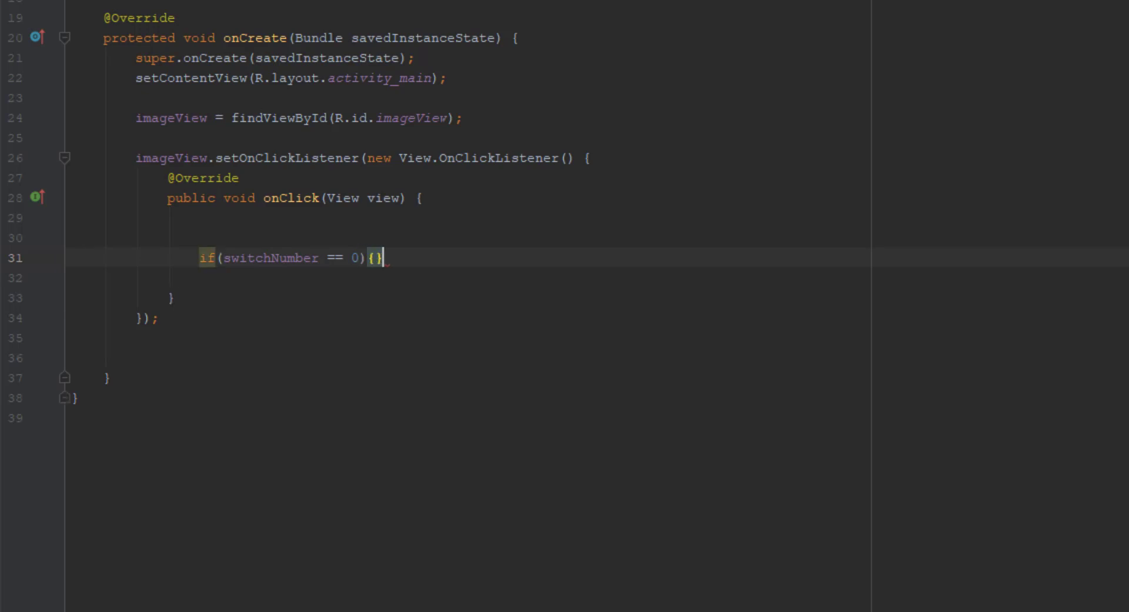
type("else")
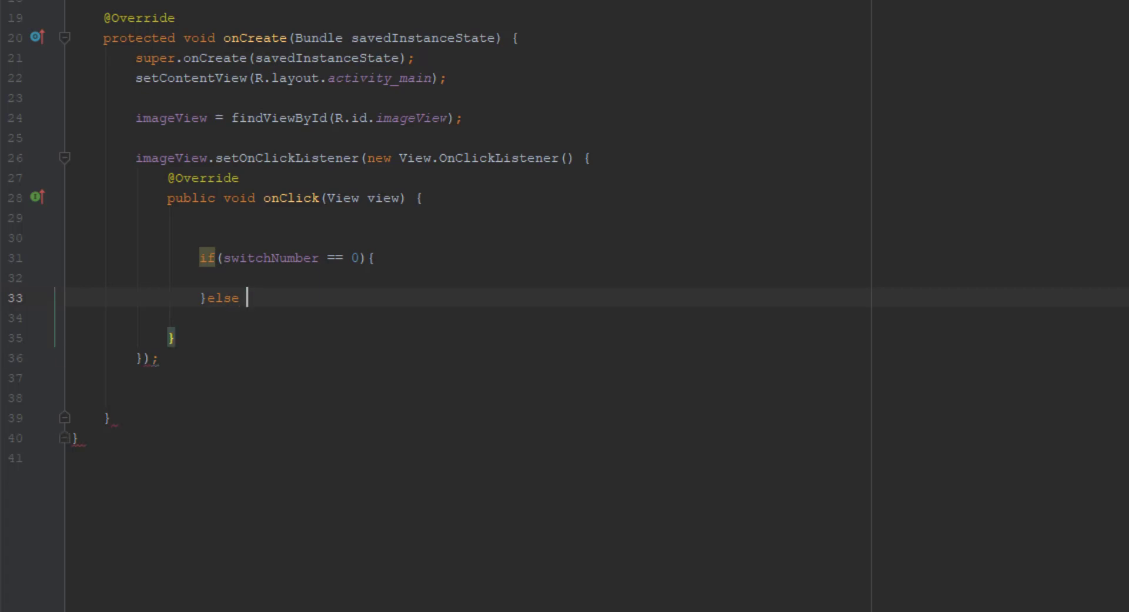
type("{")
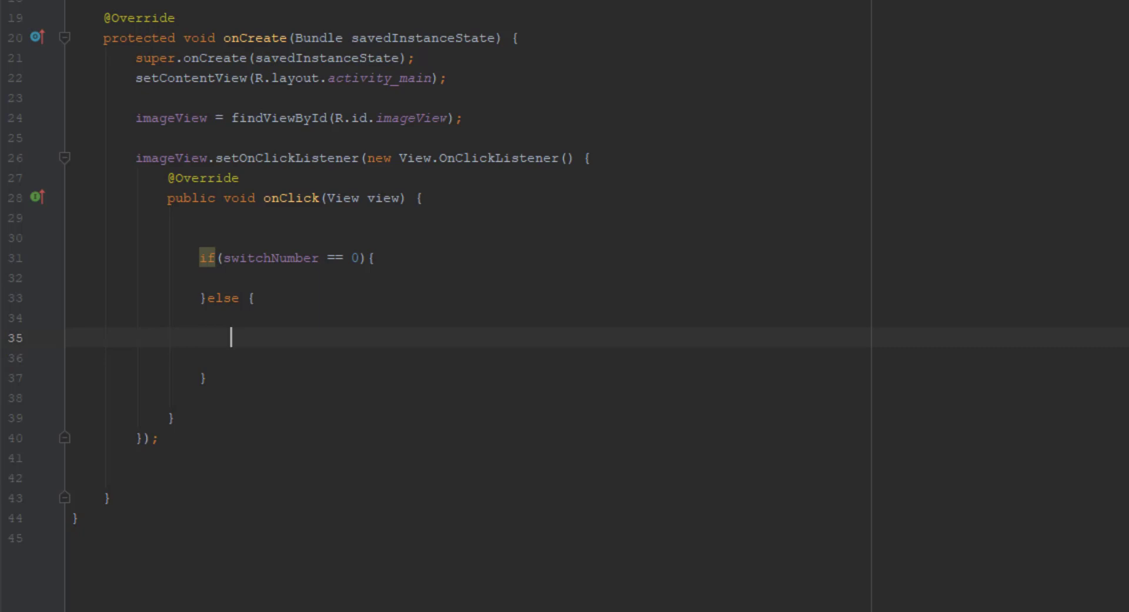
In the if branch, set imageView's drawable to R.drawable.avd_minus_to_plus via setImageDrawable.
left_click(201, 238)
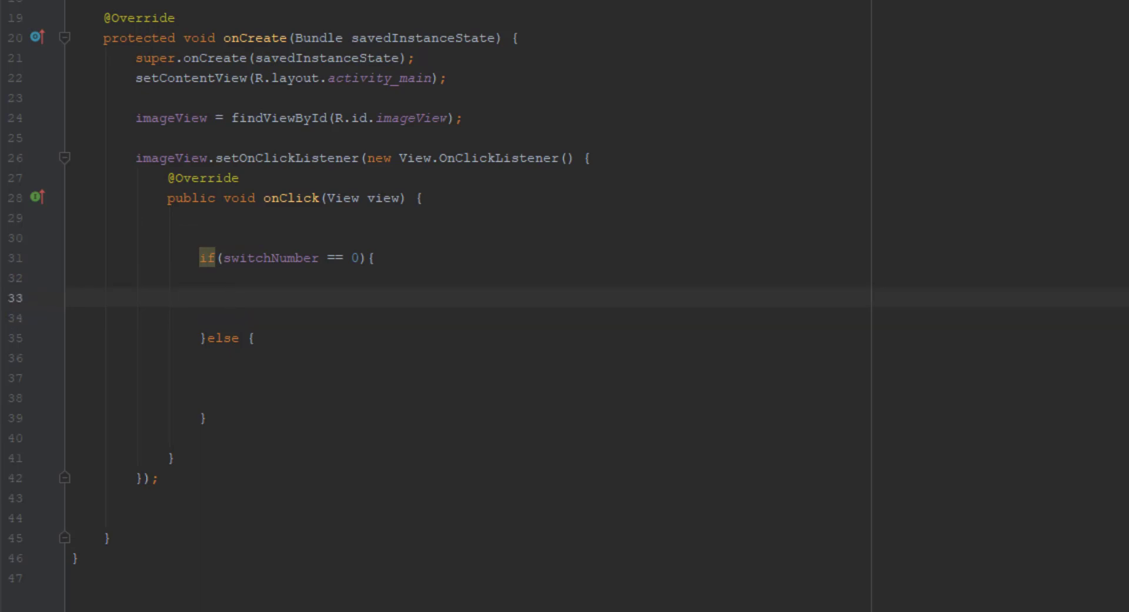
type("imageView.set")
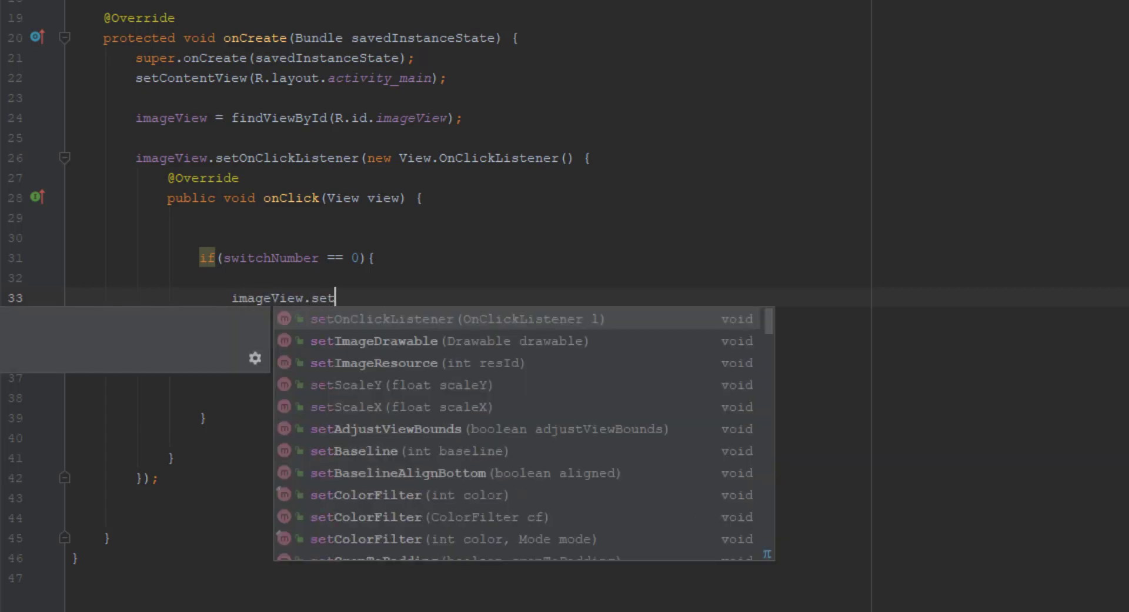
type("Image")
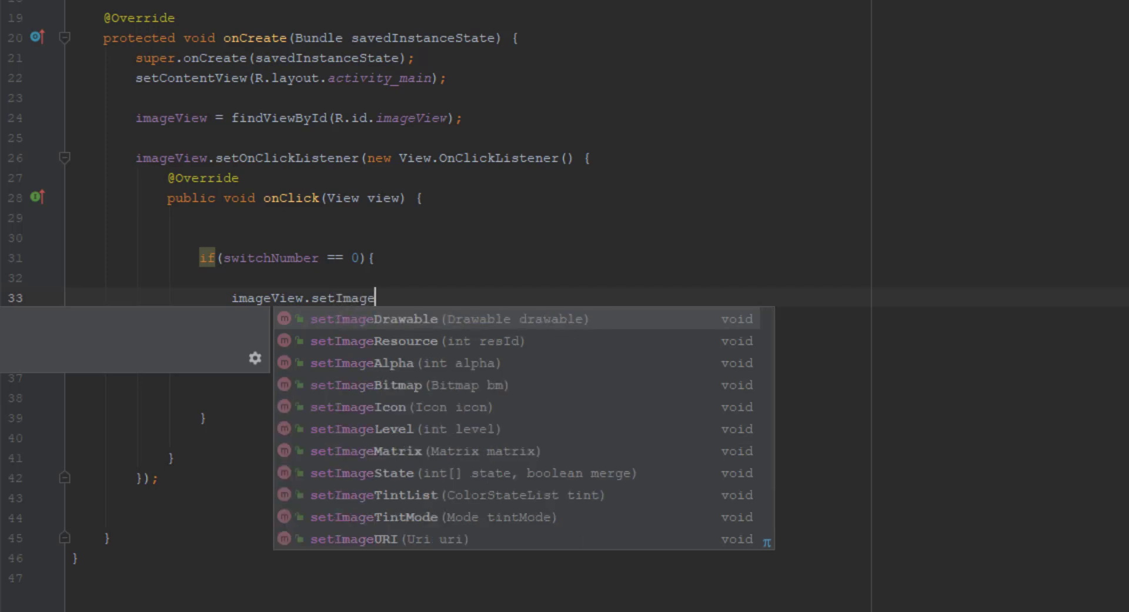
left_click(374, 319)
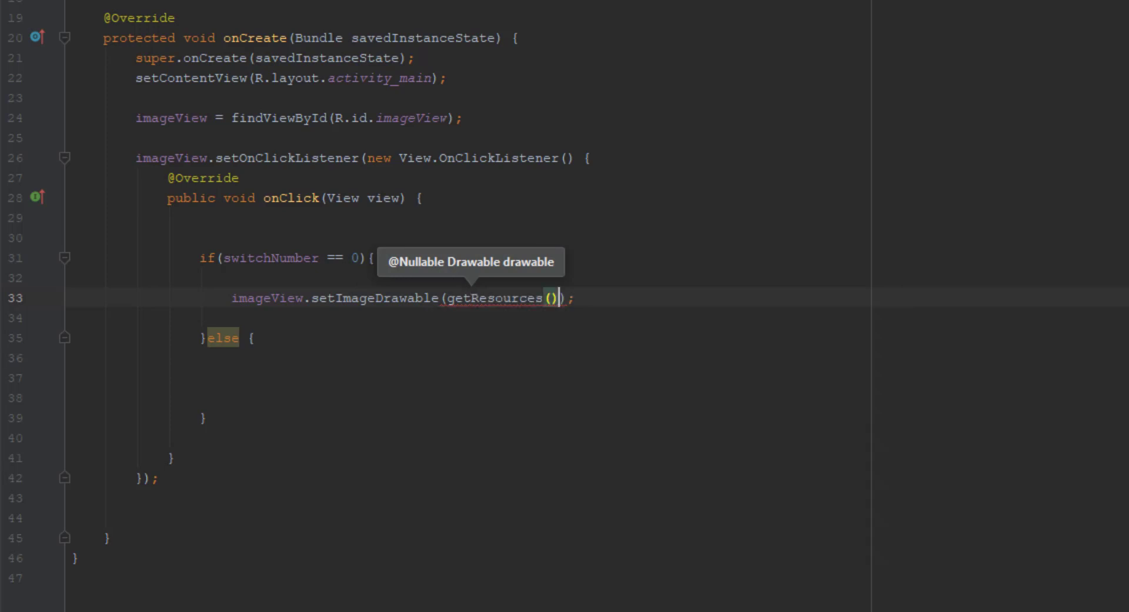
type(".getDrawable(")
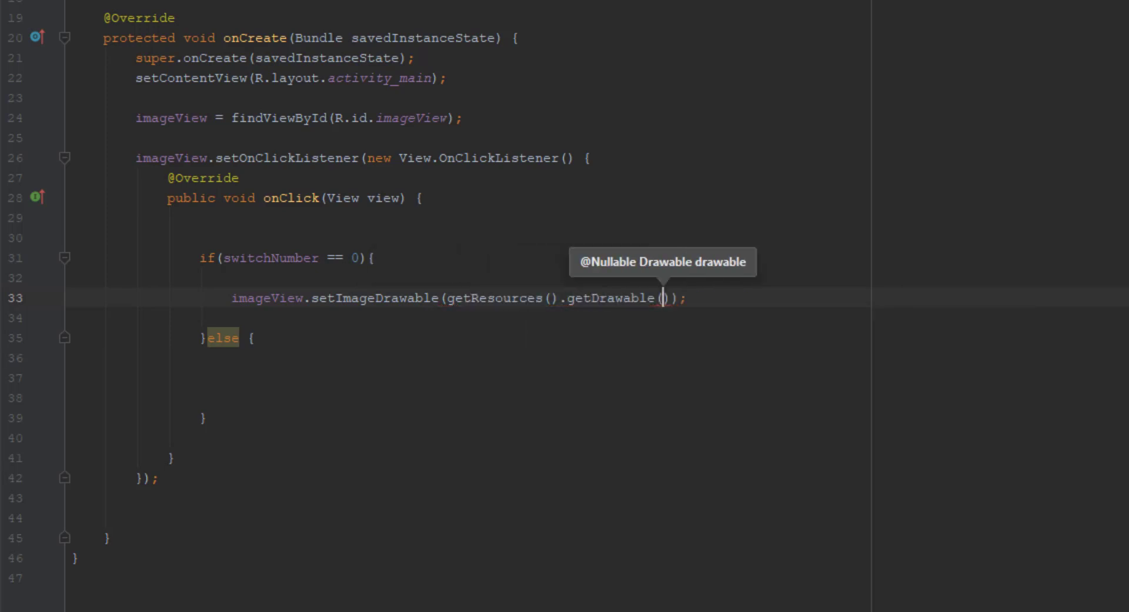
type("R.id.")
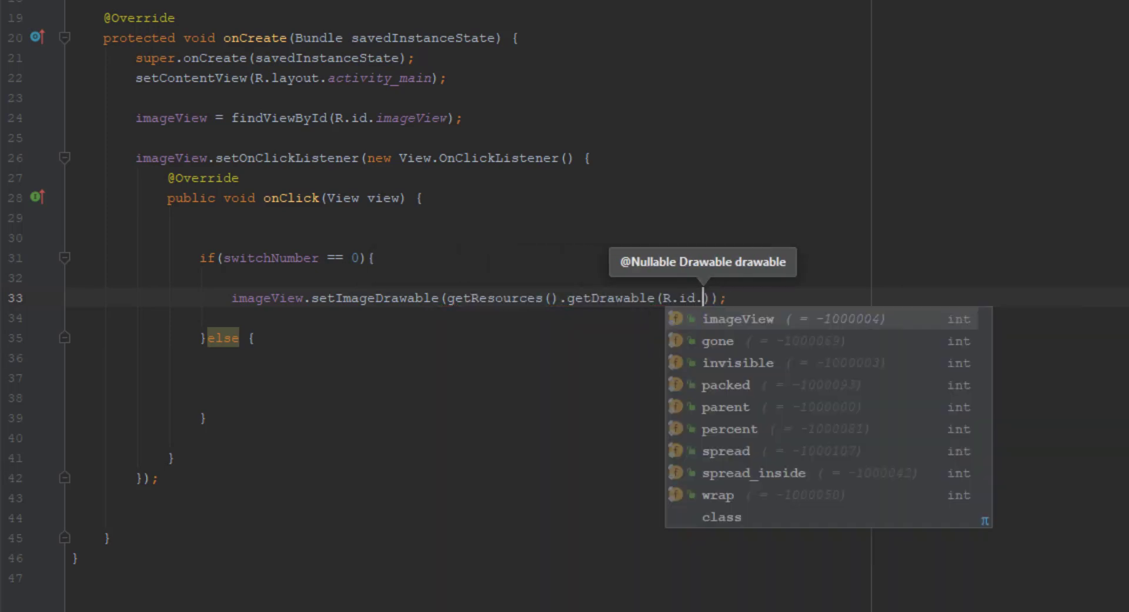
left_click(738, 319)
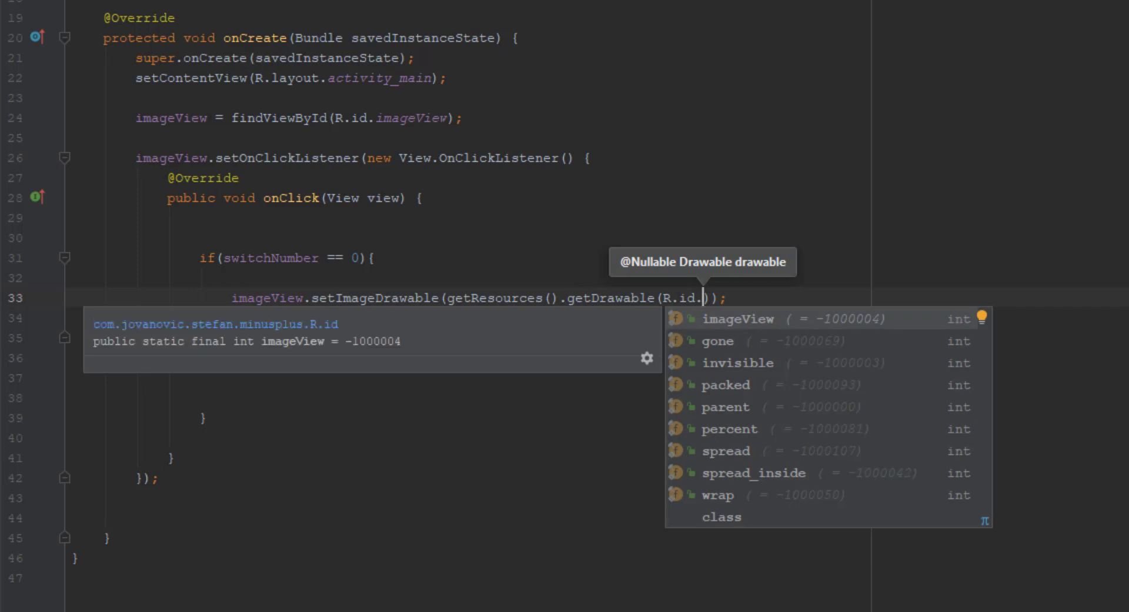
type("drawable")
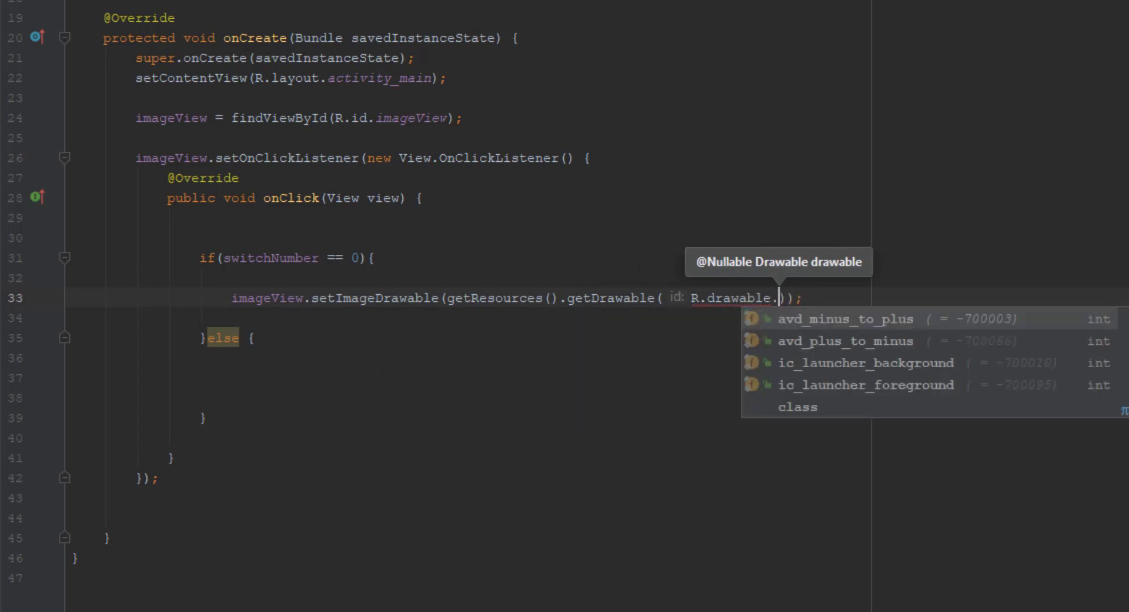
left_click(845, 319)
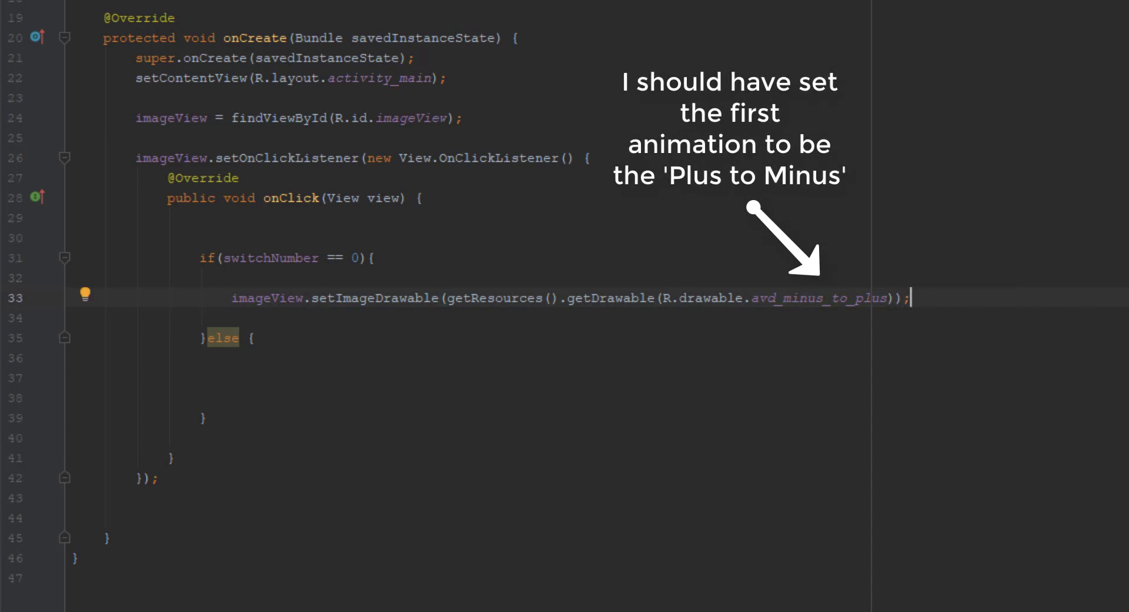
Declare Drawable drawable = imageView.getDrawable().
type("Drawable drawable")
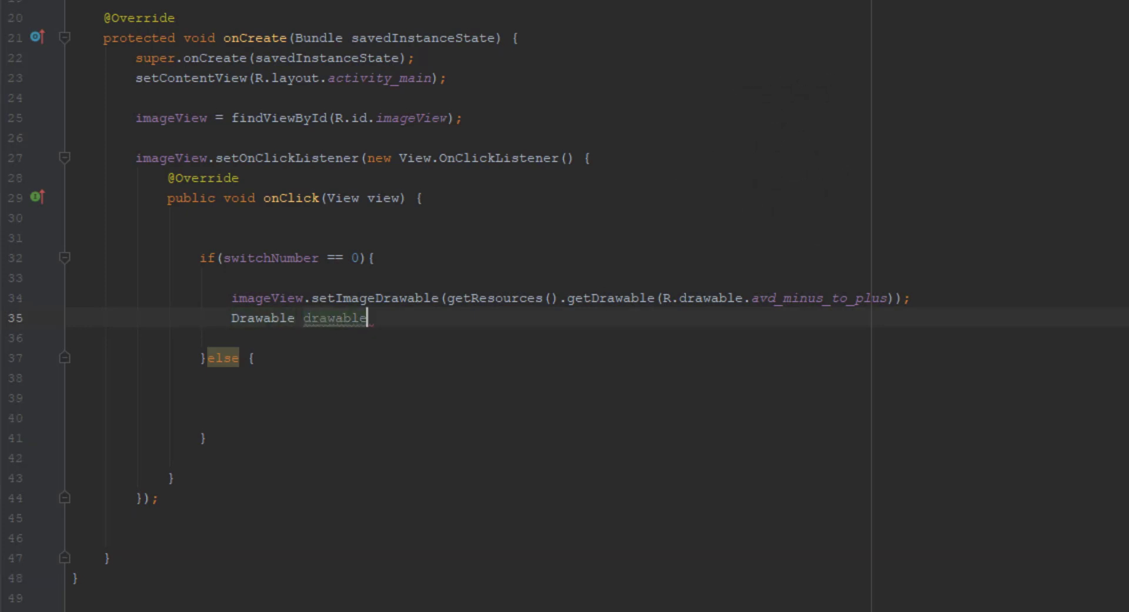
type("= imageView.")
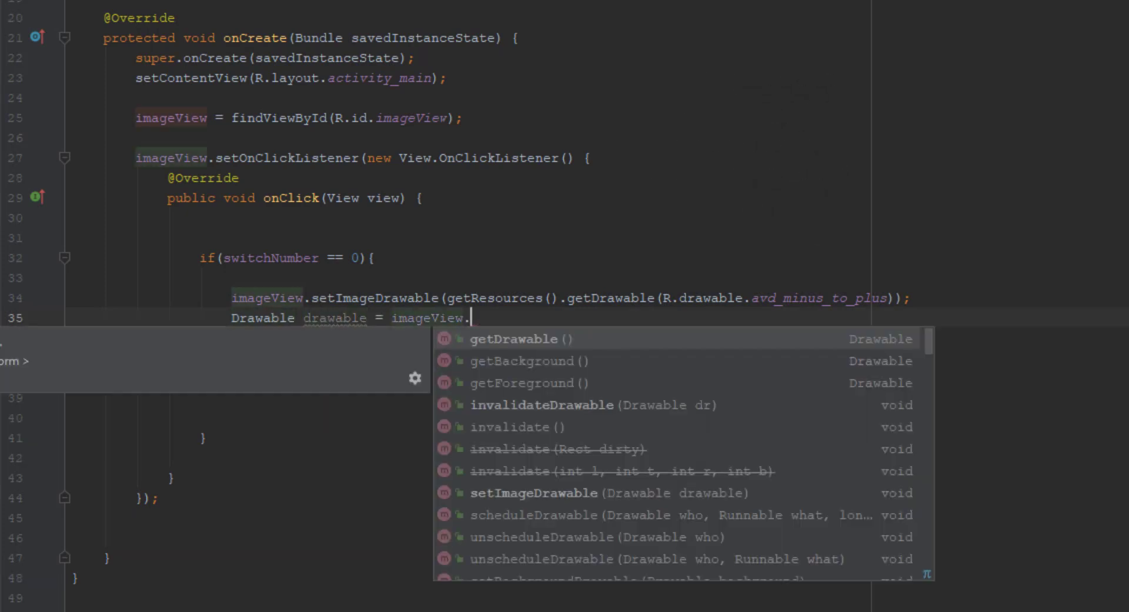
type("get")
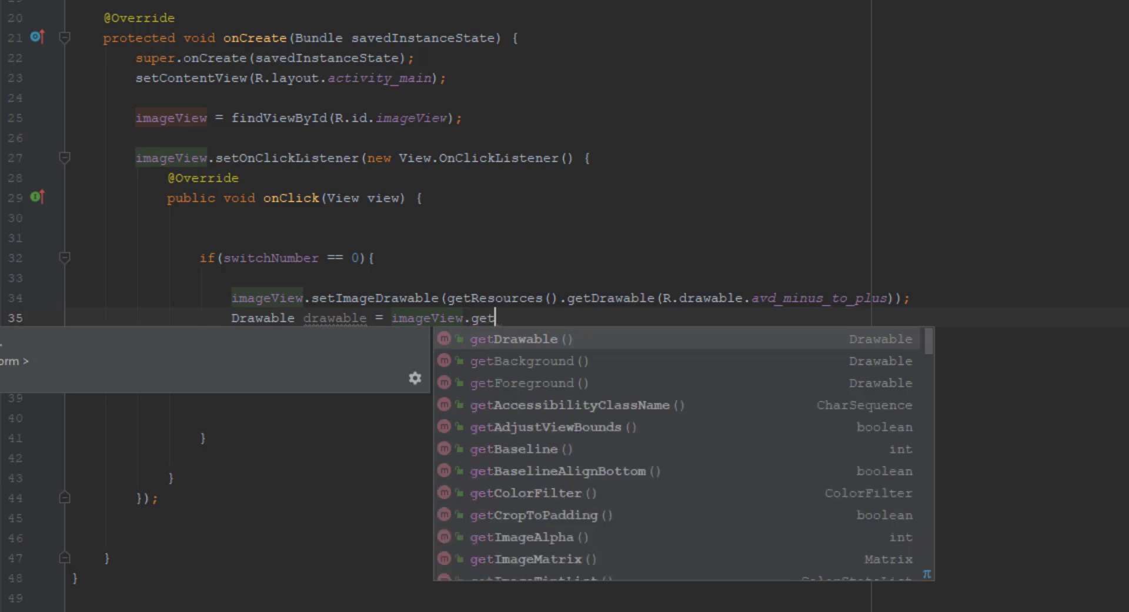
left_click(514, 339)
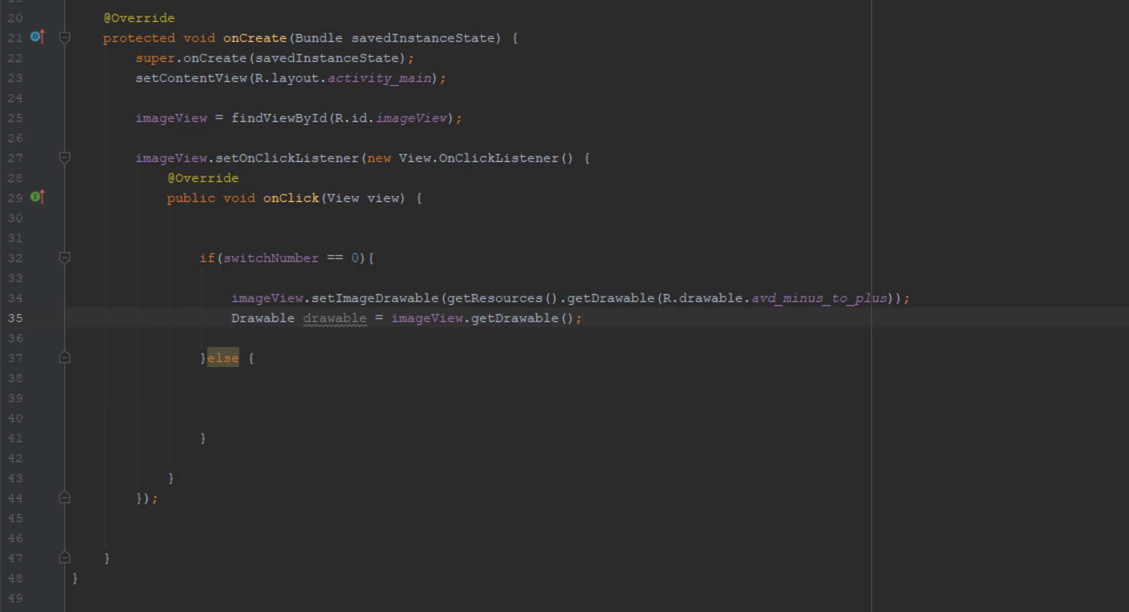
mouse_move(335, 318)
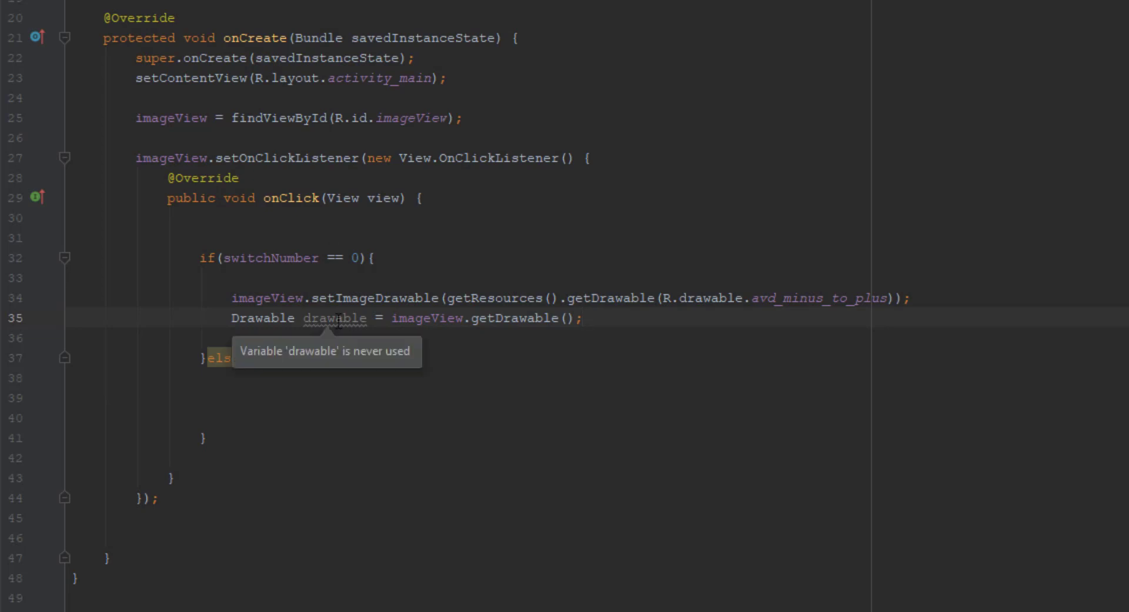
mouse_move(520, 345)
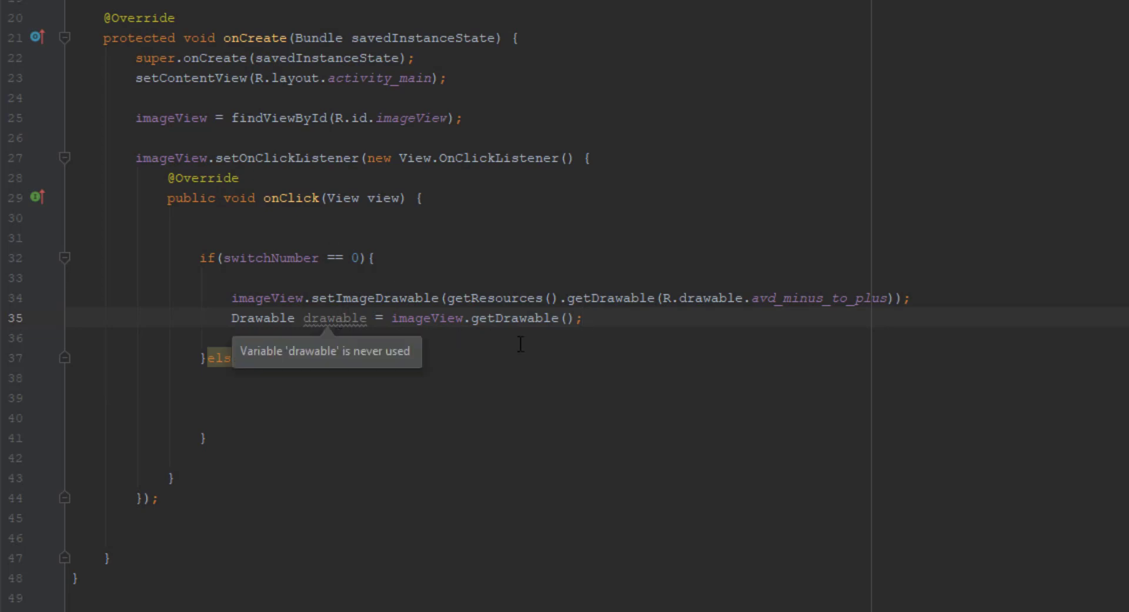
Add if (drawable instanceof AnimatedVectorDrawableCompat) casting drawable into avd.
type("if(drawable)")
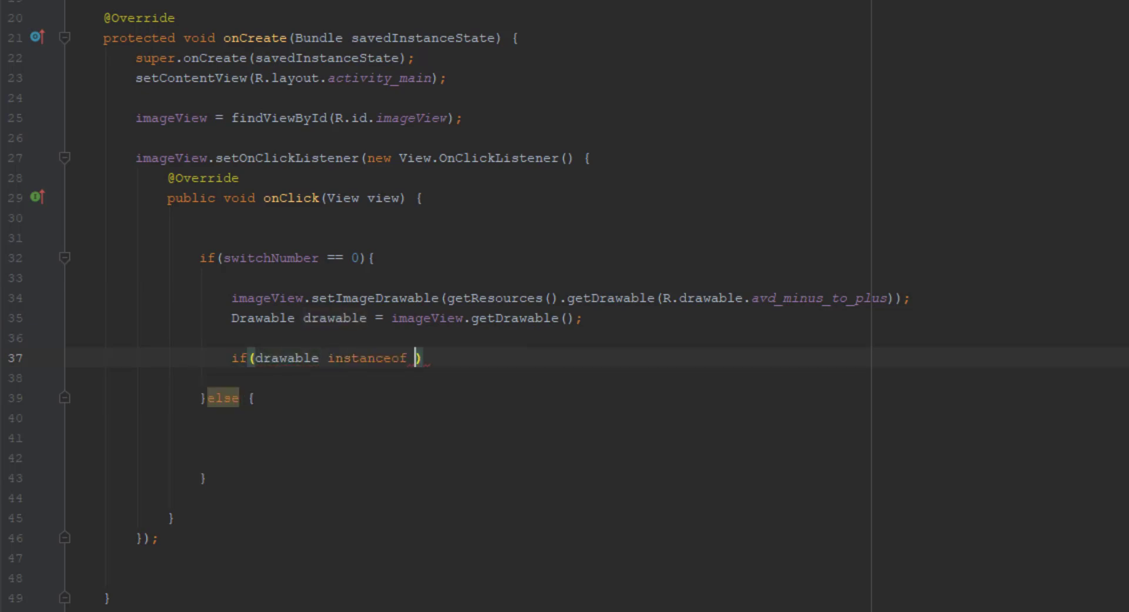
type("AnimatedVectorDrawableCompat")
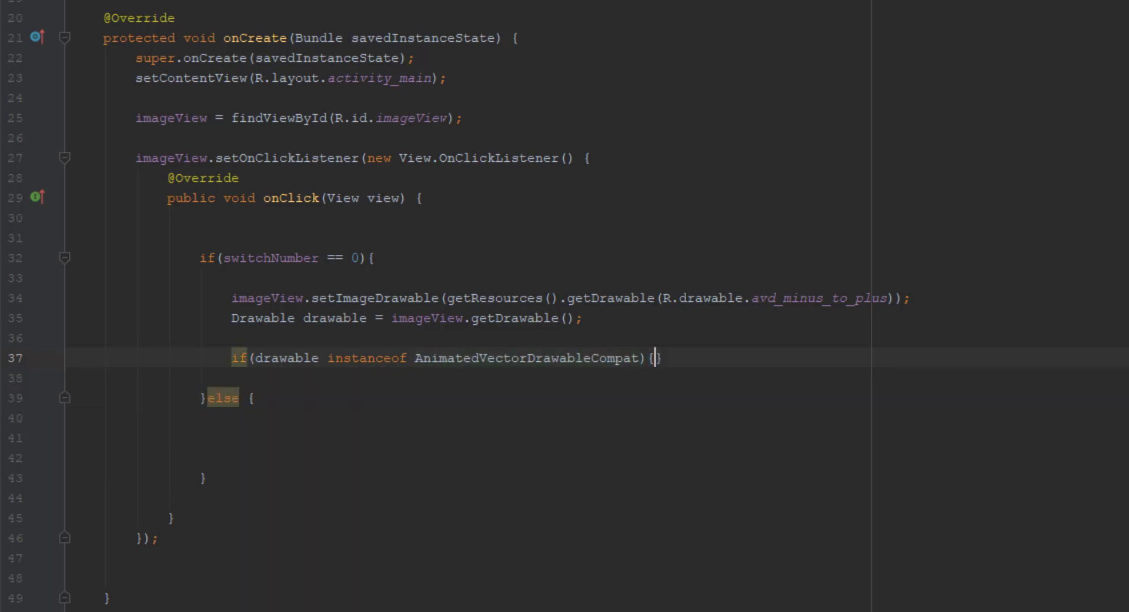
key("enter")
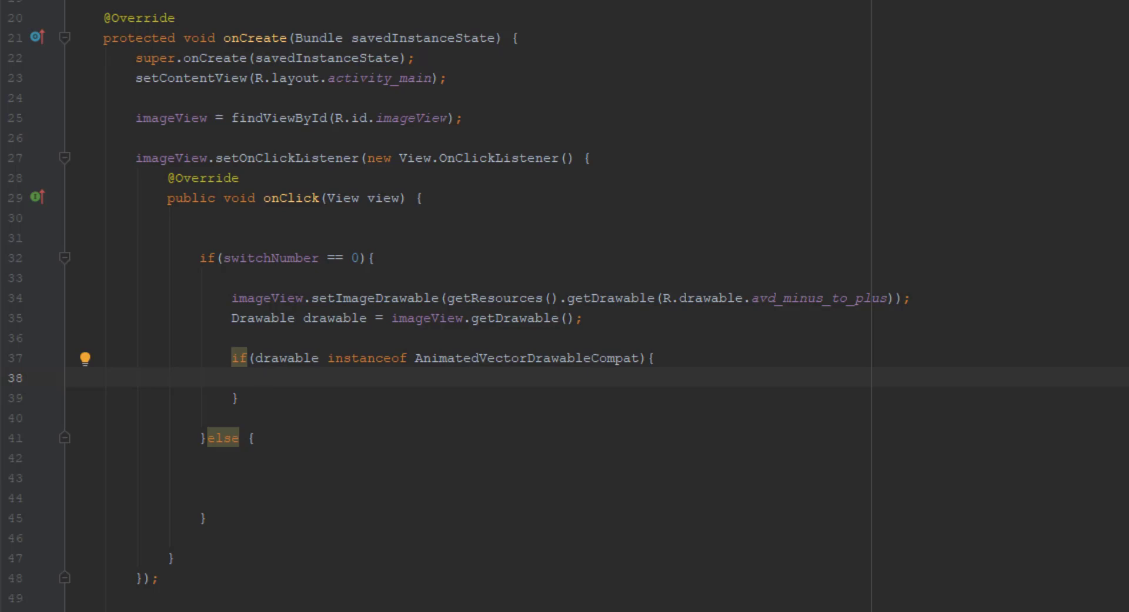
type("avd =")
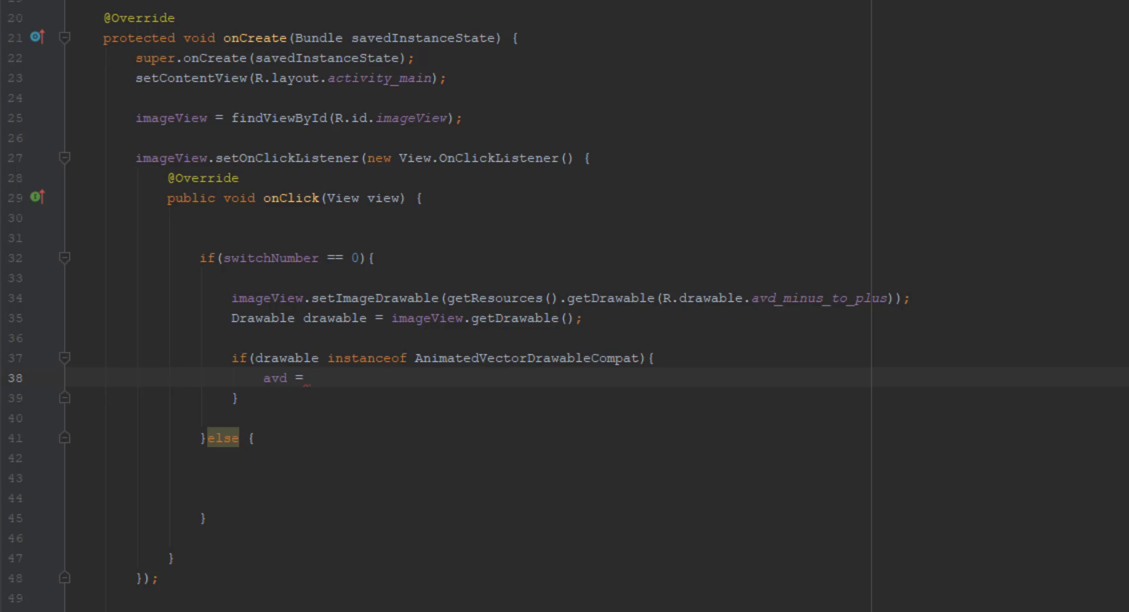
type("(AnimatedVectorDrawableCompat")
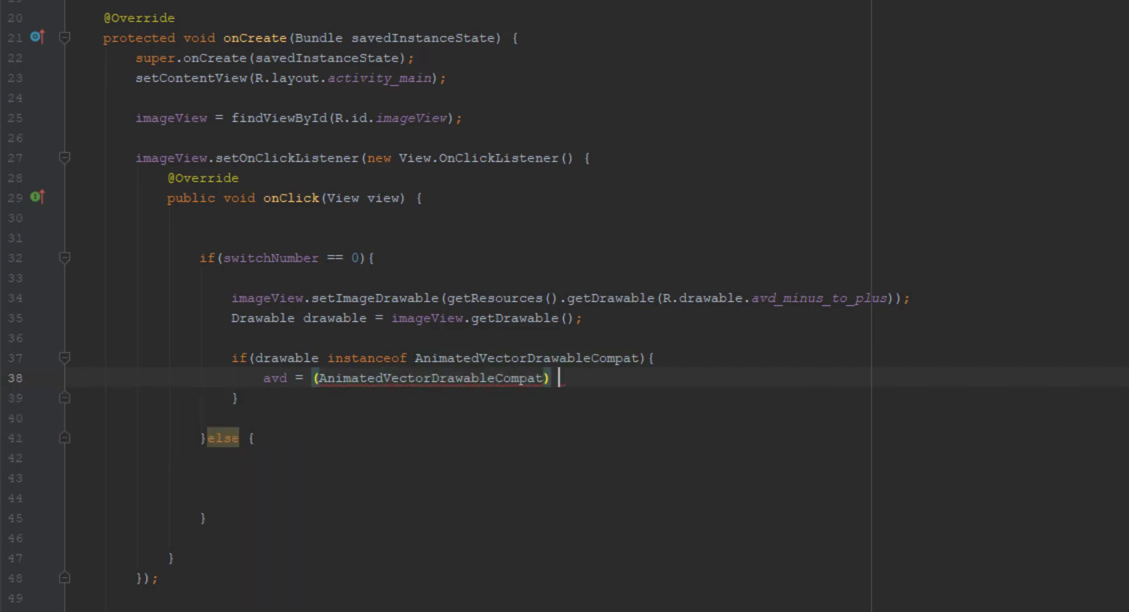
type("drawable;")
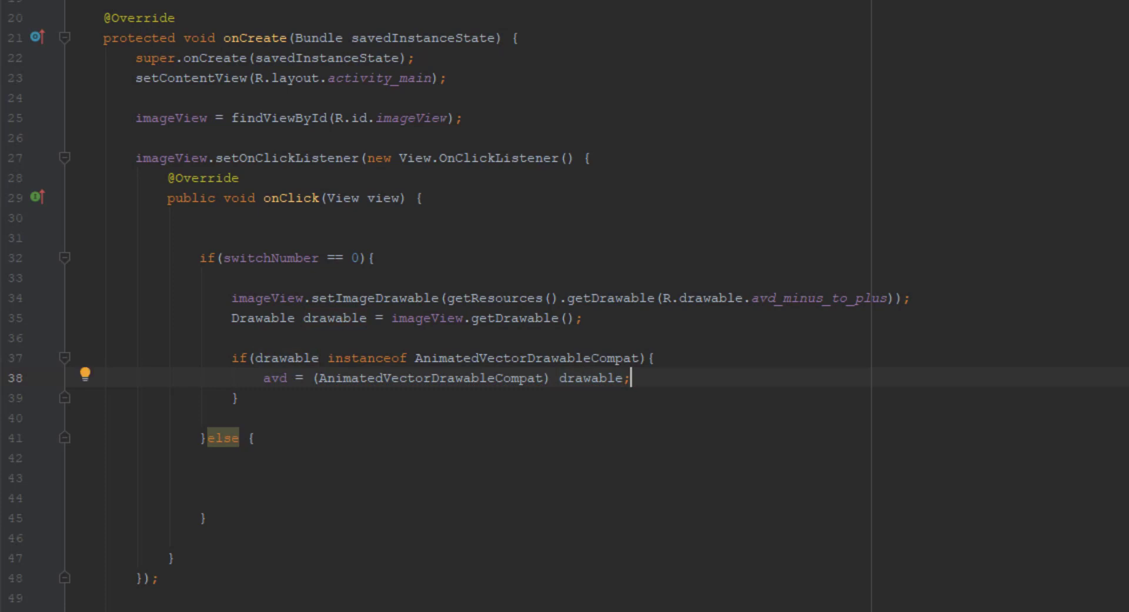
Call avd.start() inside that block and begin the else clause.
key("enter")
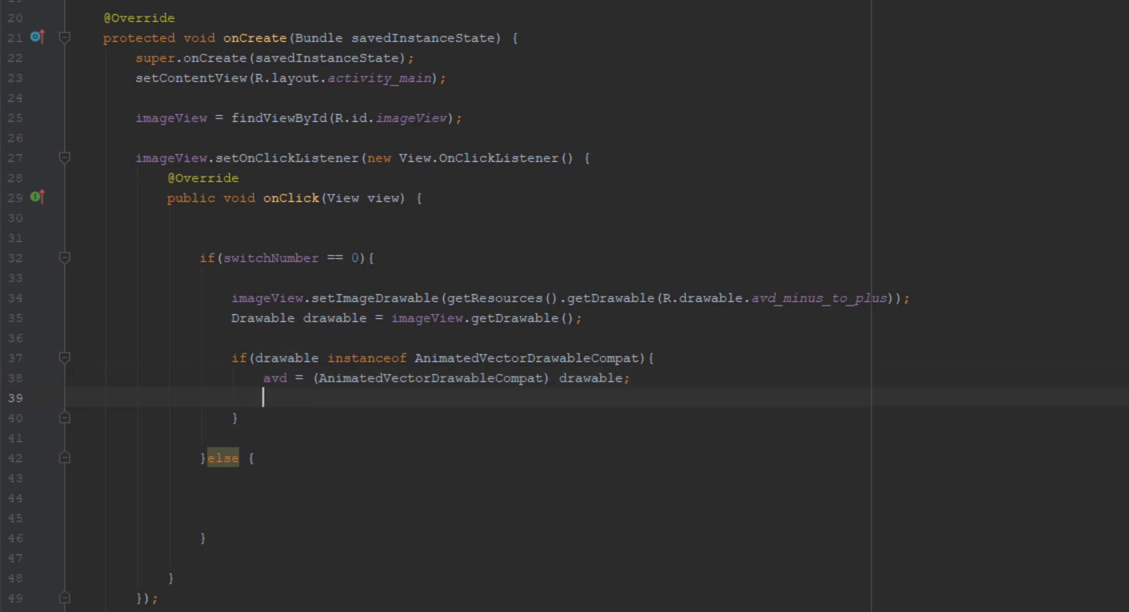
type("avd.start();")
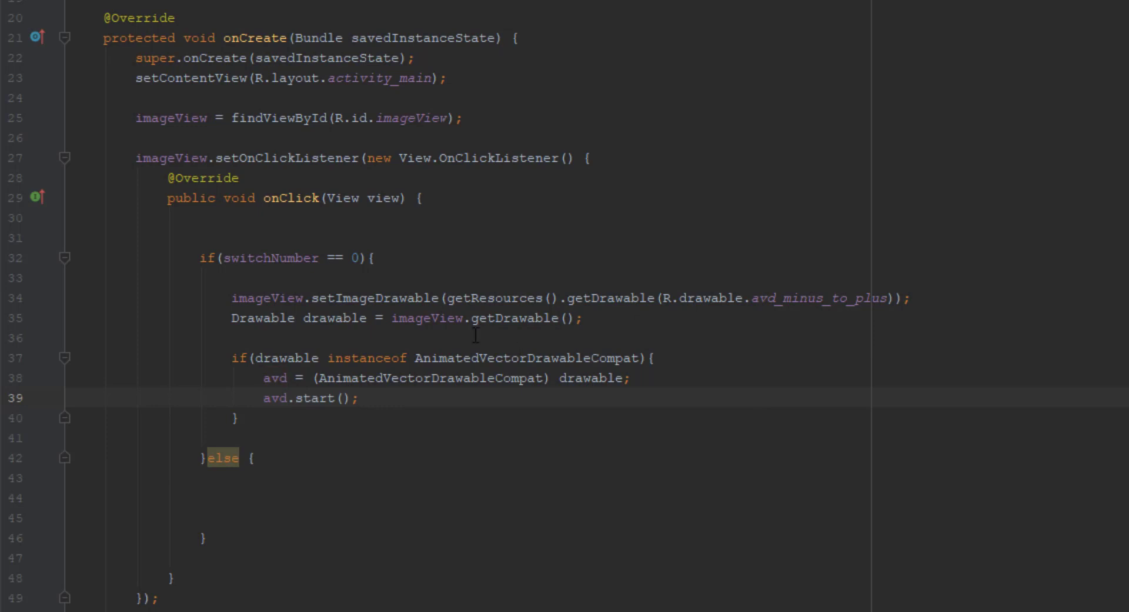
mouse_move(460, 318)
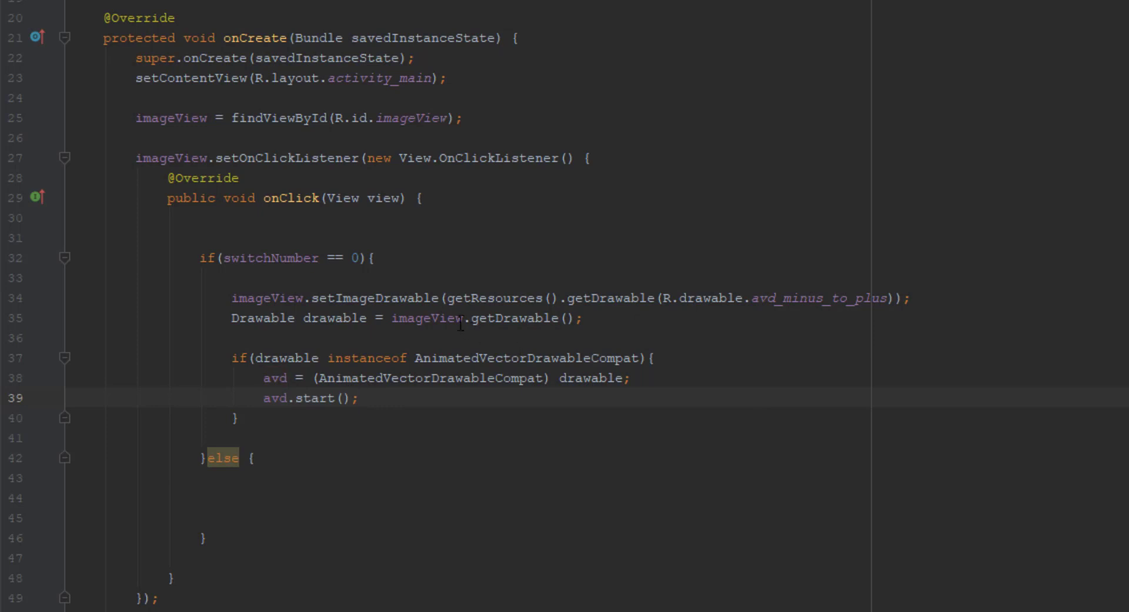
mouse_move(469, 398)
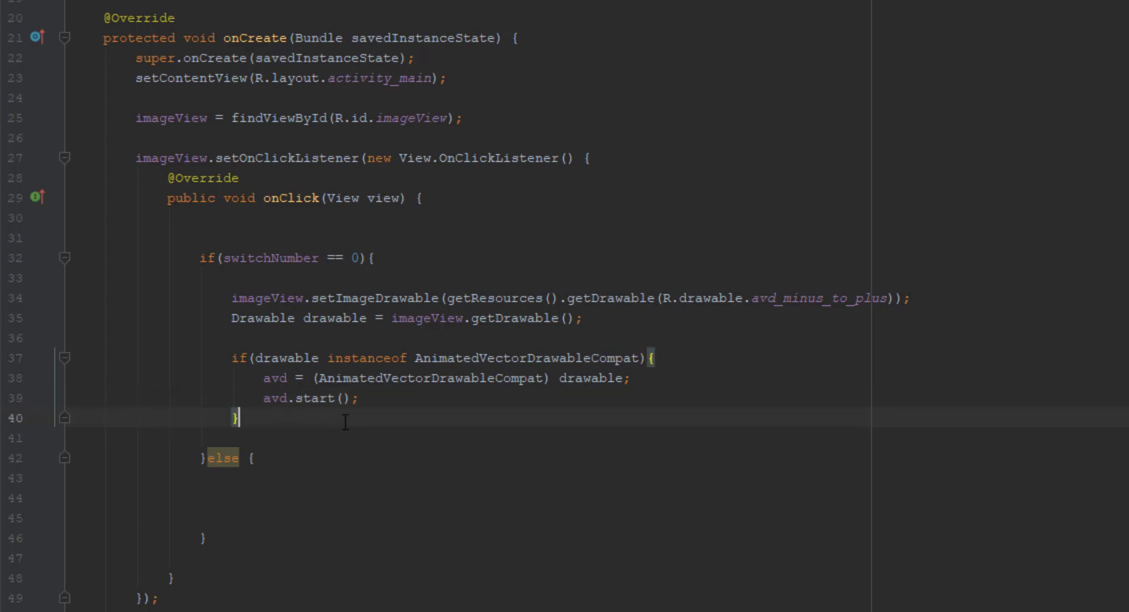
type("else if(d")
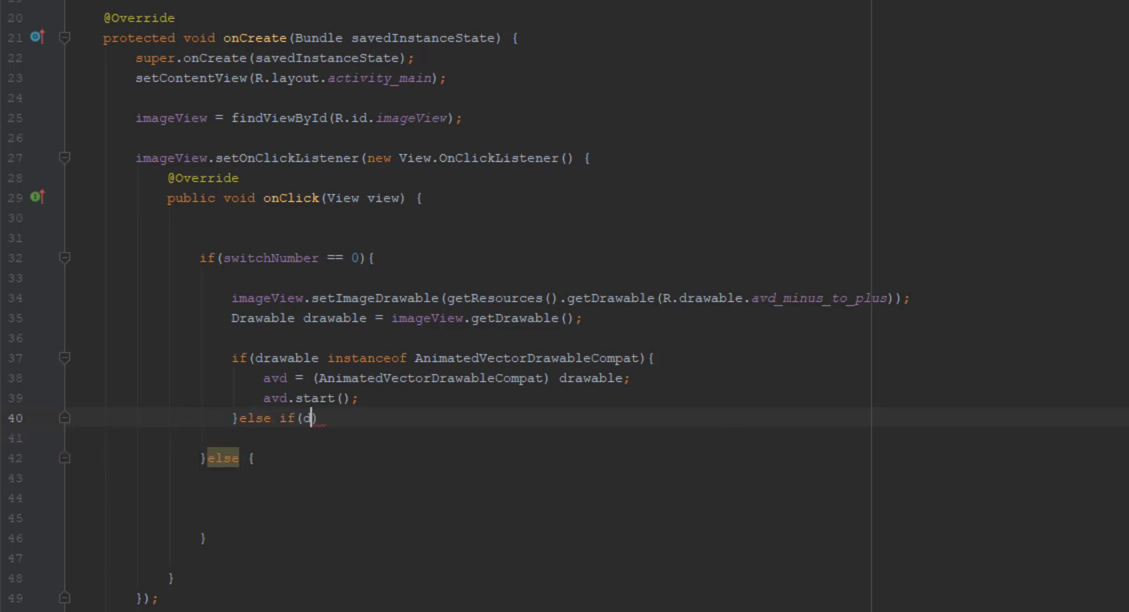
Write else if (drawable instanceof AnimatedVectorDrawable) assigning avd2 = (AnimatedVectorDrawable) drawable.
type("rawable instanceof")
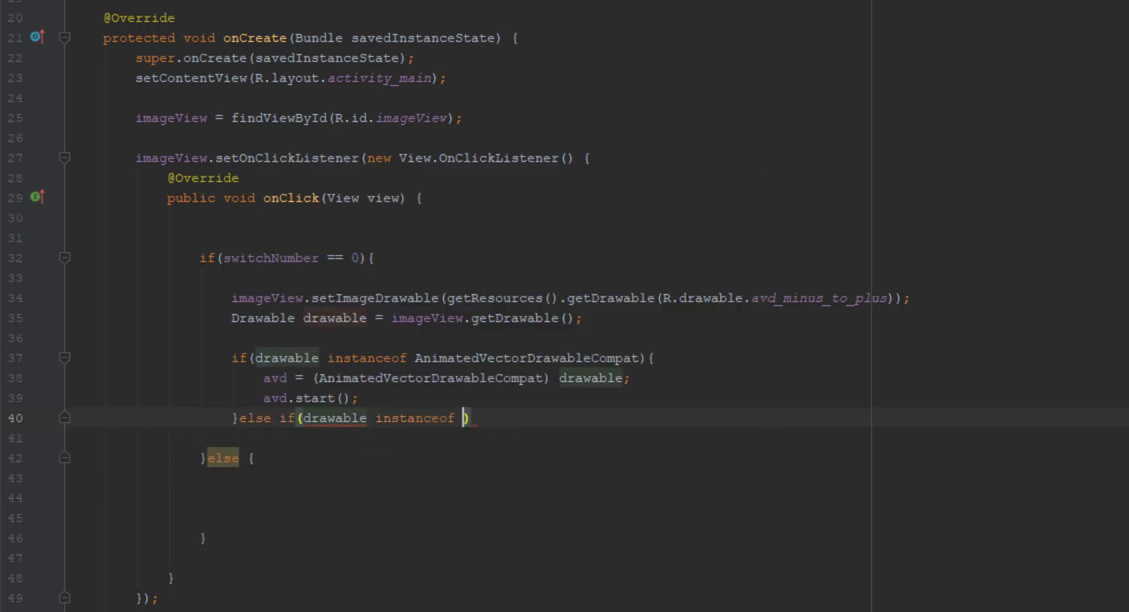
type("AnimatedVectorDrawable")
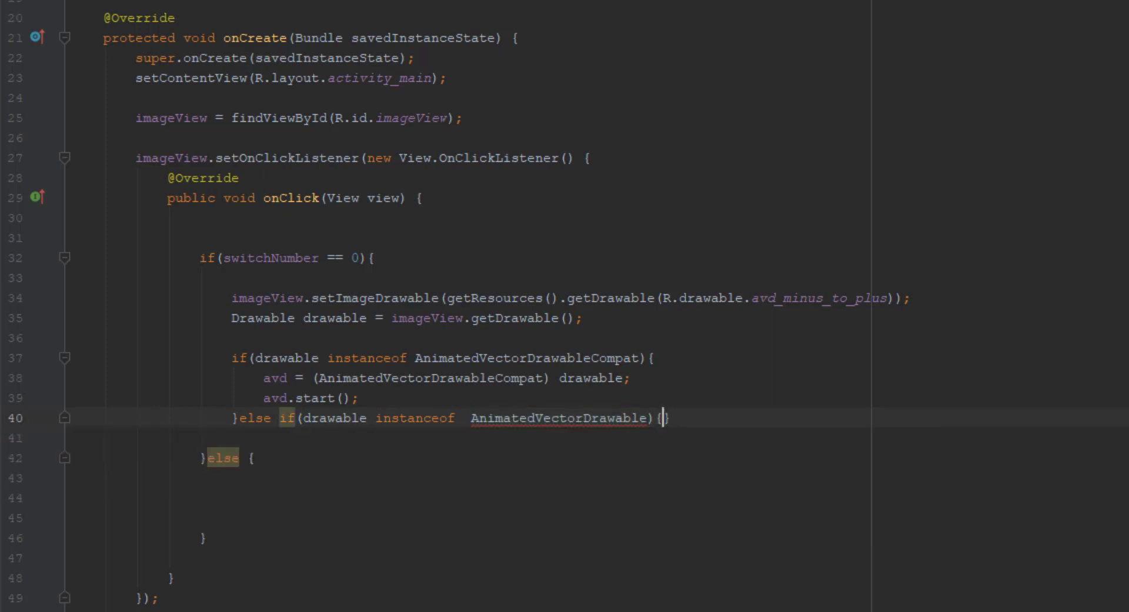
mouse_move(530, 417)
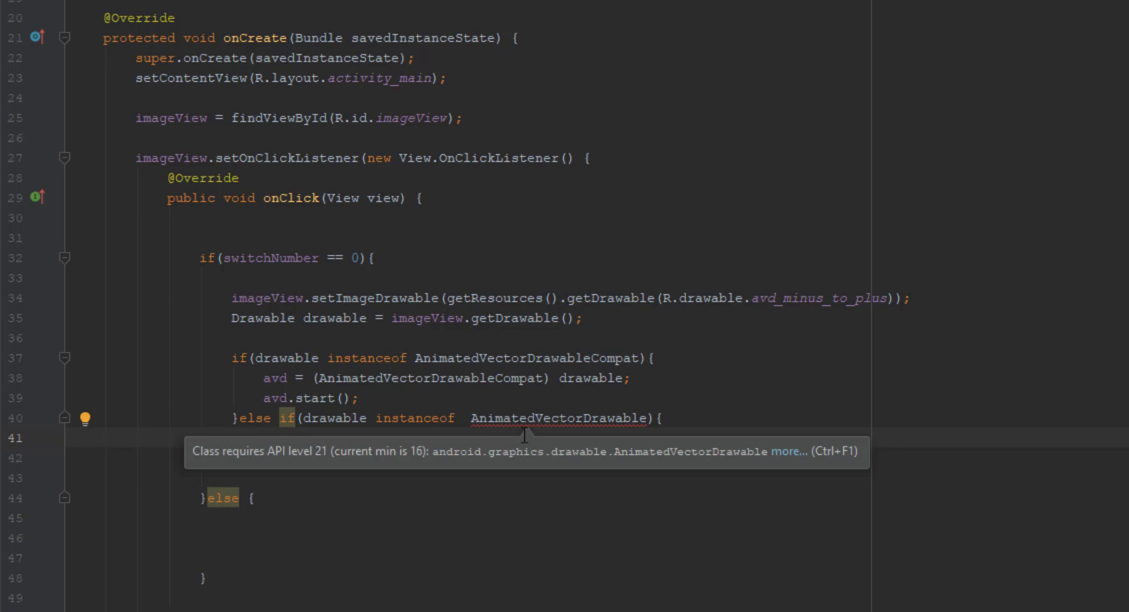
mouse_move(696, 476)
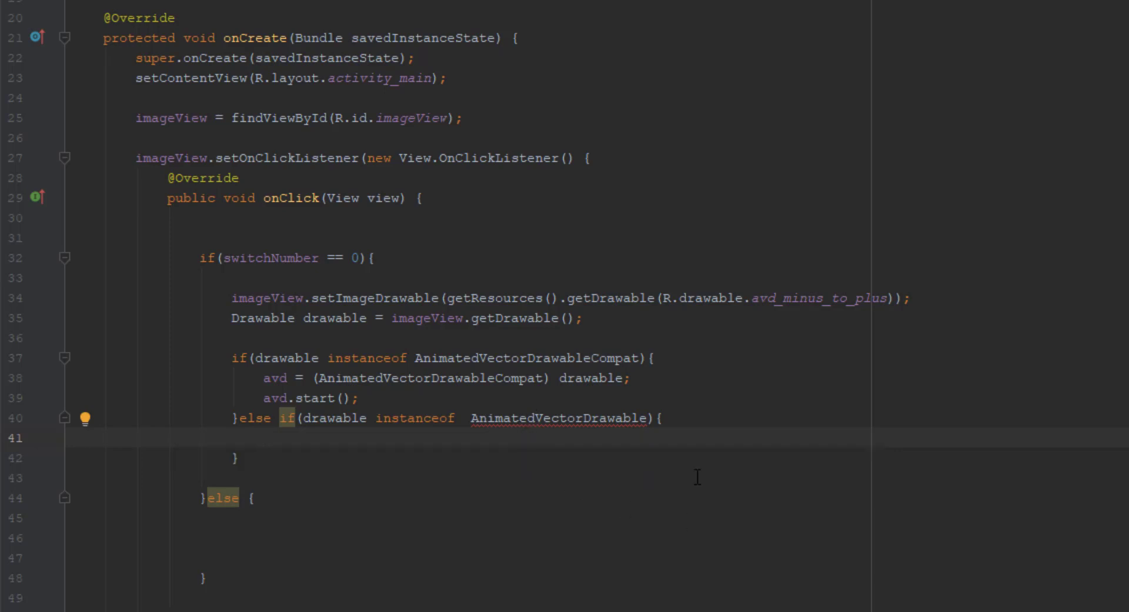
type("avd2")
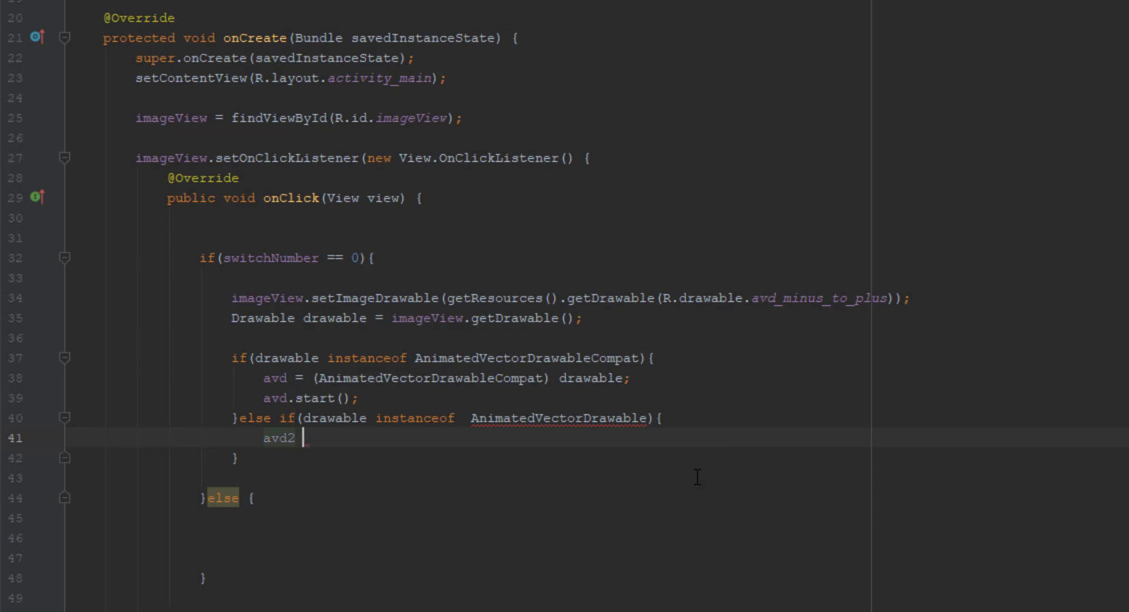
type("= ()")
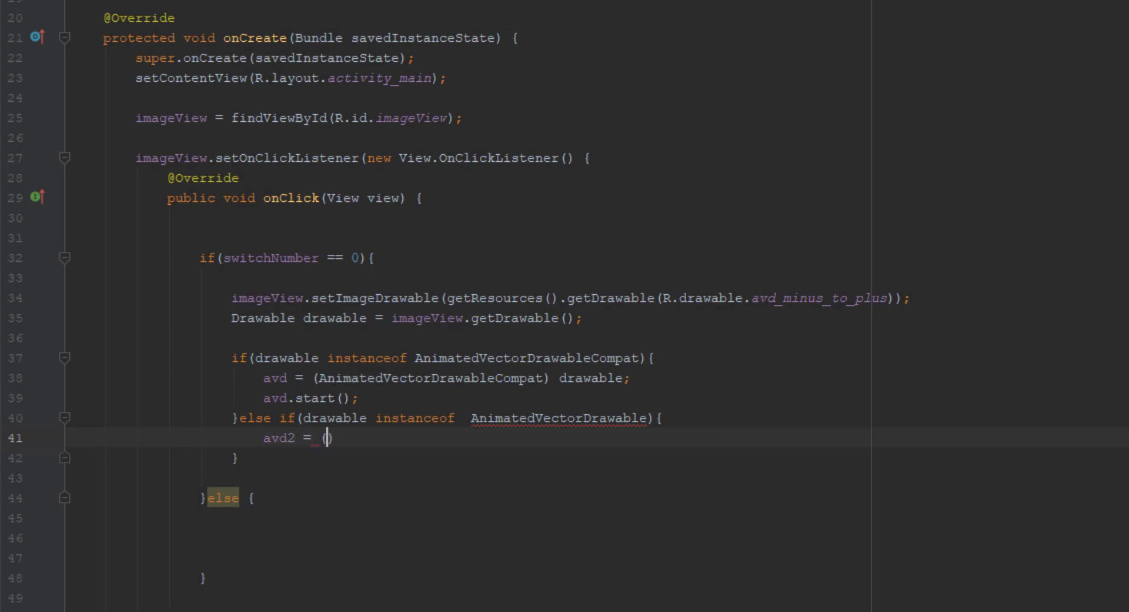
type("(Animated")
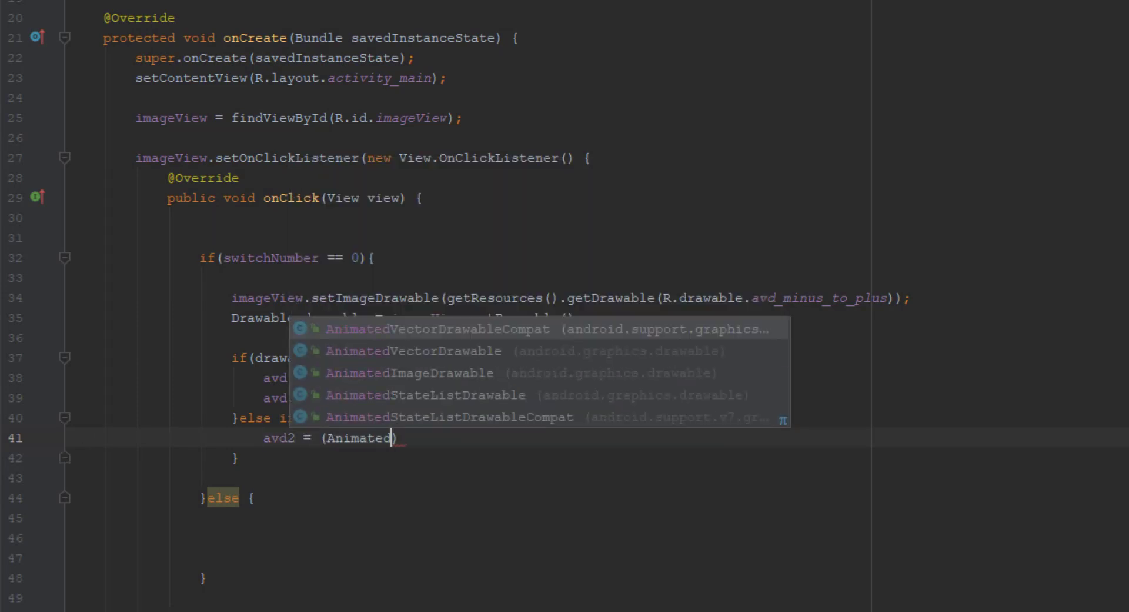
left_click(411, 351)
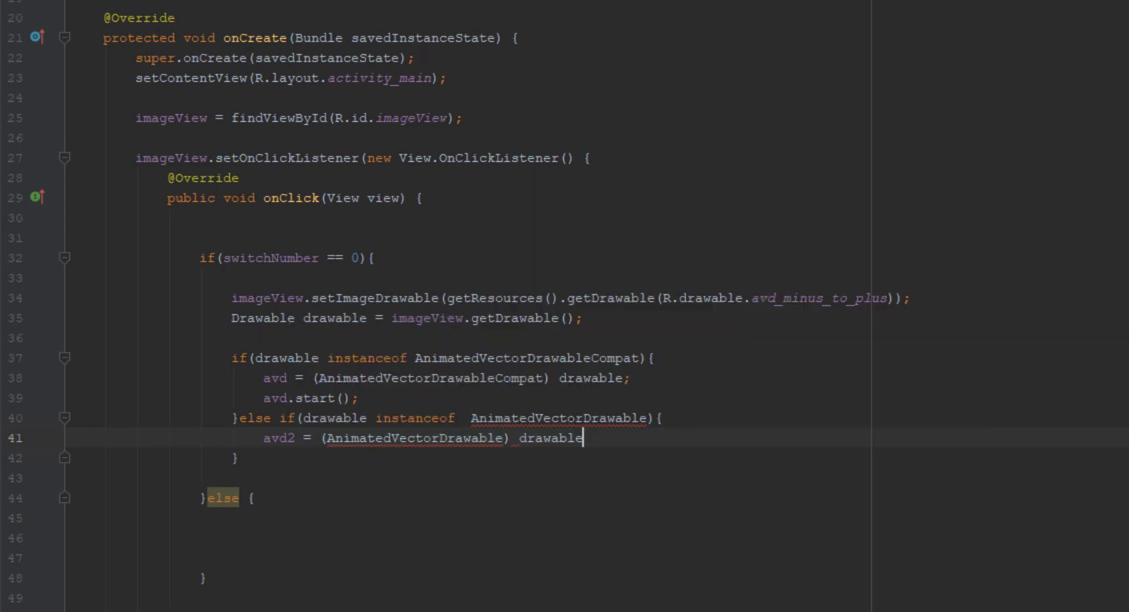
type(";")
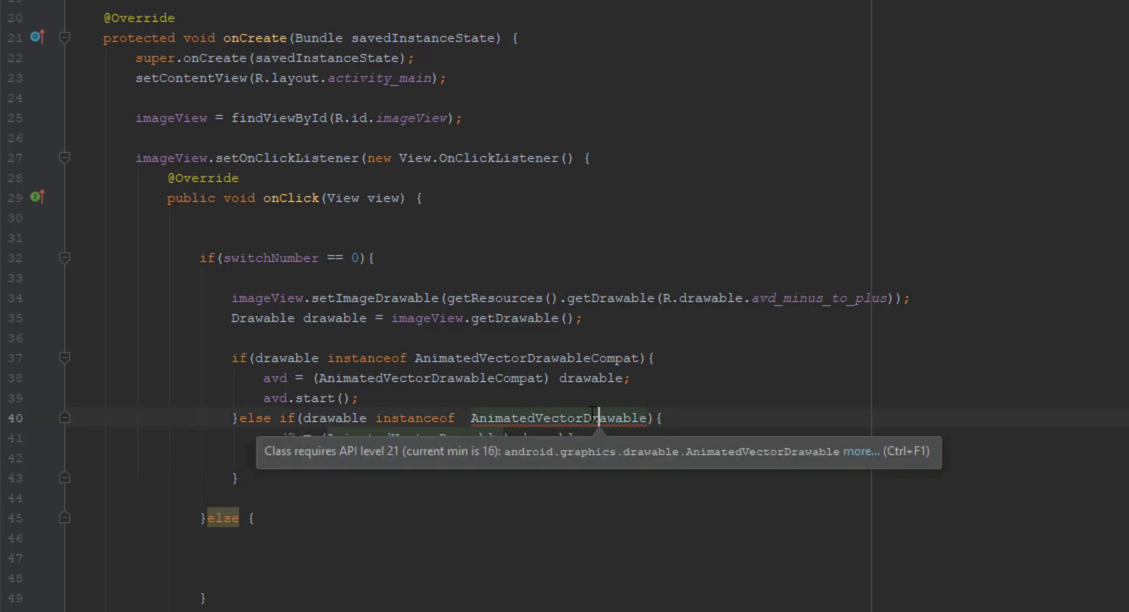
left_click(92, 416)
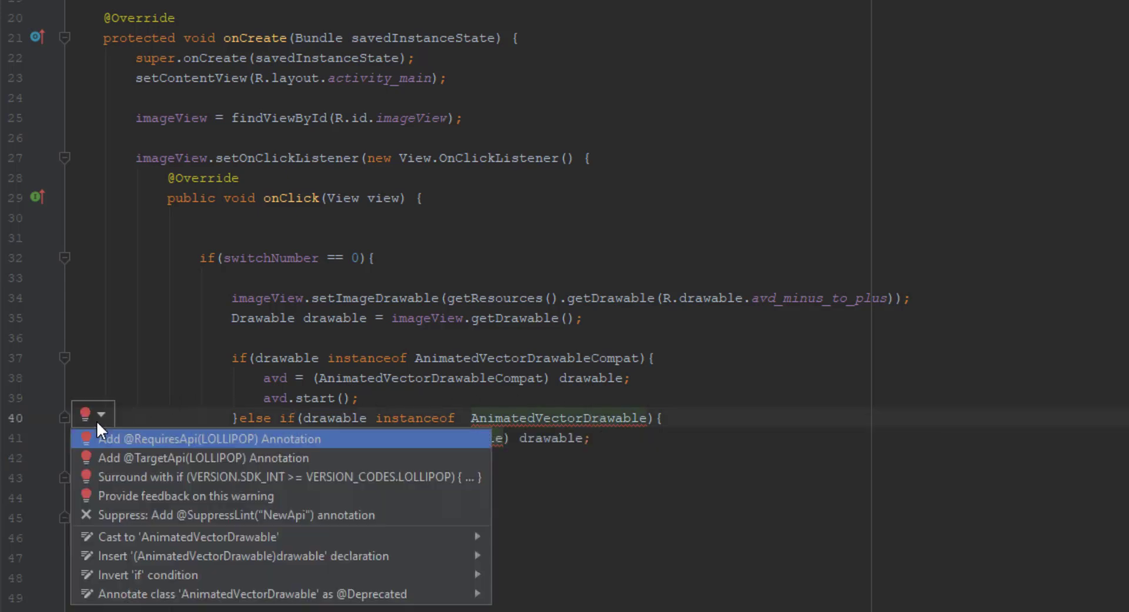
mouse_move(201, 458)
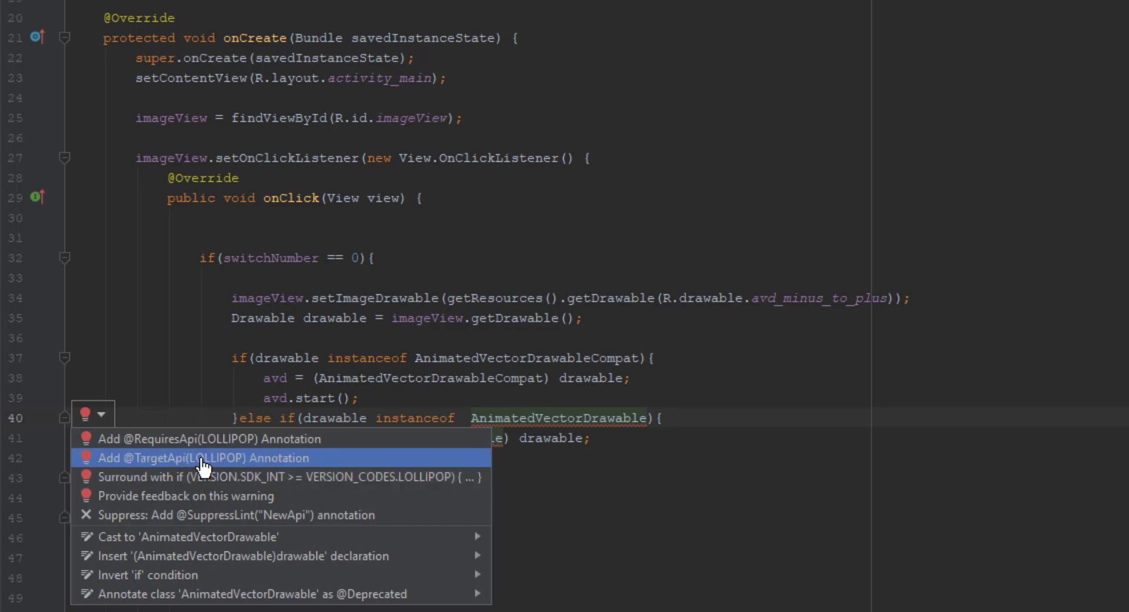
left_click(205, 458)
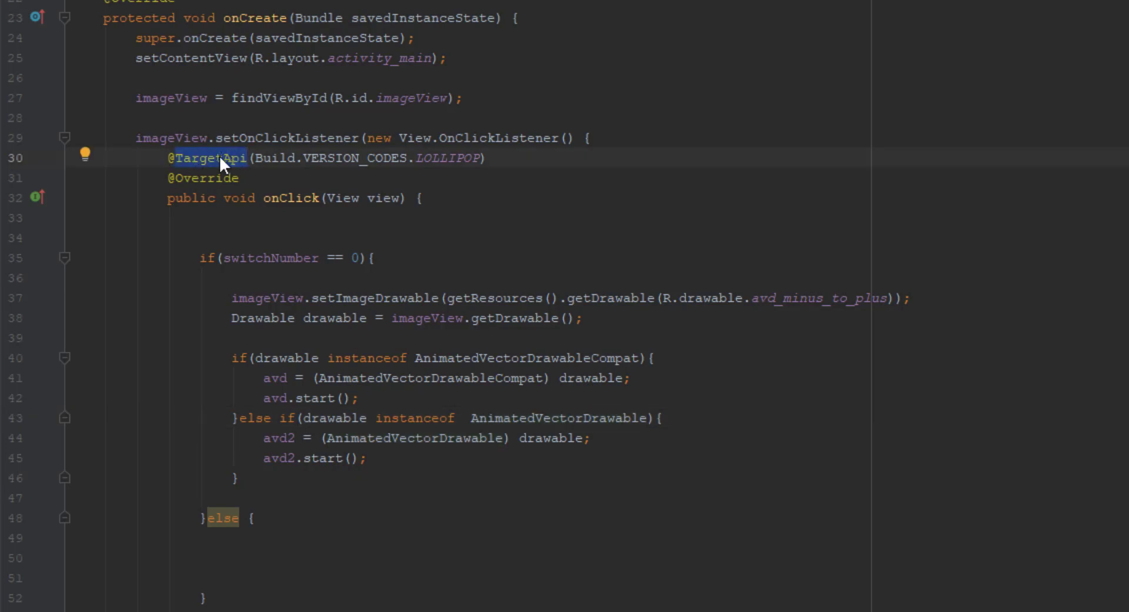
scroll("down", 3)
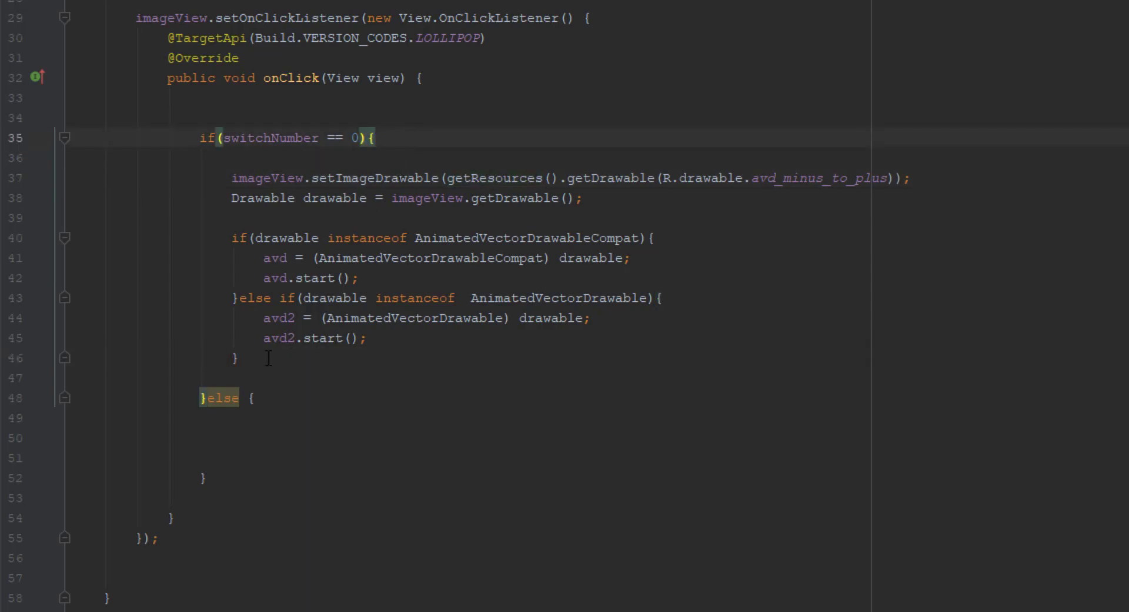
End the if branch with switchNumber++ and copy the animation block into the else branch with avd_plus_to_minus.
type("switchNumber")
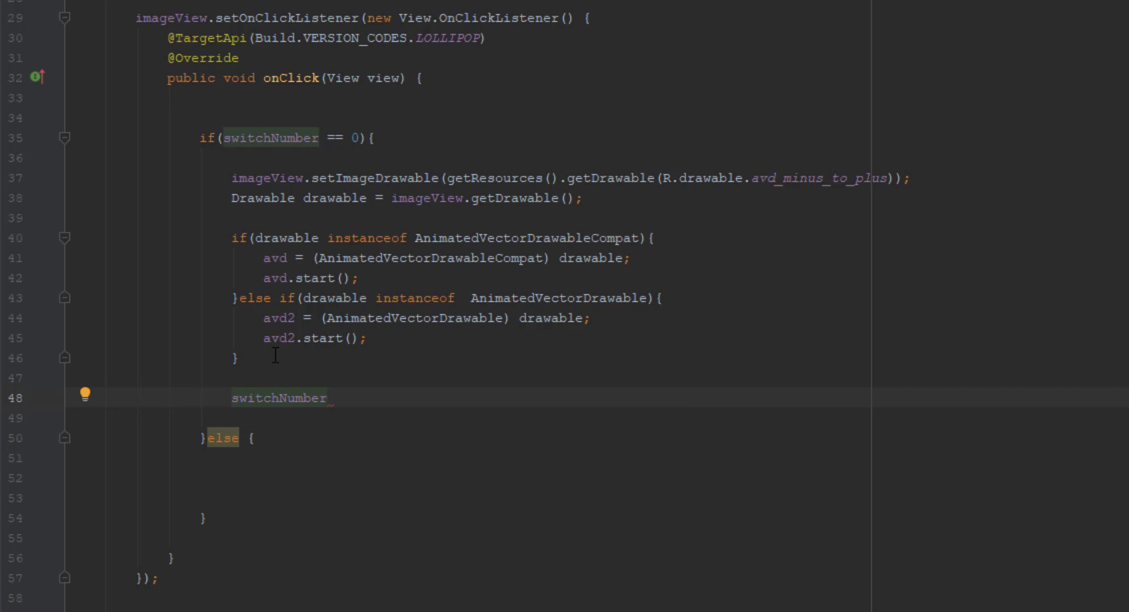
type("++;")
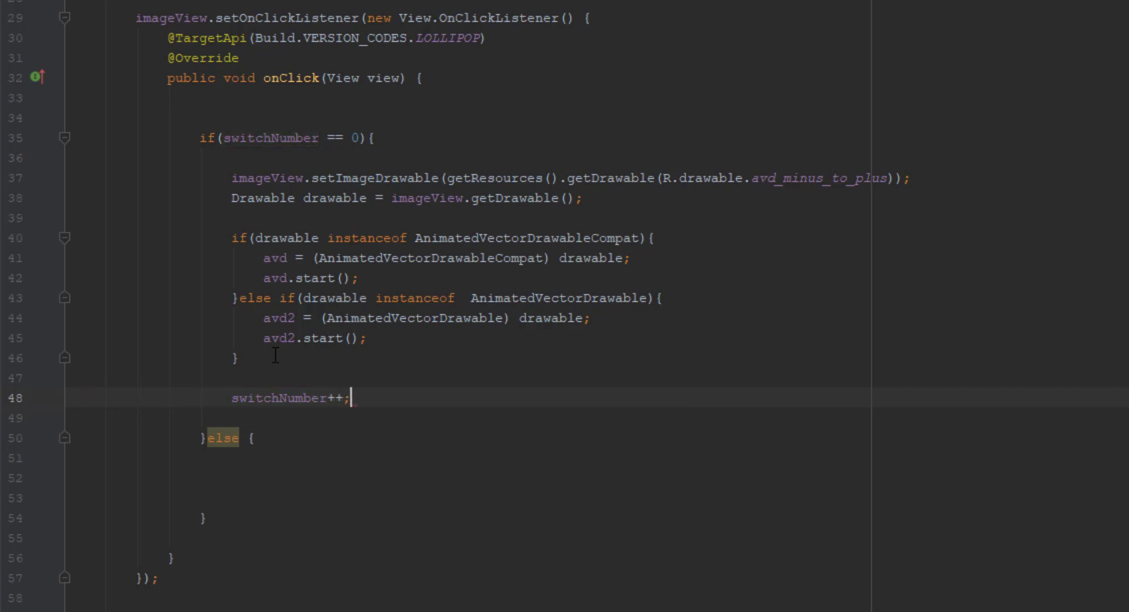
scroll("down", 3)
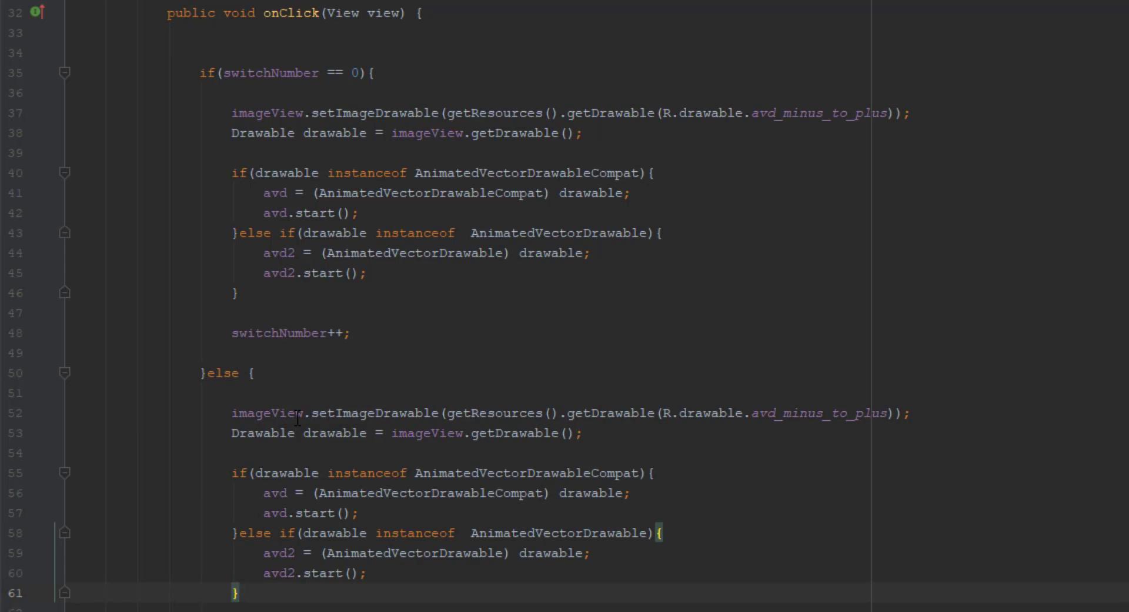
scroll("down", 3)
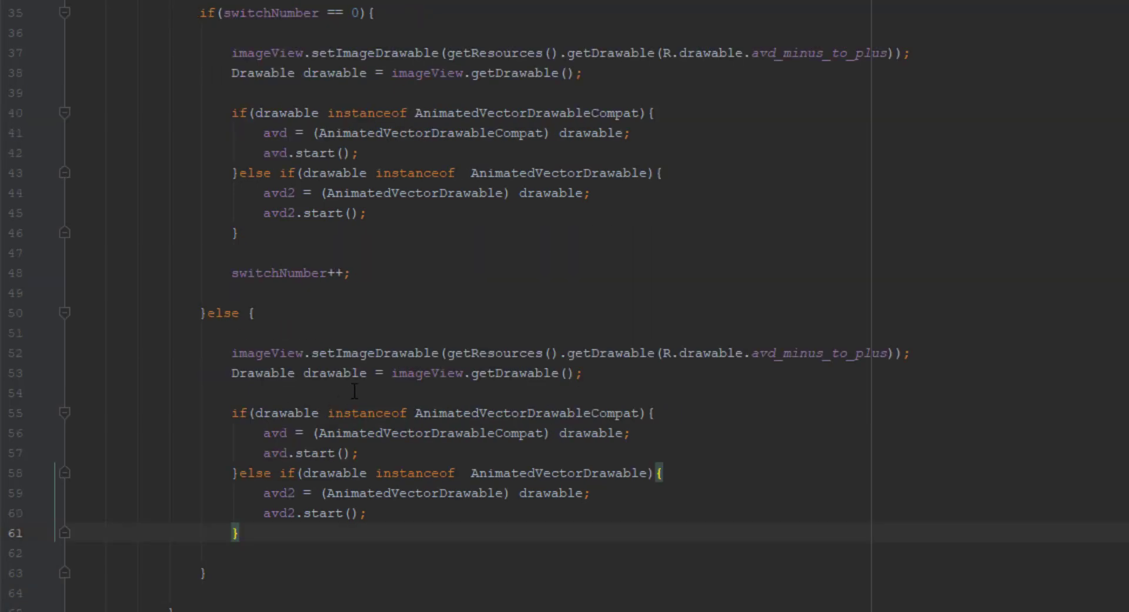
scroll("down", 3)
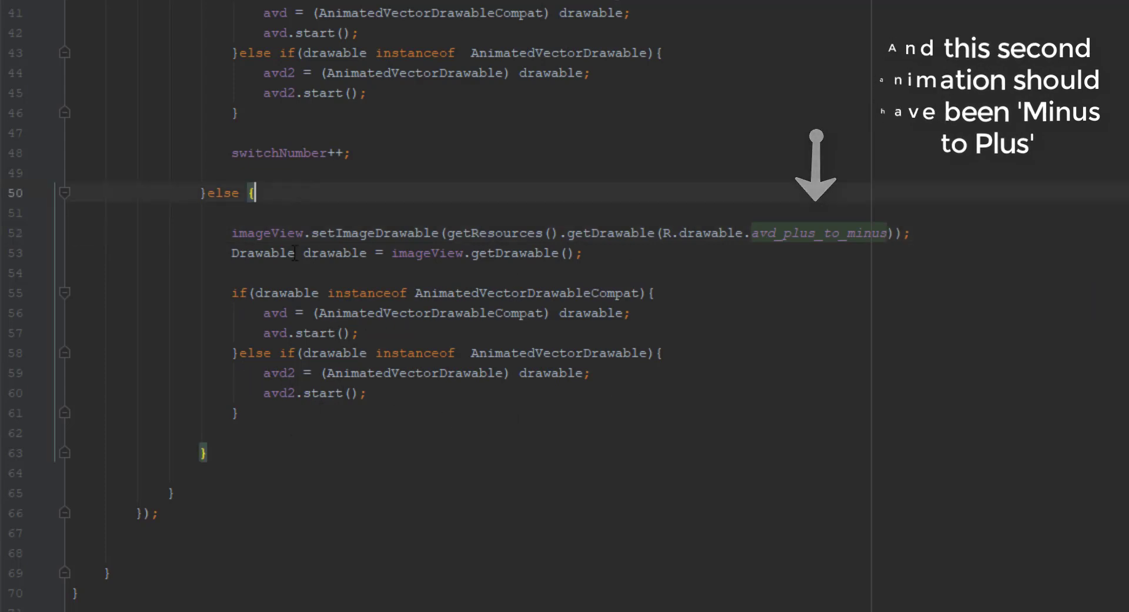
End the else branch with switchNumber--.
type("switchNumber--")
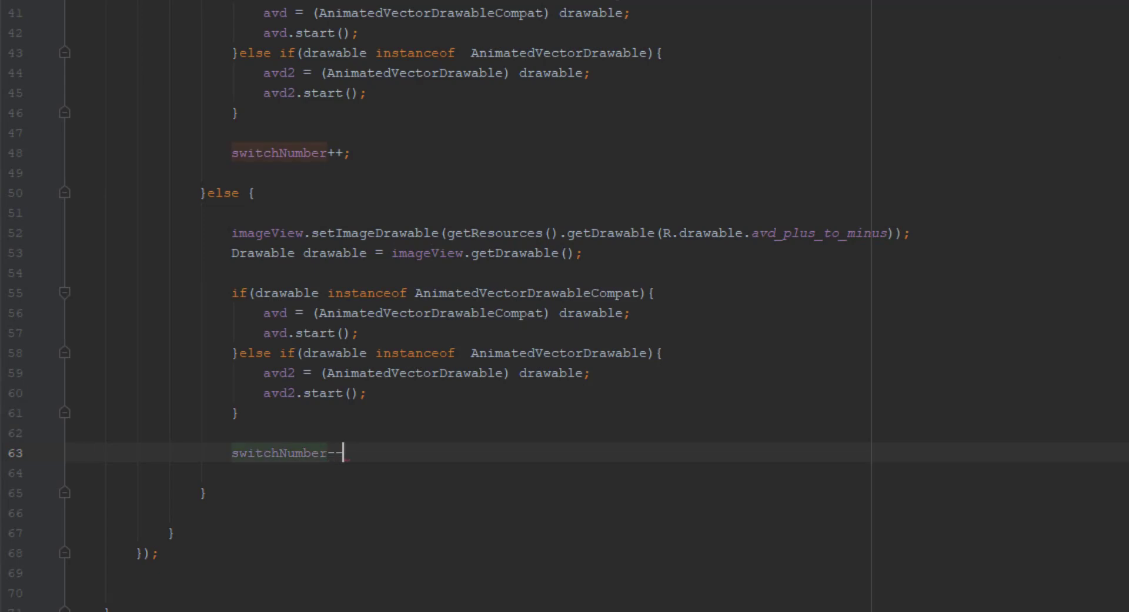
type(";")
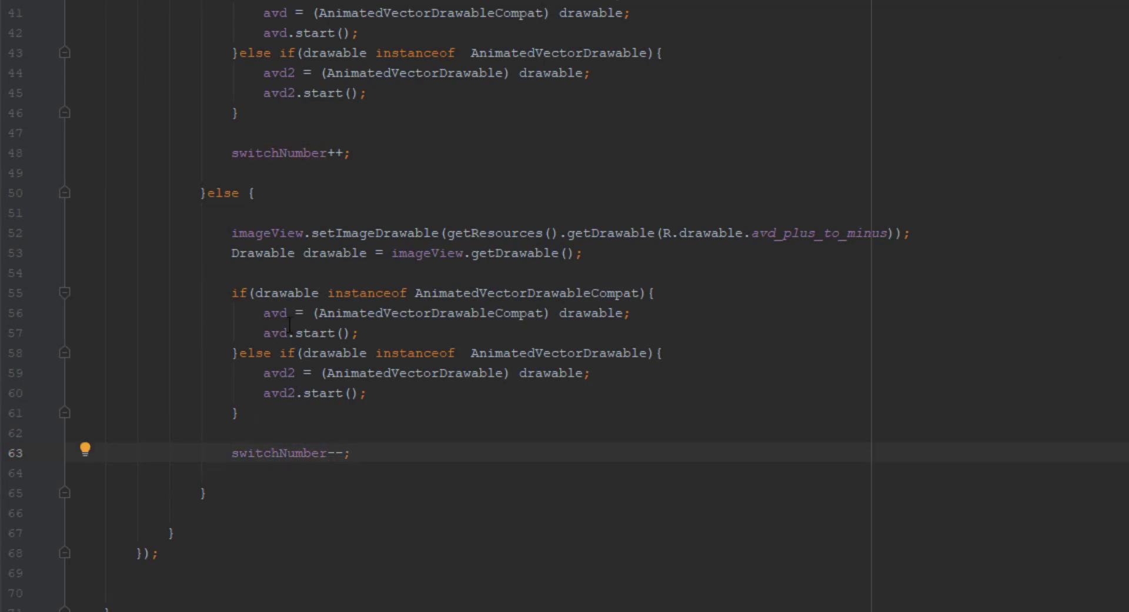
scroll("down", 3)
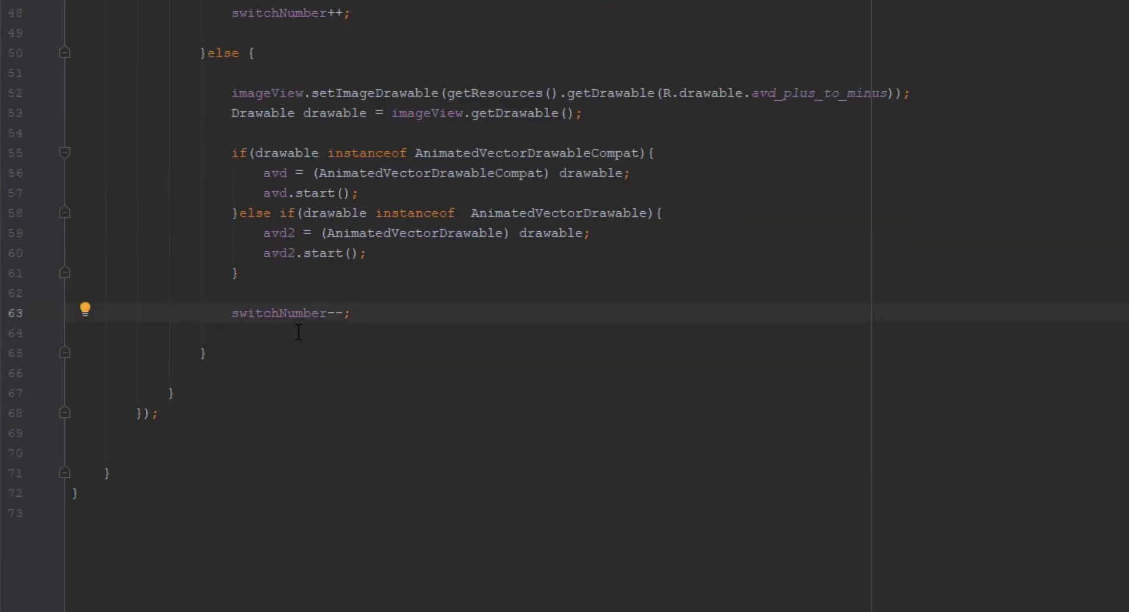
mouse_move(316, 360)
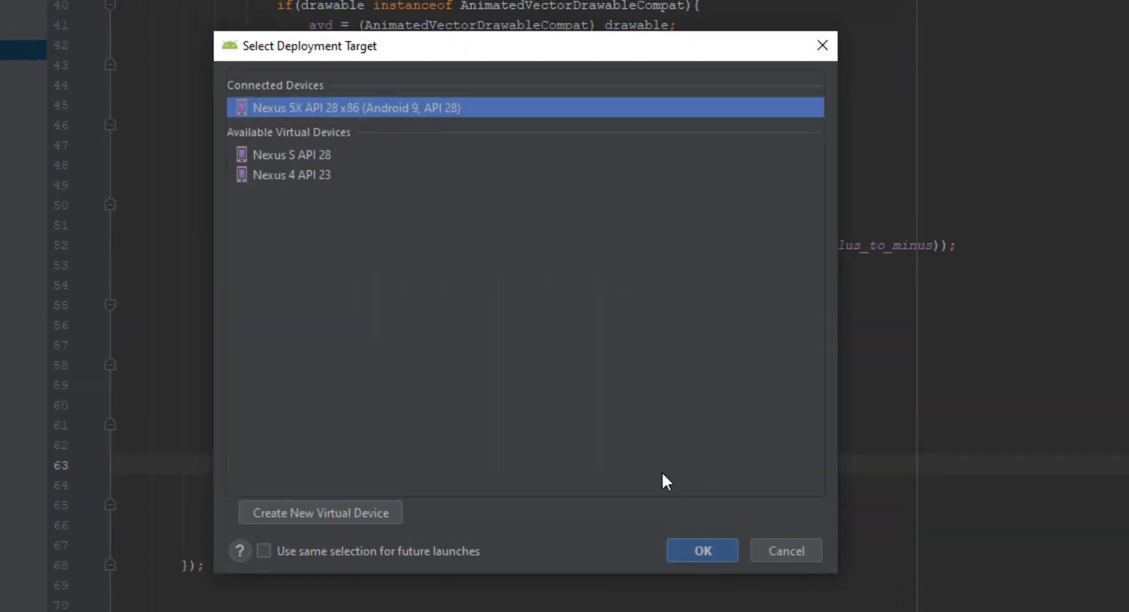
Run the app on the Nexus 5X API 28 emulator.
left_click(701, 549)
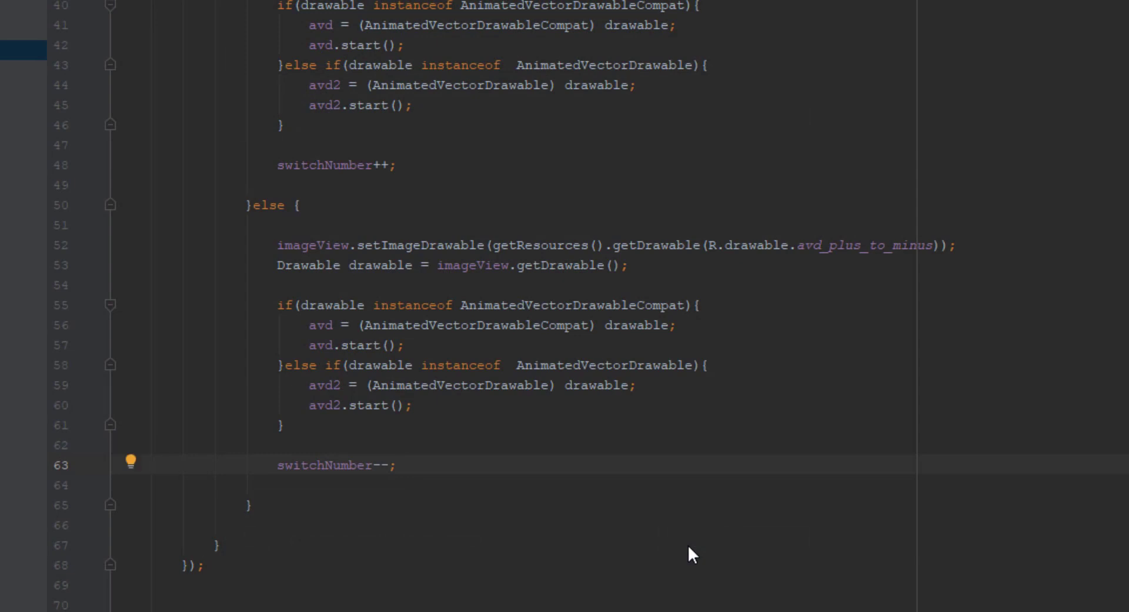
mouse_move(692, 555)
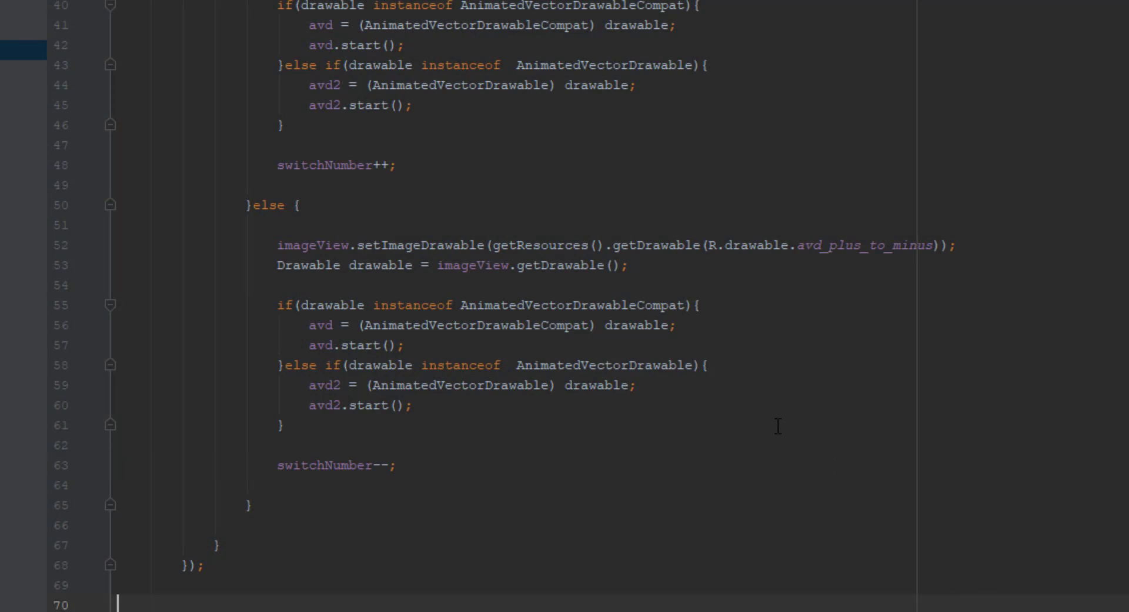
scroll("up", 3)
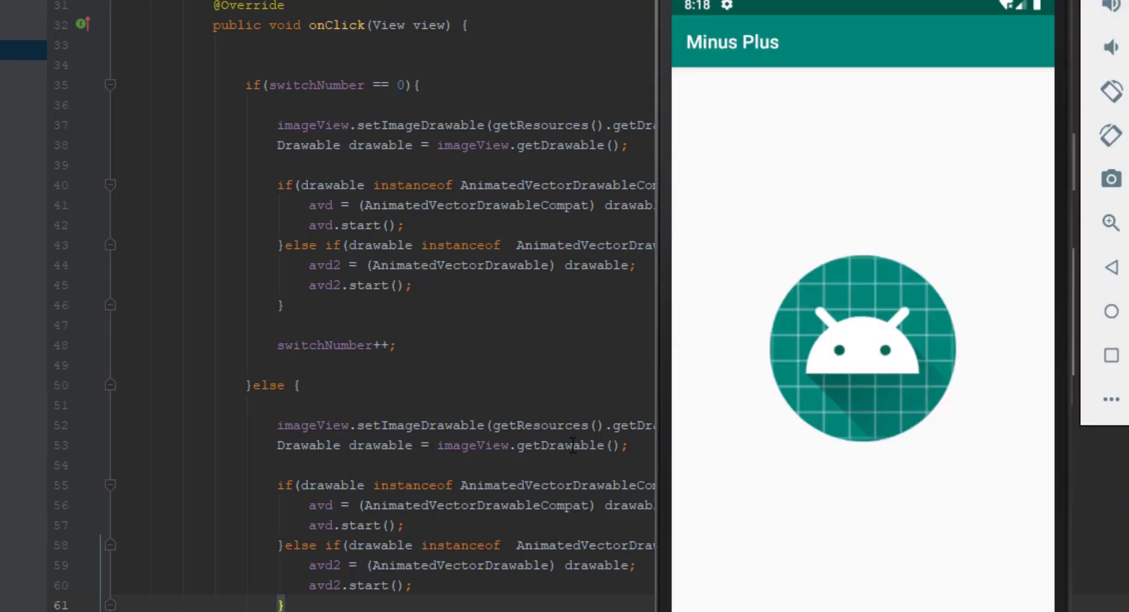
mouse_move(757, 380)
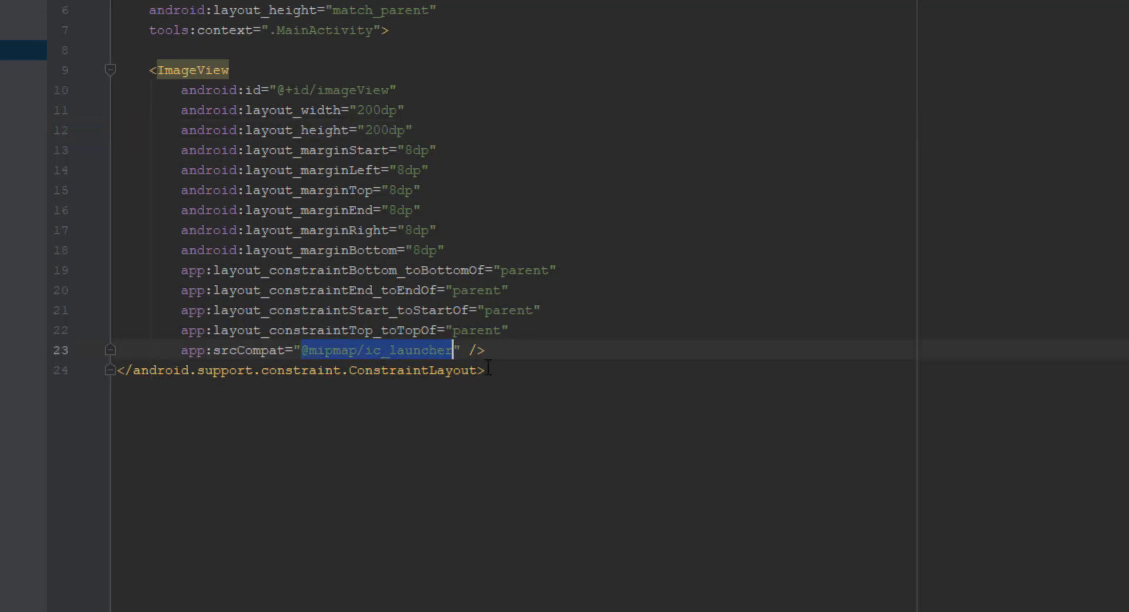
type("T")
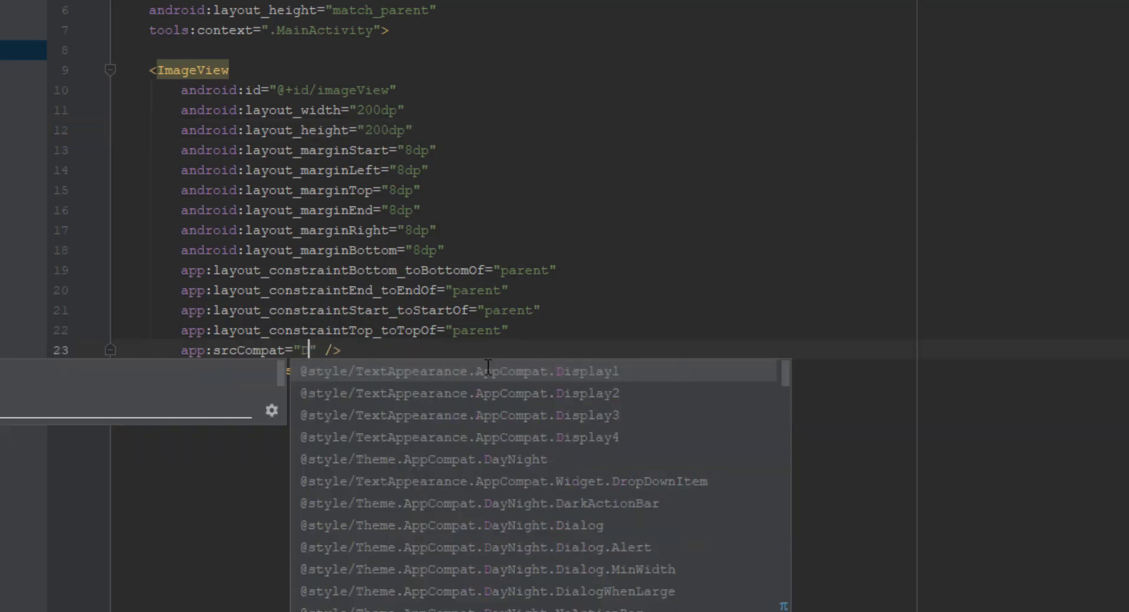
type("@dra")
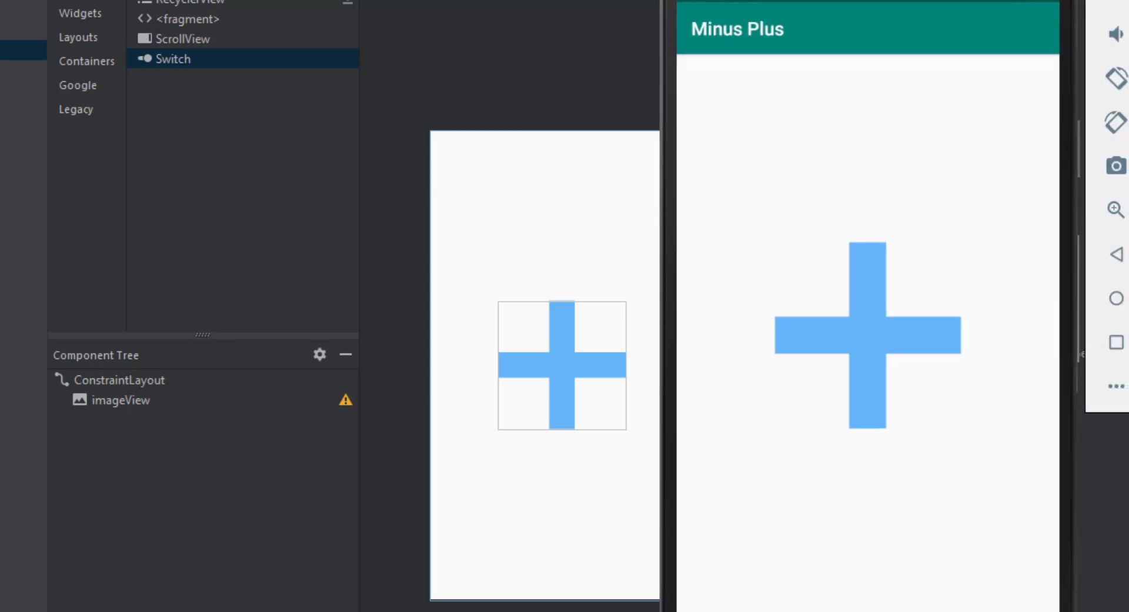
mouse_move(491, 330)
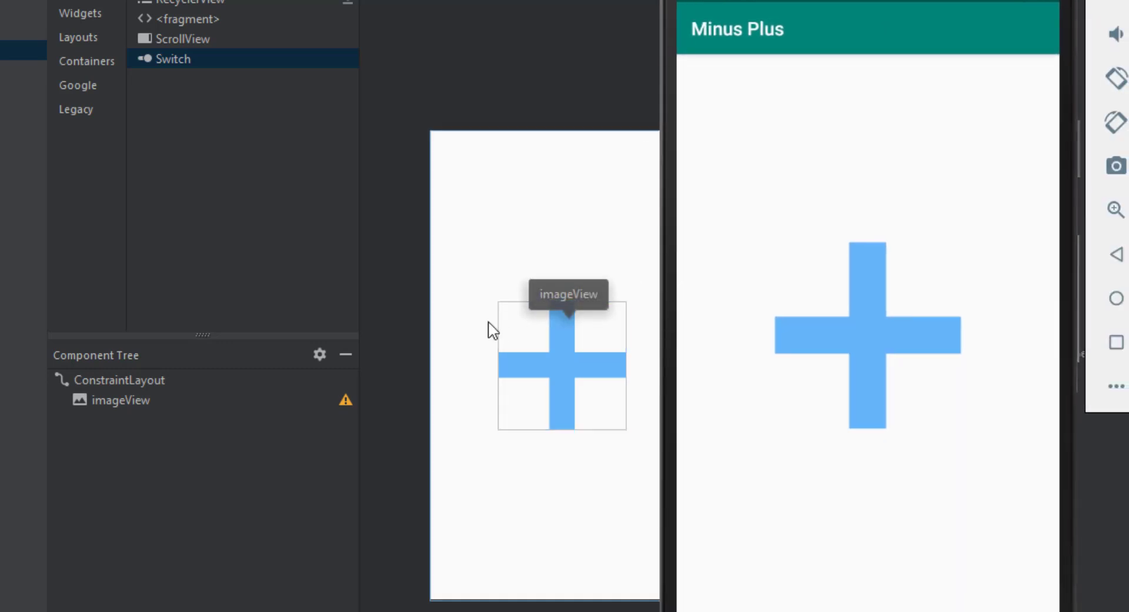